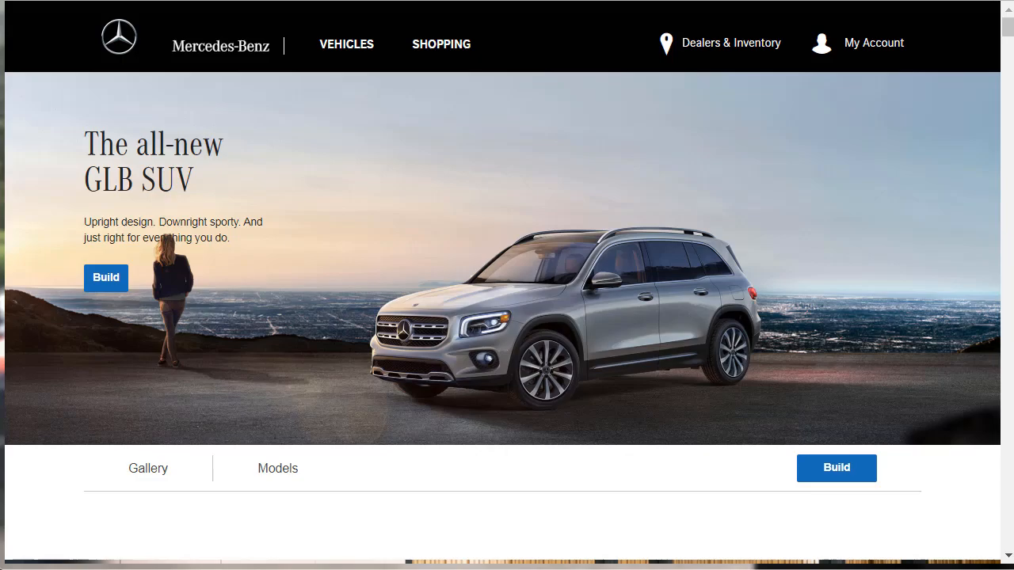
# - Close the GLB photo lightbox to return to the digital cockpit section
pyautogui.scroll(-3)
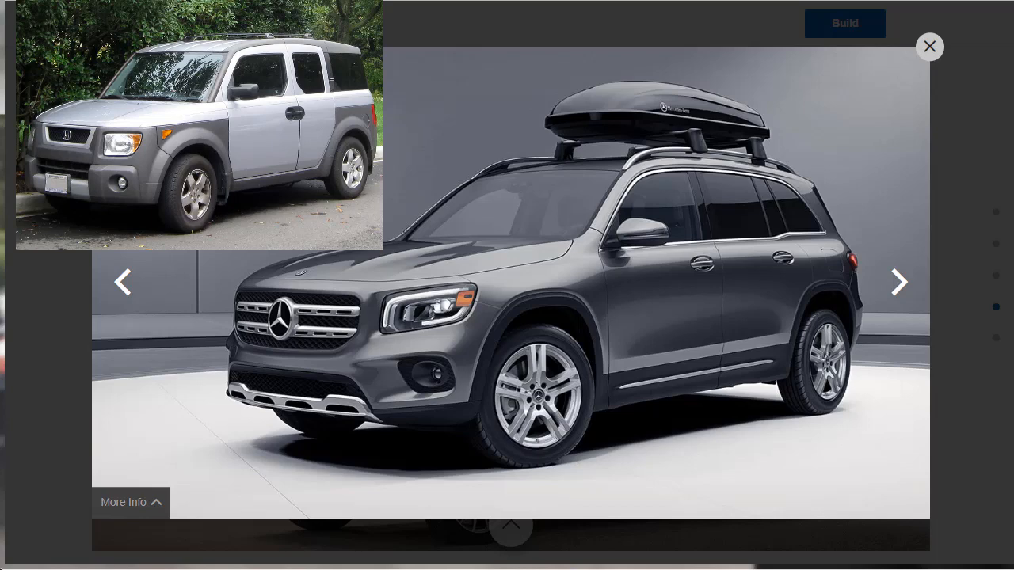
pyautogui.click(928, 46)
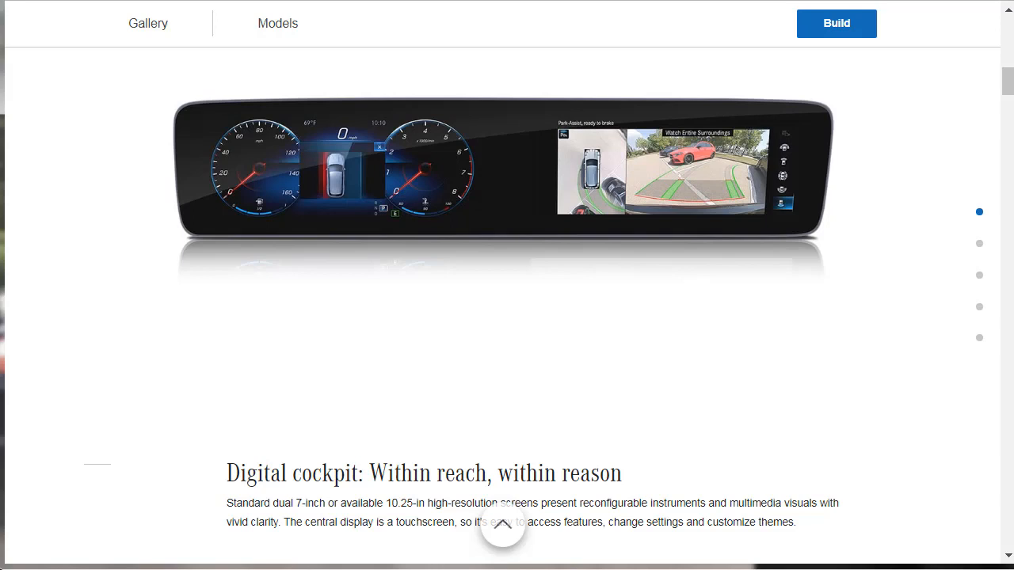
pyautogui.moveTo(477, 171)
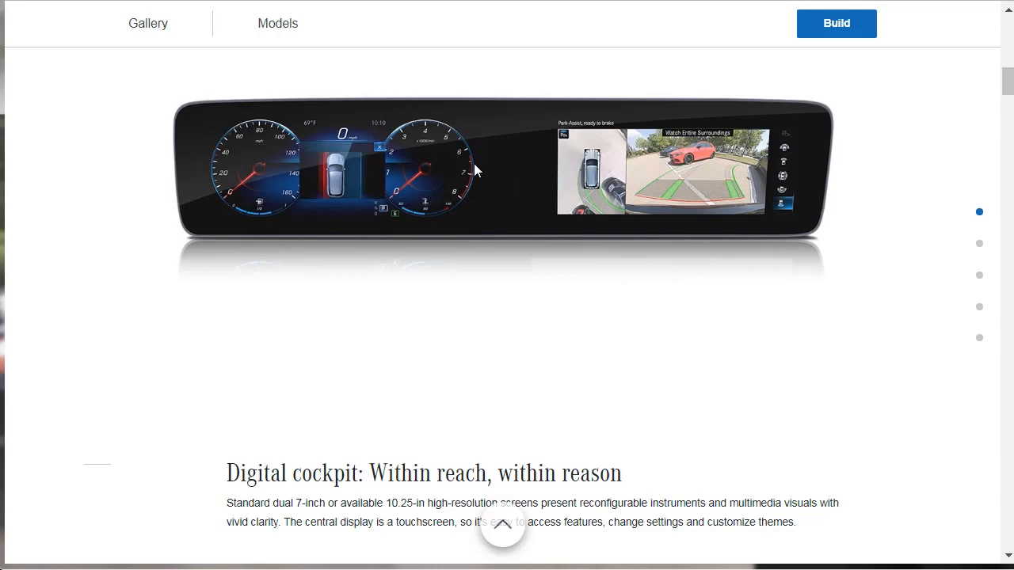
pyautogui.moveTo(515, 170)
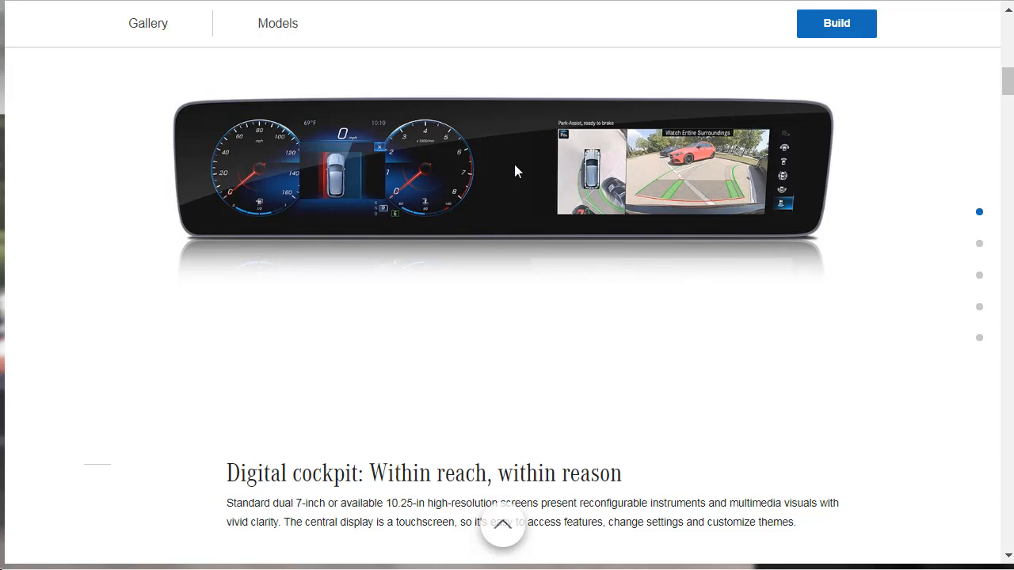
pyautogui.moveTo(705, 149)
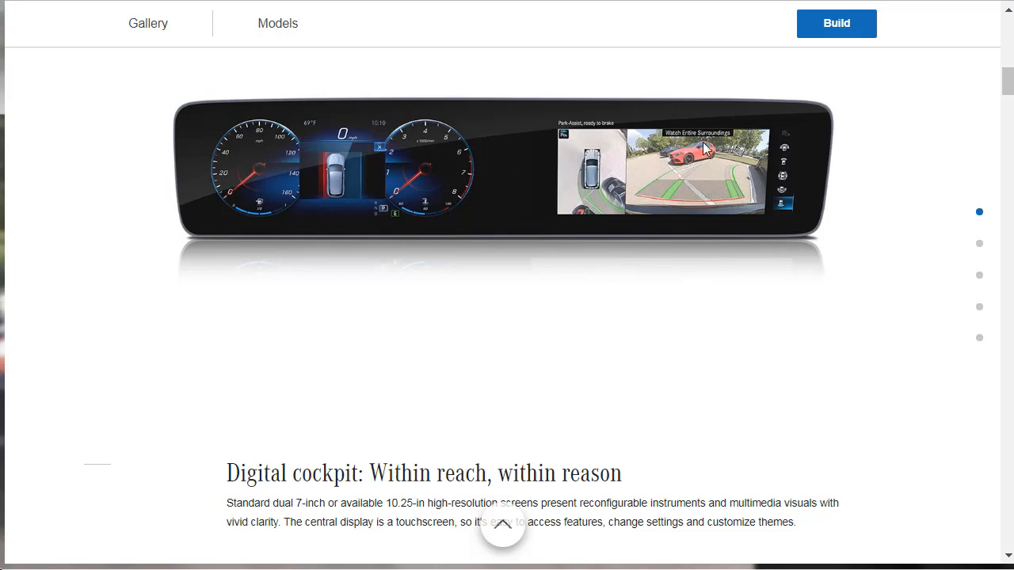
pyautogui.moveTo(650, 179)
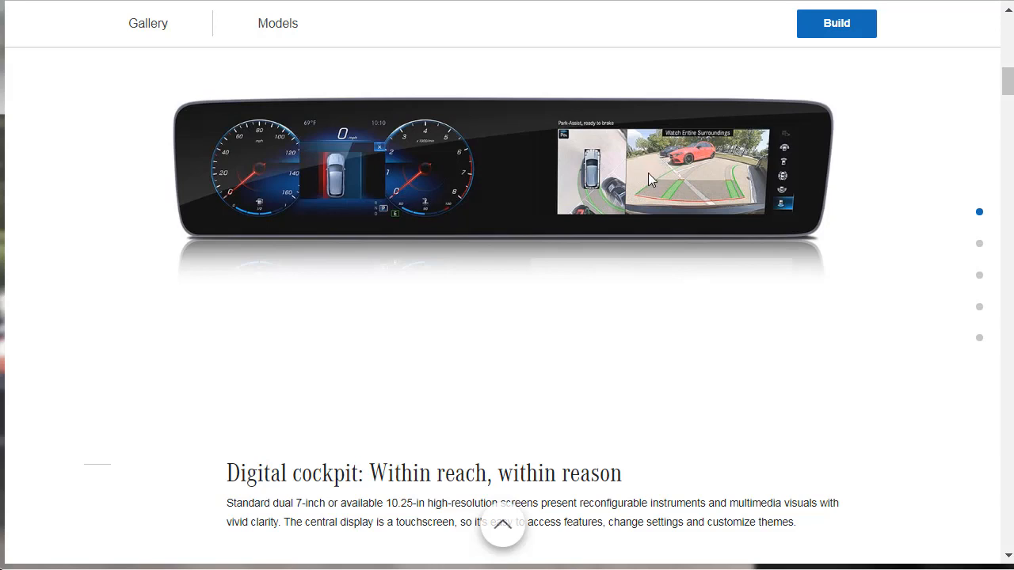
pyautogui.moveTo(649, 179)
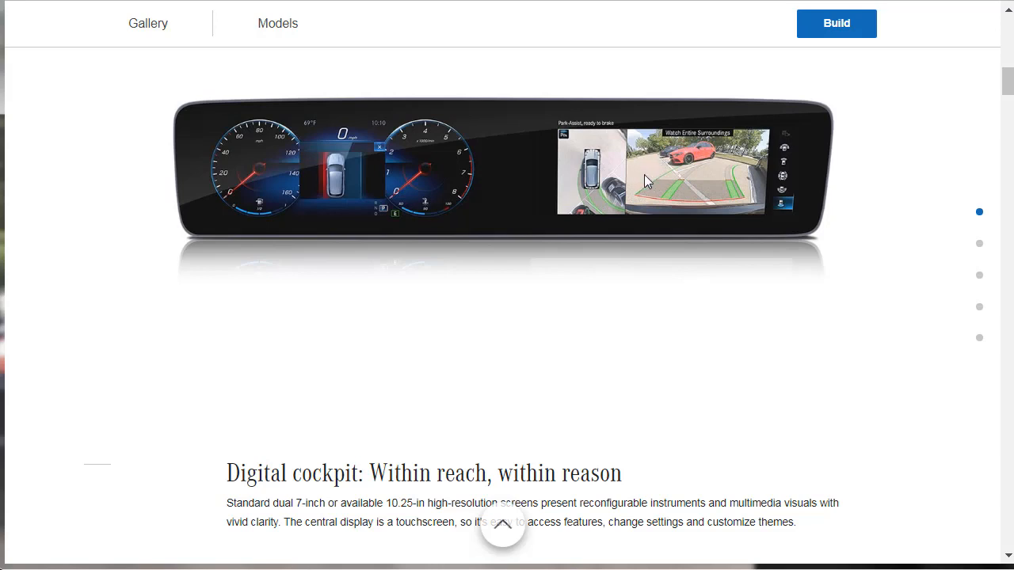
pyautogui.moveTo(330, 190)
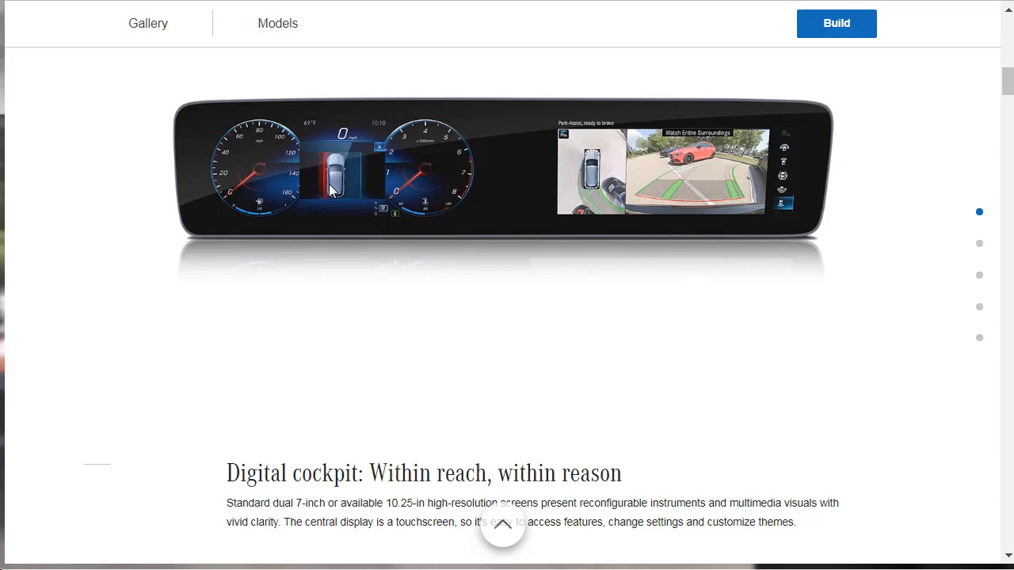
pyautogui.moveTo(351, 192)
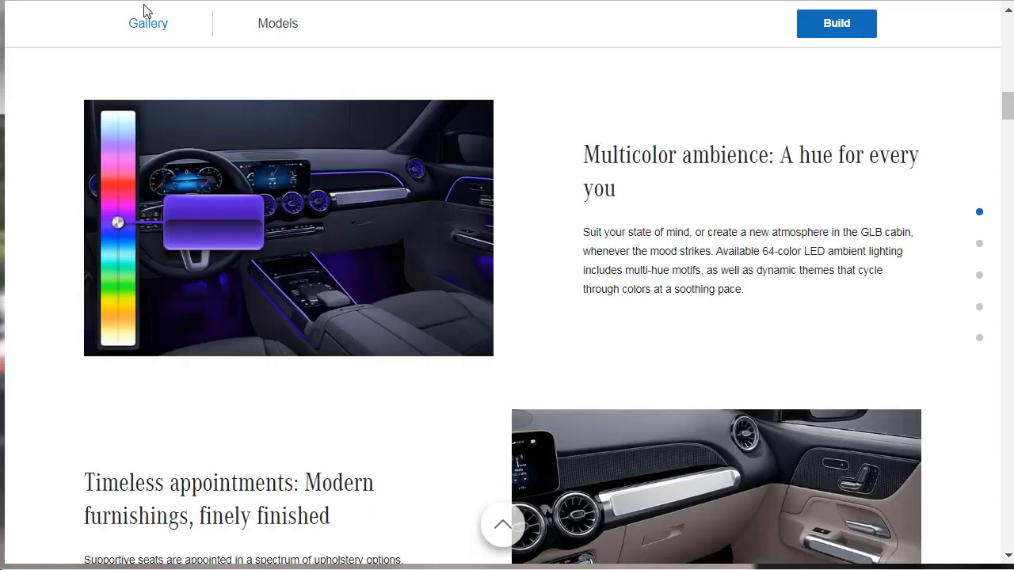
pyautogui.moveTo(293, 237)
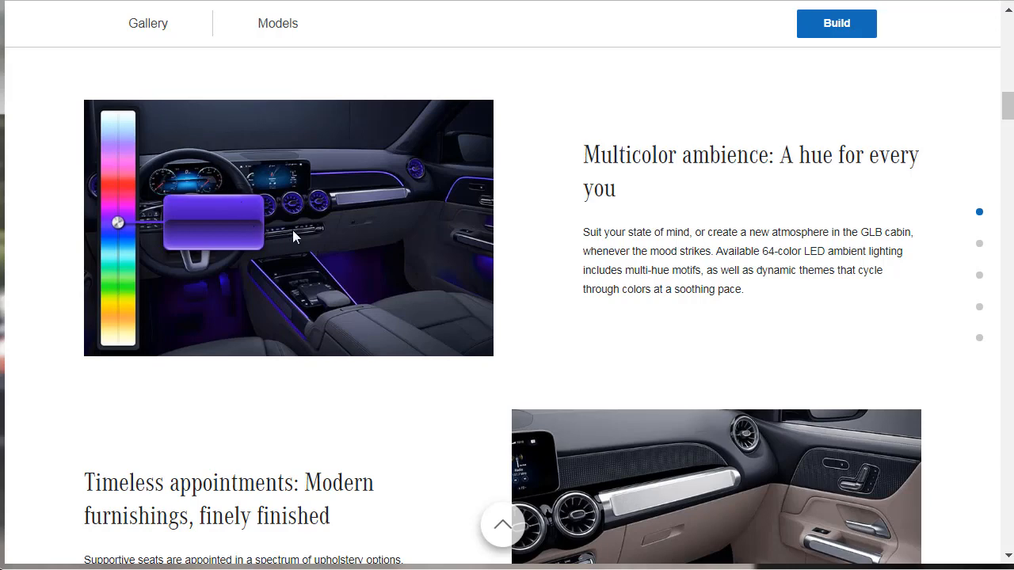
pyautogui.moveTo(479, 297)
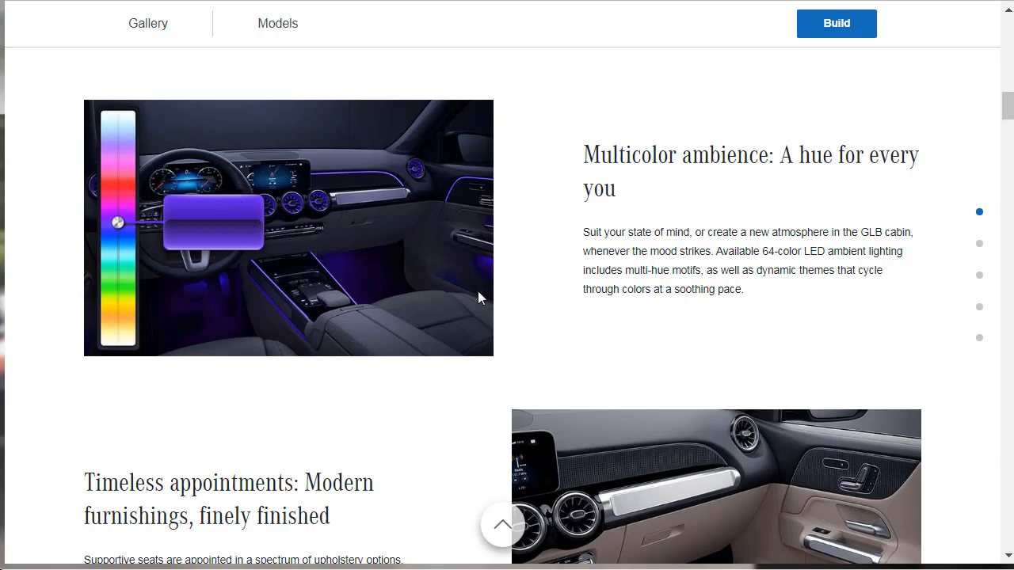
pyautogui.moveTo(766, 265)
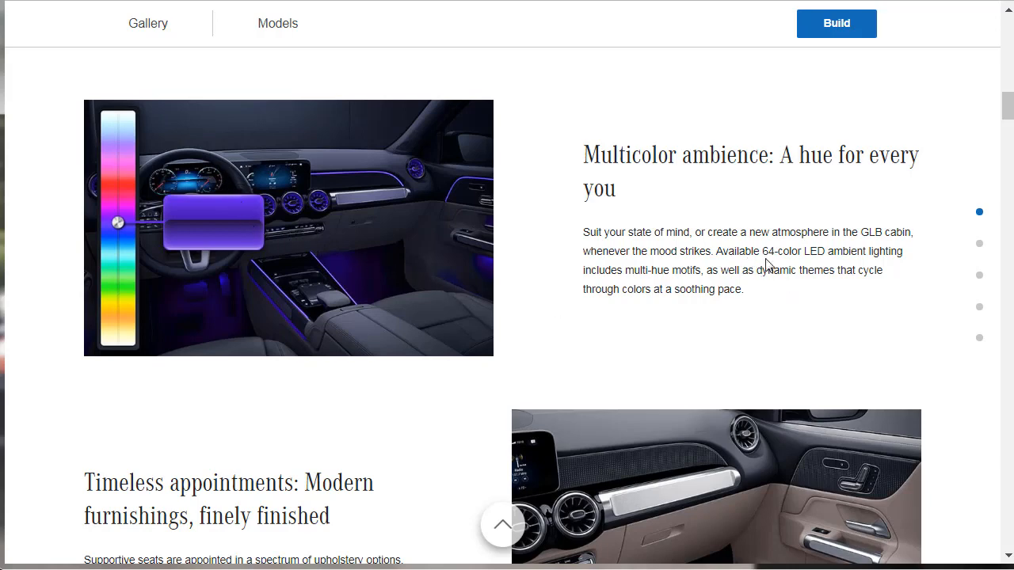
pyautogui.moveTo(871, 254)
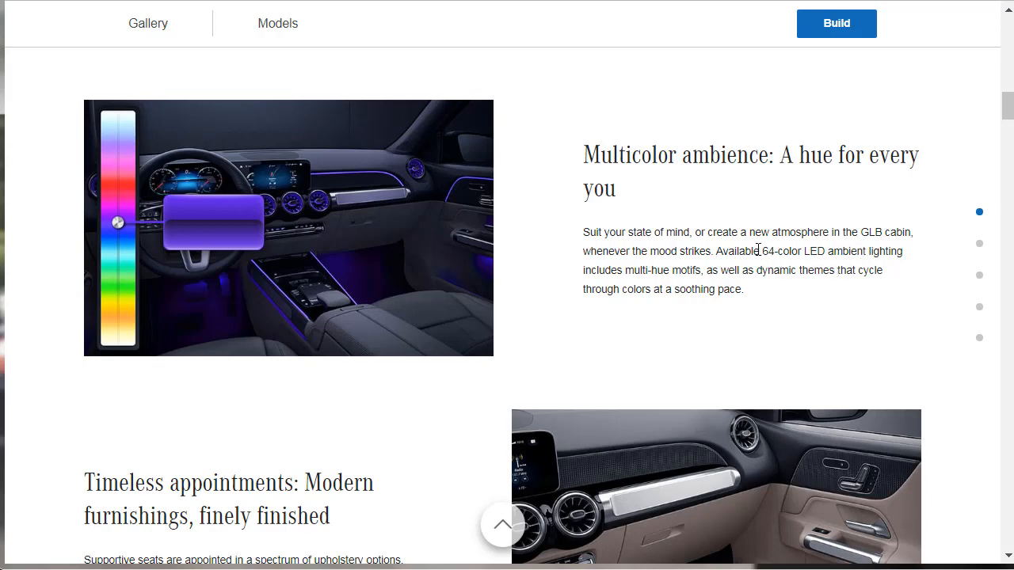
pyautogui.doubleClick(737, 251)
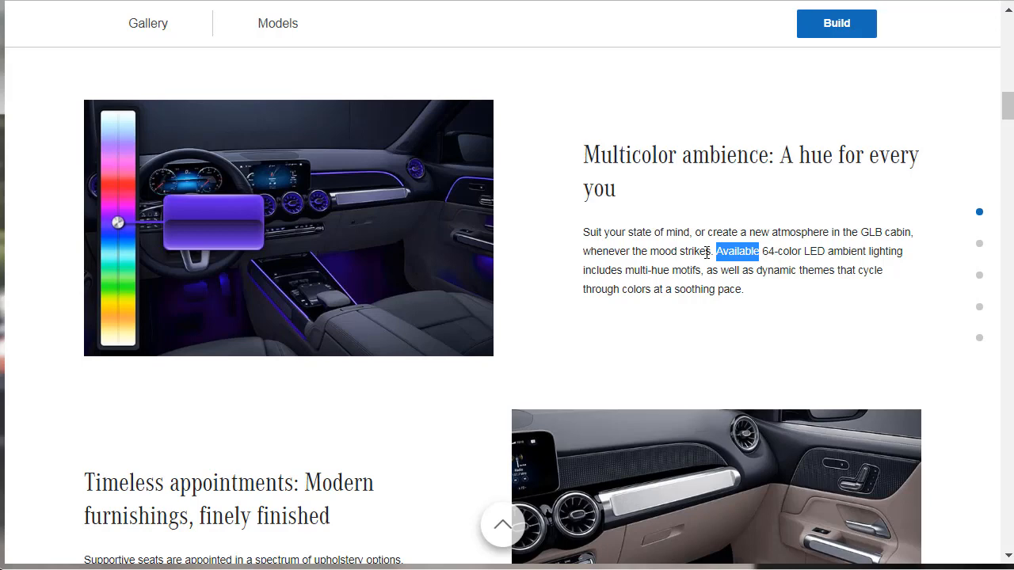
pyautogui.moveTo(351, 282)
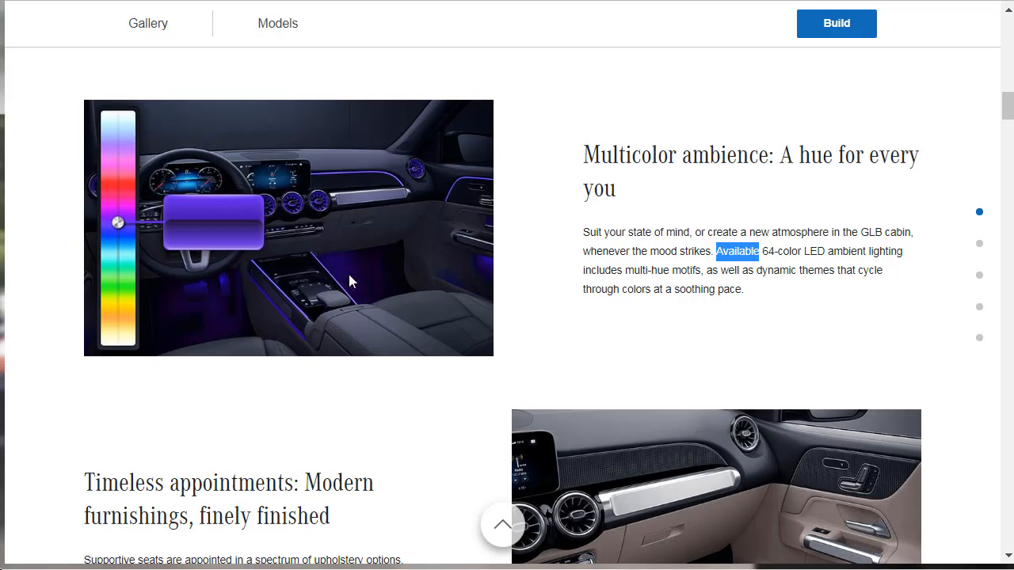
pyautogui.moveTo(356, 281)
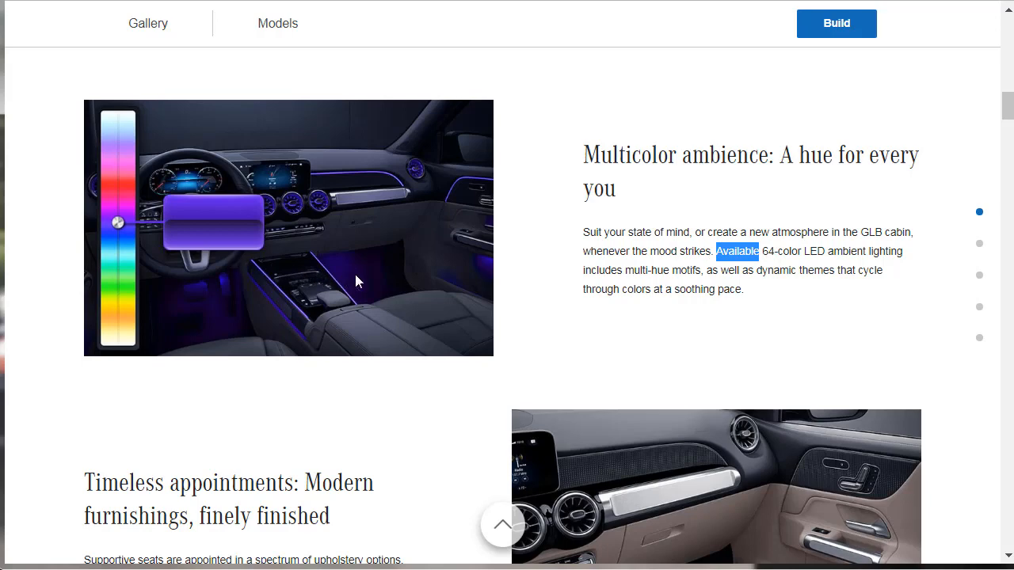
pyautogui.moveTo(297, 217)
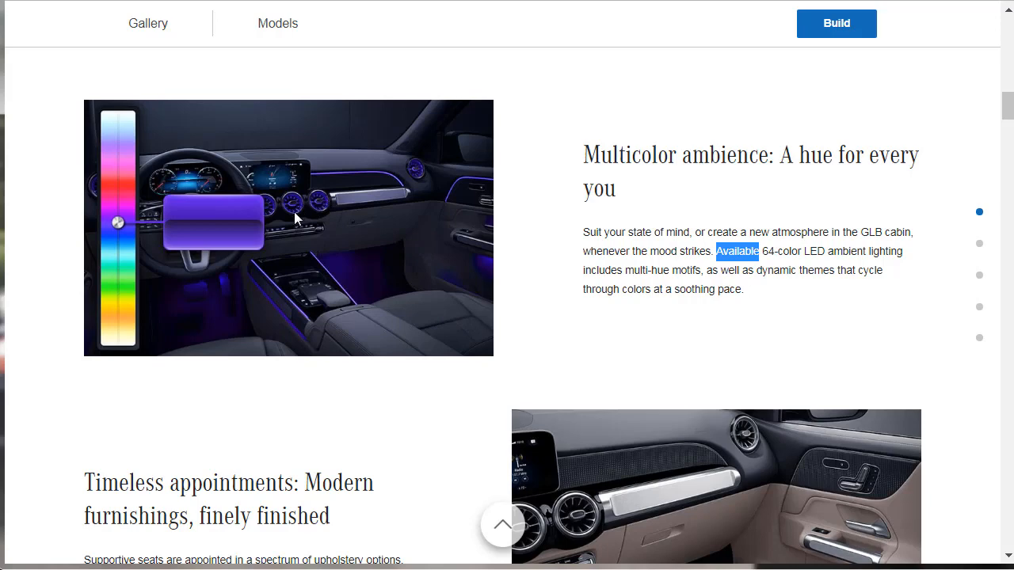
pyautogui.moveTo(448, 190)
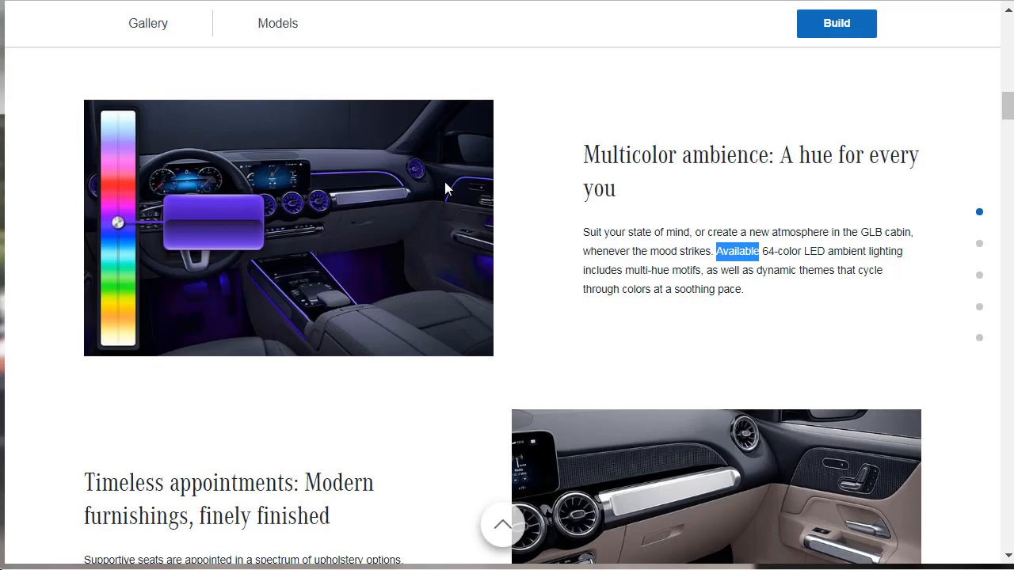
pyautogui.scroll(-3)
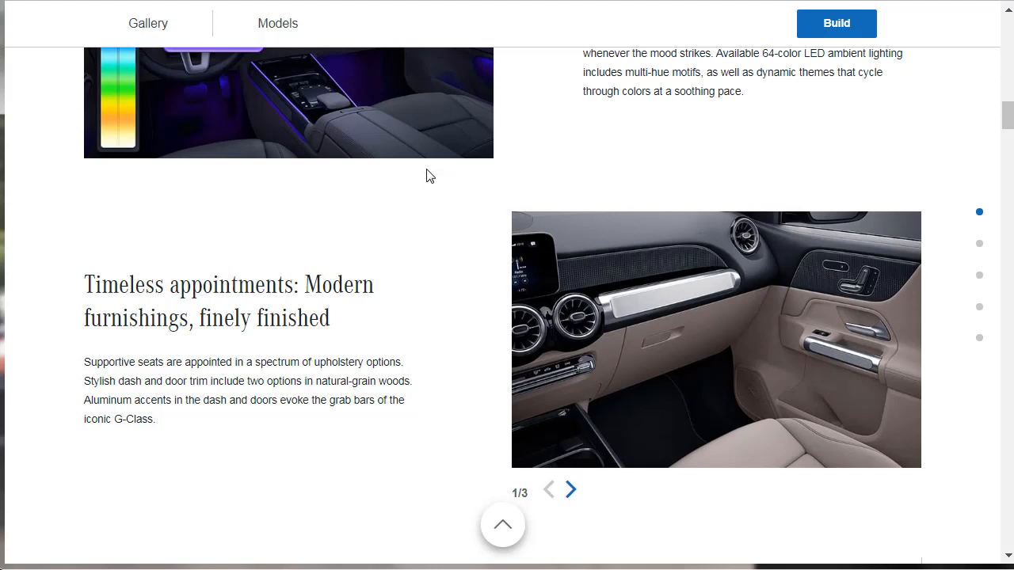
pyautogui.moveTo(743, 128)
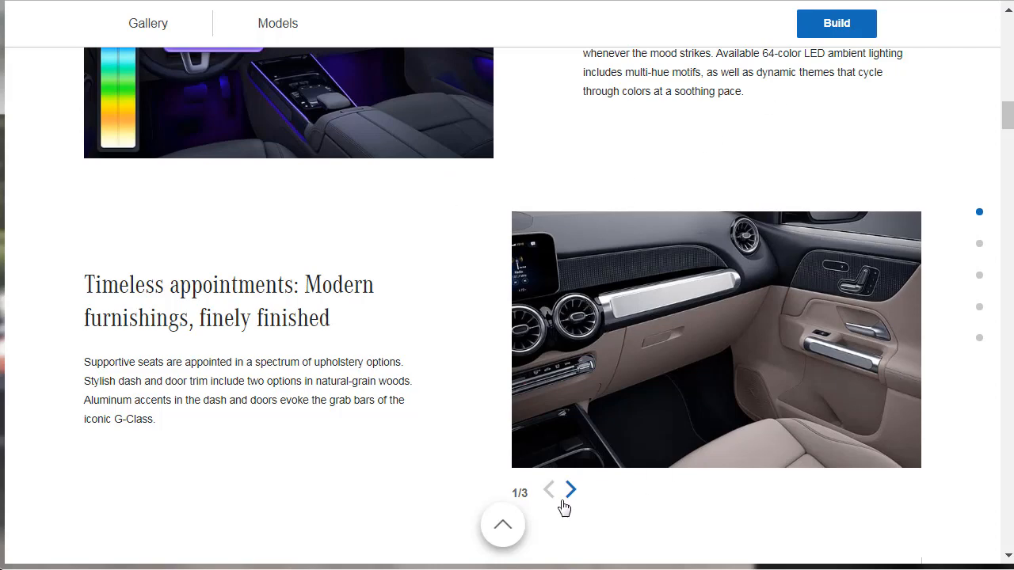
pyautogui.click(569, 489)
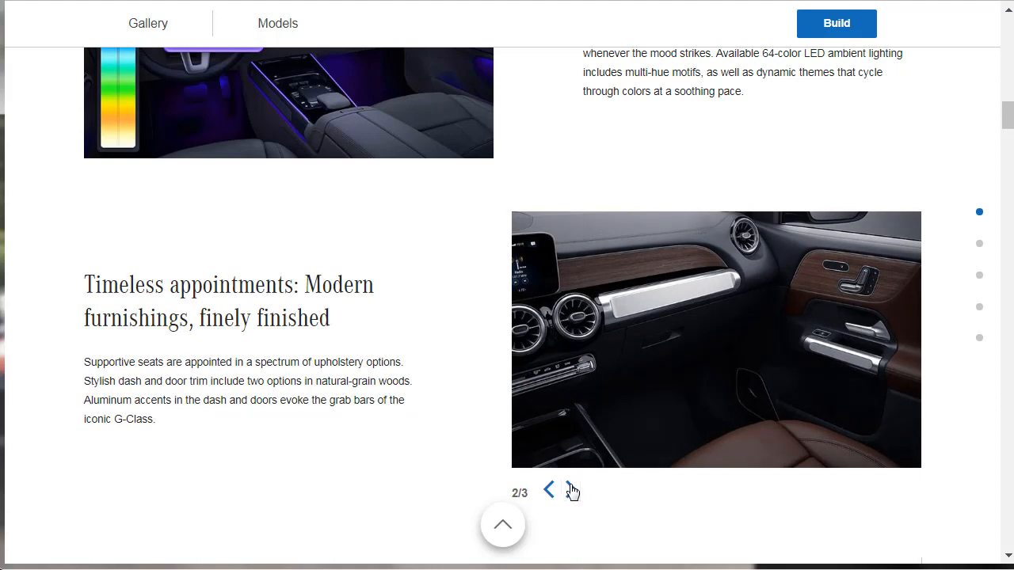
pyautogui.moveTo(808, 441)
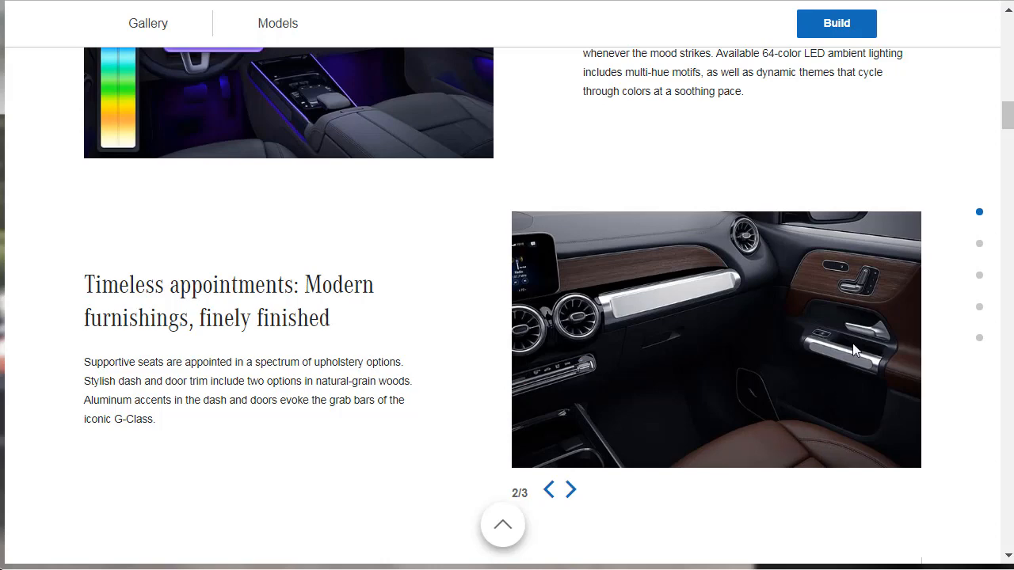
pyautogui.moveTo(628, 490)
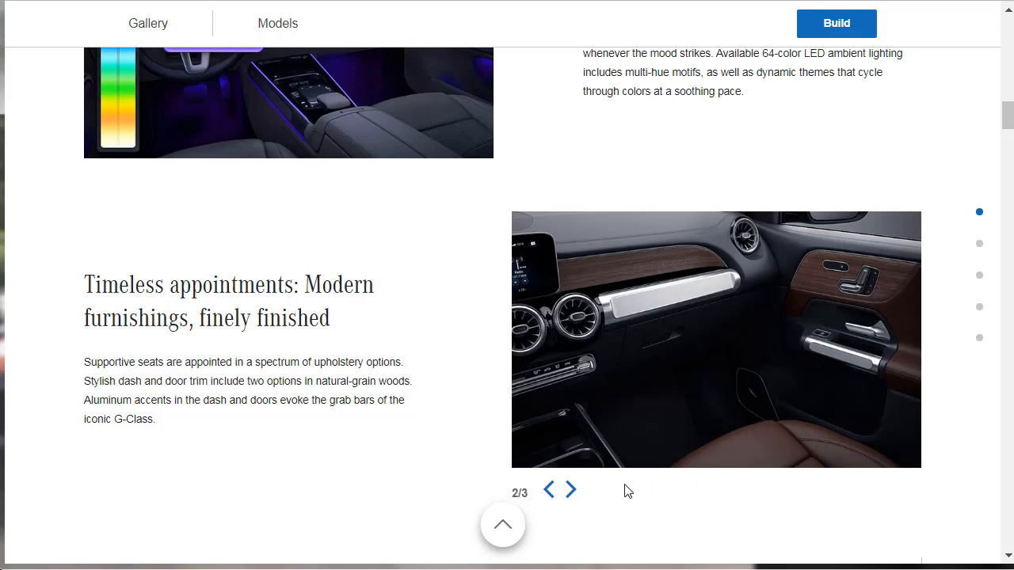
pyautogui.click(569, 490)
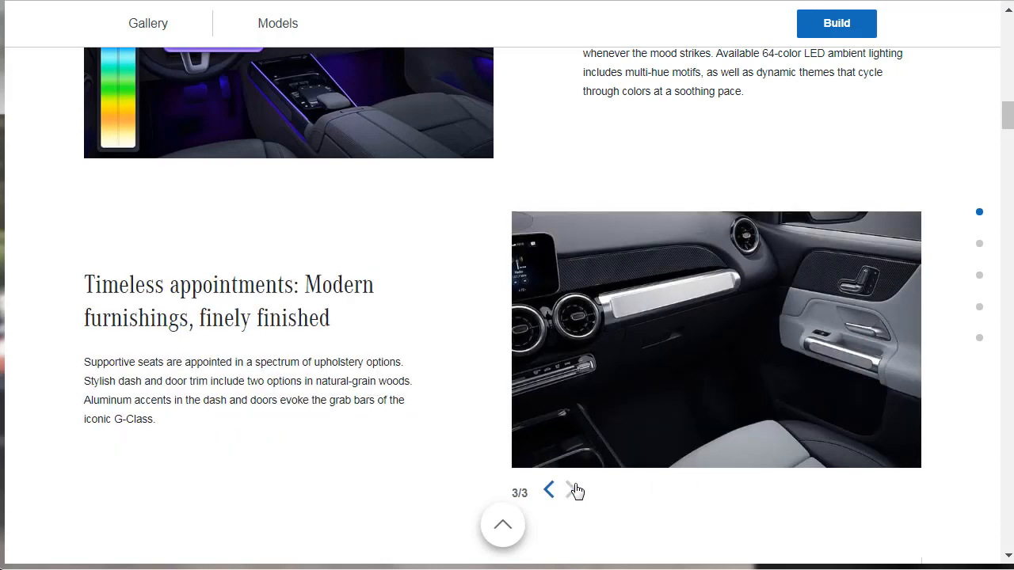
pyautogui.moveTo(780, 300)
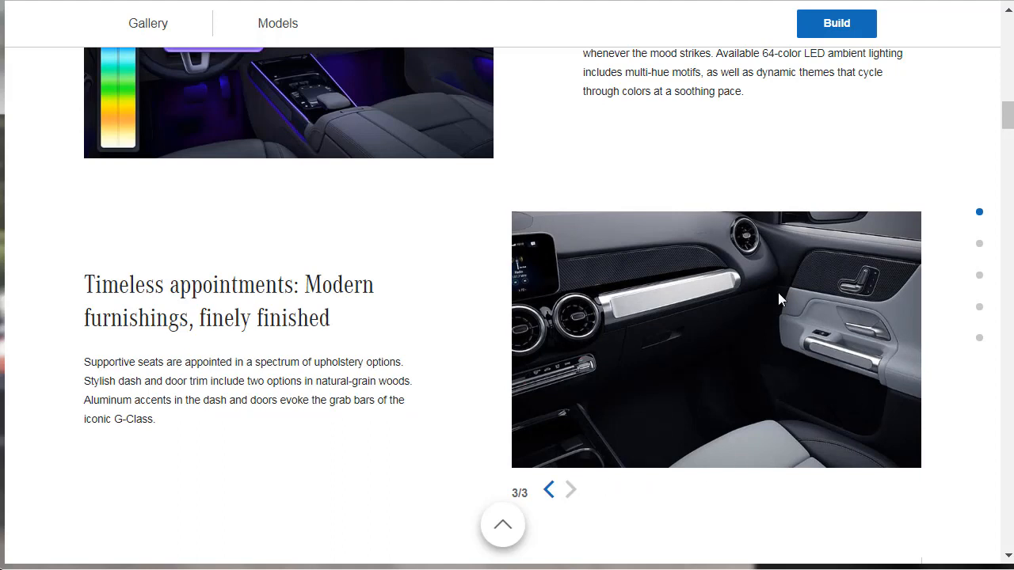
pyautogui.moveTo(653, 294)
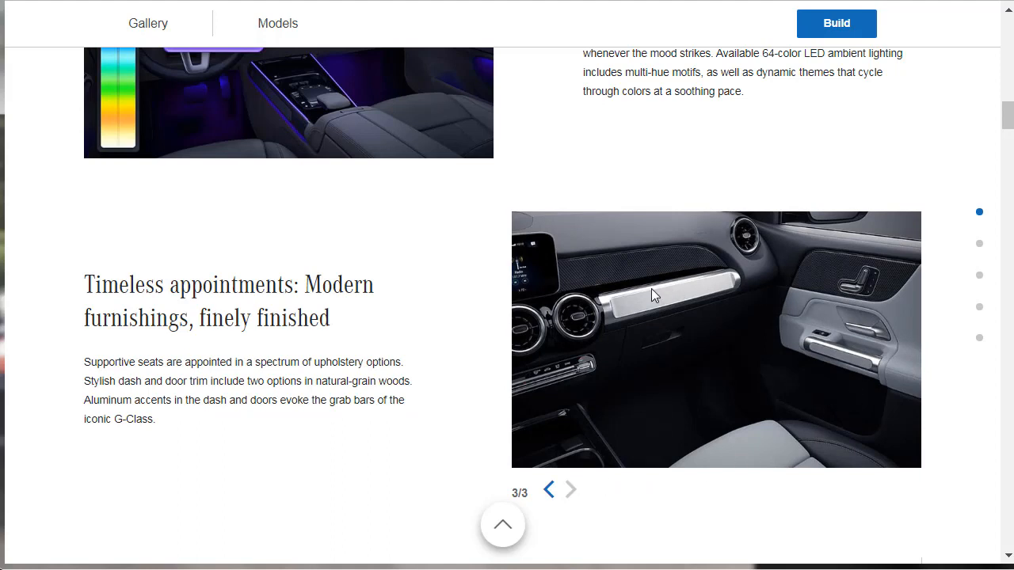
pyautogui.moveTo(780, 333)
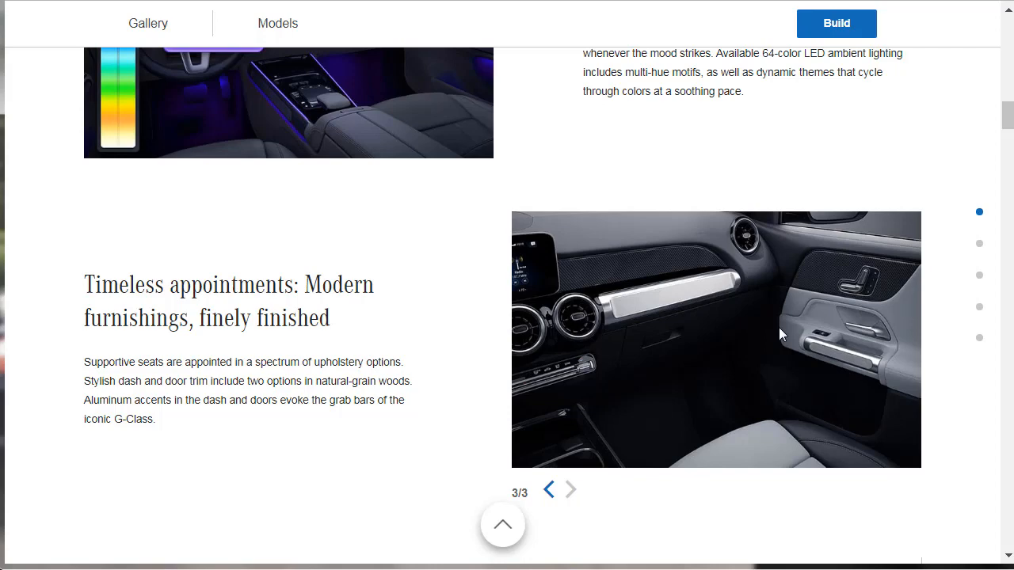
pyautogui.moveTo(862, 331)
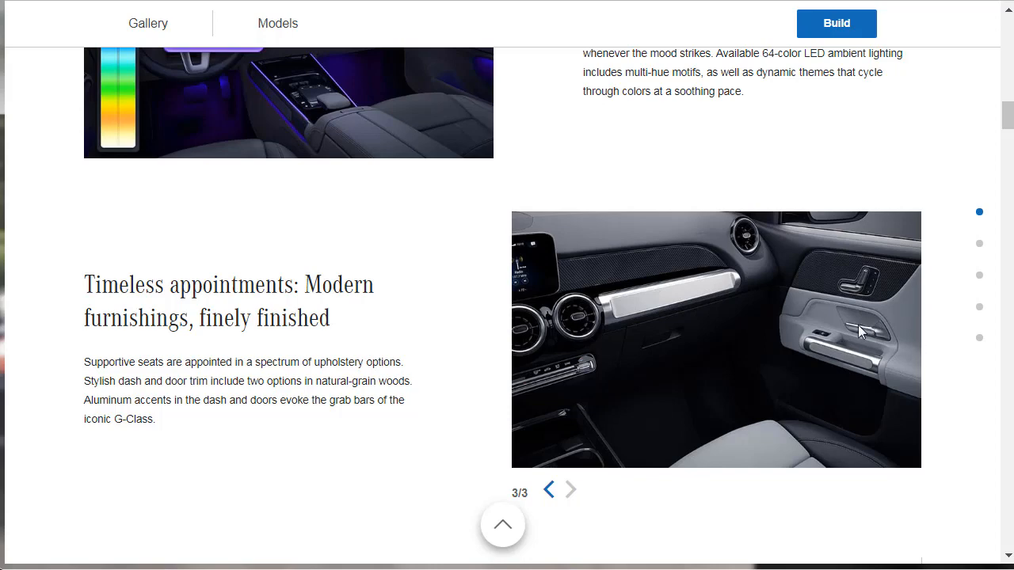
pyautogui.moveTo(744, 416)
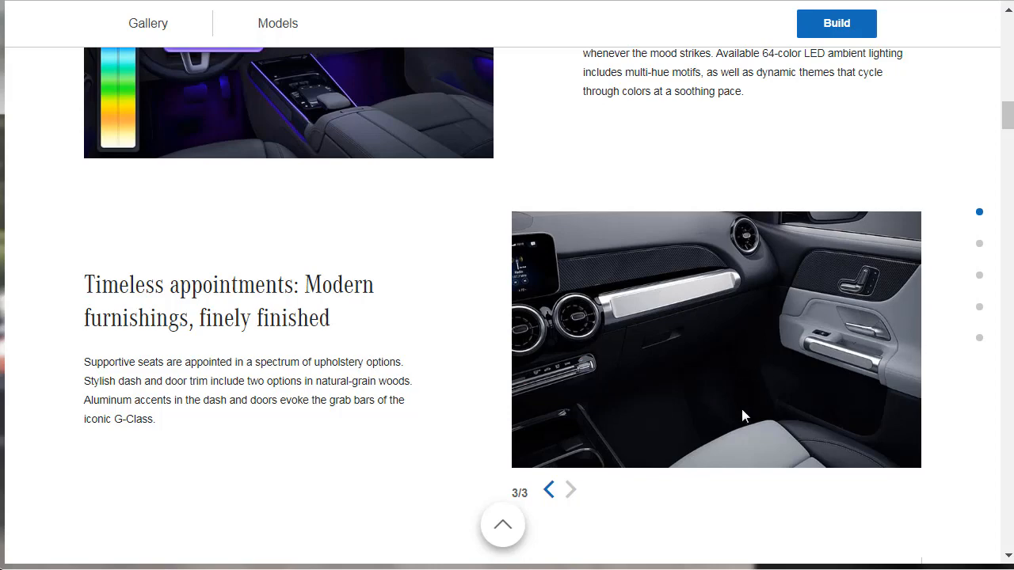
# - Slide the wheel comparison fully left to show the blue AMG Line with 19-inch wheels
pyautogui.scroll(-3)
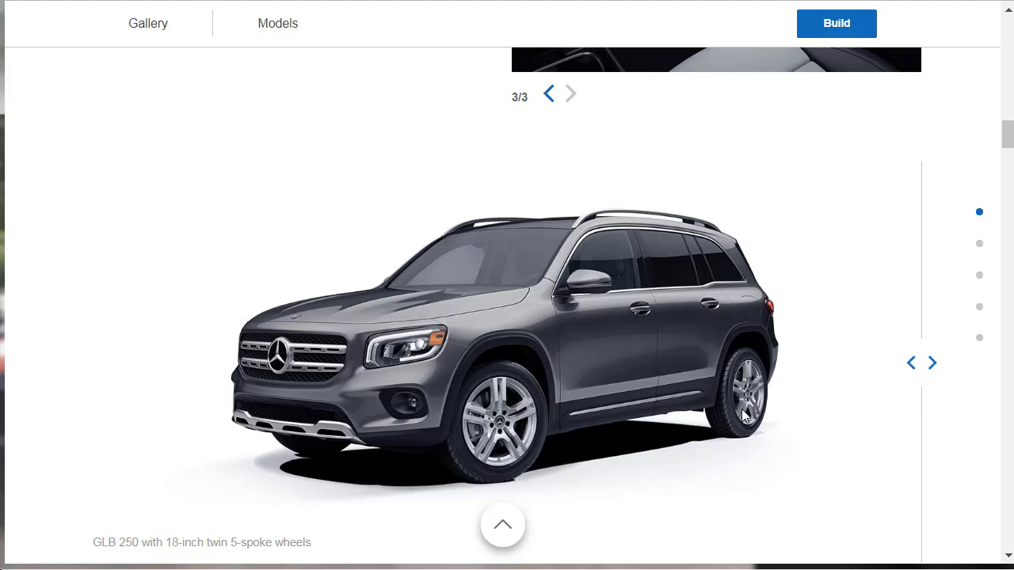
pyautogui.moveTo(932, 363)
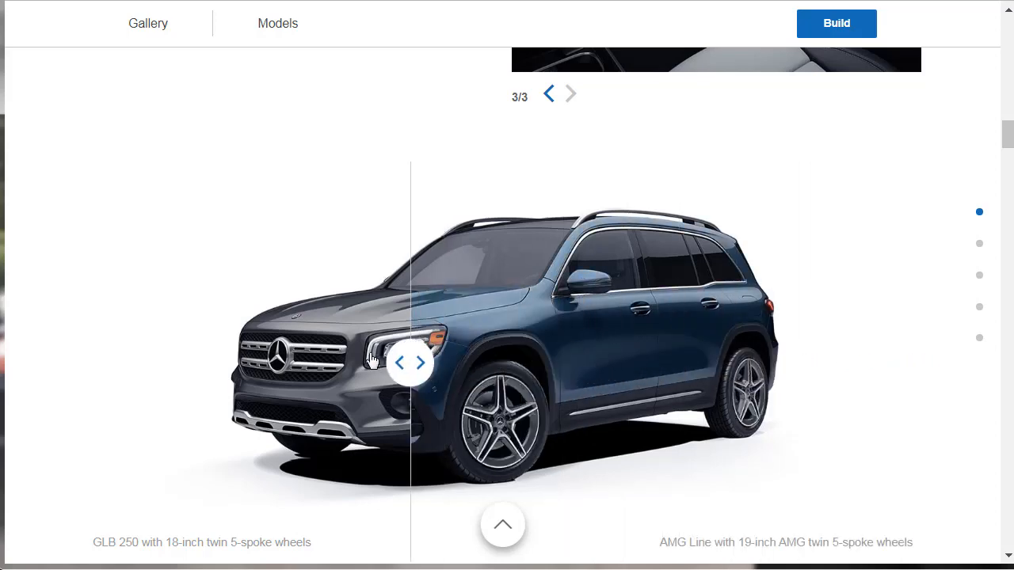
pyautogui.moveTo(409, 361); pyautogui.dragTo(81, 361)
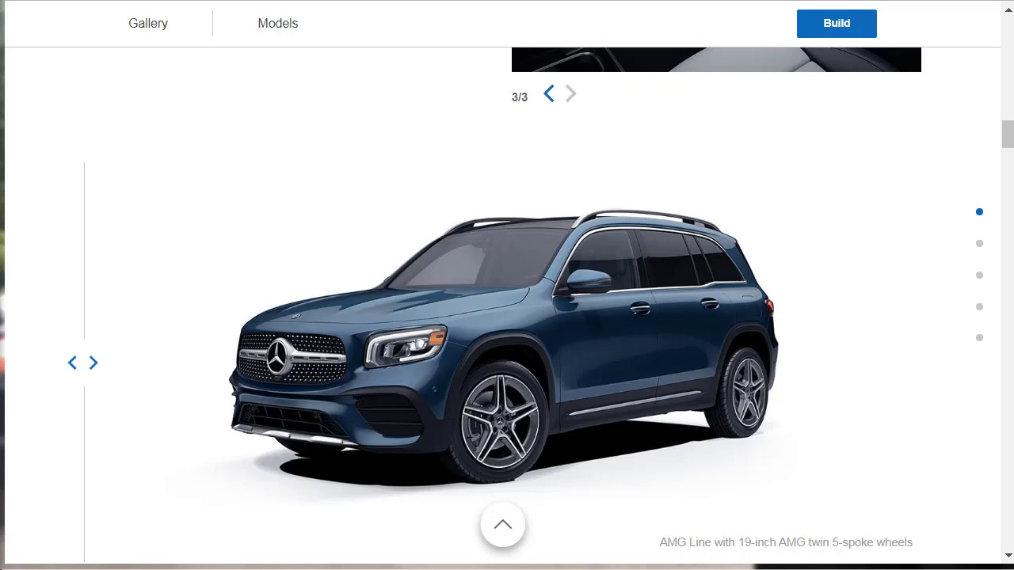
pyautogui.moveTo(513, 340)
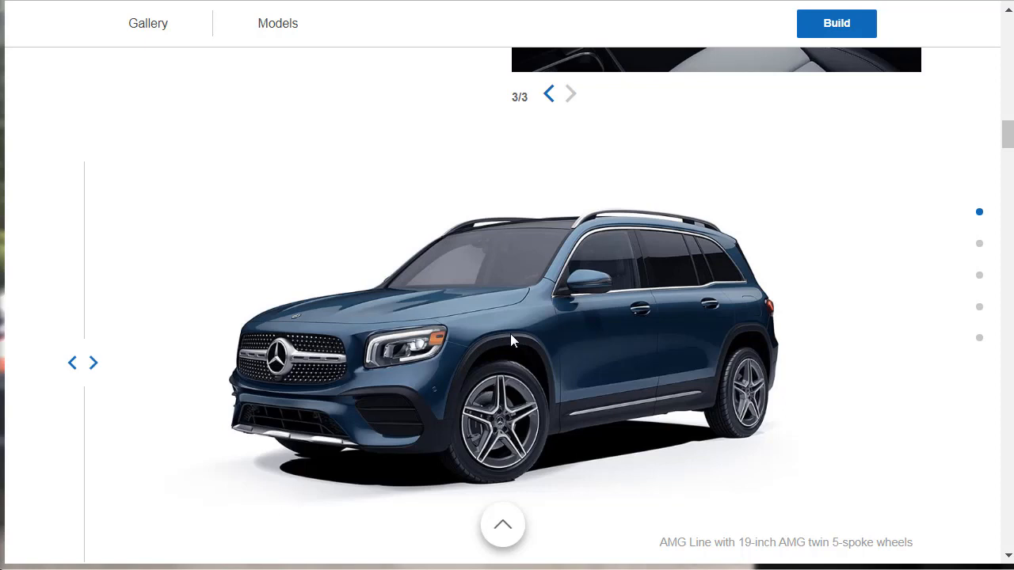
pyautogui.moveTo(147, 364)
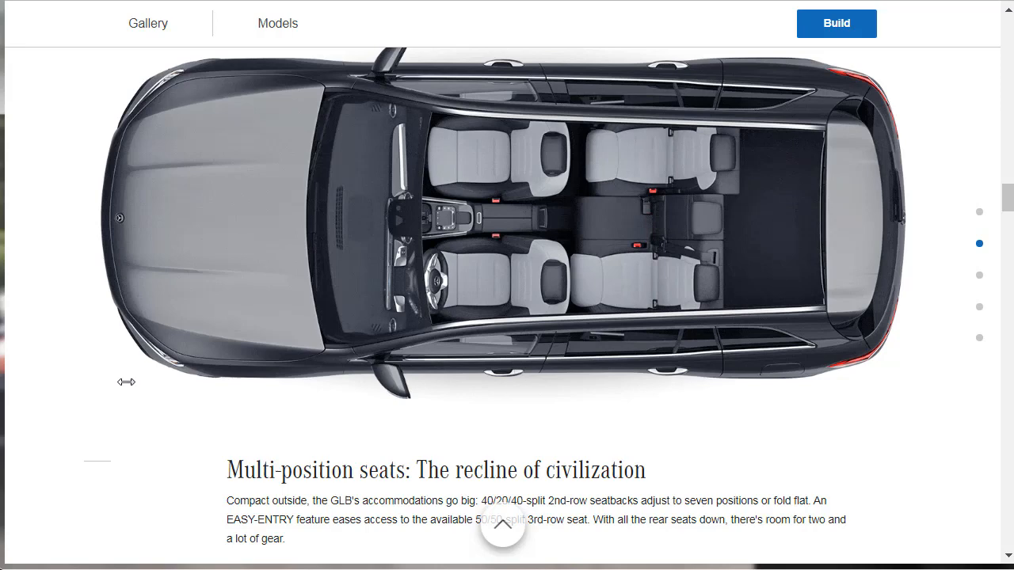
# - Scroll past Turbo torque to the 8 speeds, 4 modes transmission section
pyautogui.scroll(-3)
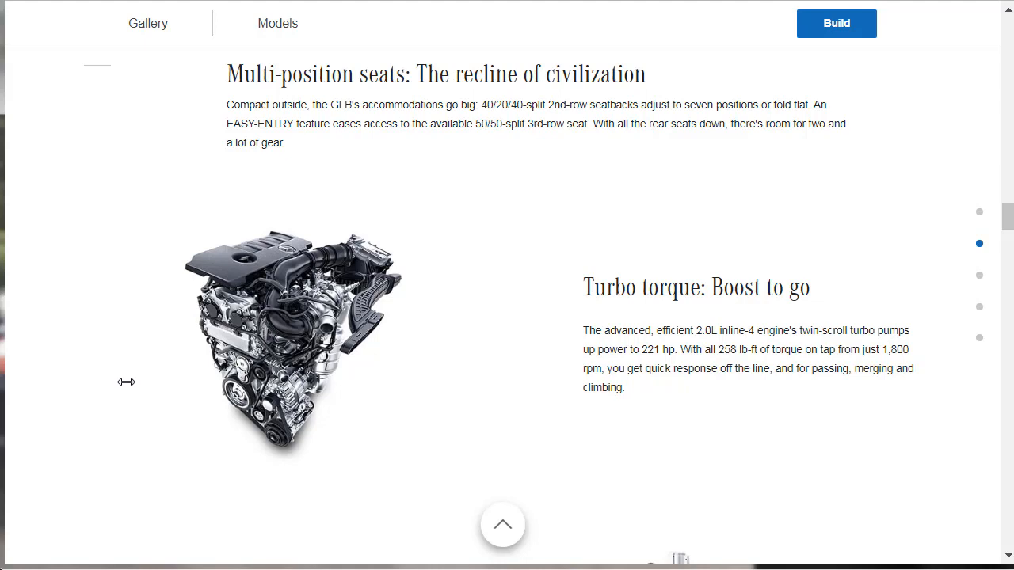
pyautogui.scroll(-3)
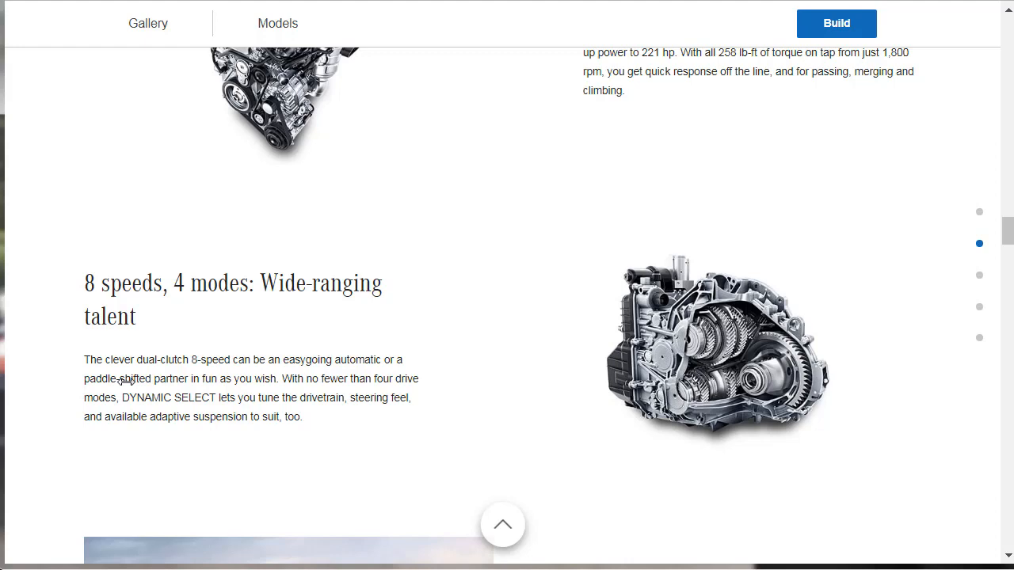
# - Scroll past 4MATIC to the Instant upgrade cargo carousel at image 1 of 4
pyautogui.scroll(-3)
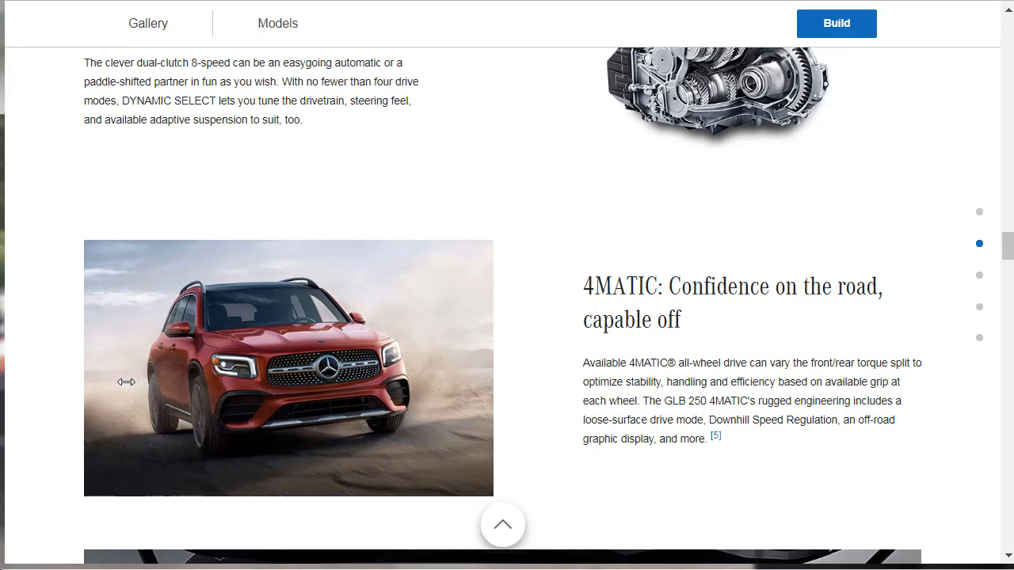
pyautogui.scroll(-3)
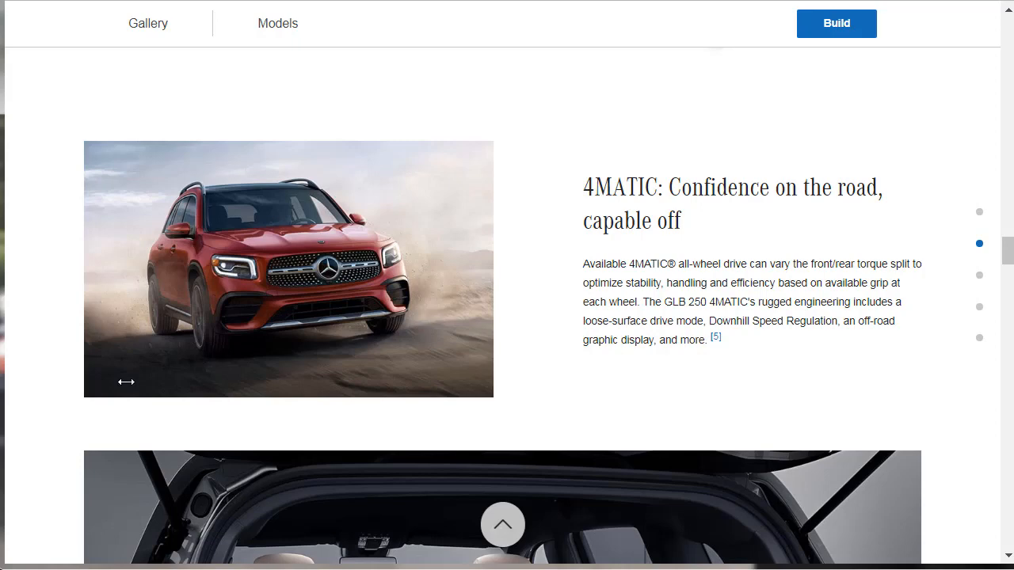
pyautogui.scroll(-3)
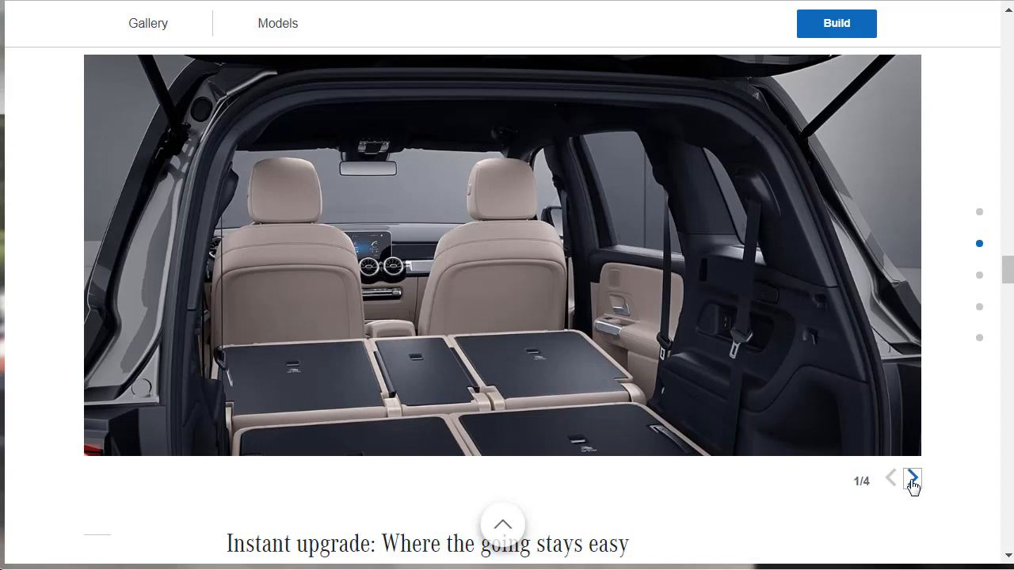
# - Advance the carousel through climate controls and sunroof to the seat-controls photo, 4 of 4
pyautogui.click(911, 478)
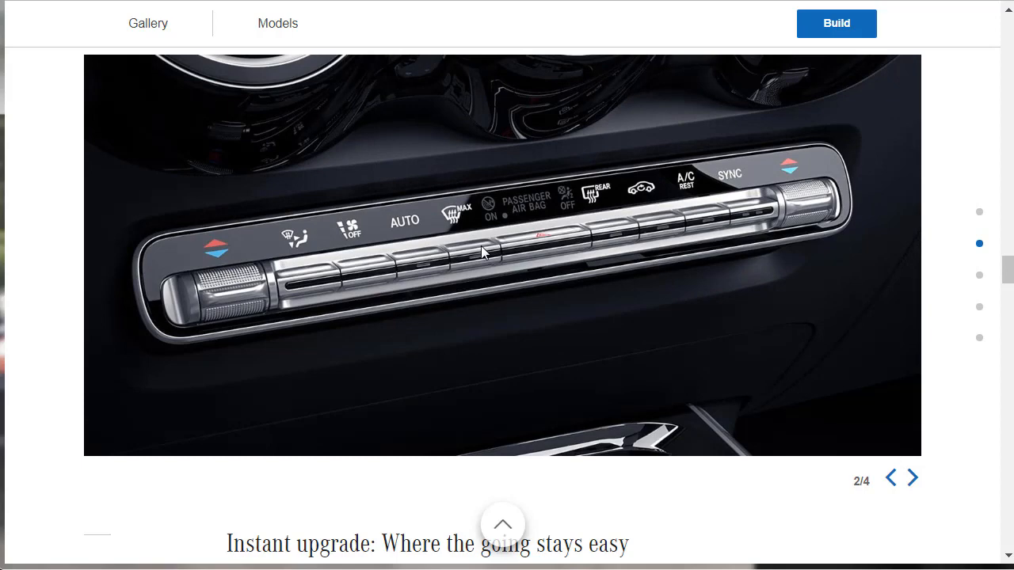
pyautogui.moveTo(802, 209)
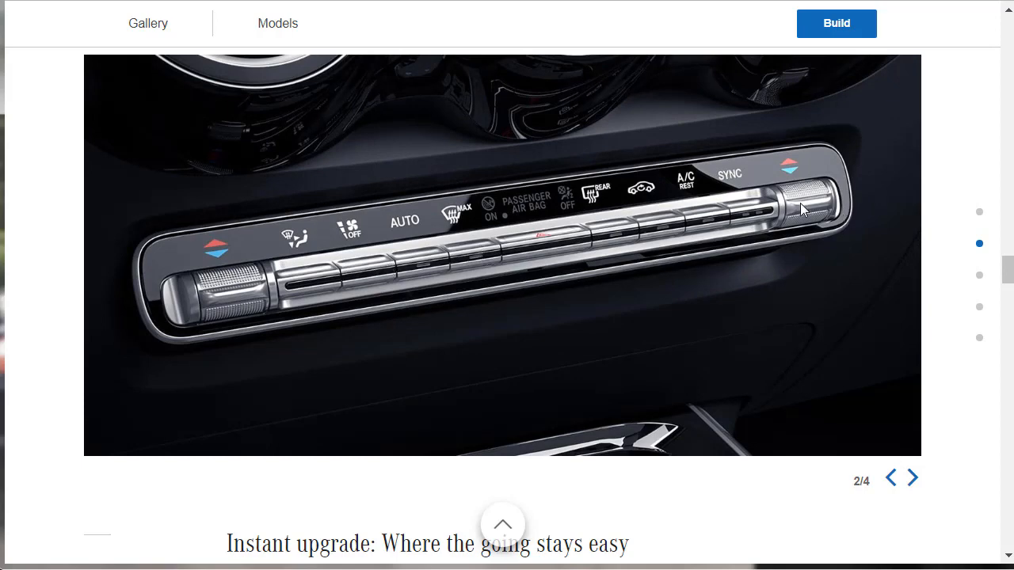
pyautogui.moveTo(866, 433)
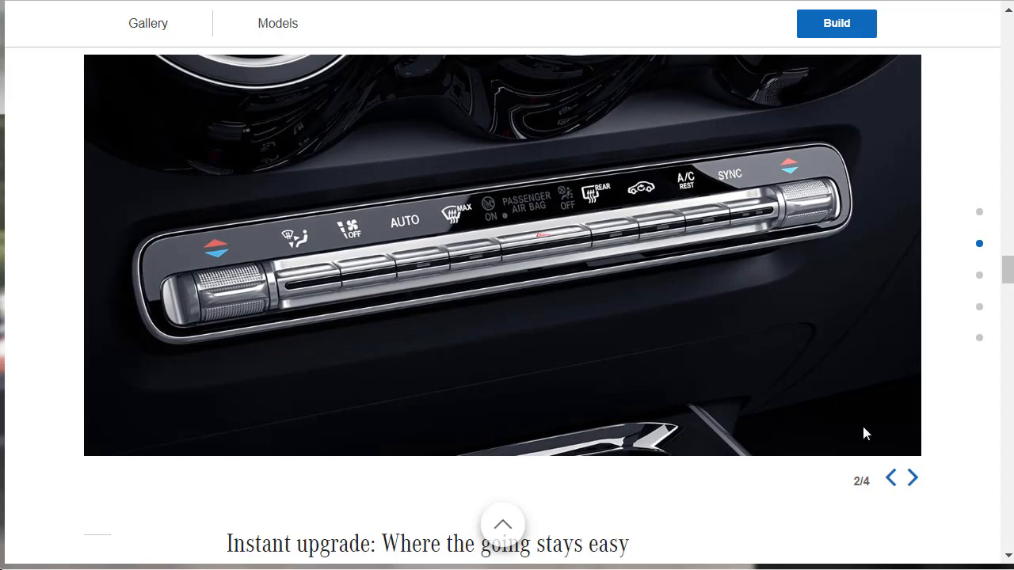
pyautogui.click(912, 477)
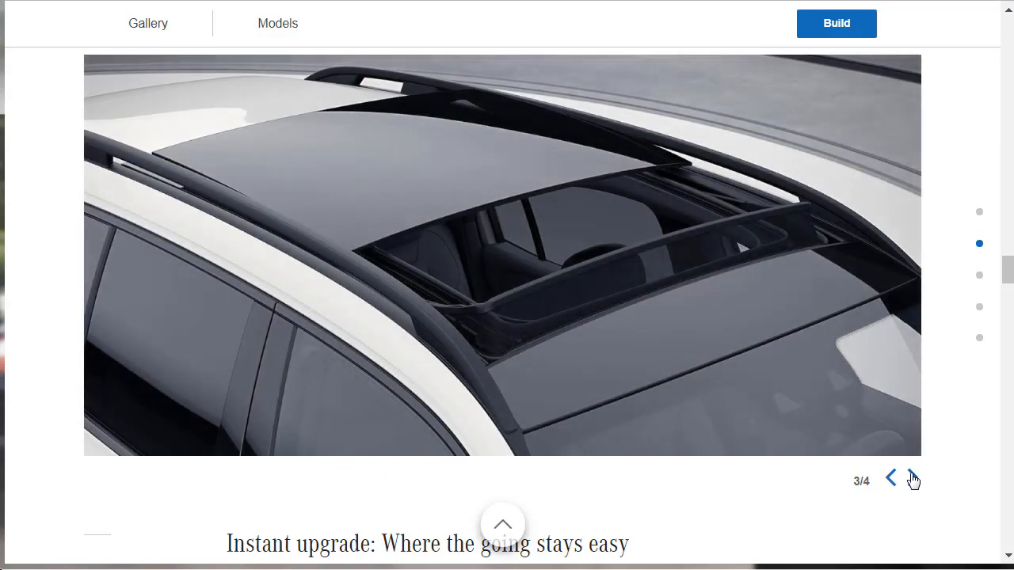
pyautogui.click(912, 478)
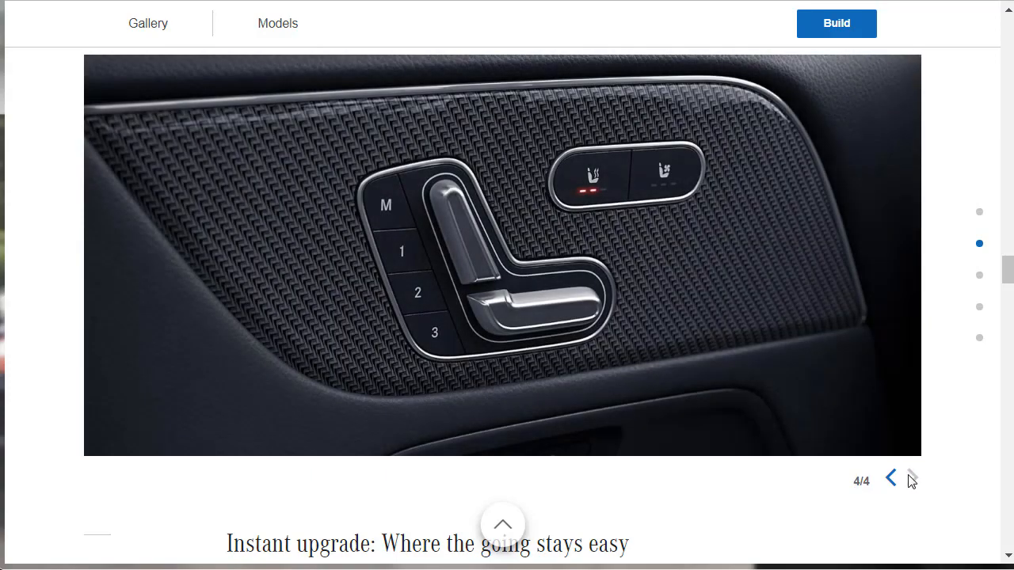
pyautogui.moveTo(744, 152)
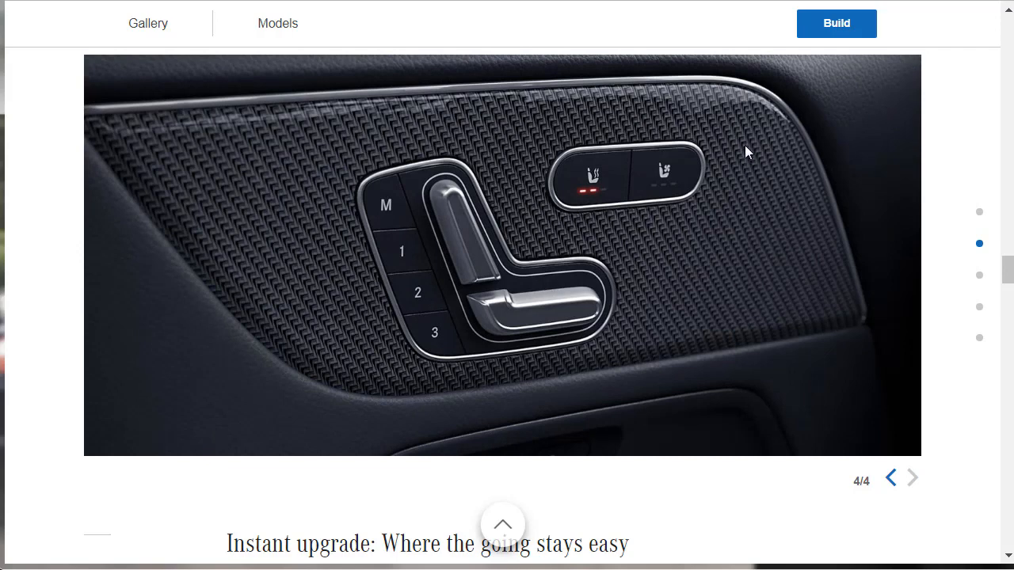
pyautogui.moveTo(772, 258)
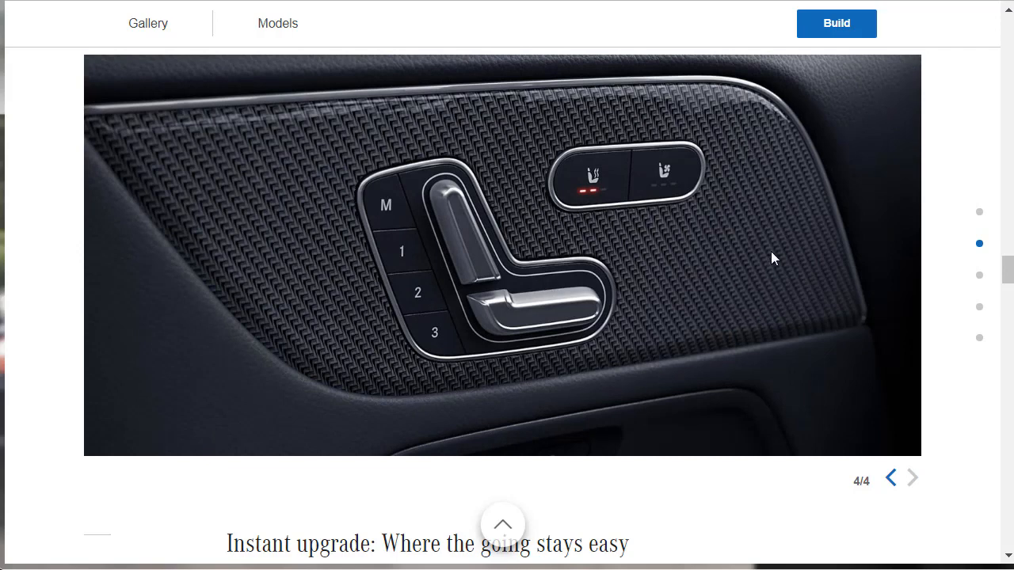
pyautogui.moveTo(481, 178)
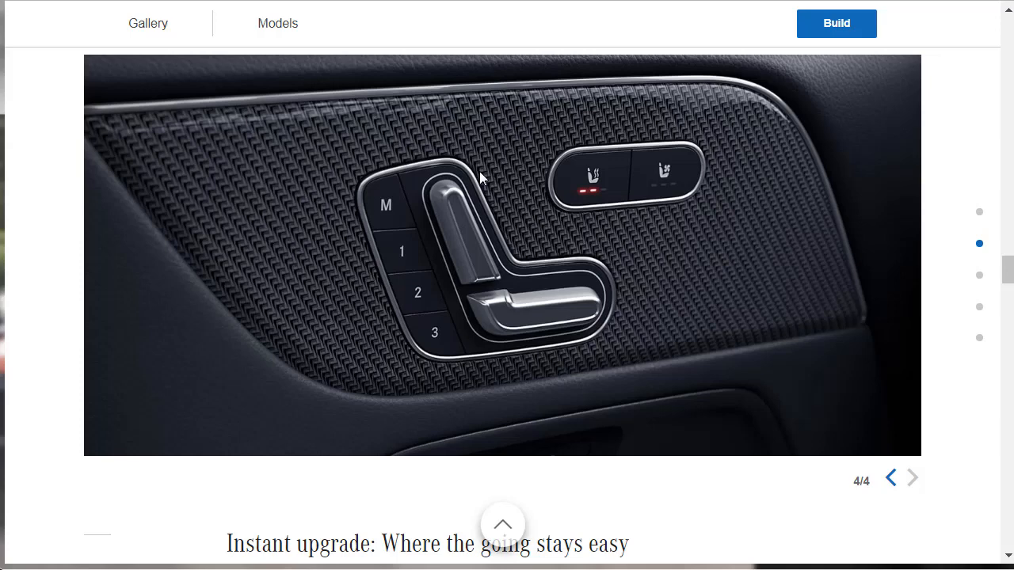
pyautogui.moveTo(480, 142)
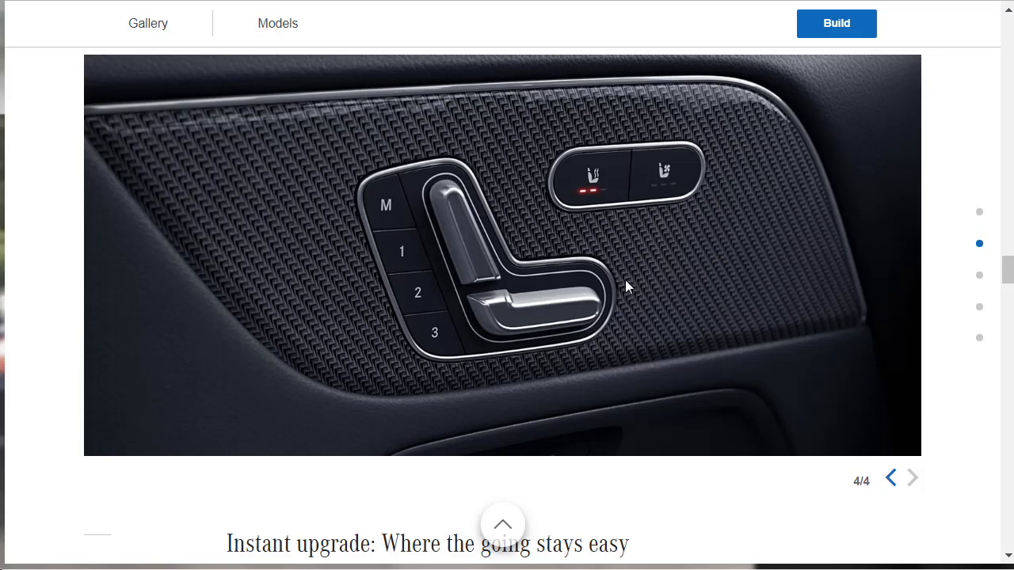
pyautogui.moveTo(657, 248)
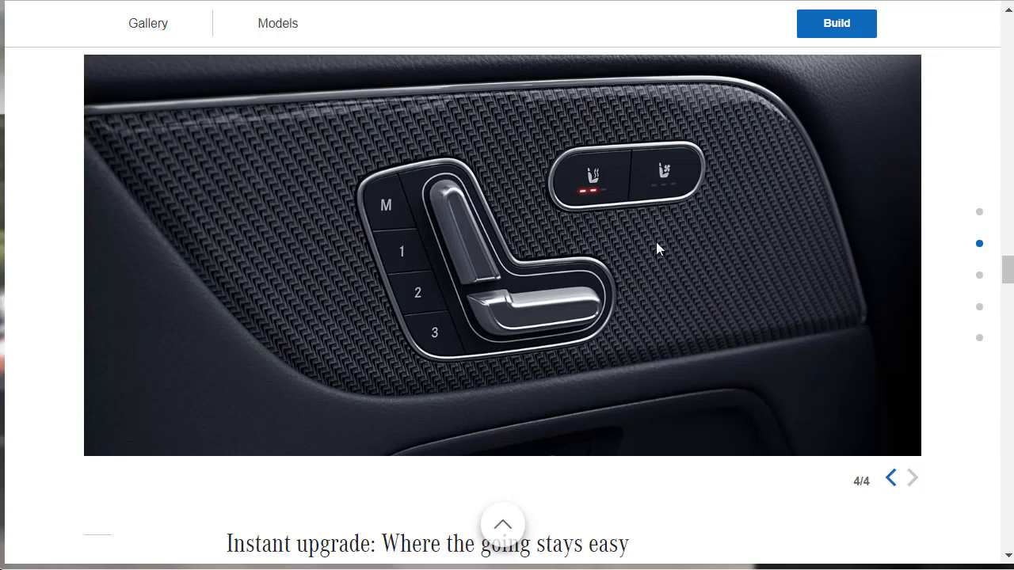
pyautogui.moveTo(485, 255)
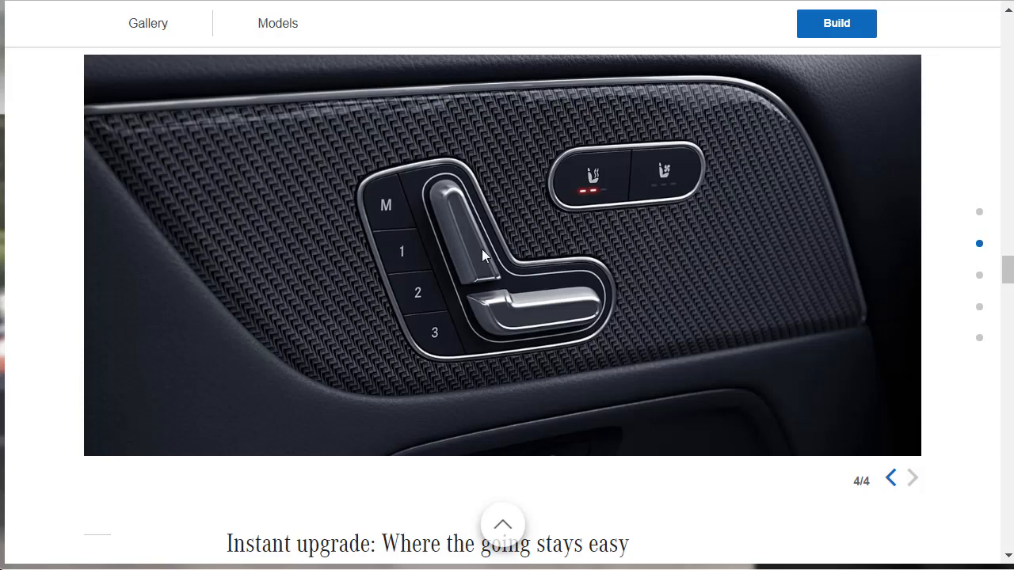
pyautogui.moveTo(472, 247)
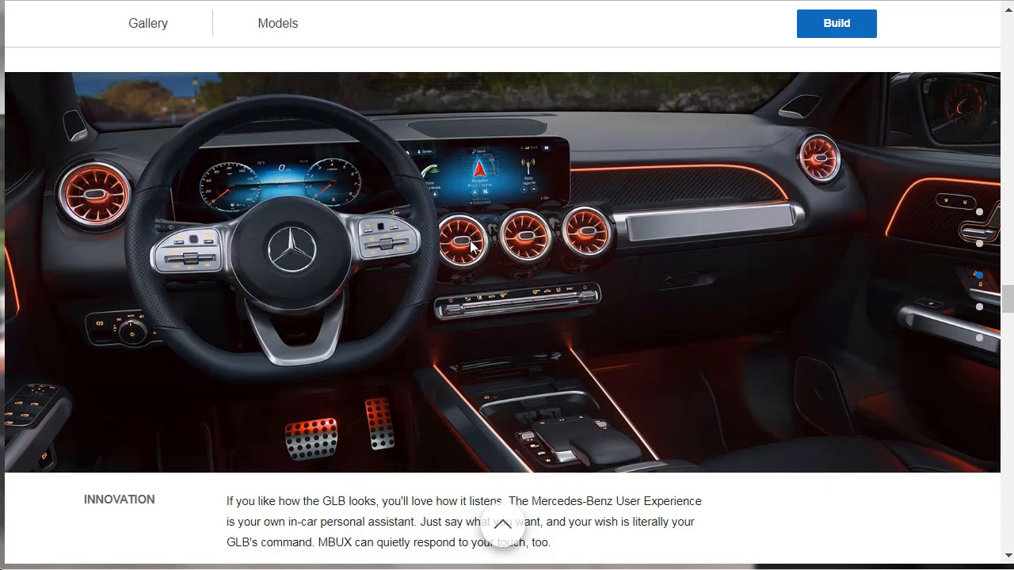
# - Scroll past the Innovation dashboard to the 'Tell it, touch it, point to it' section
pyautogui.scroll(-3)
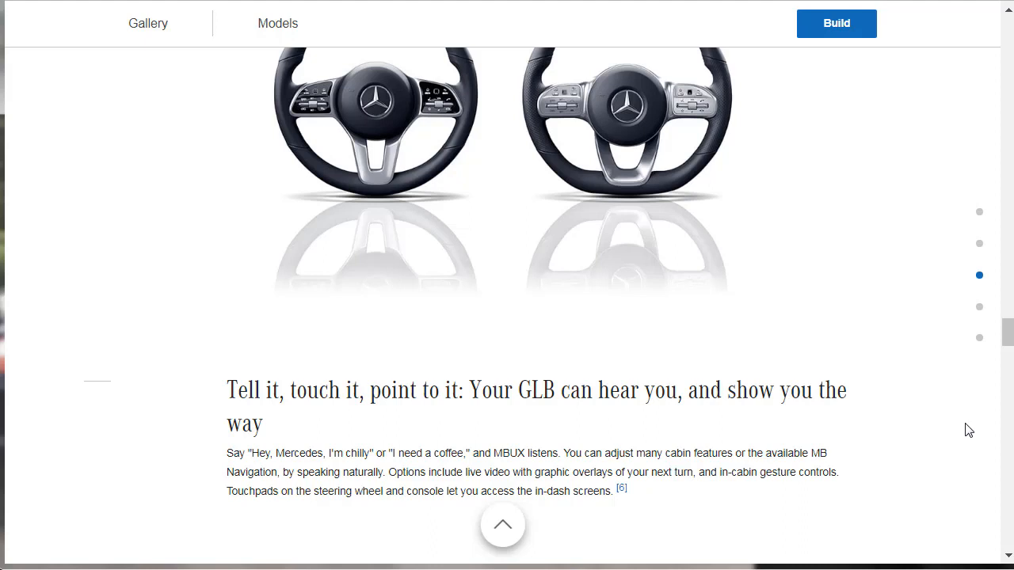
pyautogui.moveTo(864, 455)
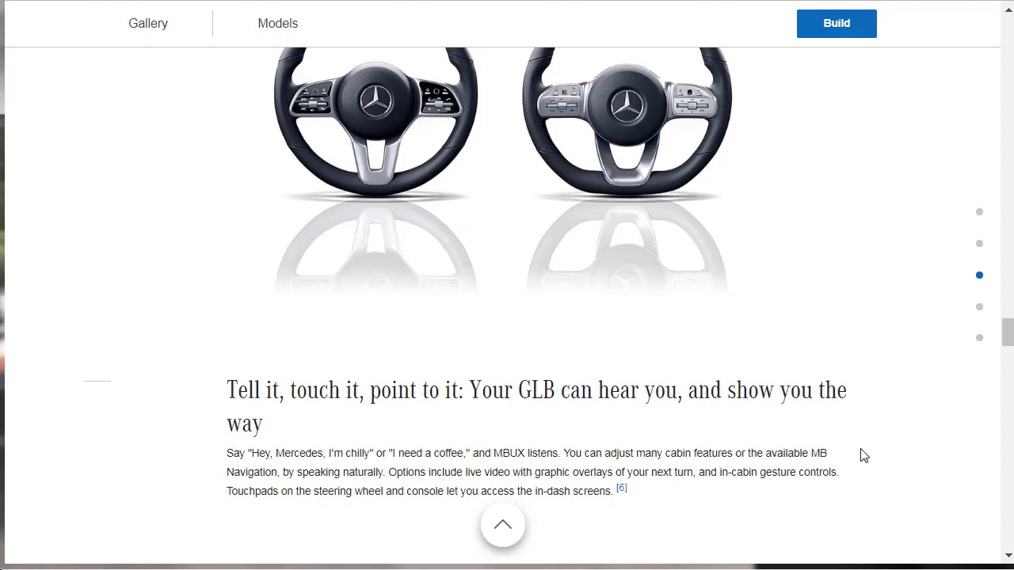
pyautogui.moveTo(870, 452)
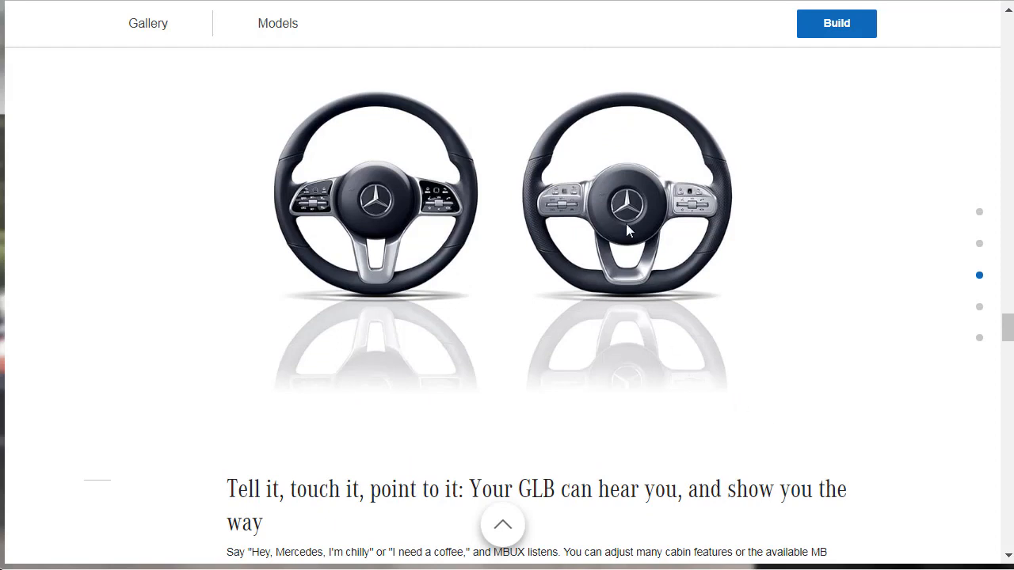
pyautogui.moveTo(378, 153)
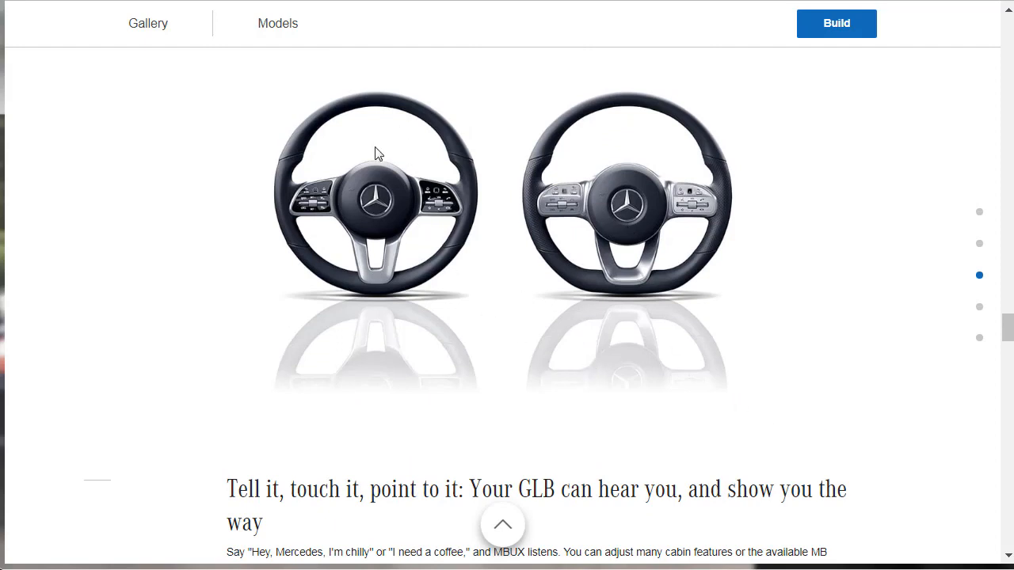
pyautogui.moveTo(348, 229)
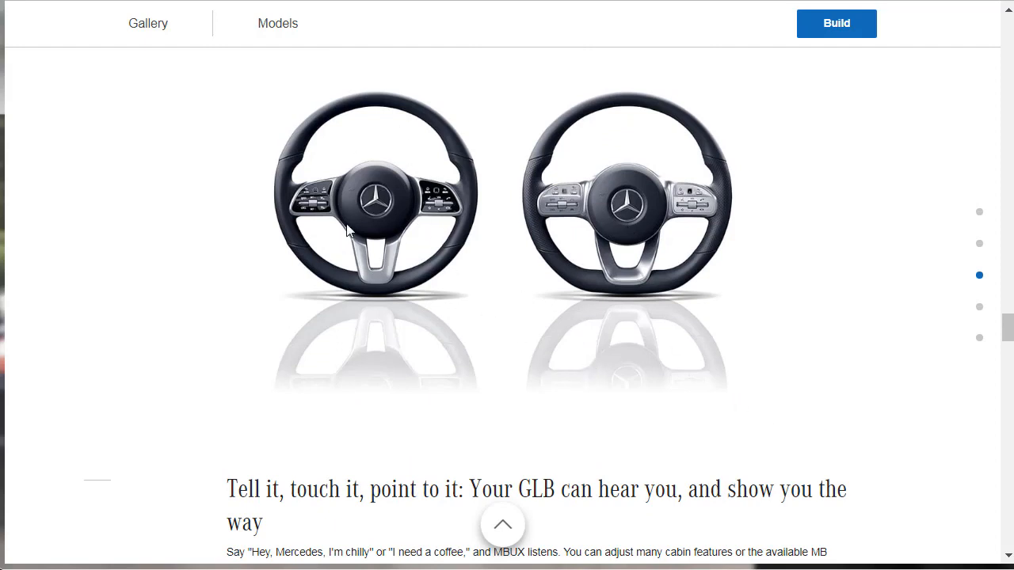
pyautogui.moveTo(590, 265)
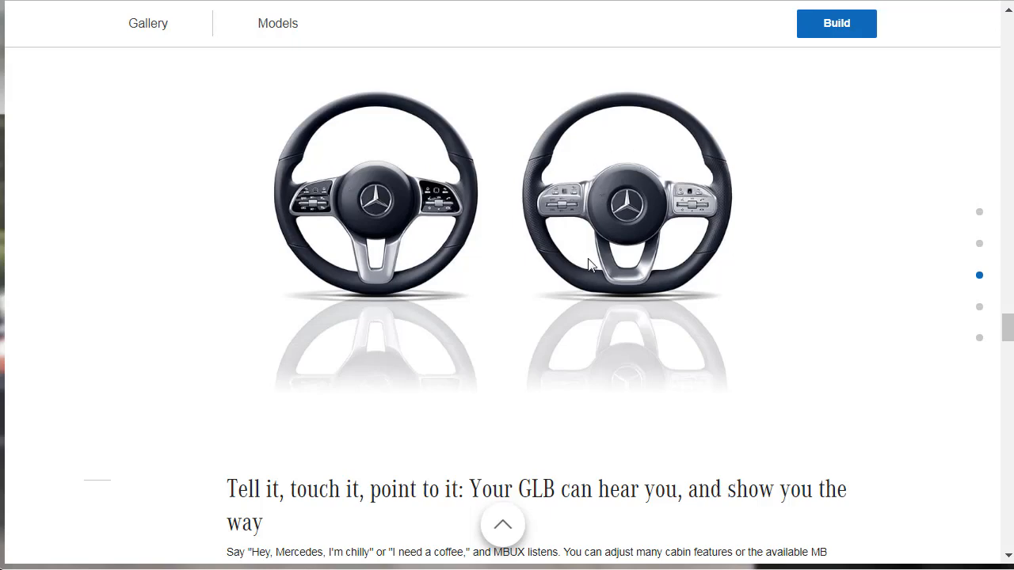
pyautogui.moveTo(616, 284)
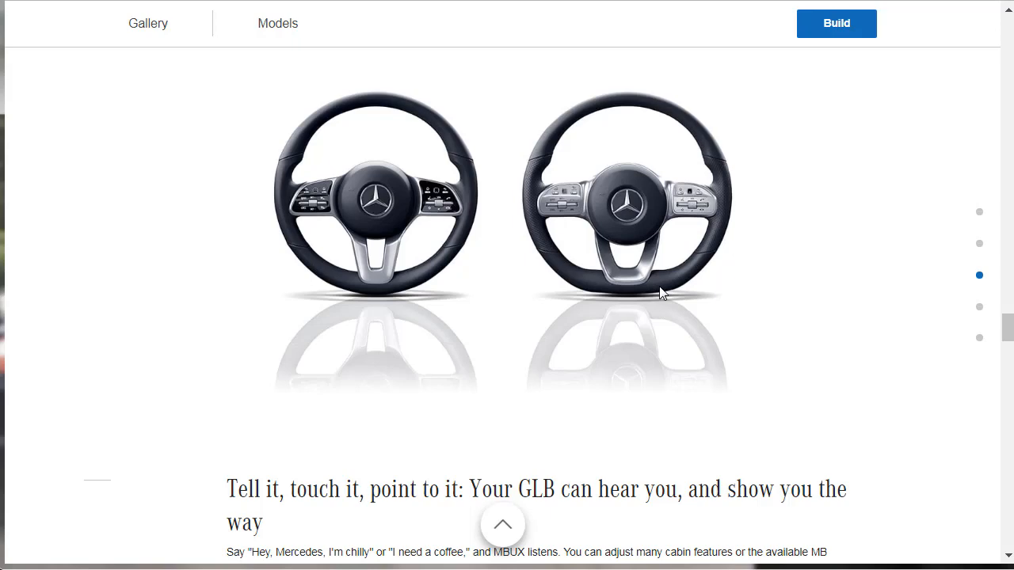
pyautogui.moveTo(641, 388)
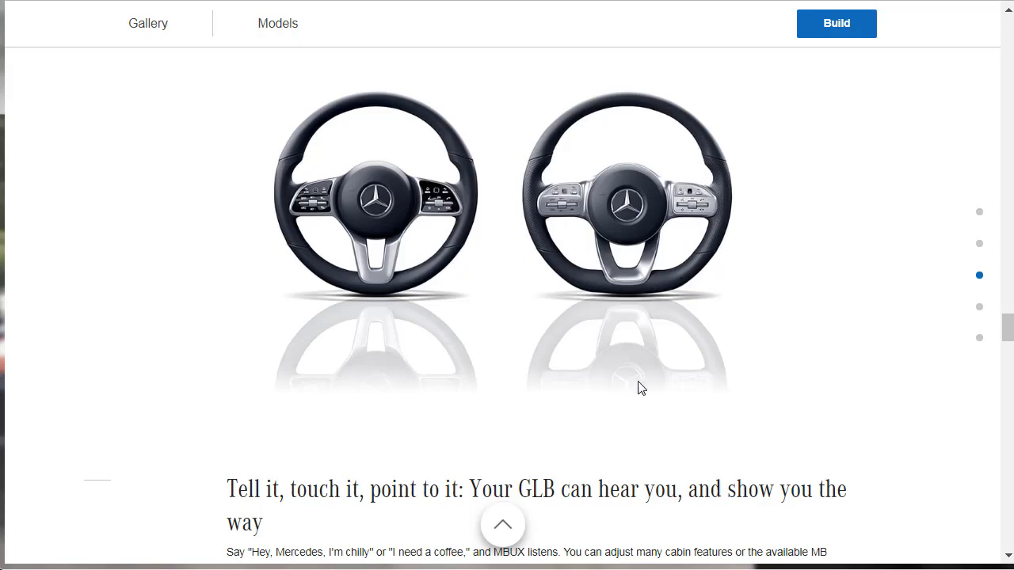
pyautogui.moveTo(663, 392)
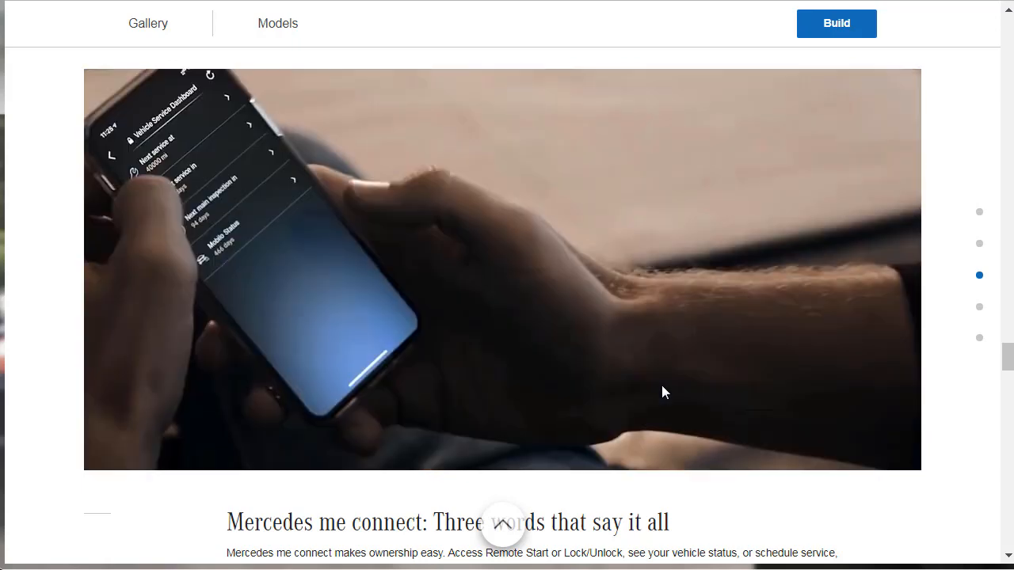
# - Scroll down to Mercedes me connect and the driver assists carousel at 1 of 3
pyautogui.scroll(-3)
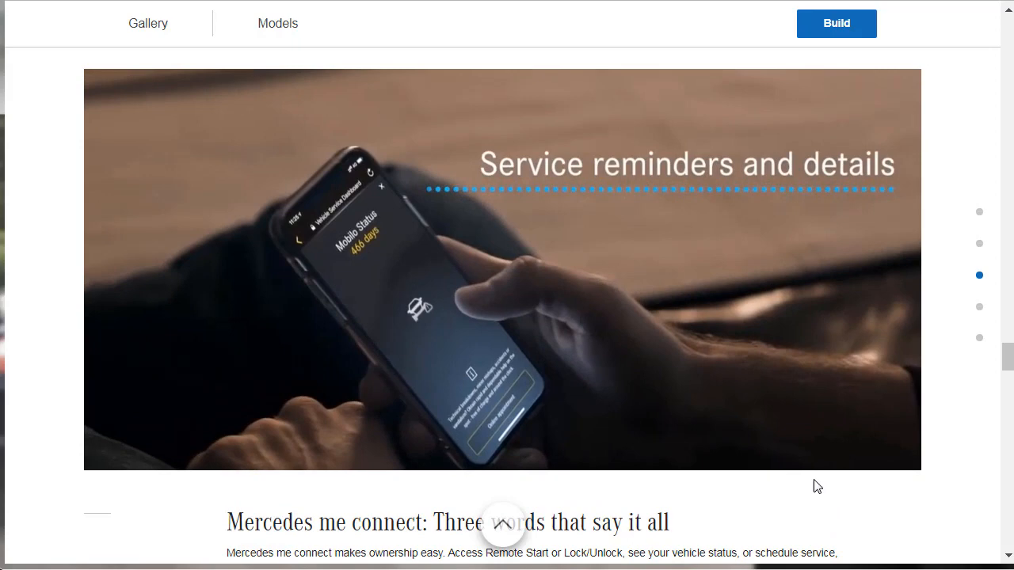
pyautogui.scroll(-3)
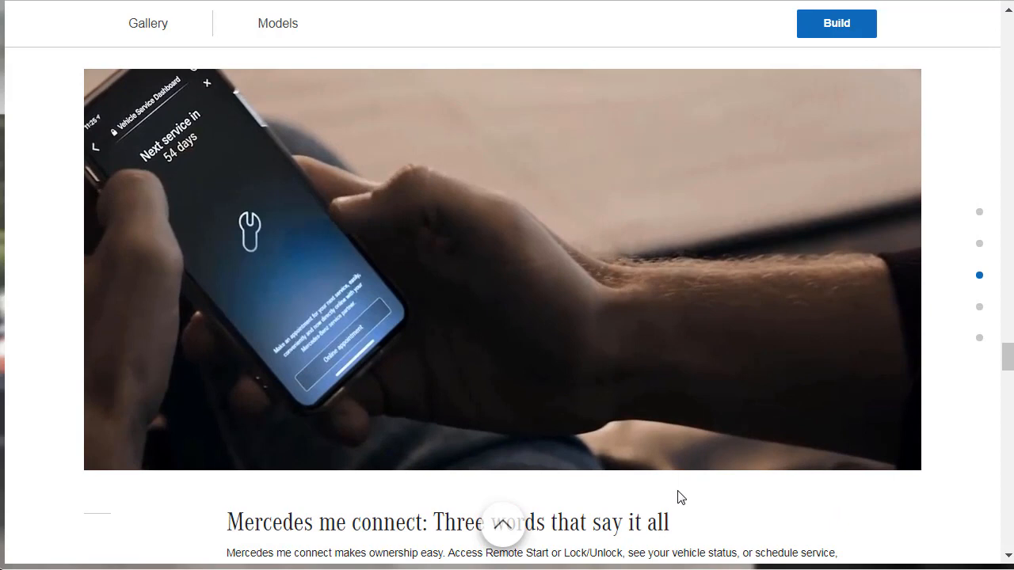
pyautogui.scroll(-3)
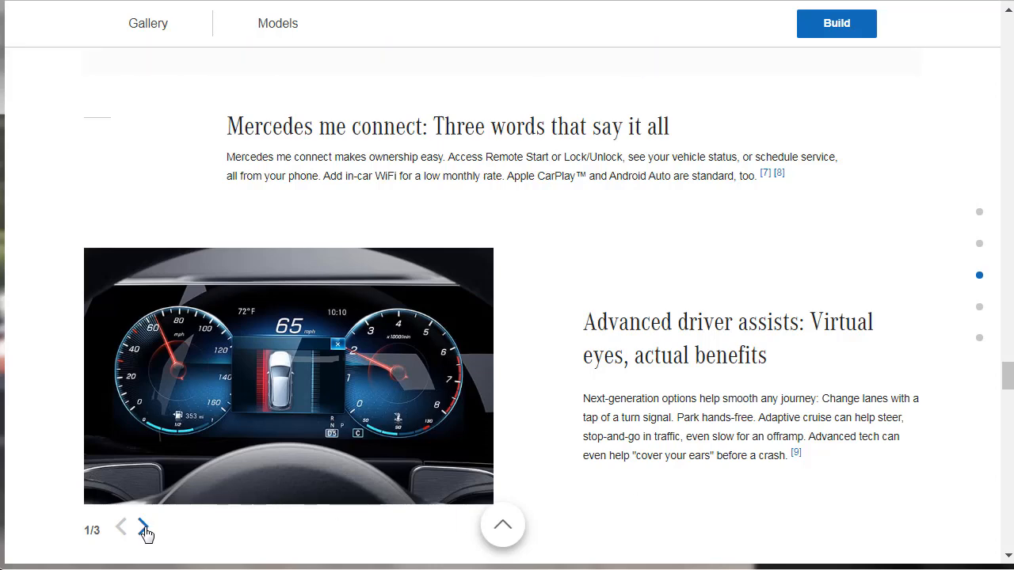
# - Advance the Advanced driver assists carousel to the navigation screen photo, 3 of 3
pyautogui.click(144, 527)
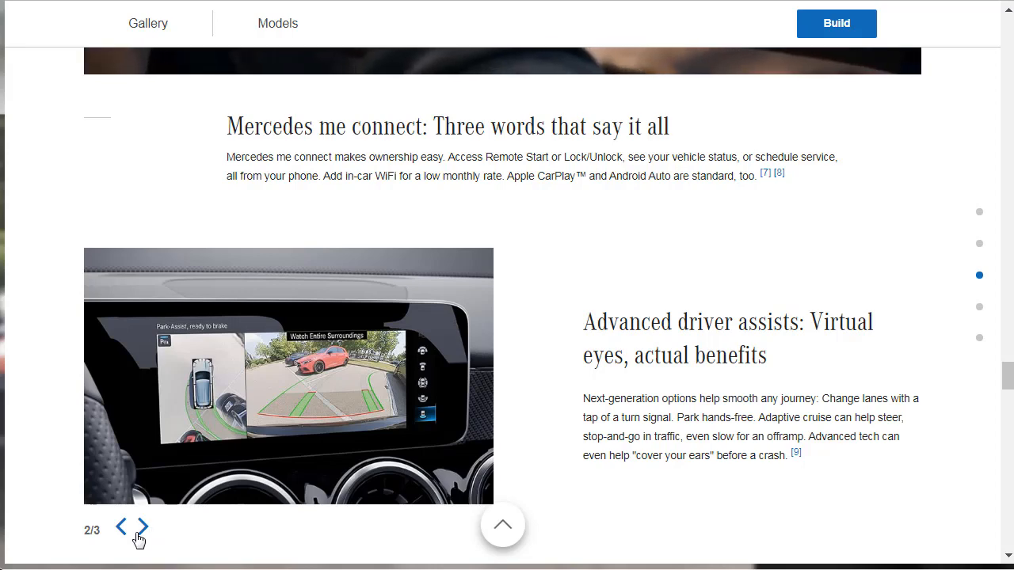
pyautogui.click(142, 528)
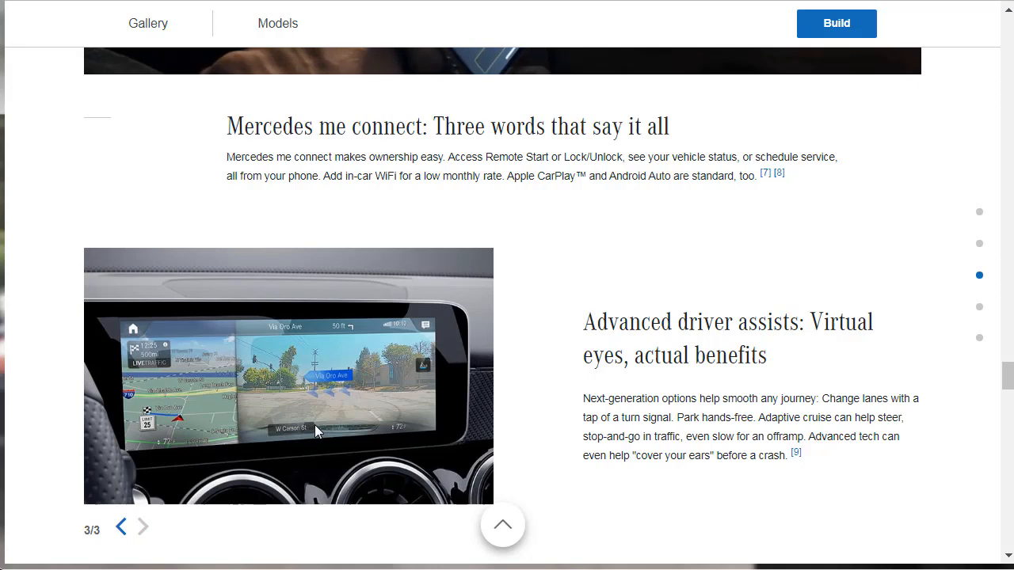
pyautogui.moveTo(340, 412)
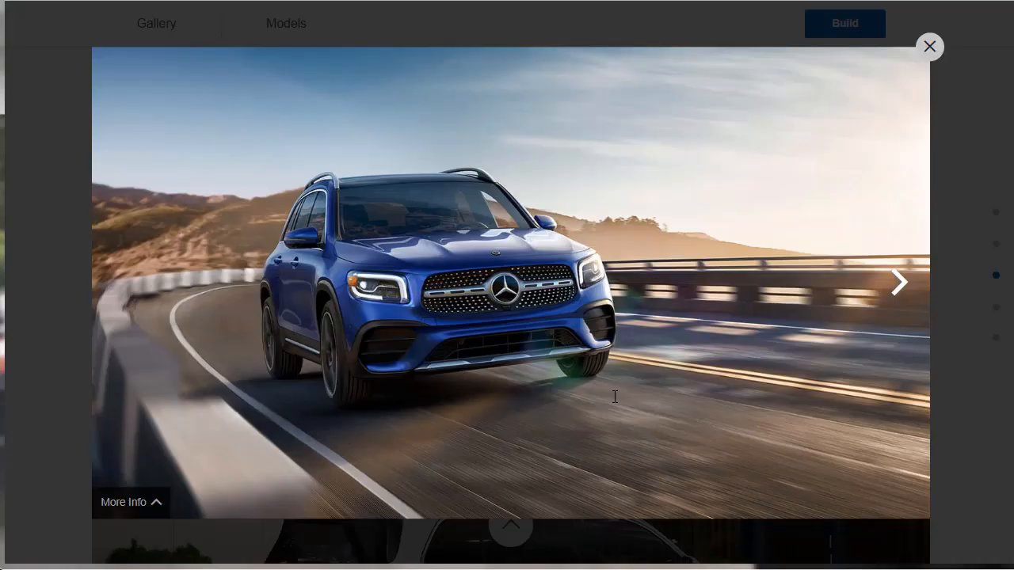
pyautogui.moveTo(510, 470)
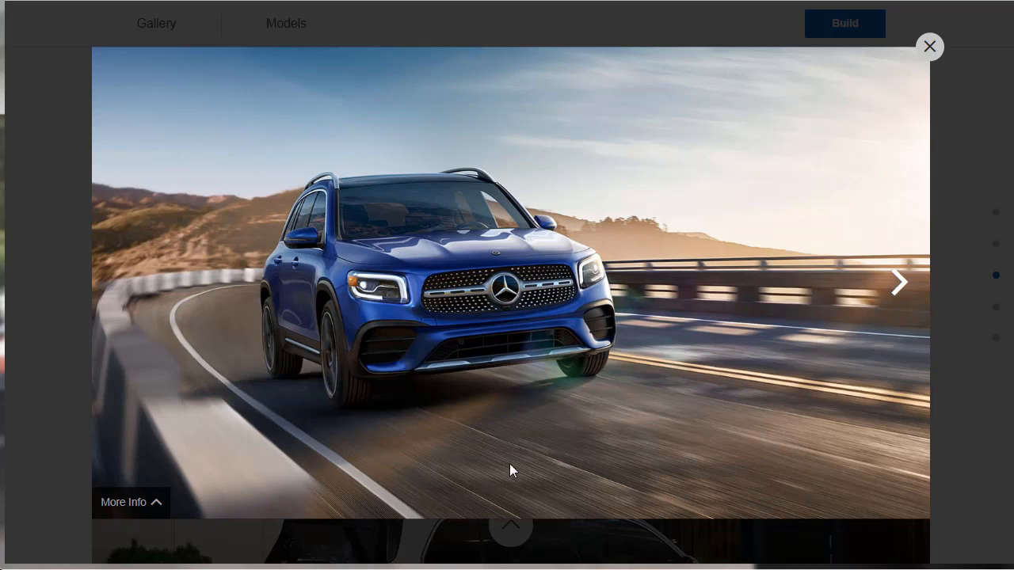
# - Page through thirteen gallery photos, from the roof-box GLB to the third-row seats
pyautogui.click(899, 282)
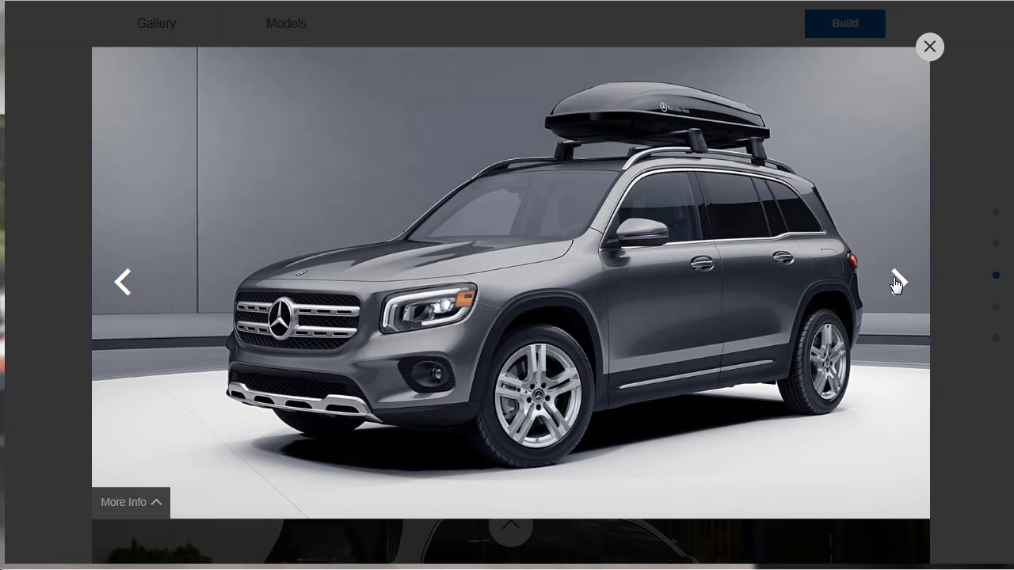
pyautogui.click(897, 282)
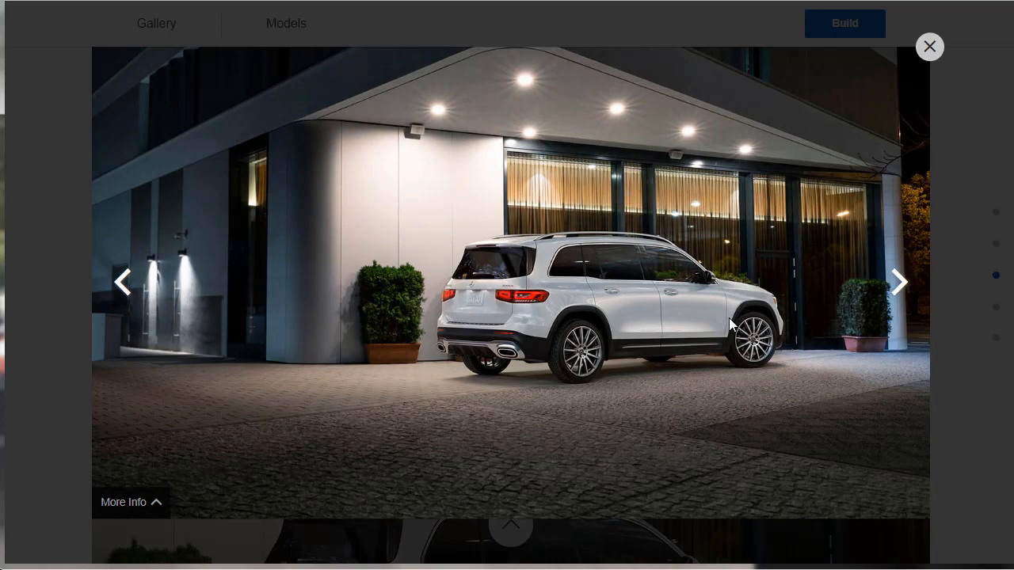
pyautogui.click(899, 282)
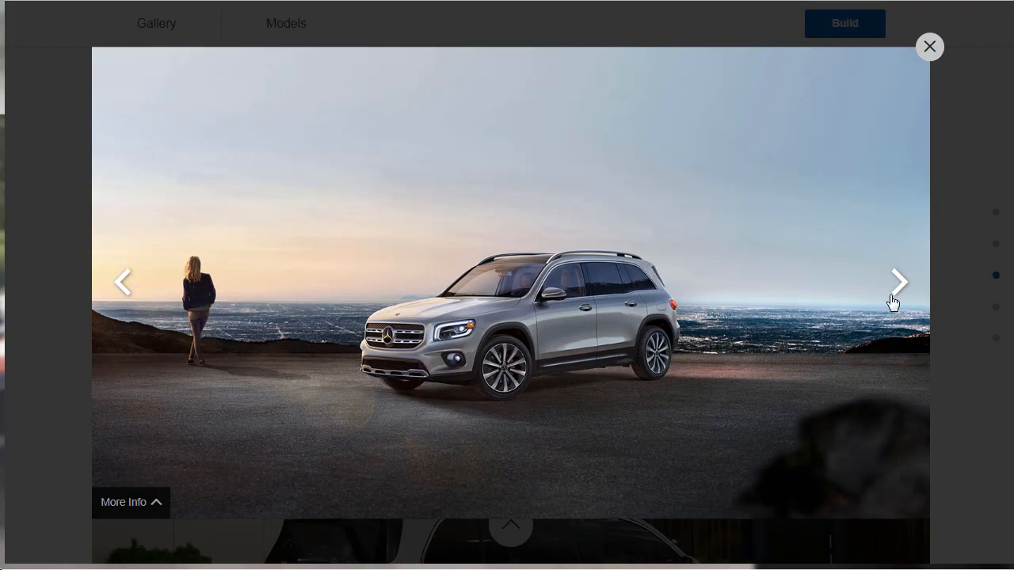
pyautogui.click(898, 281)
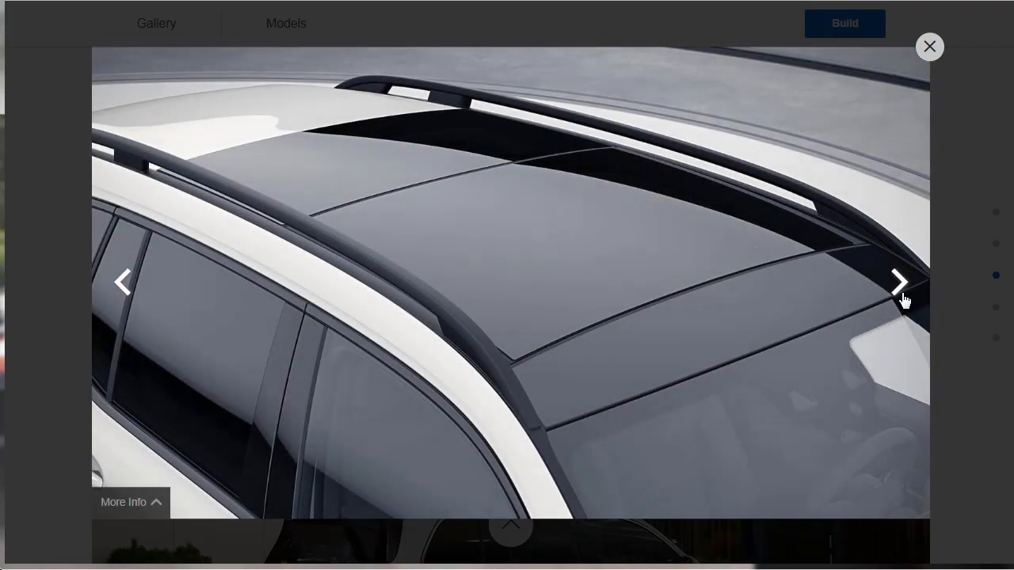
pyautogui.click(898, 282)
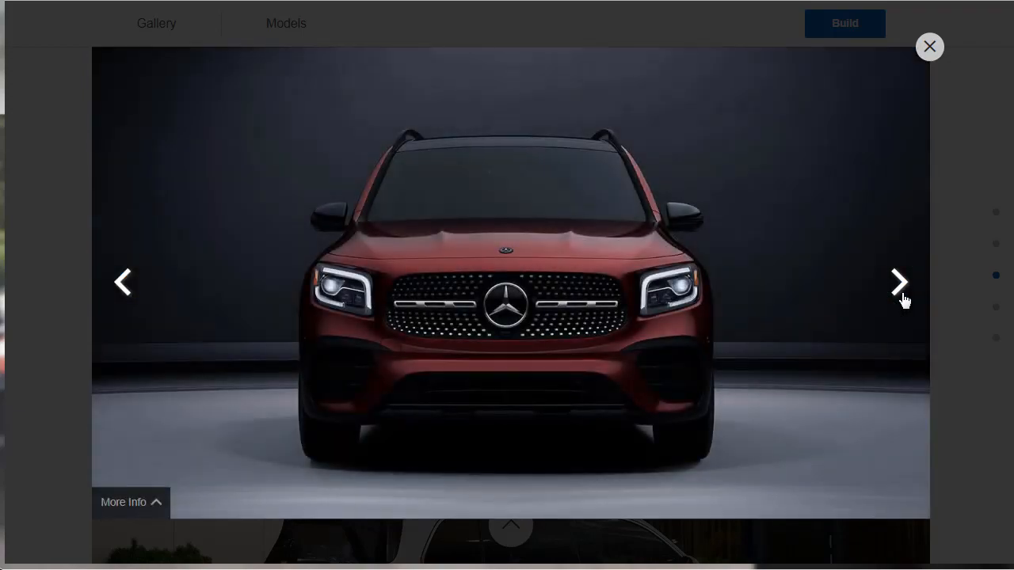
pyautogui.click(899, 282)
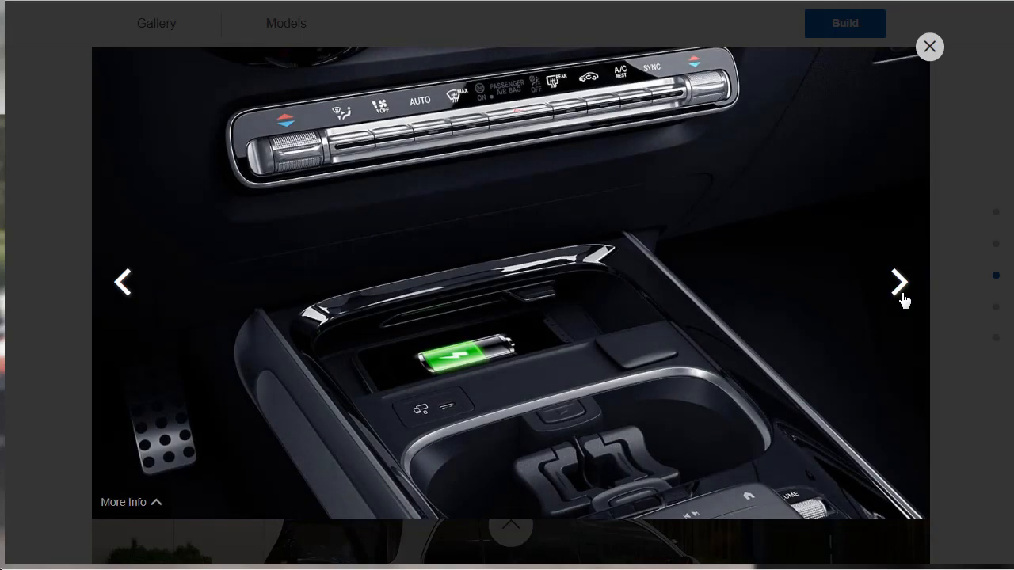
pyautogui.click(898, 282)
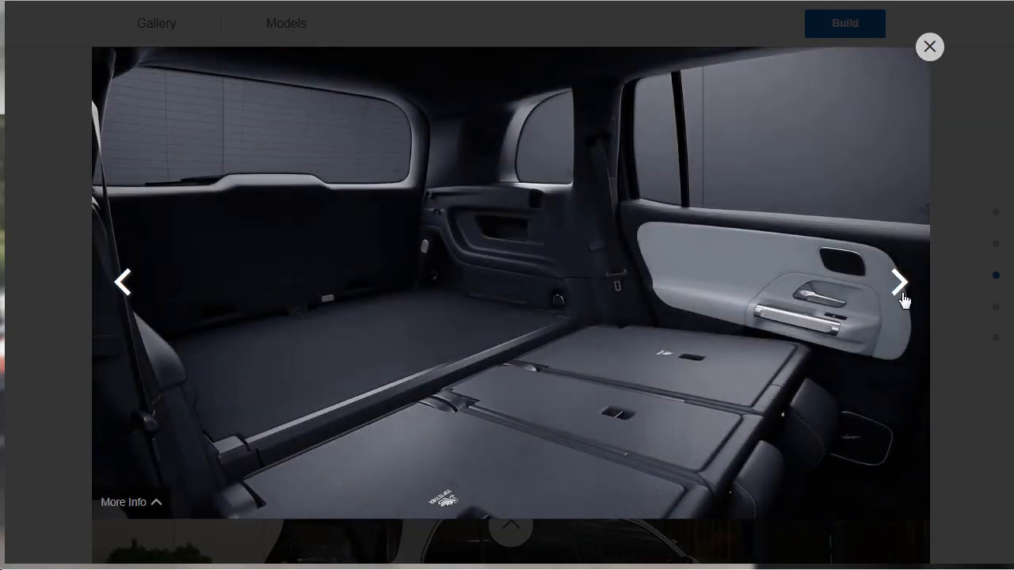
pyautogui.click(898, 282)
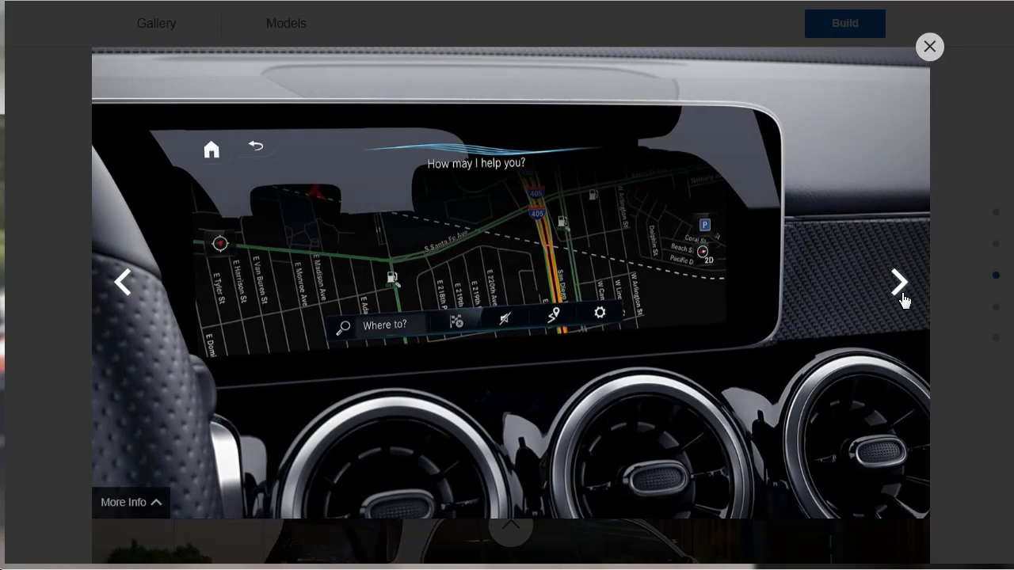
pyautogui.click(899, 282)
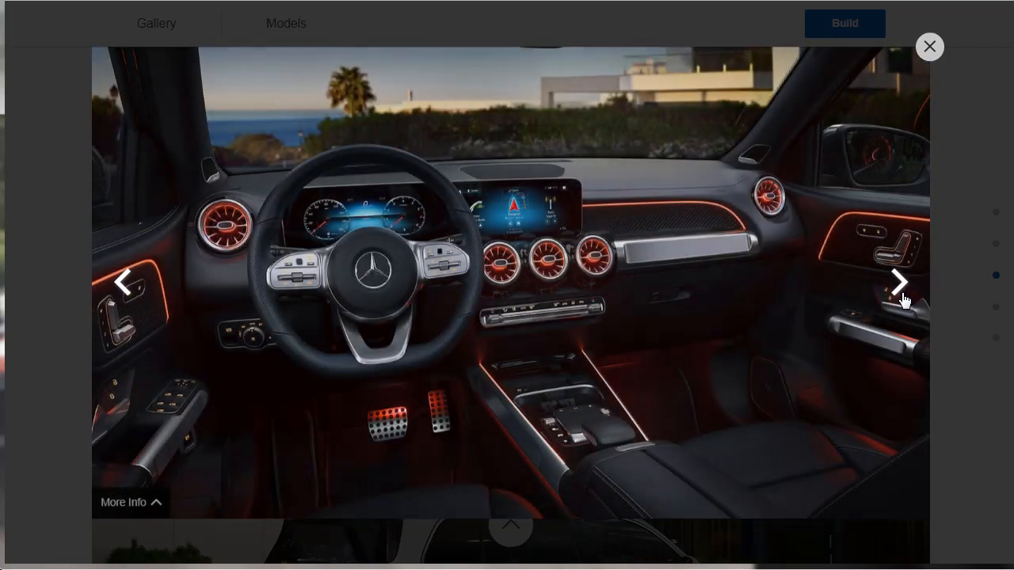
pyautogui.click(900, 282)
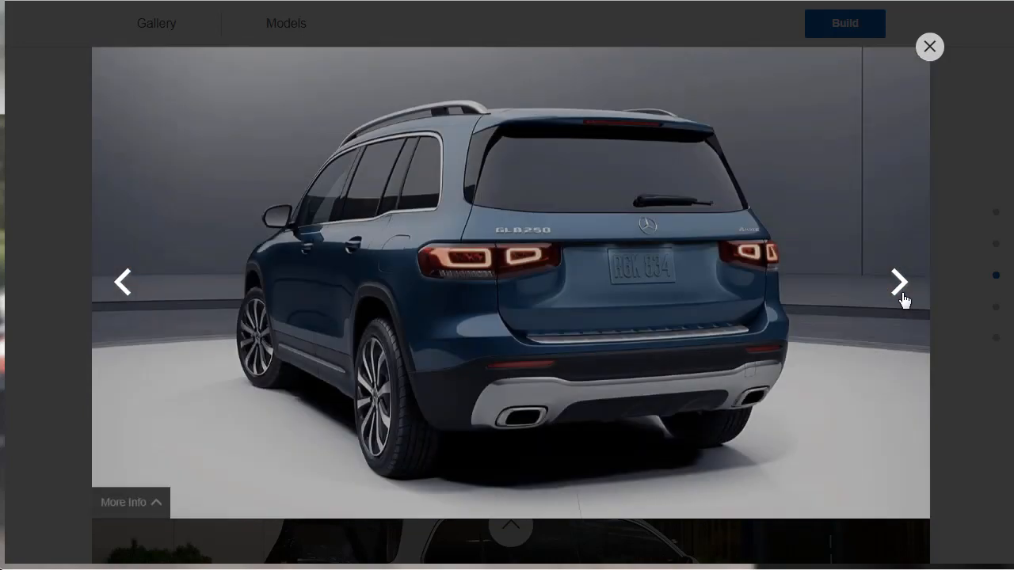
pyautogui.click(899, 282)
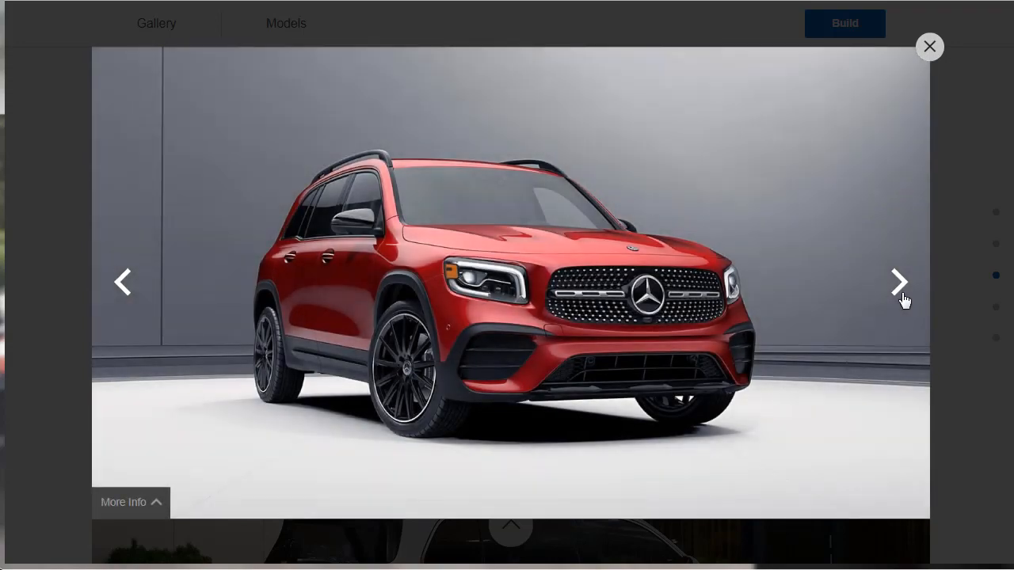
pyautogui.click(899, 282)
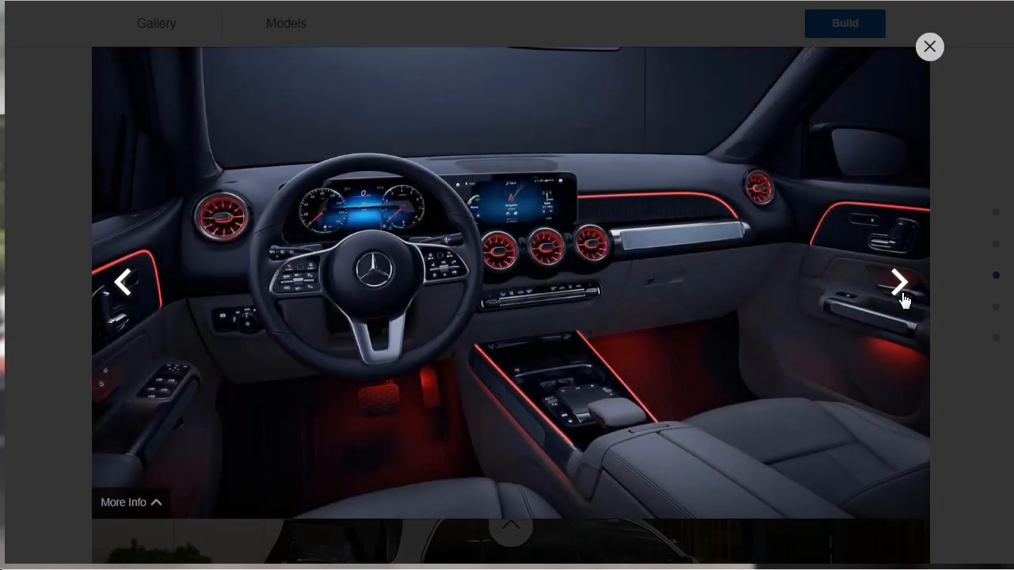
pyautogui.click(898, 282)
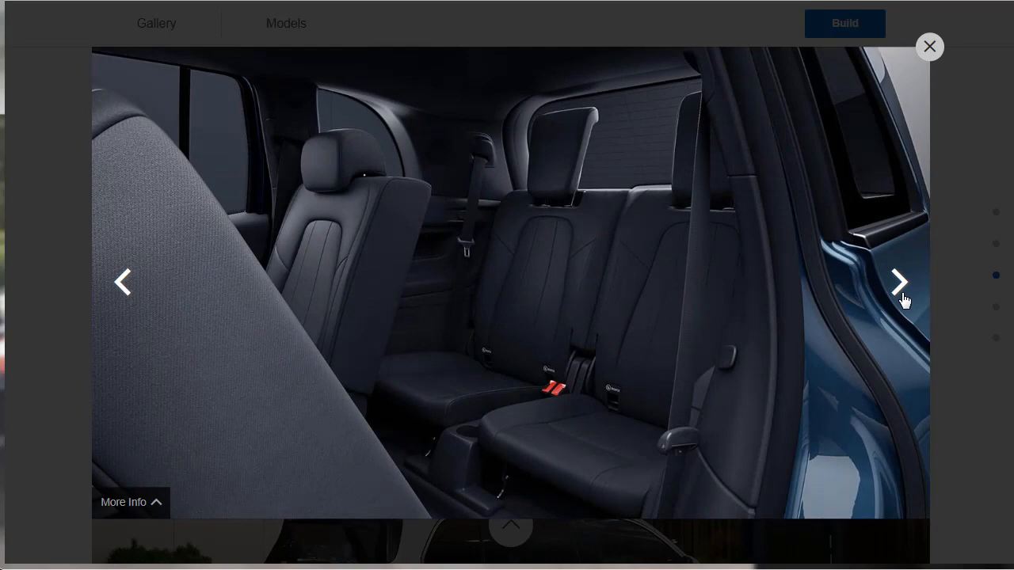
pyautogui.moveTo(772, 267)
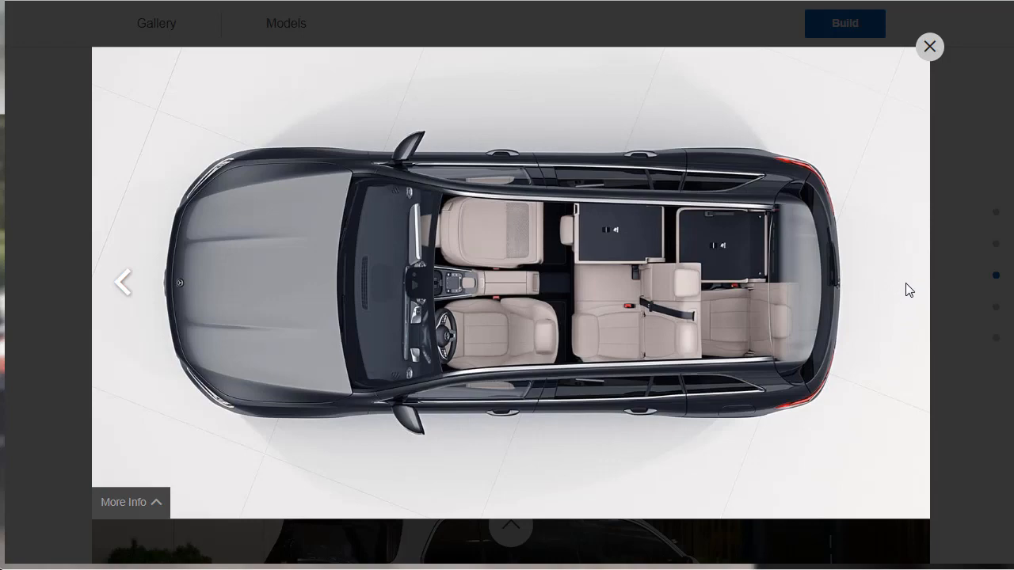
pyautogui.moveTo(917, 310)
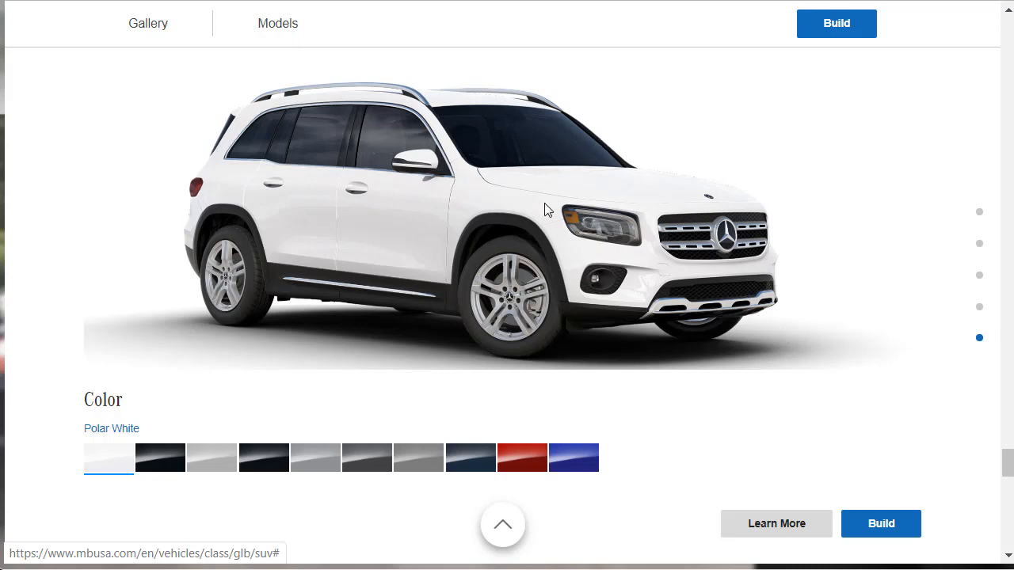
# - Preview nine paint colours: Night Black, Digital White through Patagonia Red, Galaxy Blue metallic
pyautogui.click(159, 457)
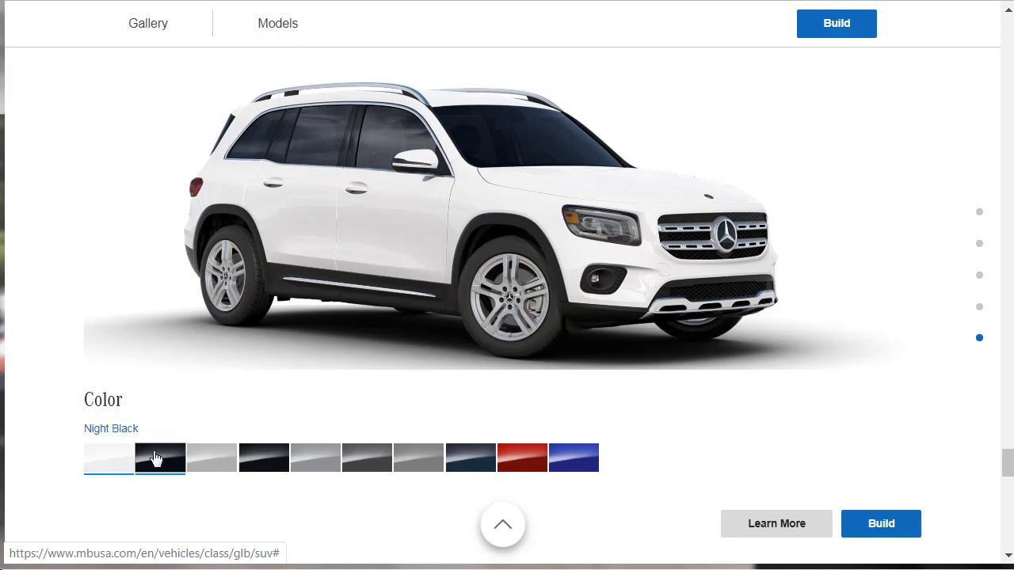
pyautogui.click(212, 457)
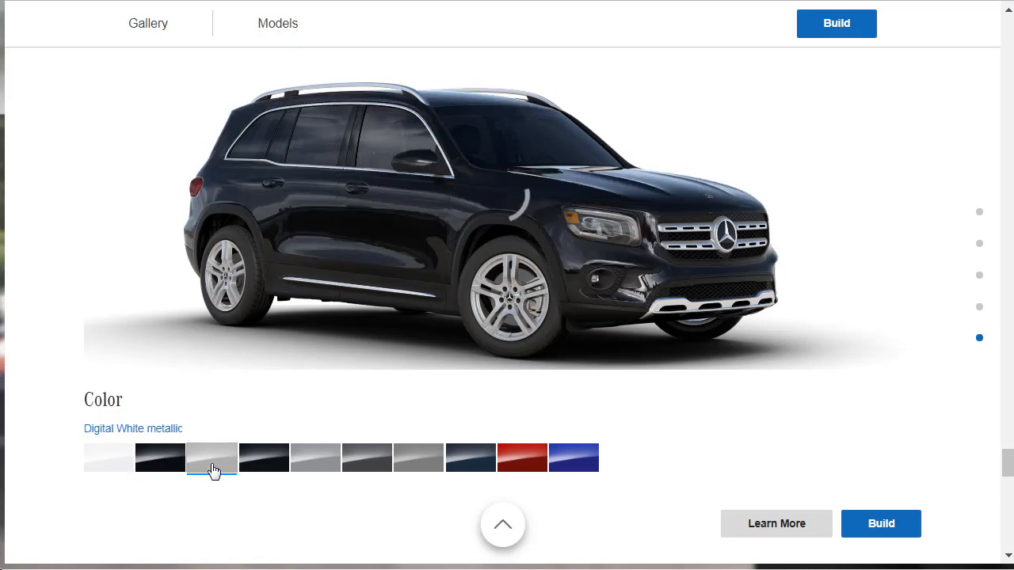
pyautogui.click(263, 457)
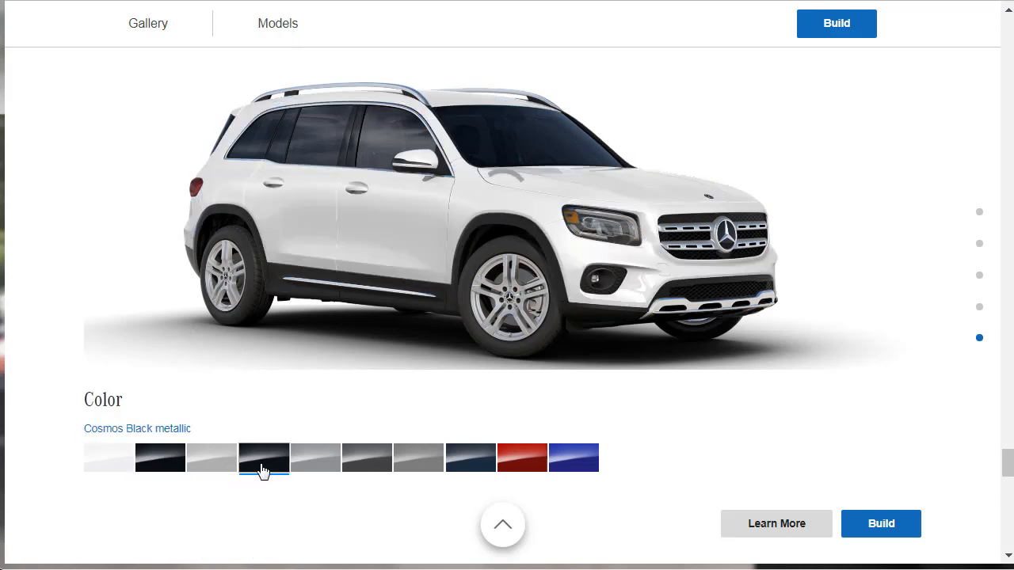
pyautogui.click(315, 457)
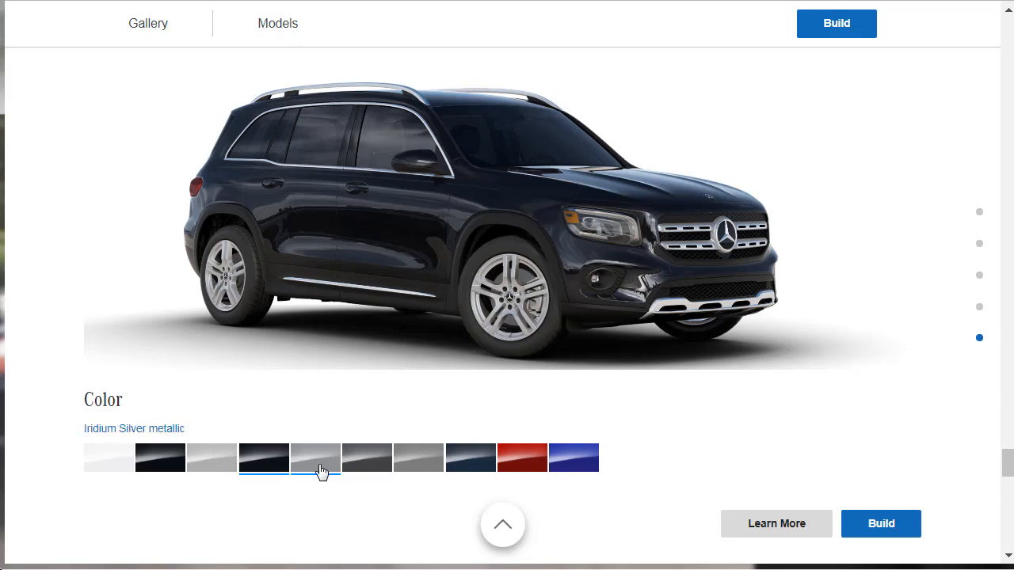
pyautogui.click(367, 458)
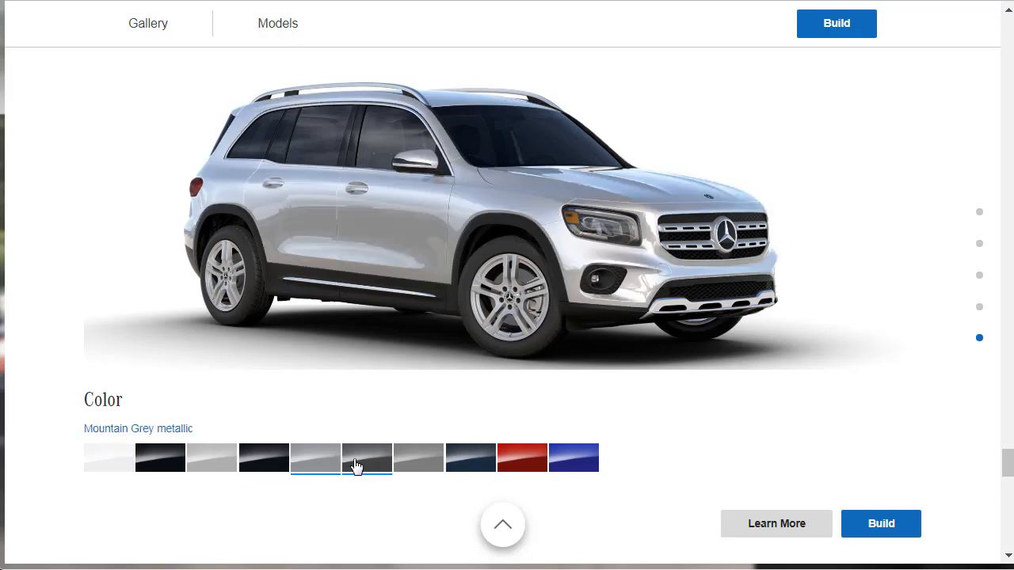
pyautogui.click(418, 457)
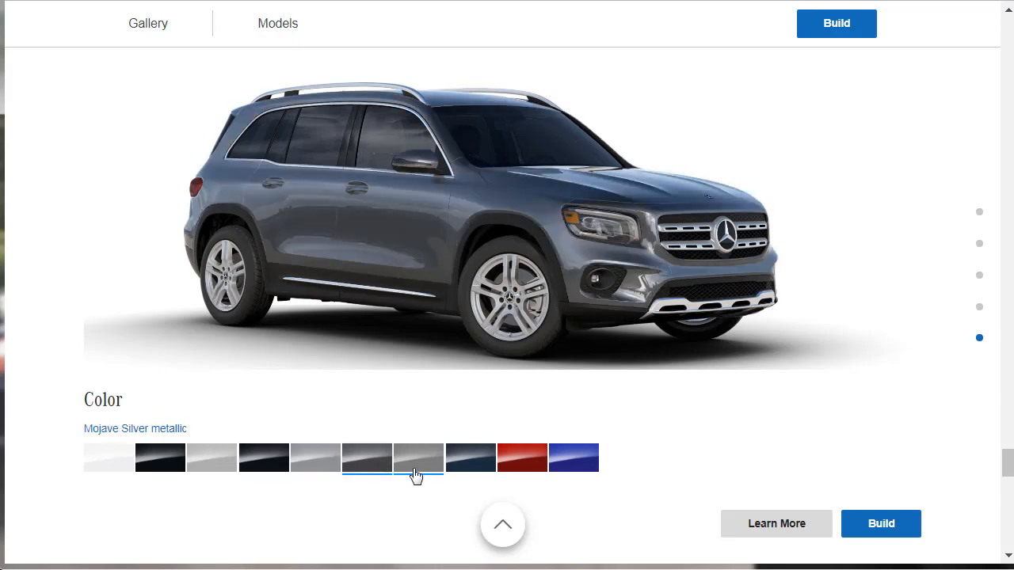
pyautogui.click(470, 458)
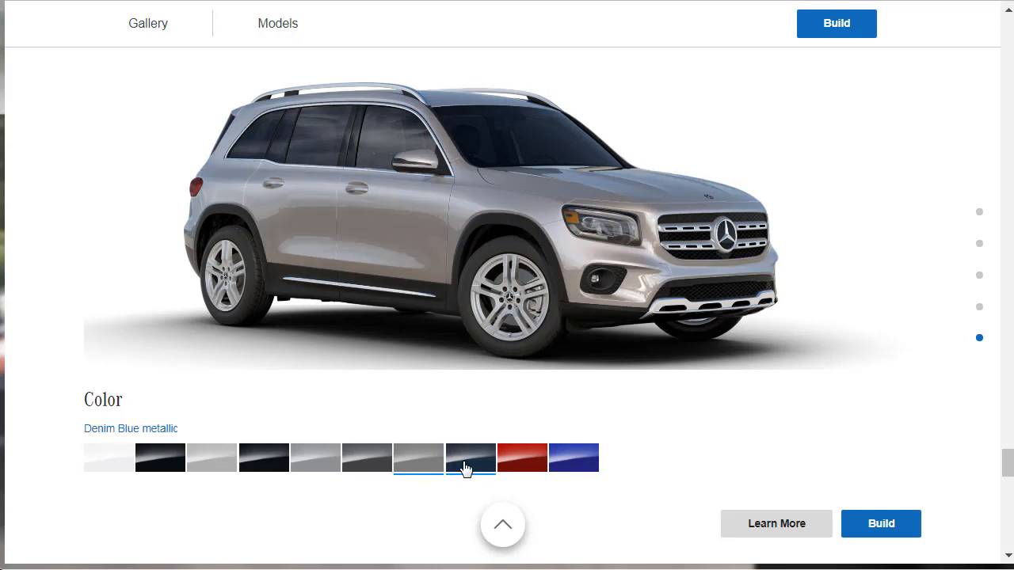
pyautogui.click(522, 458)
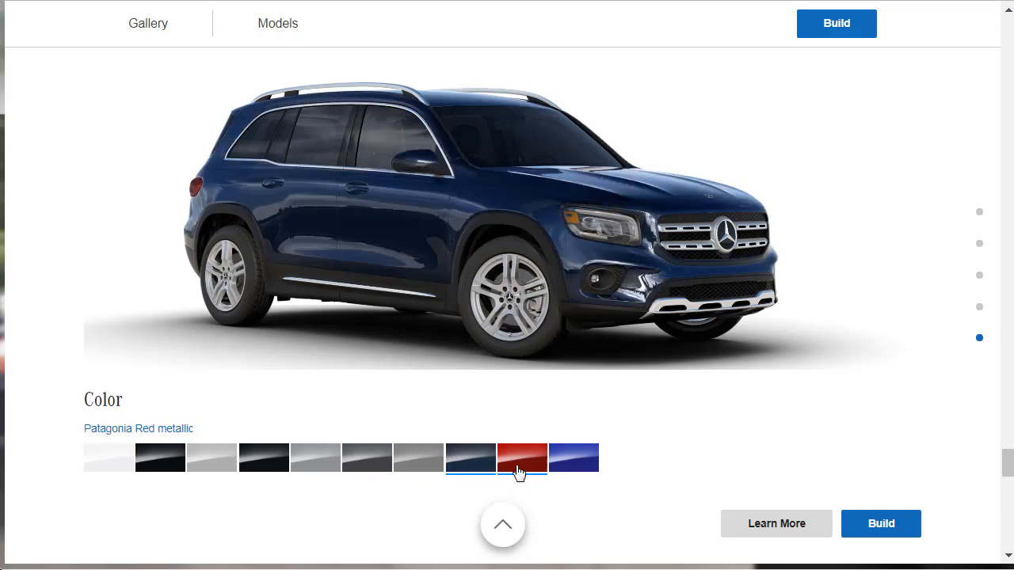
pyautogui.click(574, 457)
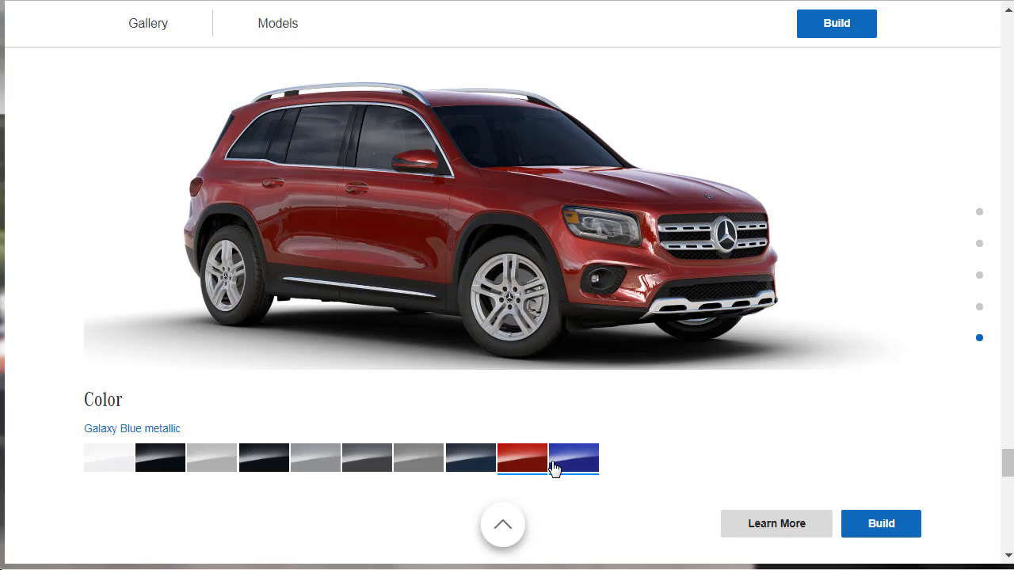
pyautogui.click(573, 457)
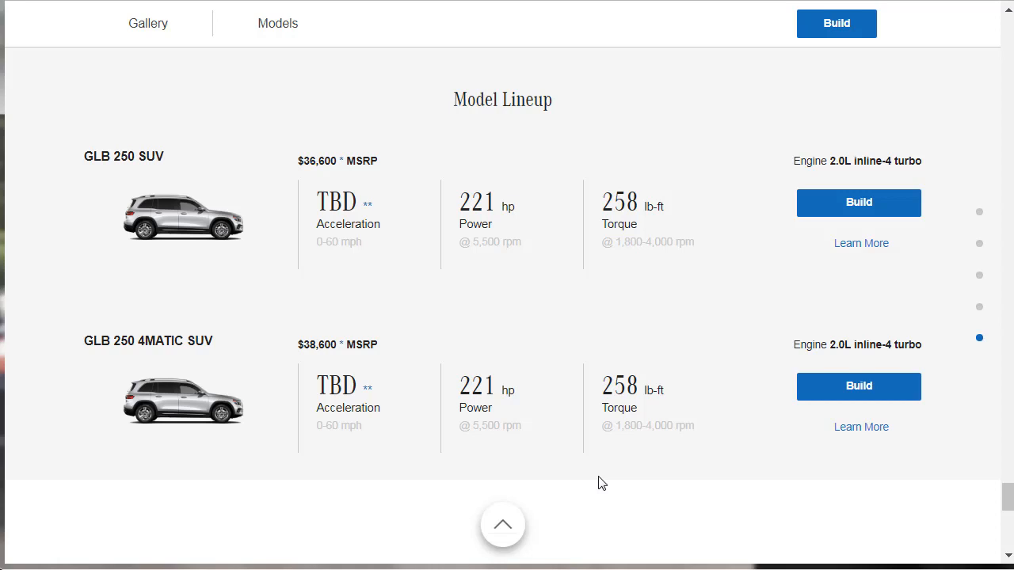
pyautogui.moveTo(861, 427)
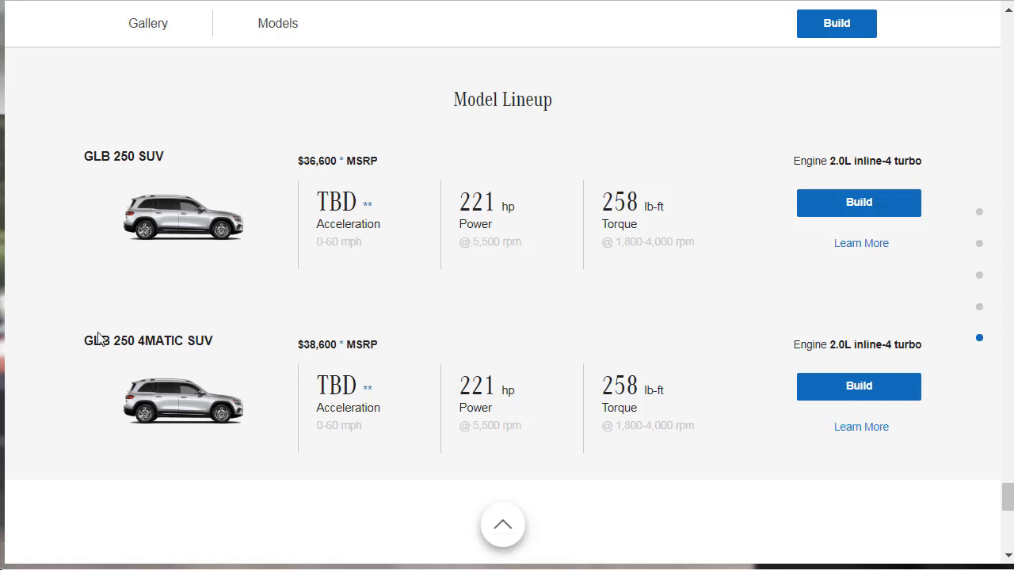
pyautogui.moveTo(846, 438)
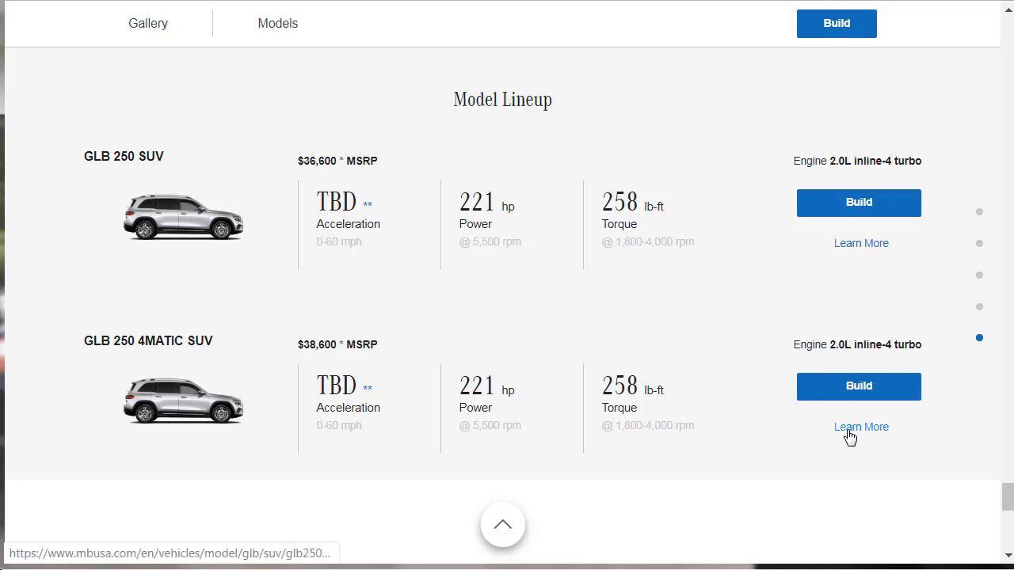
# - Open the GLB 250 4MATIC SUV's own model page, priced at $38,600 MSRP
pyautogui.click(861, 427)
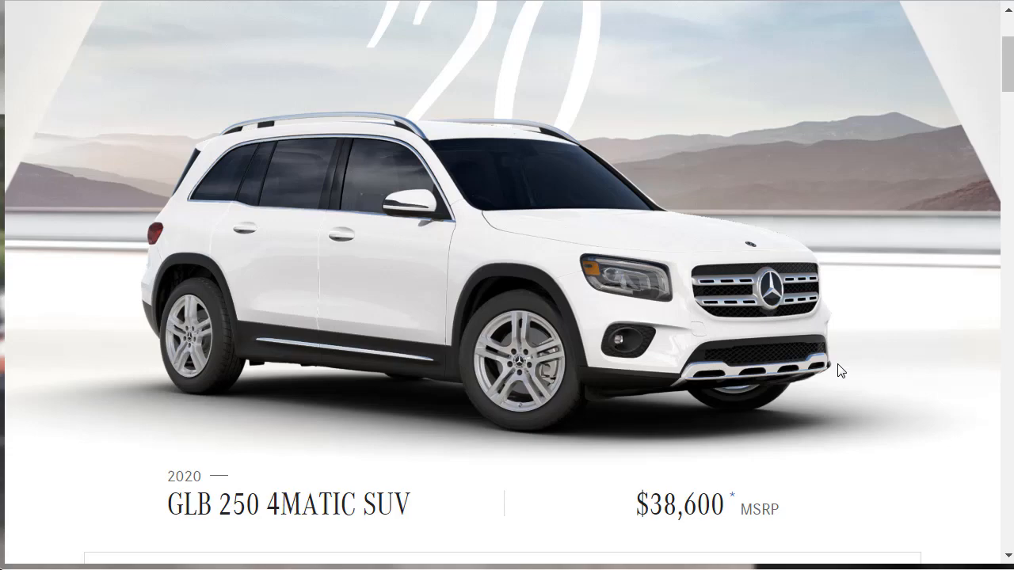
# - Scroll down to Specifications, view Exterior Dimensions, then reveal the Interior Dimensions table
pyautogui.scroll(-3)
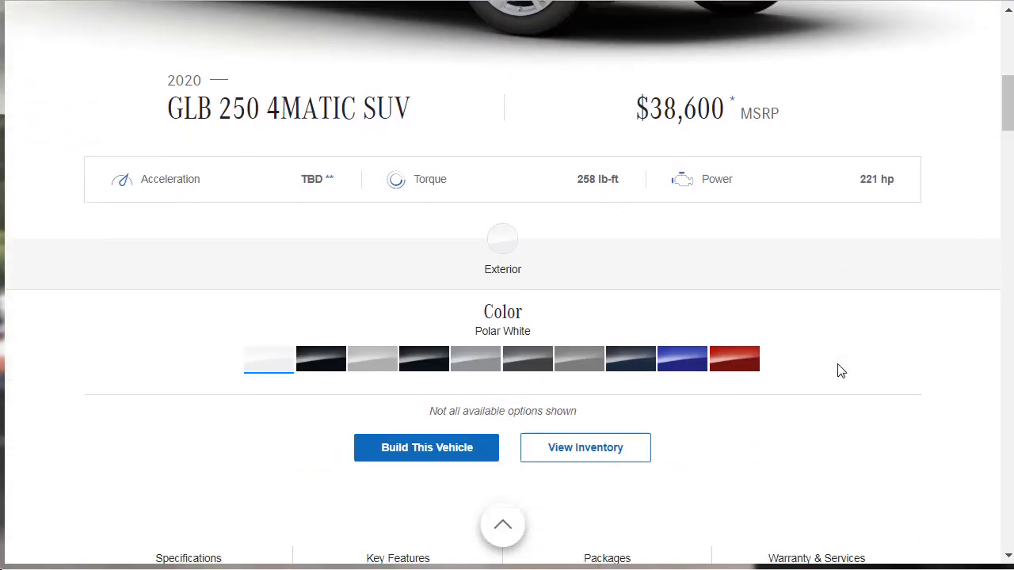
pyautogui.scroll(-3)
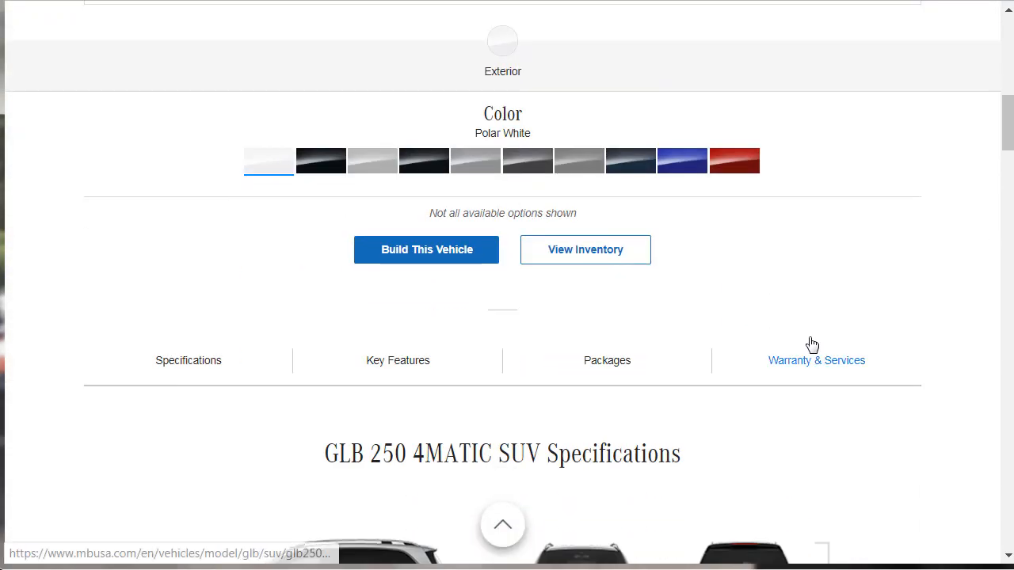
pyautogui.scroll(-3)
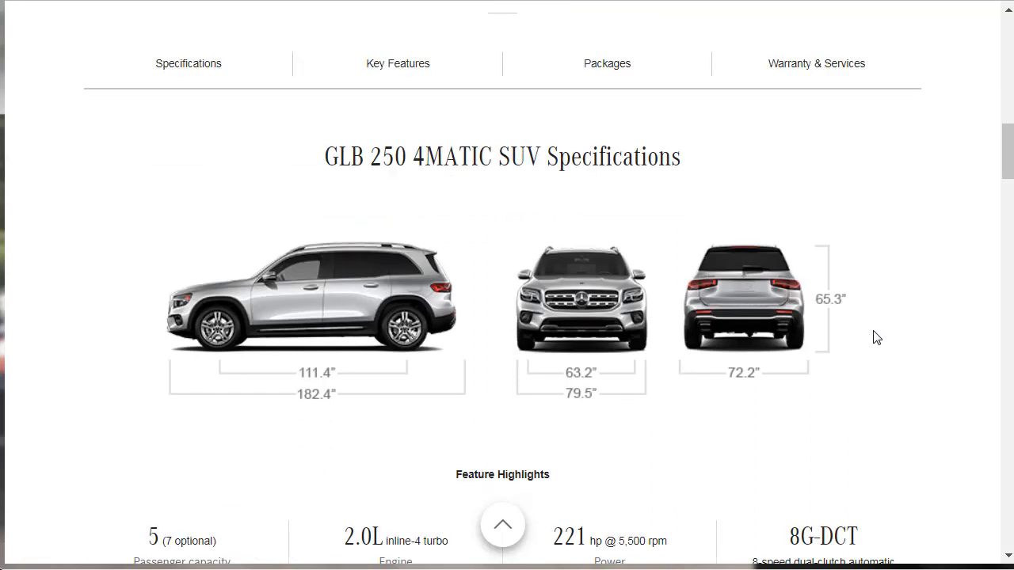
pyautogui.scroll(-3)
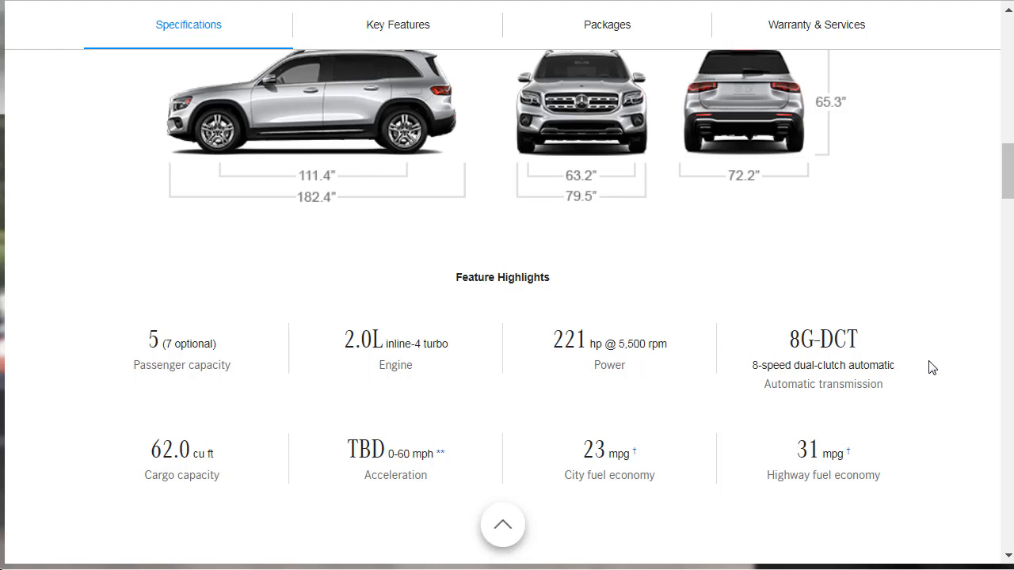
pyautogui.scroll(-3)
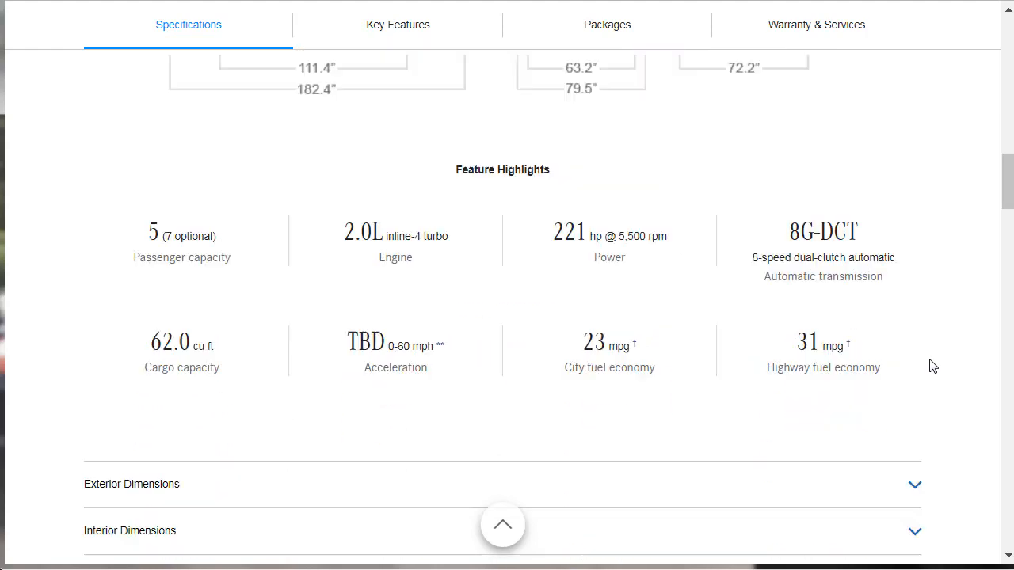
pyautogui.scroll(-3)
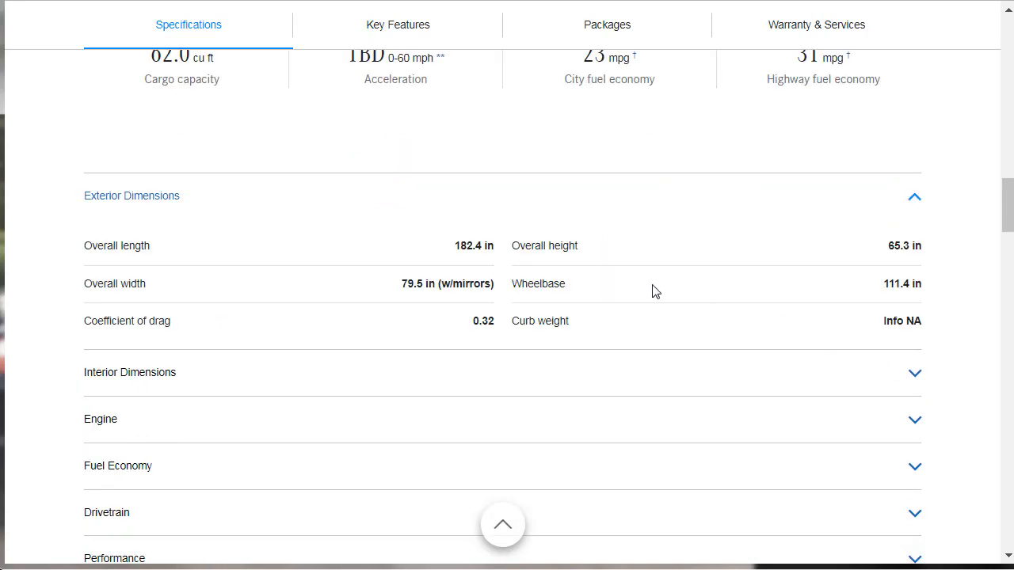
pyautogui.moveTo(466, 258)
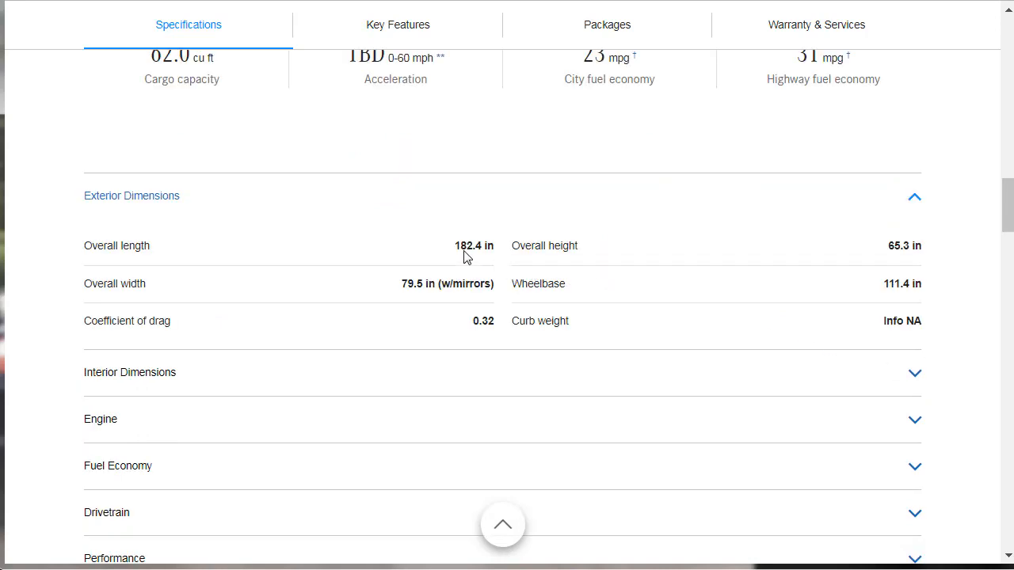
pyautogui.moveTo(489, 272)
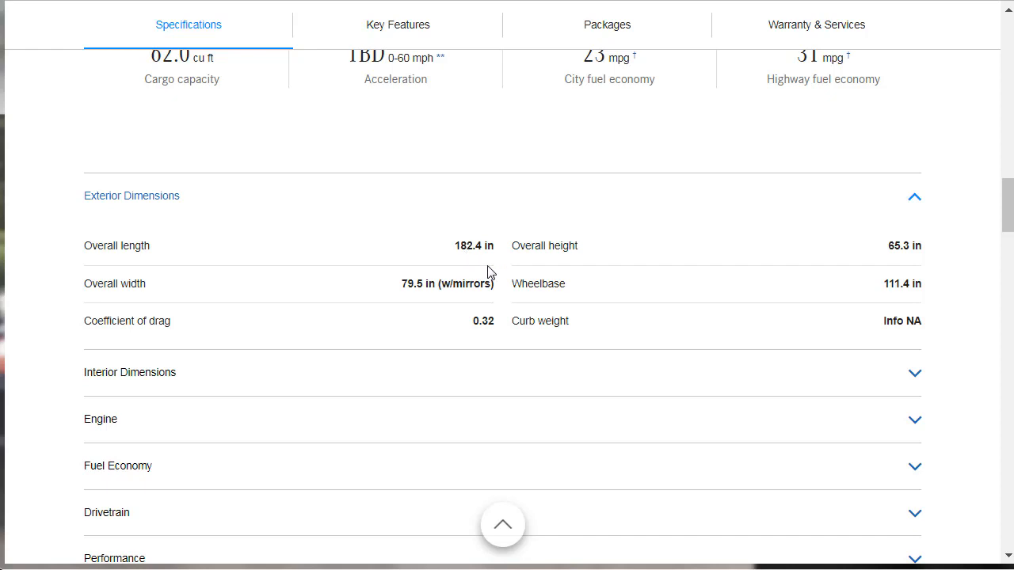
pyautogui.moveTo(843, 248)
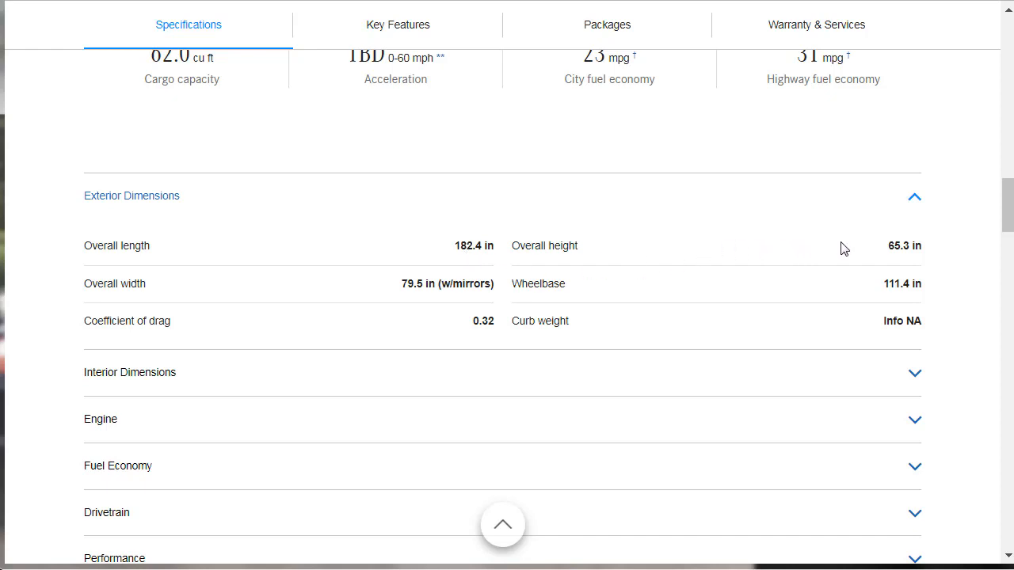
pyautogui.moveTo(780, 258)
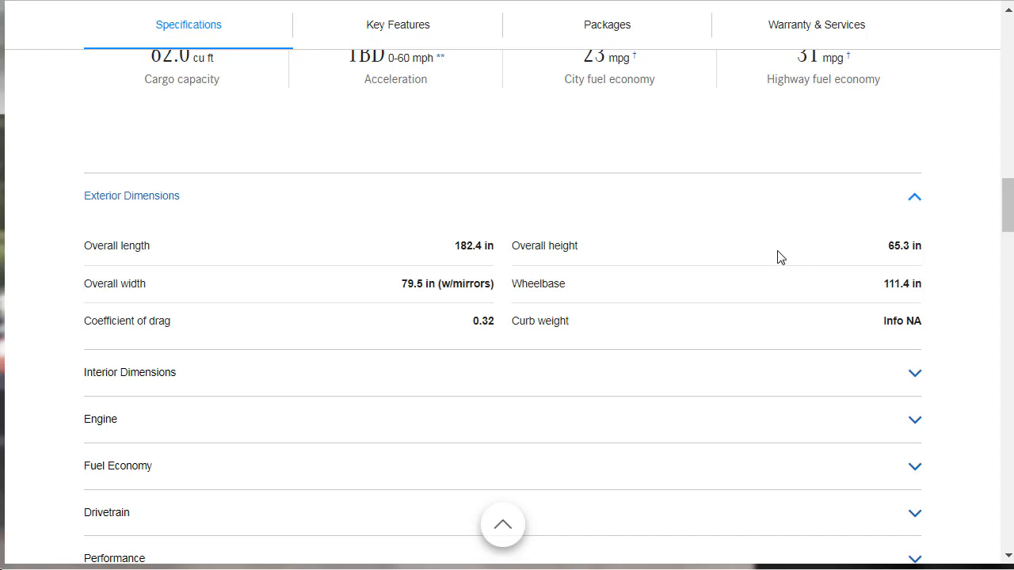
pyautogui.moveTo(595, 293)
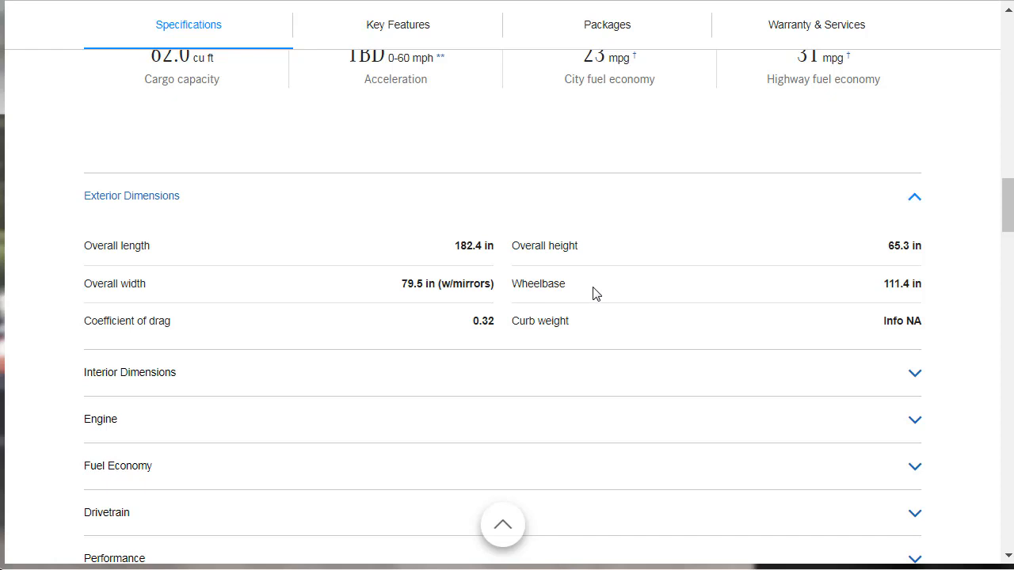
pyautogui.click(131, 196)
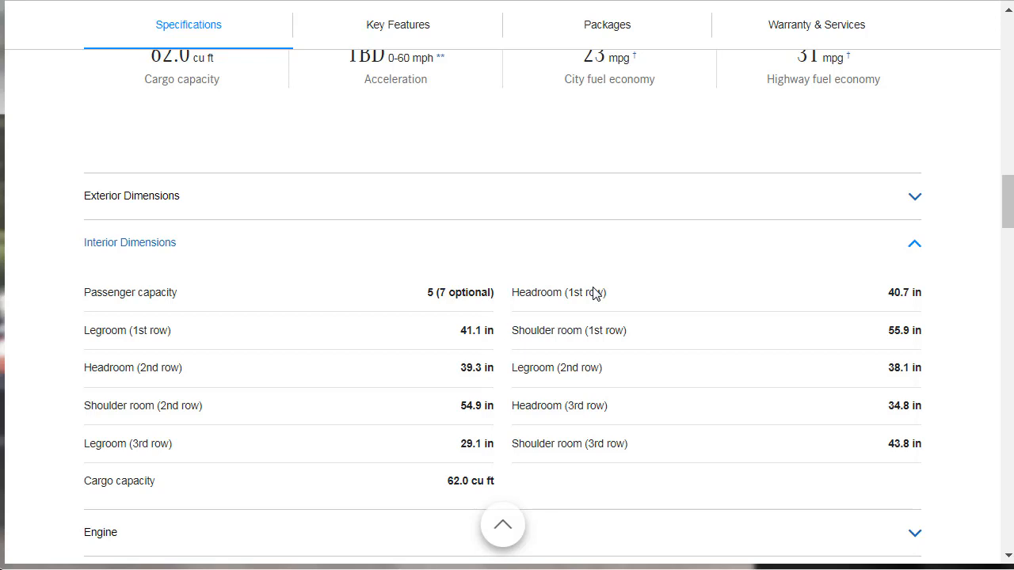
pyautogui.moveTo(586, 243)
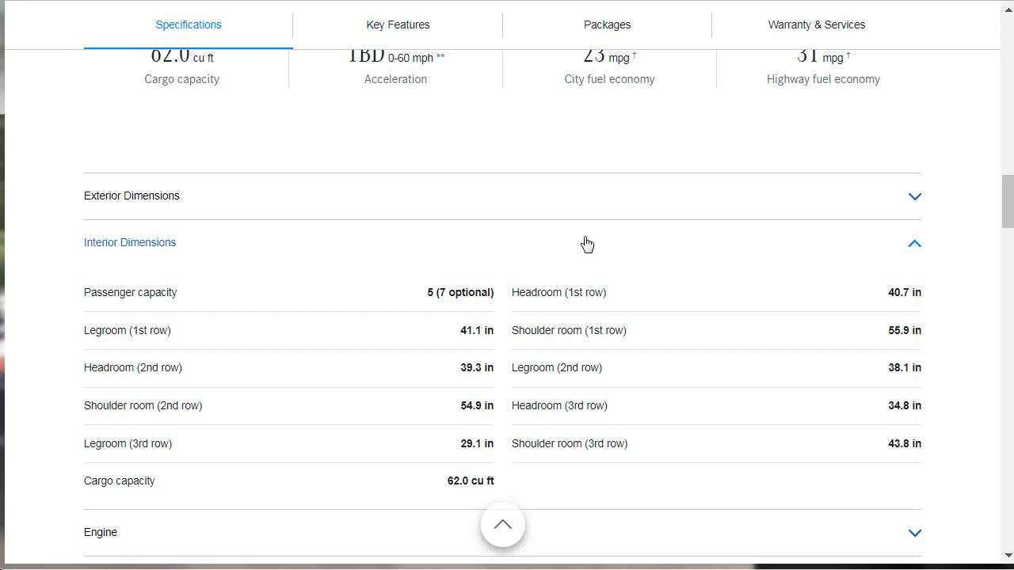
pyautogui.moveTo(681, 203)
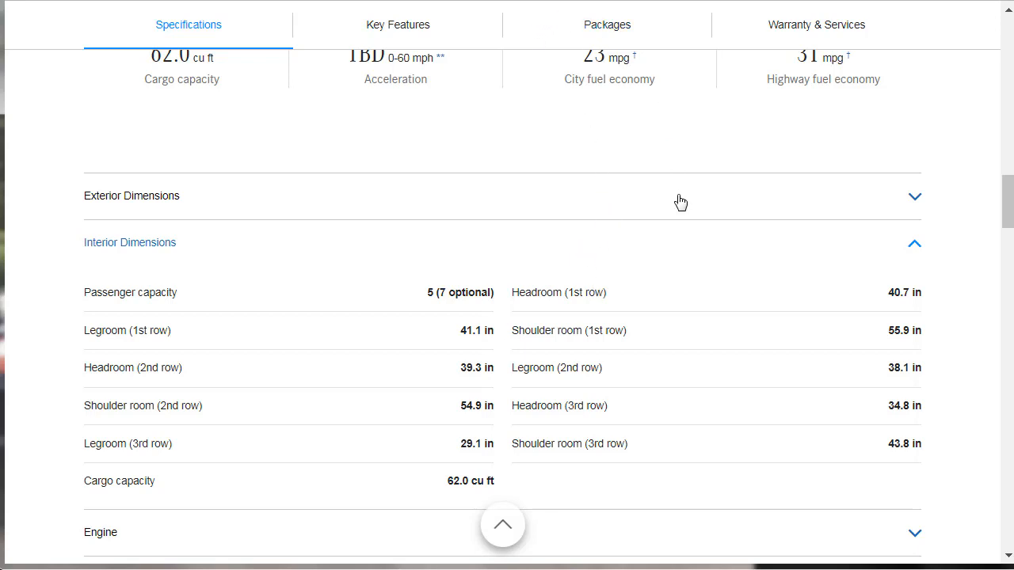
pyautogui.moveTo(679, 201)
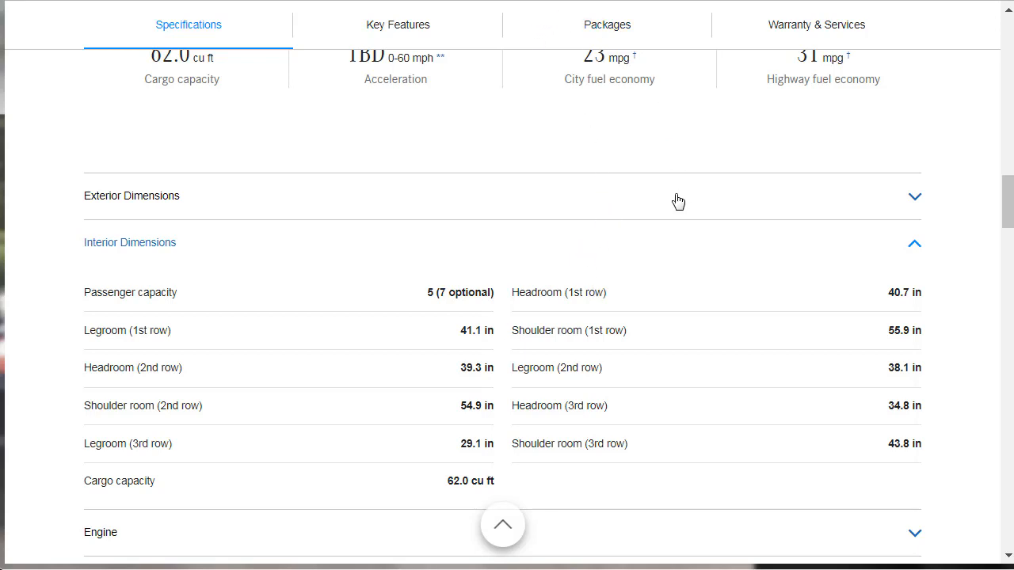
# - Browse the Body Design, Safety, Luxury and Multimedia key features, then jump to Packages
pyautogui.click(398, 25)
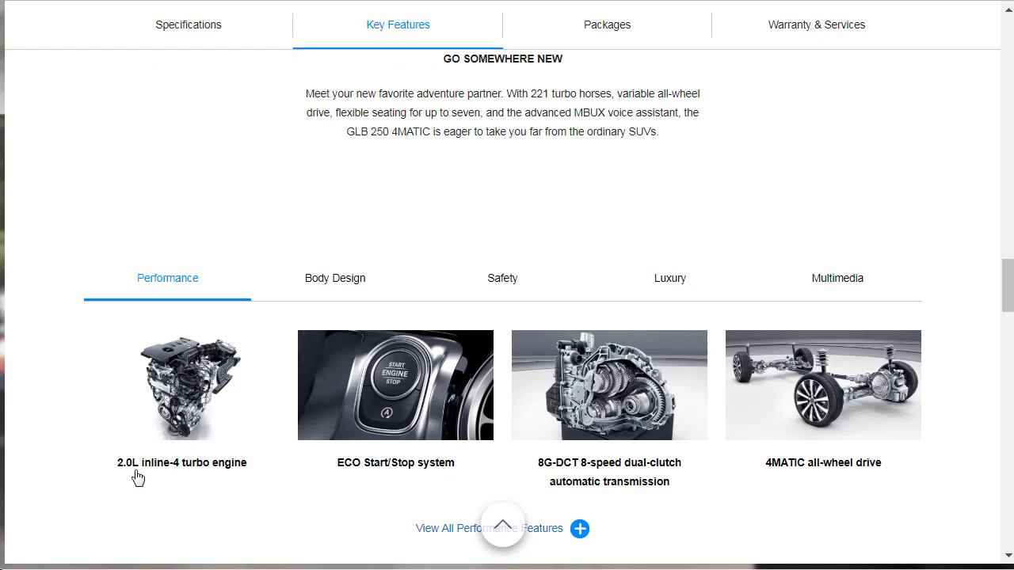
pyautogui.moveTo(236, 420)
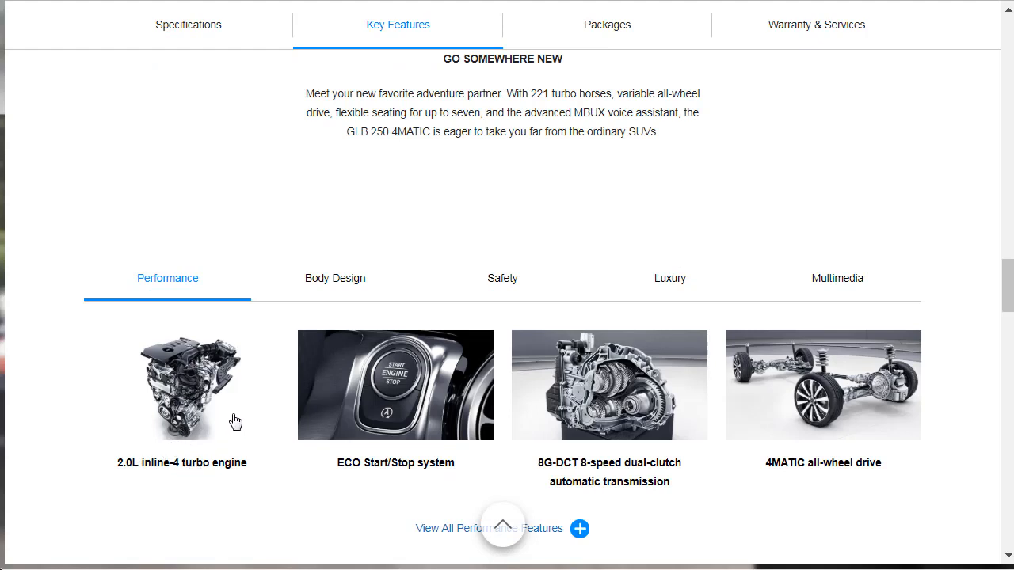
pyautogui.moveTo(395, 422)
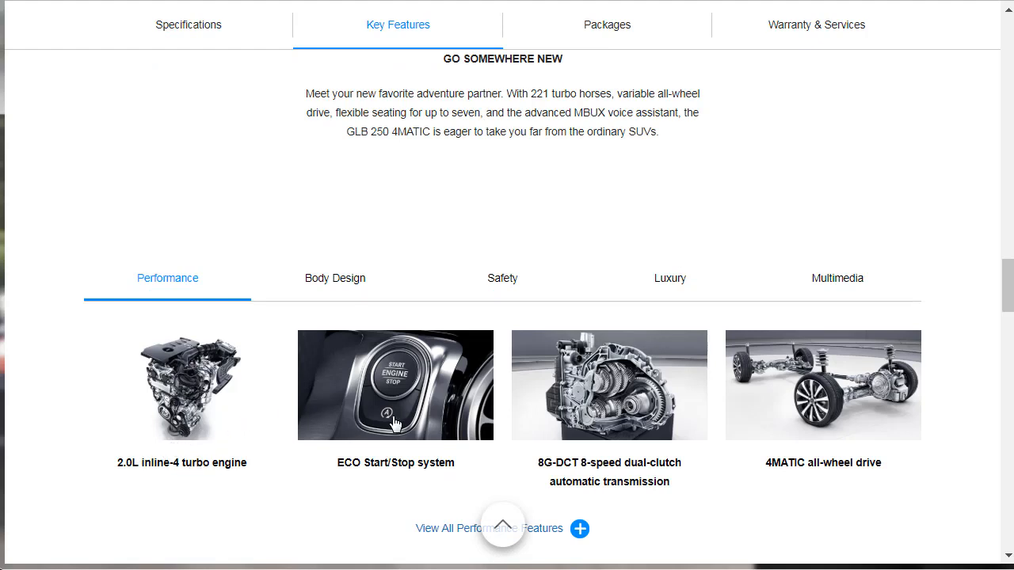
pyautogui.moveTo(613, 428)
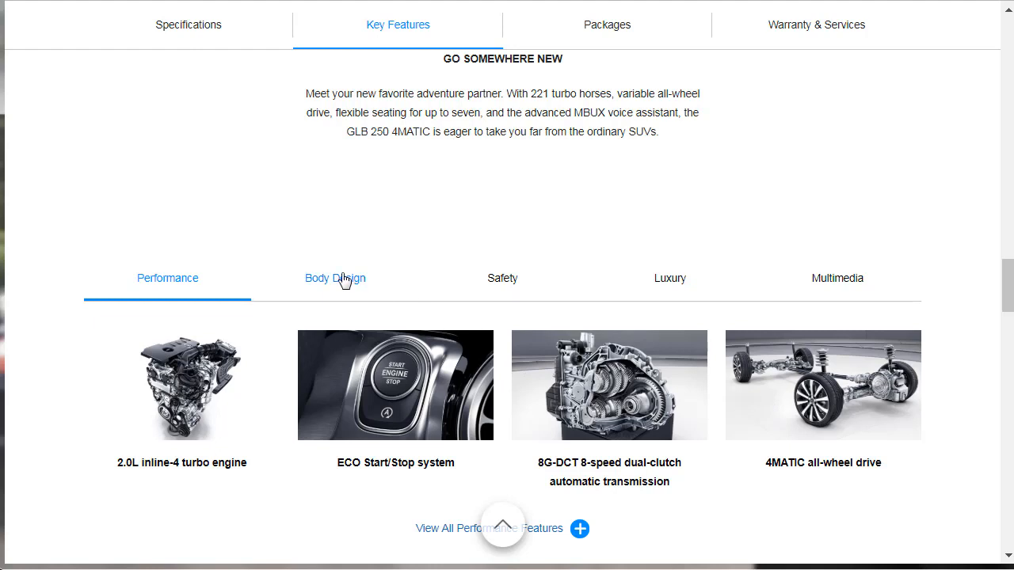
pyautogui.click(334, 278)
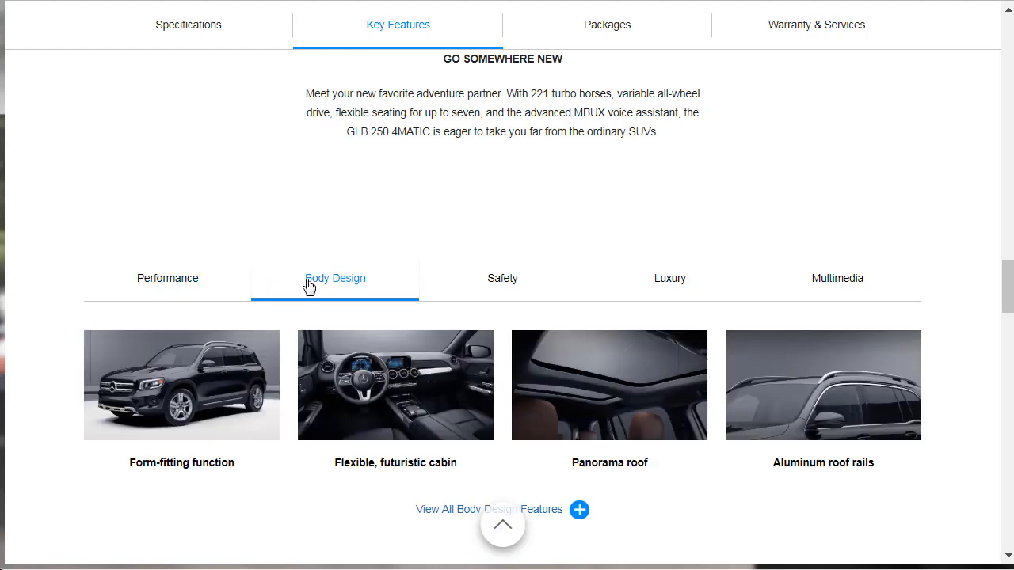
pyautogui.moveTo(388, 447)
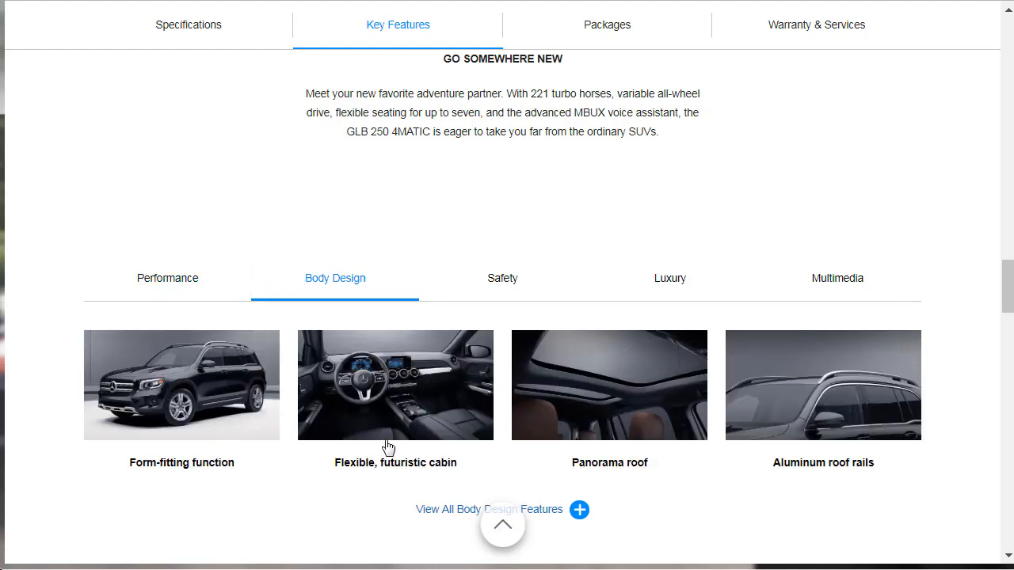
pyautogui.moveTo(616, 427)
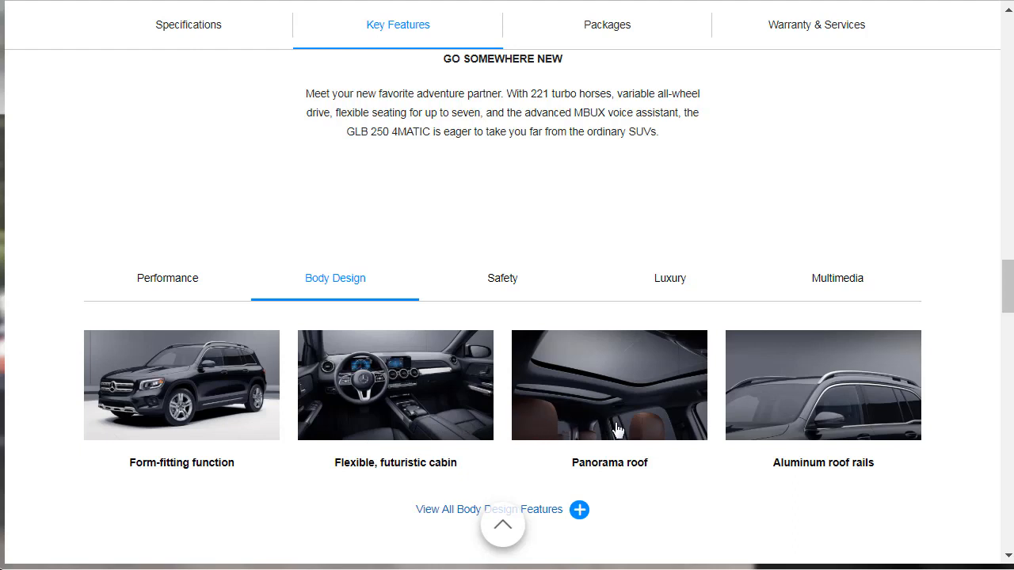
pyautogui.moveTo(740, 410)
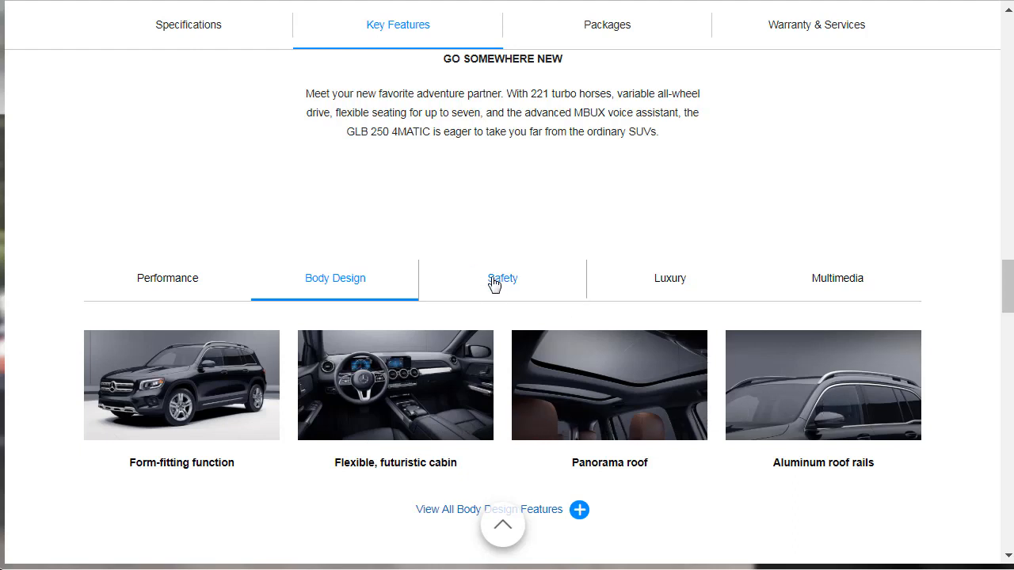
pyautogui.click(503, 278)
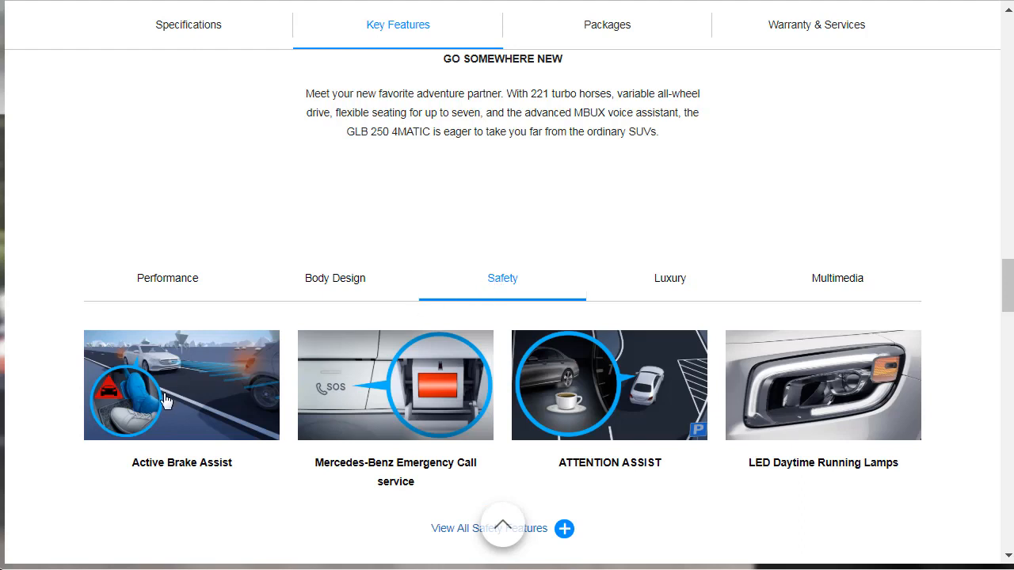
pyautogui.moveTo(433, 420)
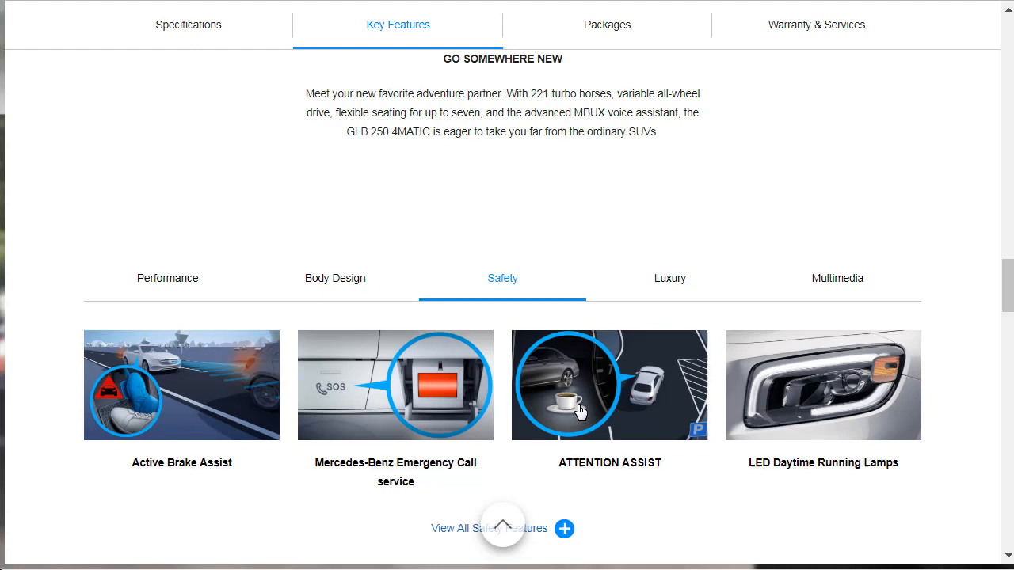
pyautogui.moveTo(820, 452)
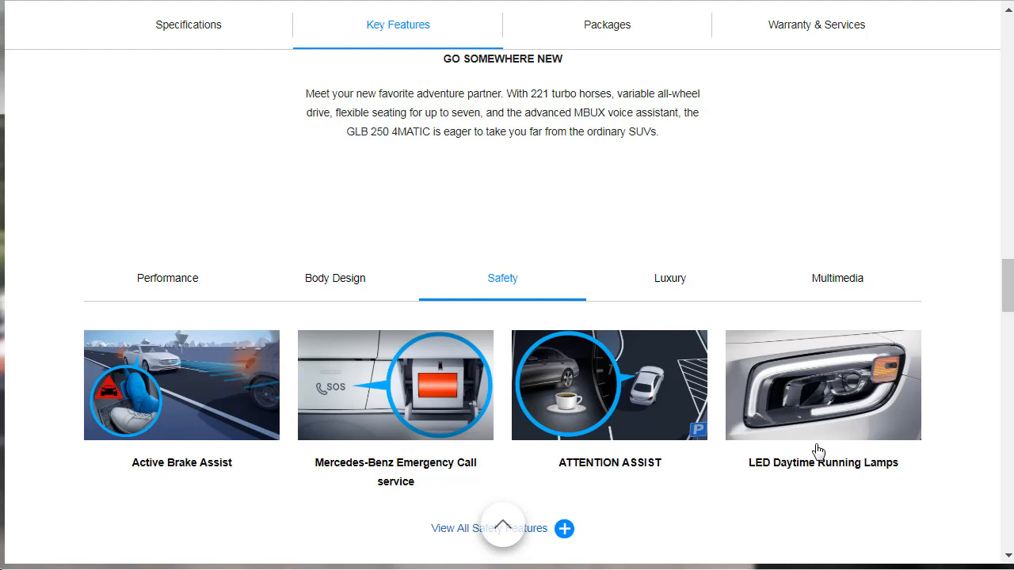
pyautogui.click(669, 278)
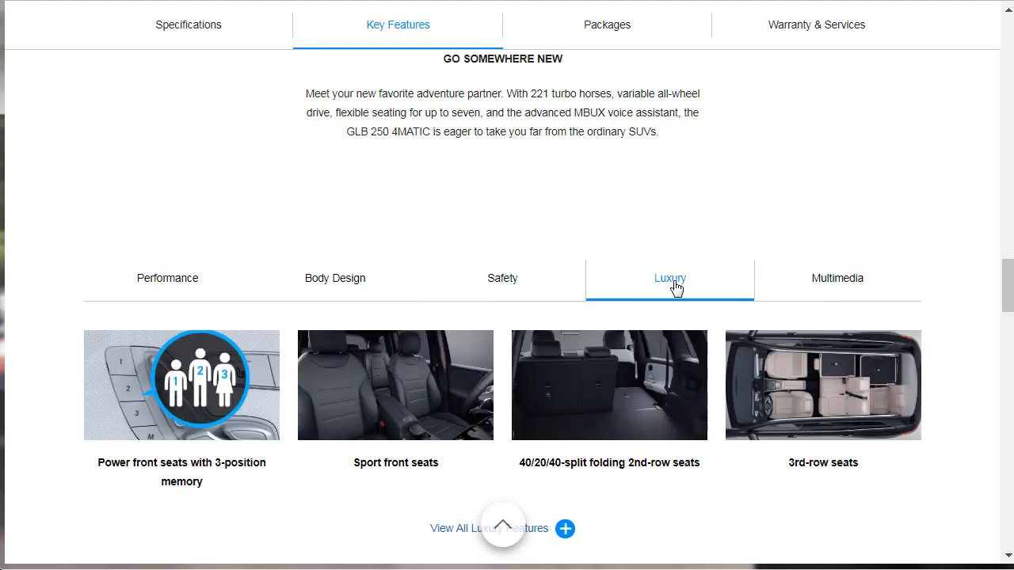
pyautogui.moveTo(226, 473)
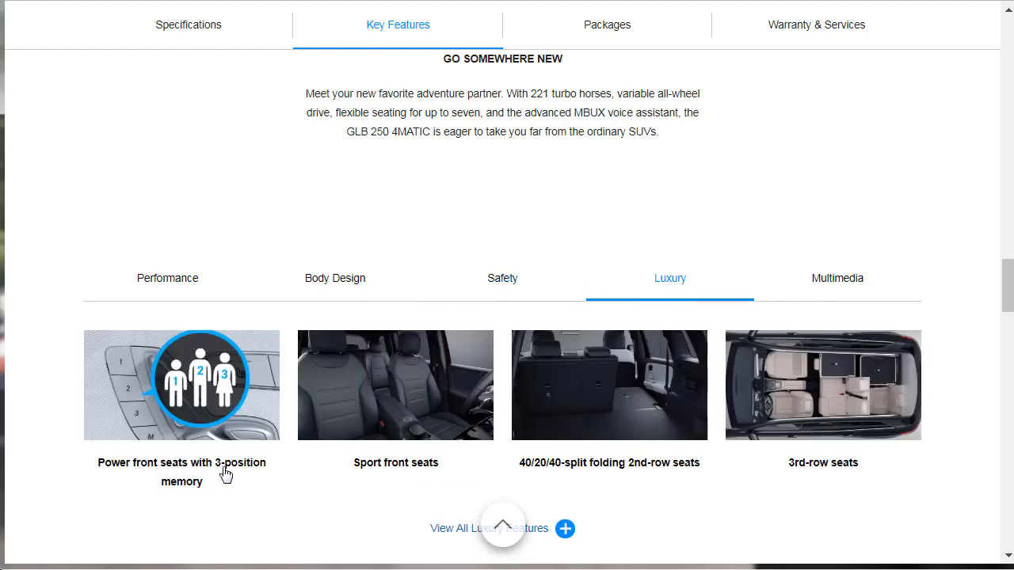
pyautogui.moveTo(396, 434)
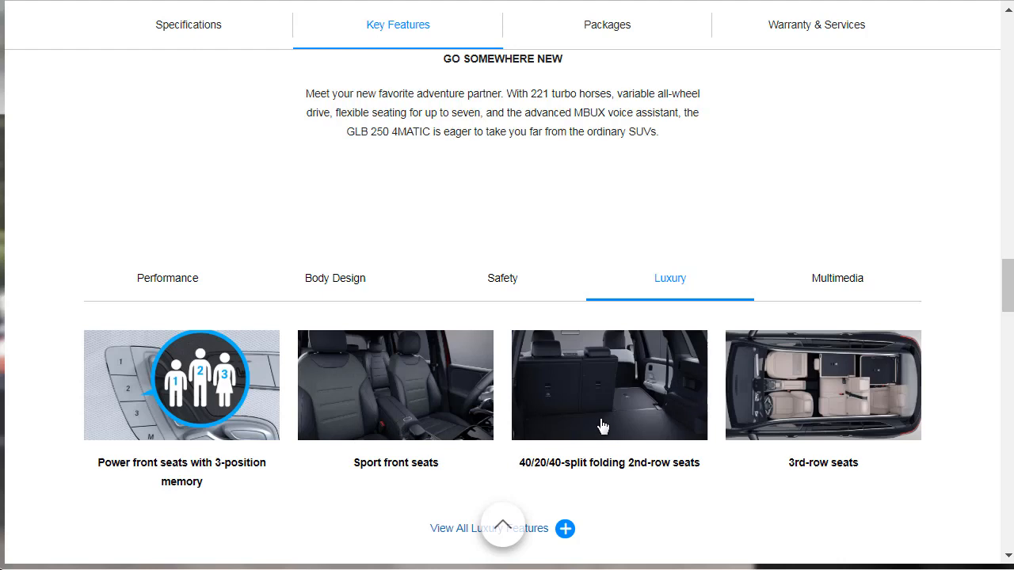
pyautogui.moveTo(638, 428)
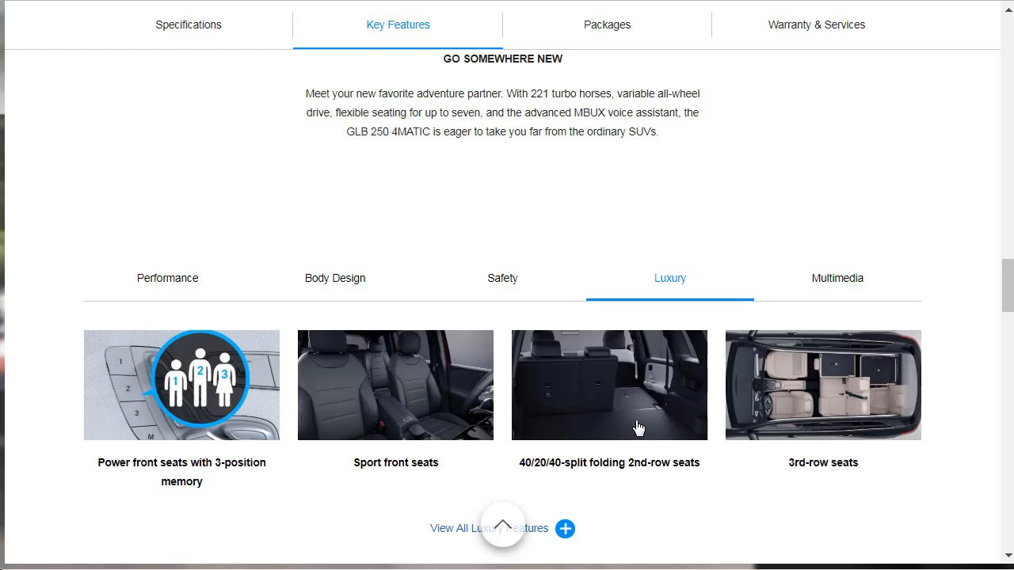
pyautogui.moveTo(799, 410)
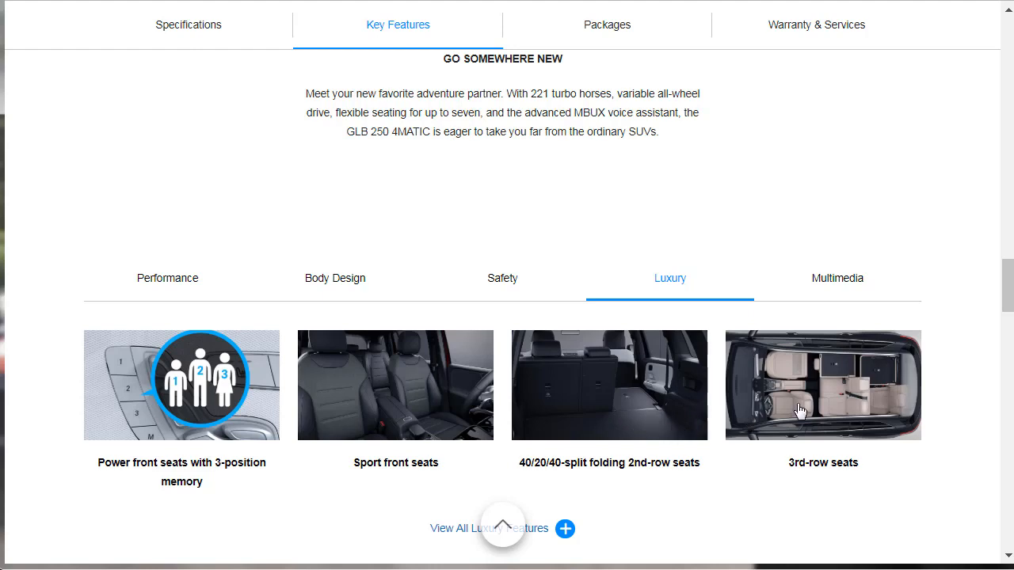
pyautogui.click(837, 278)
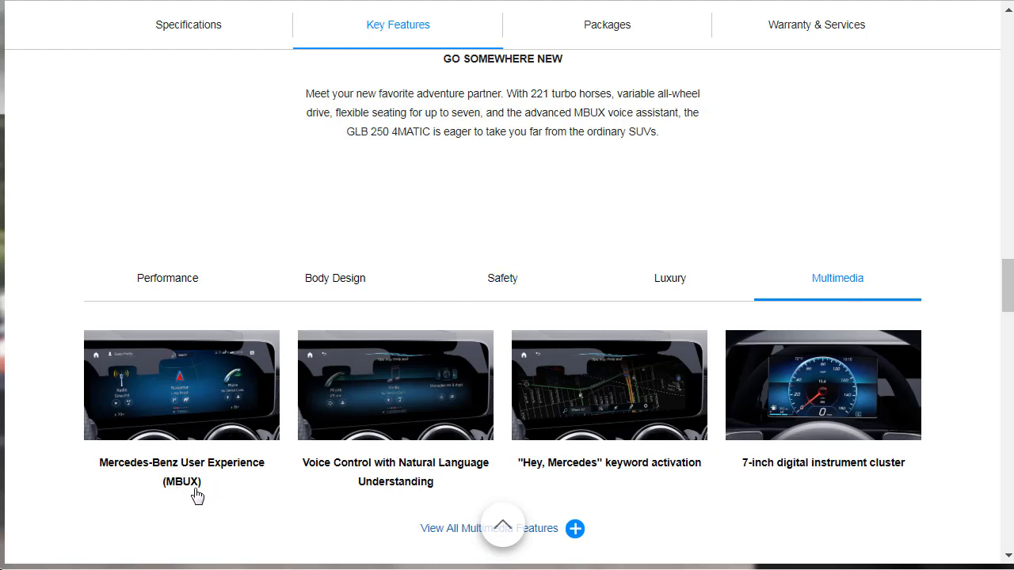
pyautogui.moveTo(410, 485)
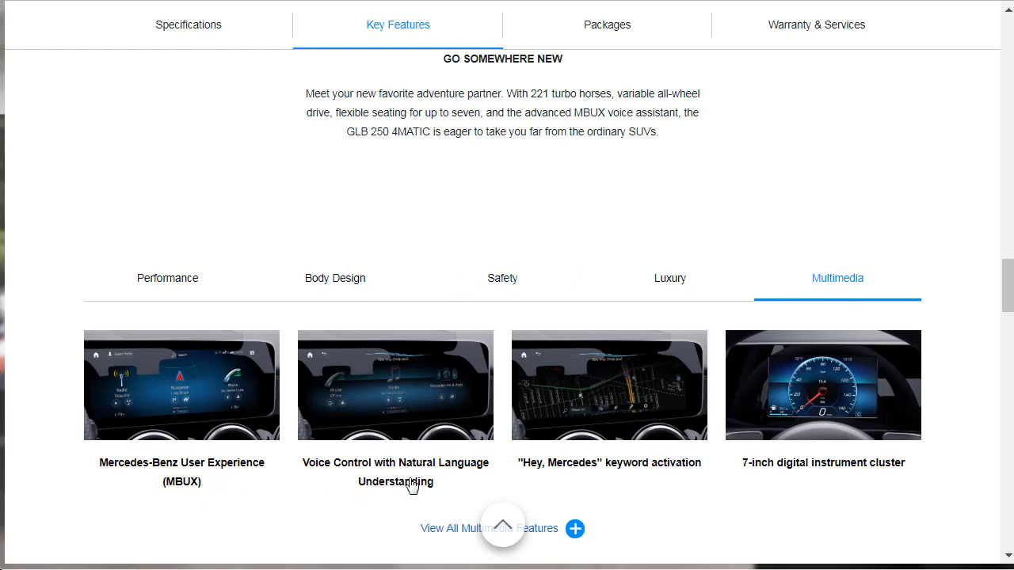
pyautogui.moveTo(499, 478)
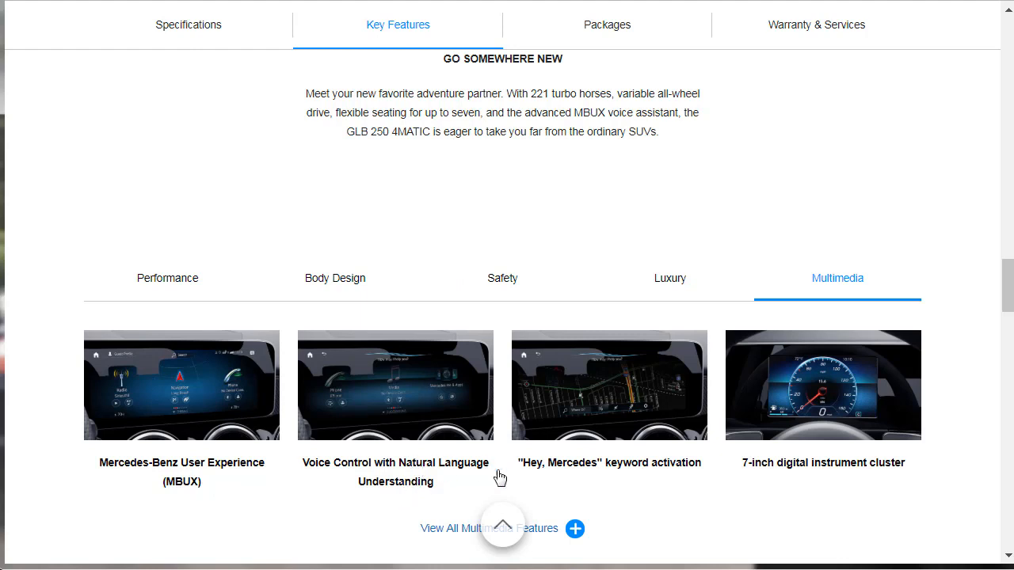
pyautogui.moveTo(649, 472)
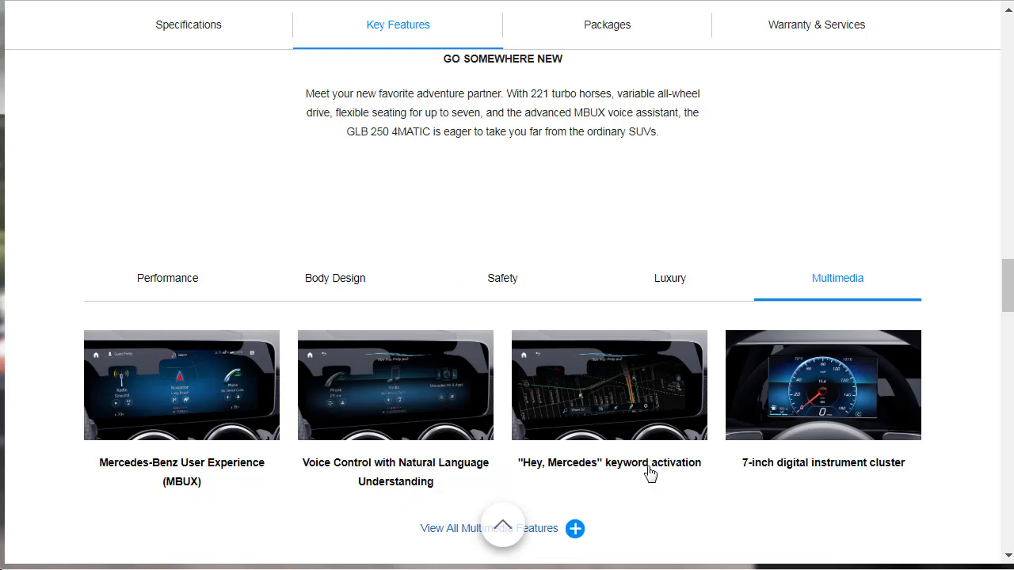
pyautogui.moveTo(771, 481)
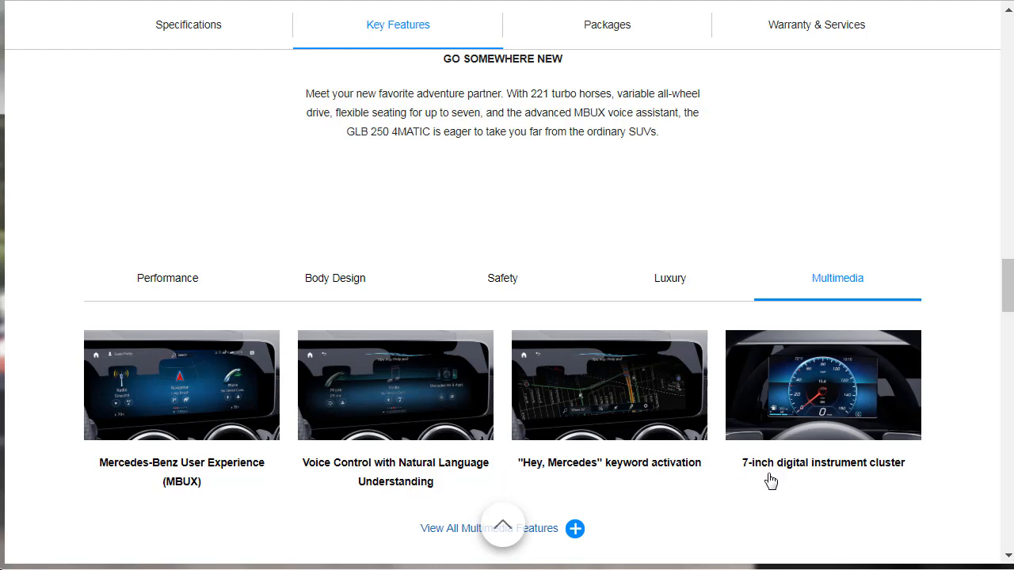
pyautogui.moveTo(862, 484)
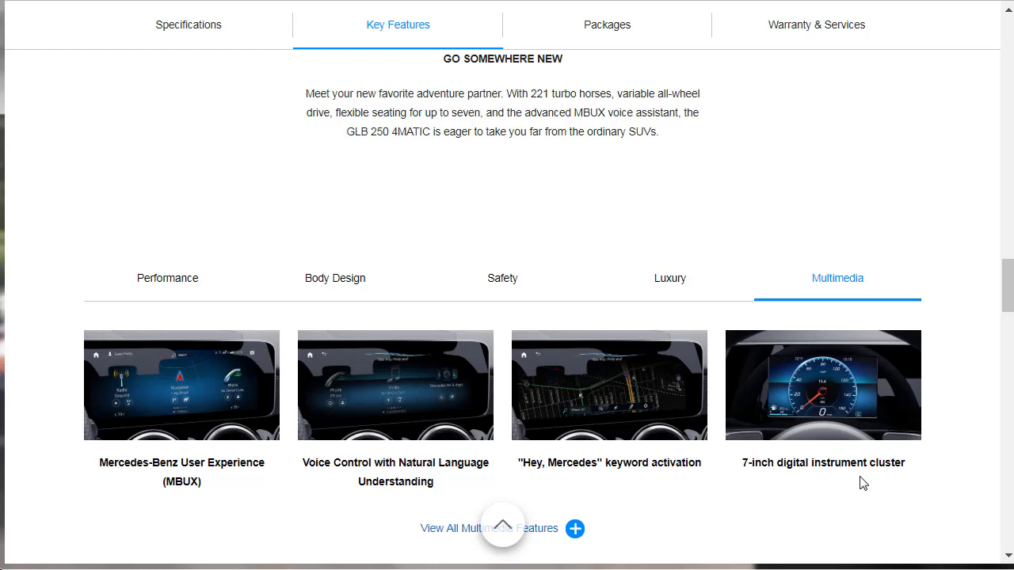
pyautogui.click(606, 25)
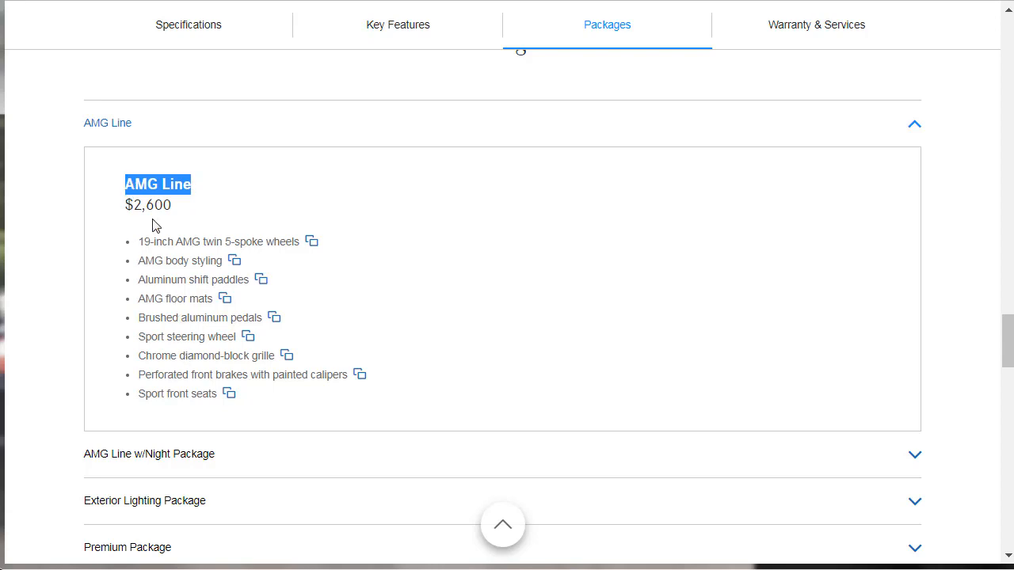
# - Expand the AMG Line w/Night, Exterior Lighting and Premium packages and select the Premium price
pyautogui.scroll(-3)
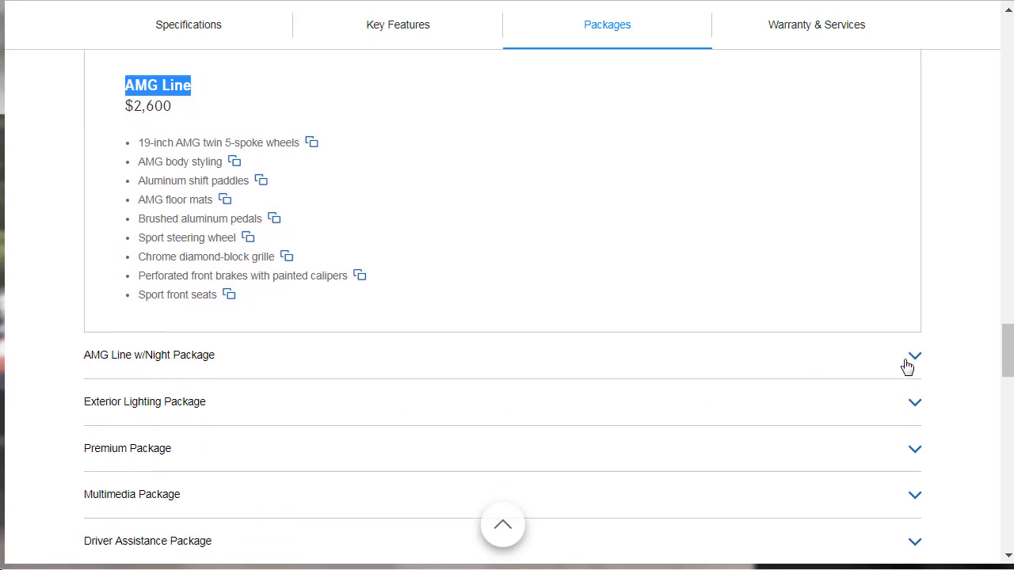
pyautogui.click(914, 354)
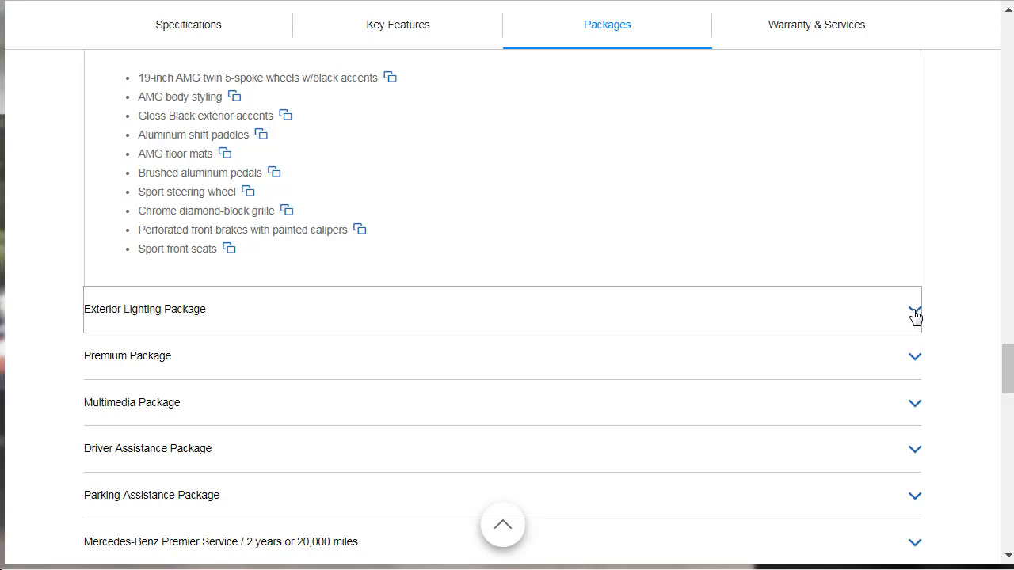
pyautogui.click(914, 309)
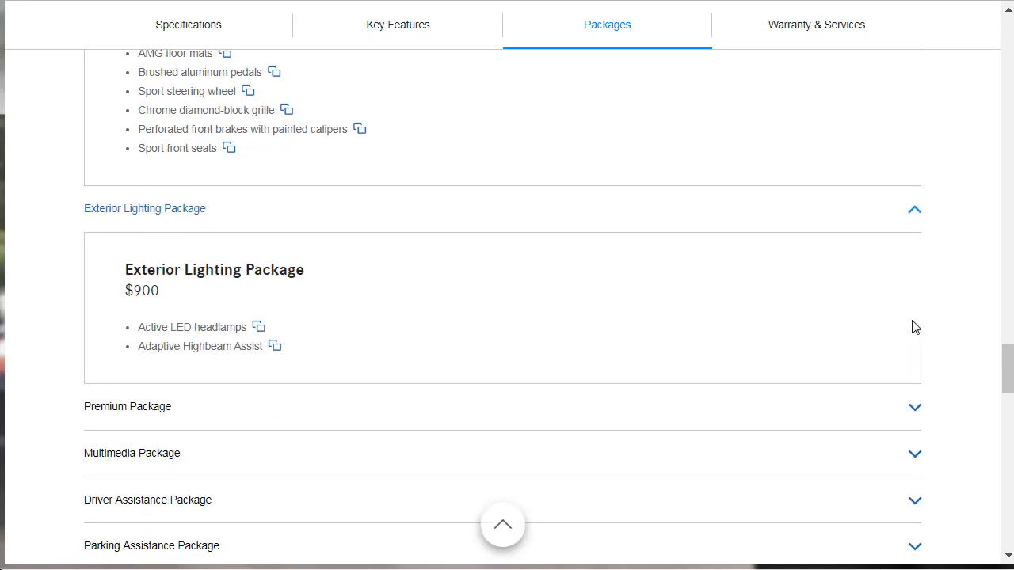
pyautogui.click(127, 406)
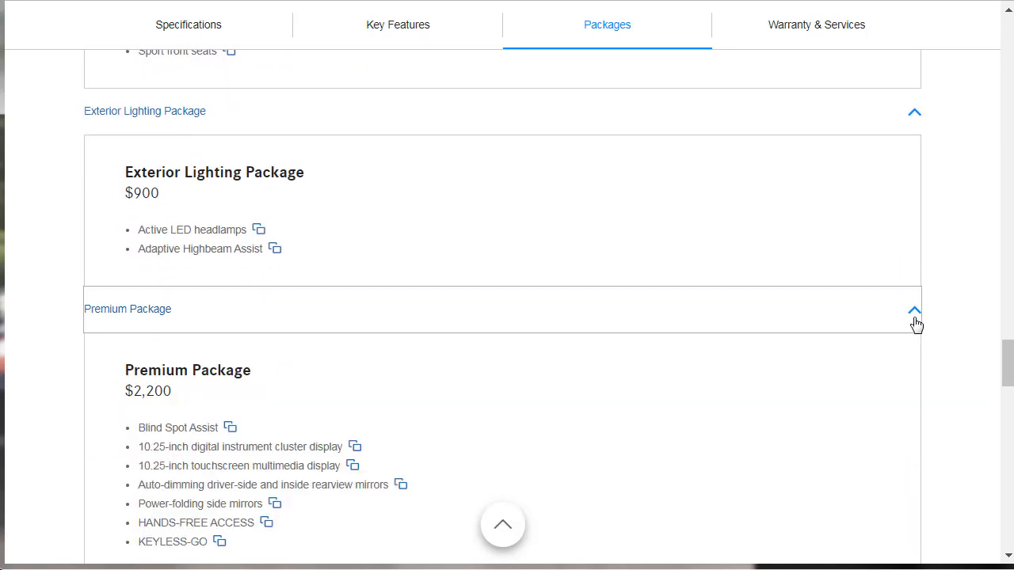
pyautogui.scroll(-3)
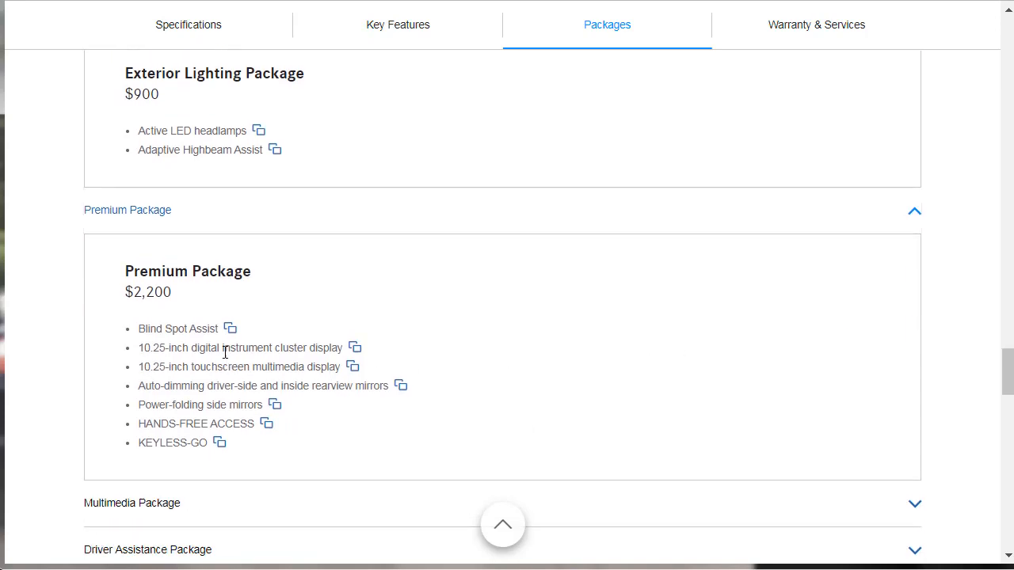
pyautogui.doubleClick(148, 291)
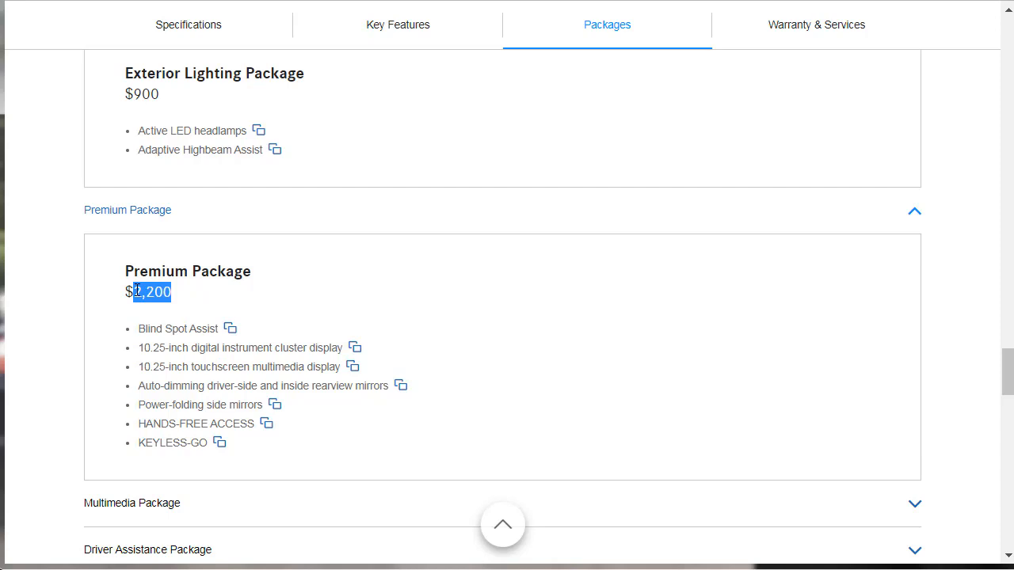
# - Expand the Multimedia, Driver Assistance and Parking Assistance packages ($1,150–$2,250)
pyautogui.scroll(-3)
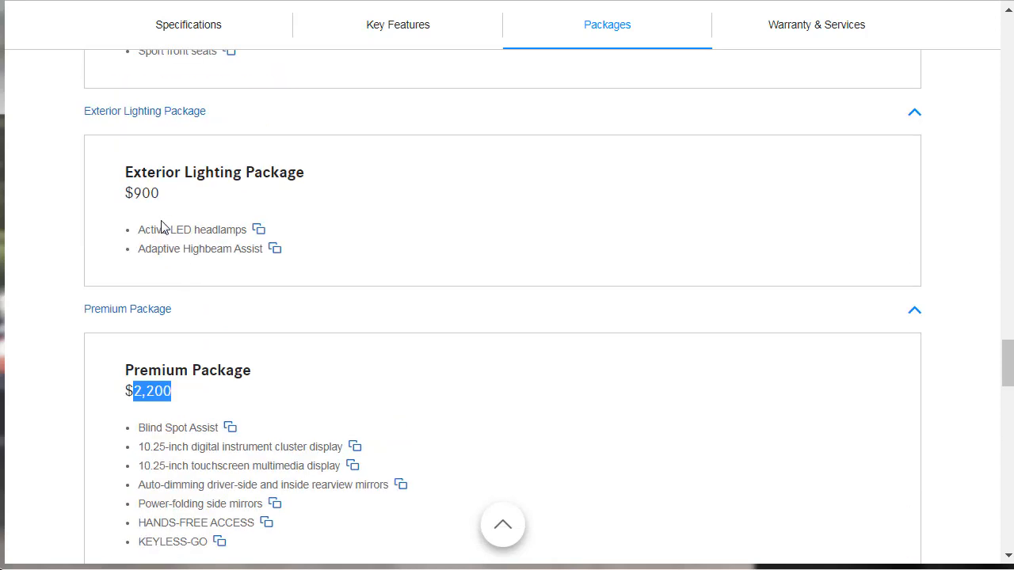
pyautogui.moveTo(235, 245)
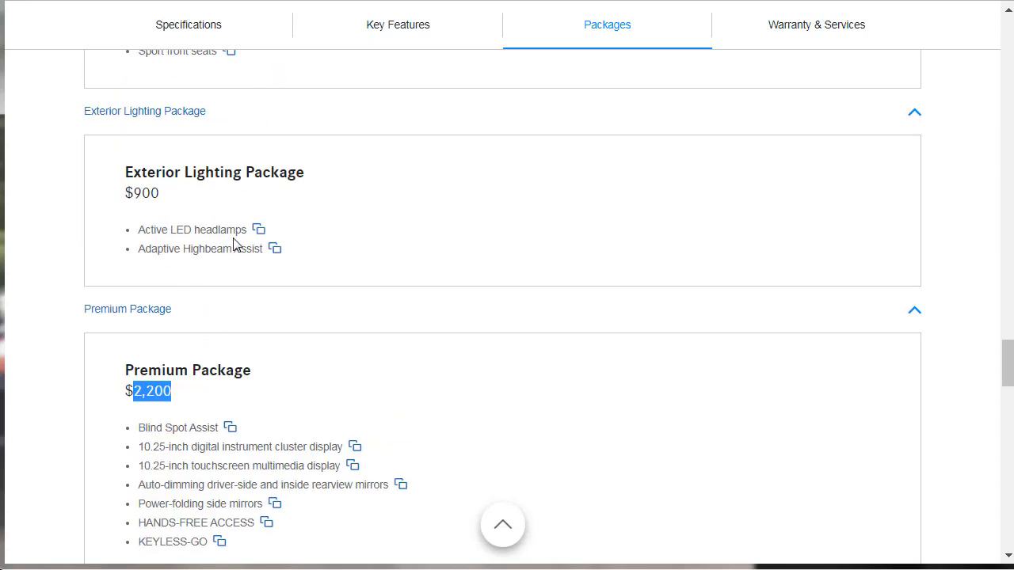
pyautogui.scroll(-3)
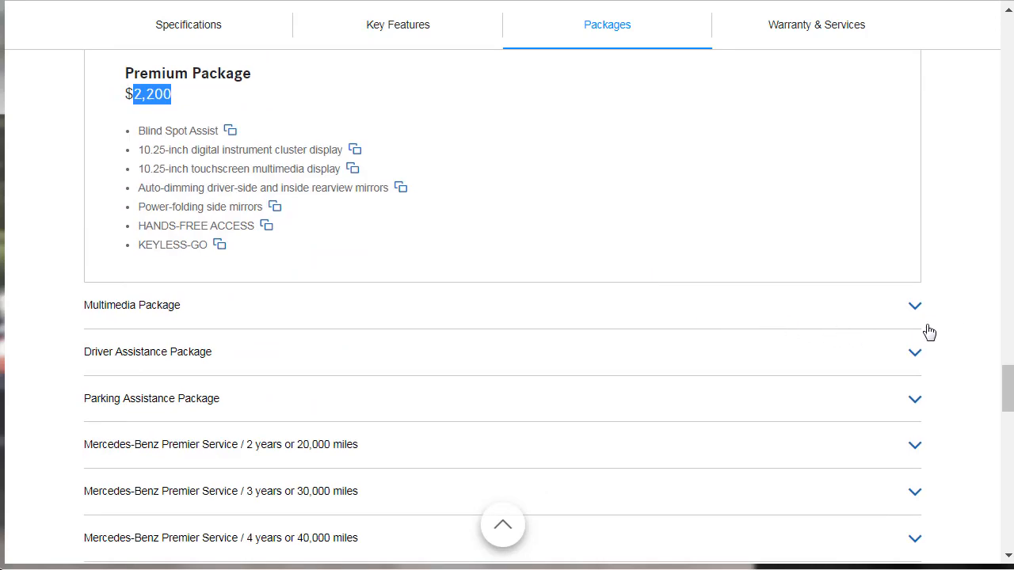
pyautogui.moveTo(891, 305)
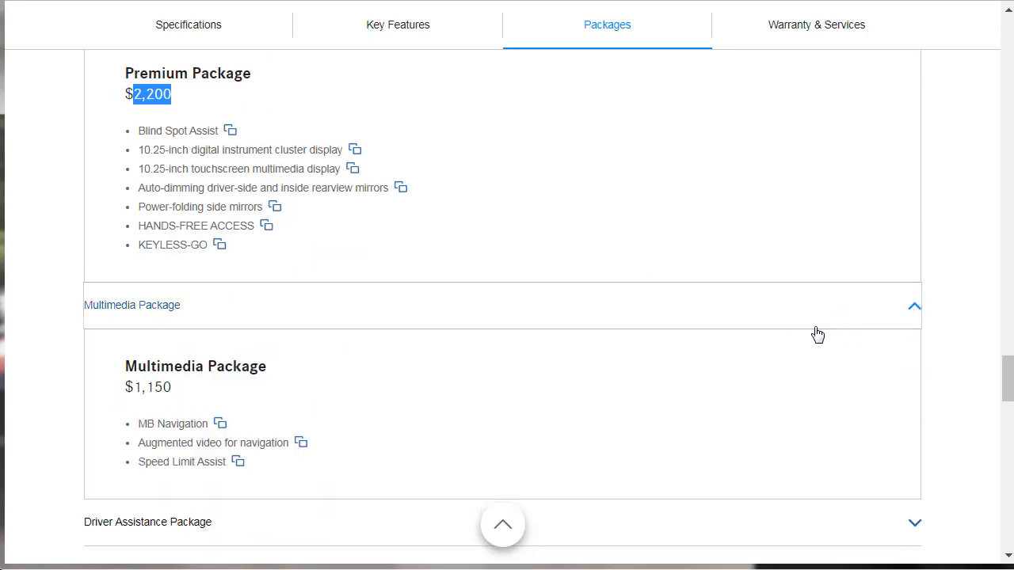
pyautogui.scroll(-3)
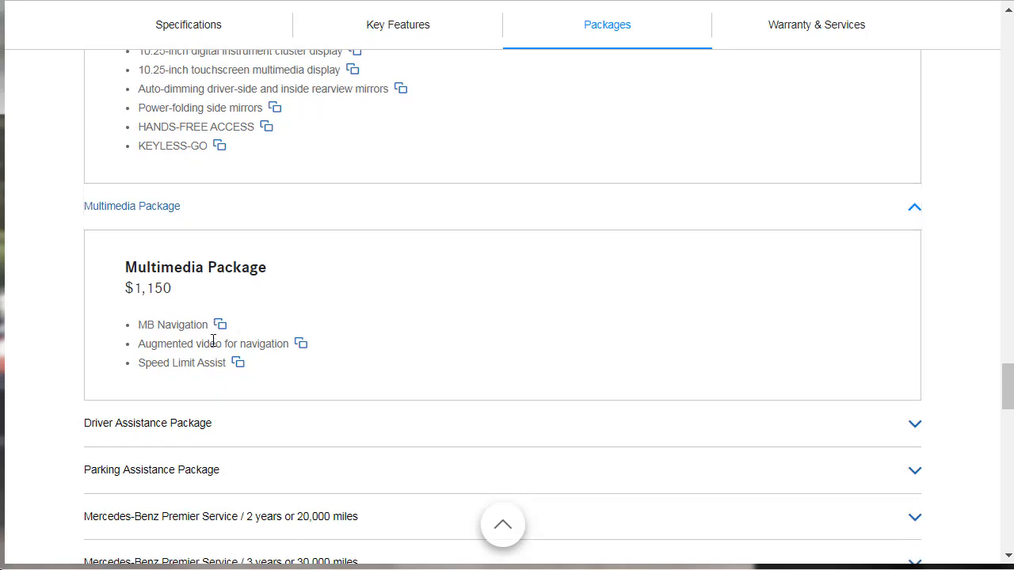
pyautogui.moveTo(263, 363)
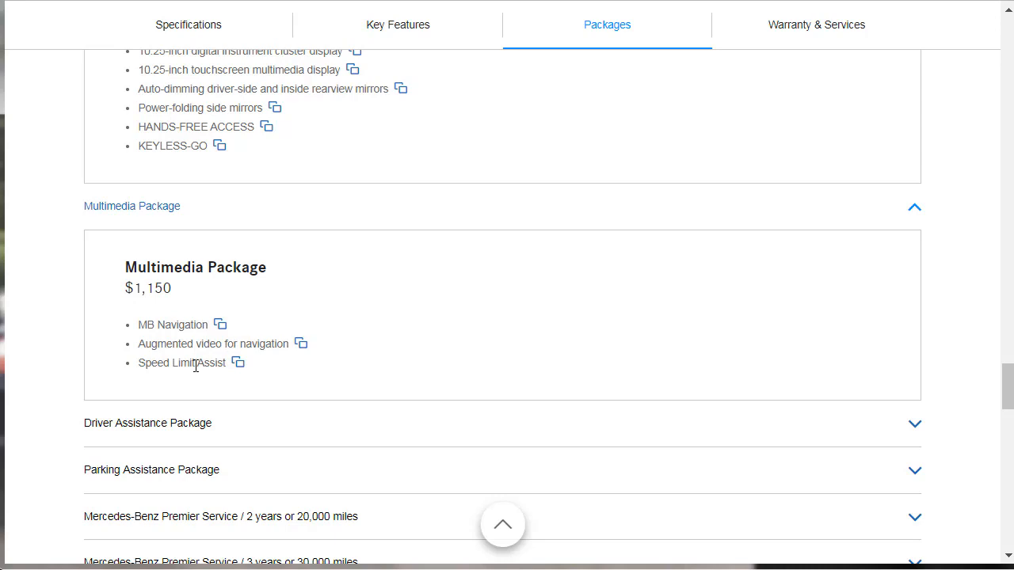
pyautogui.scroll(-3)
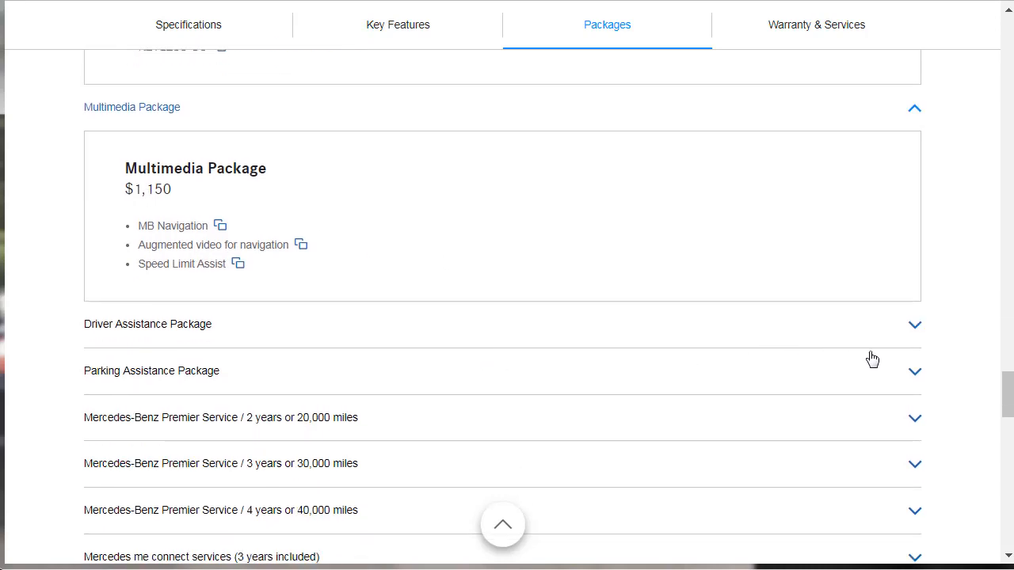
pyautogui.click(147, 324)
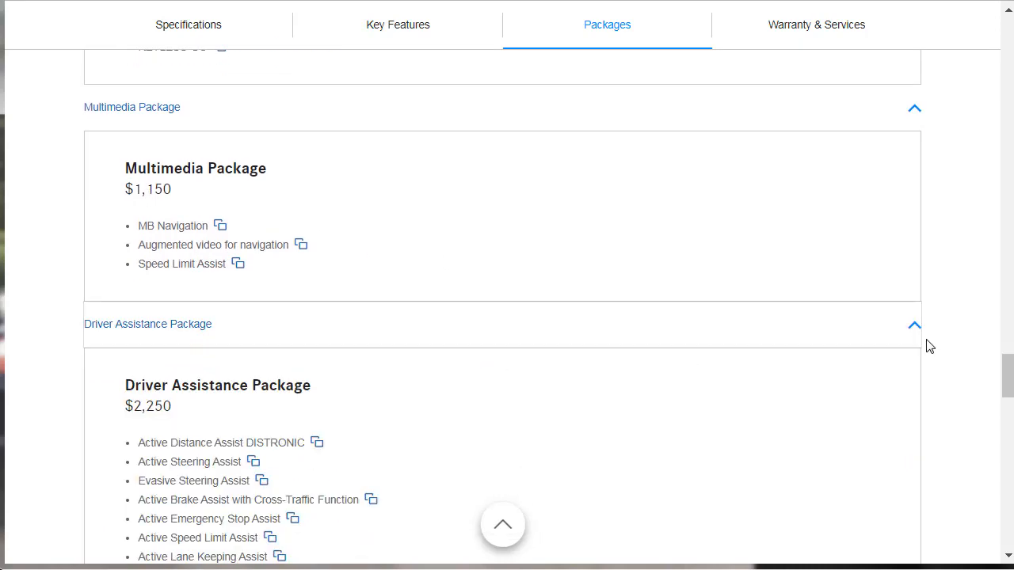
pyautogui.scroll(-3)
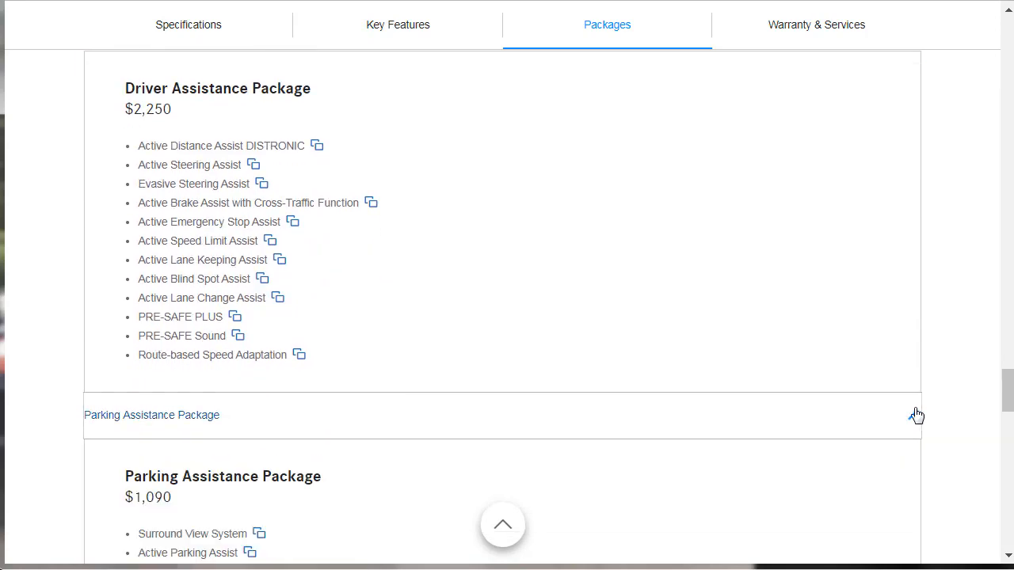
pyautogui.scroll(-3)
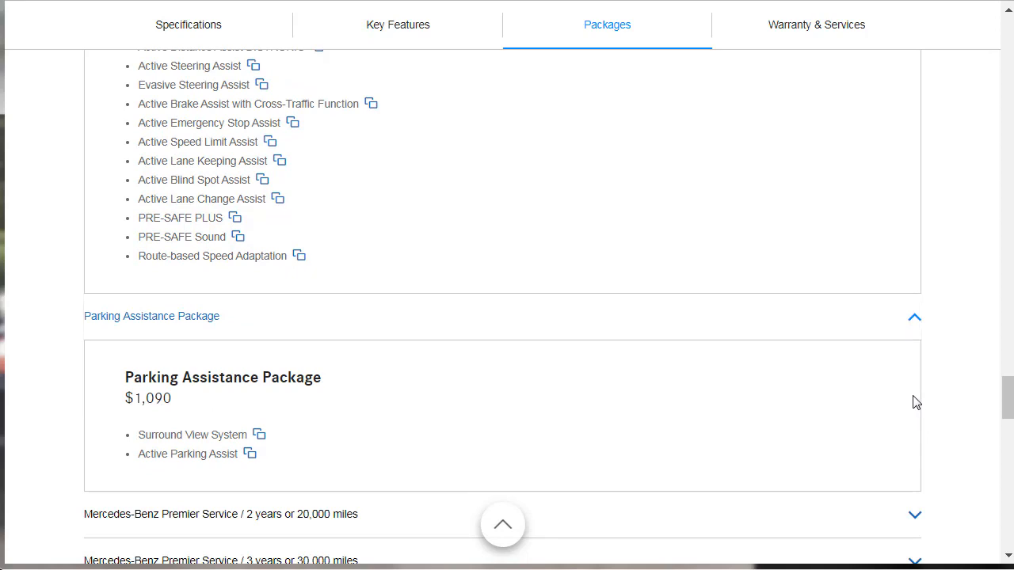
pyautogui.scroll(-3)
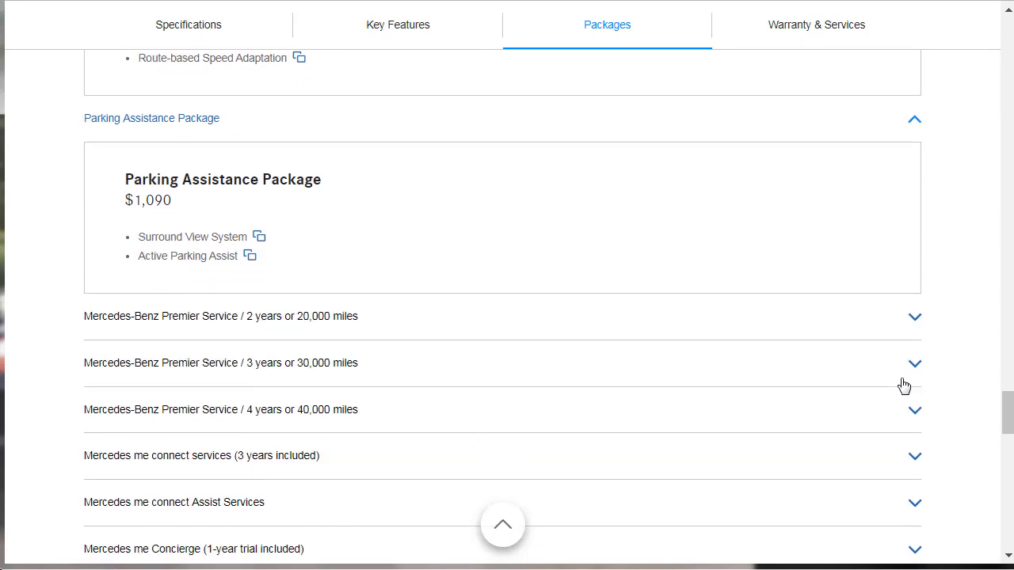
pyautogui.scroll(-3)
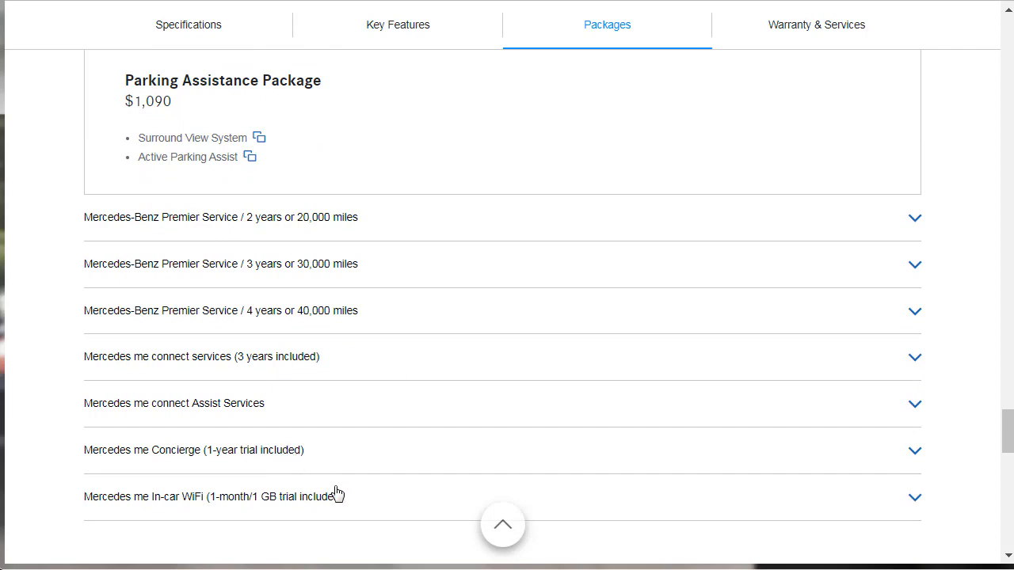
pyautogui.moveTo(250, 421)
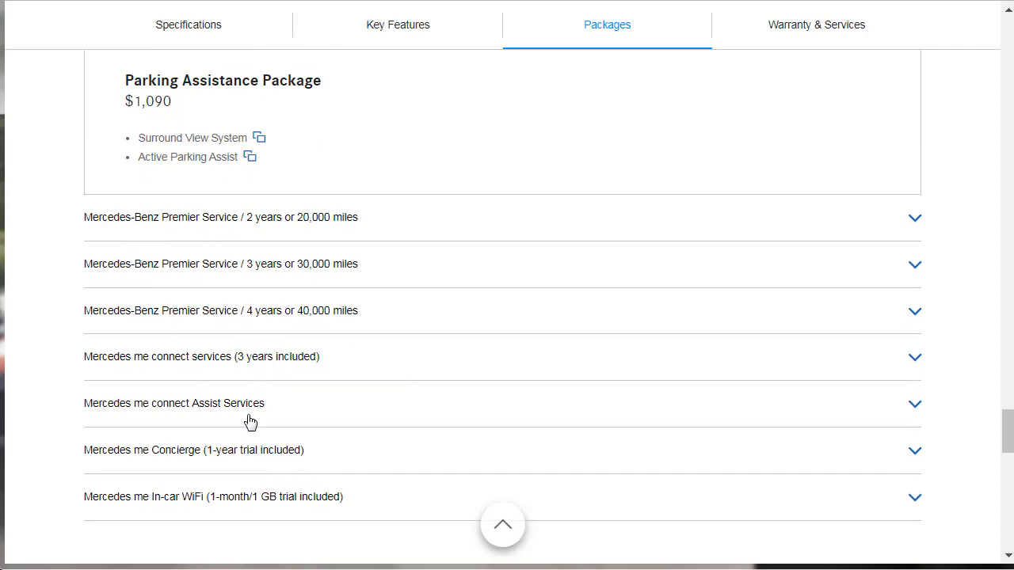
pyautogui.scroll(-3)
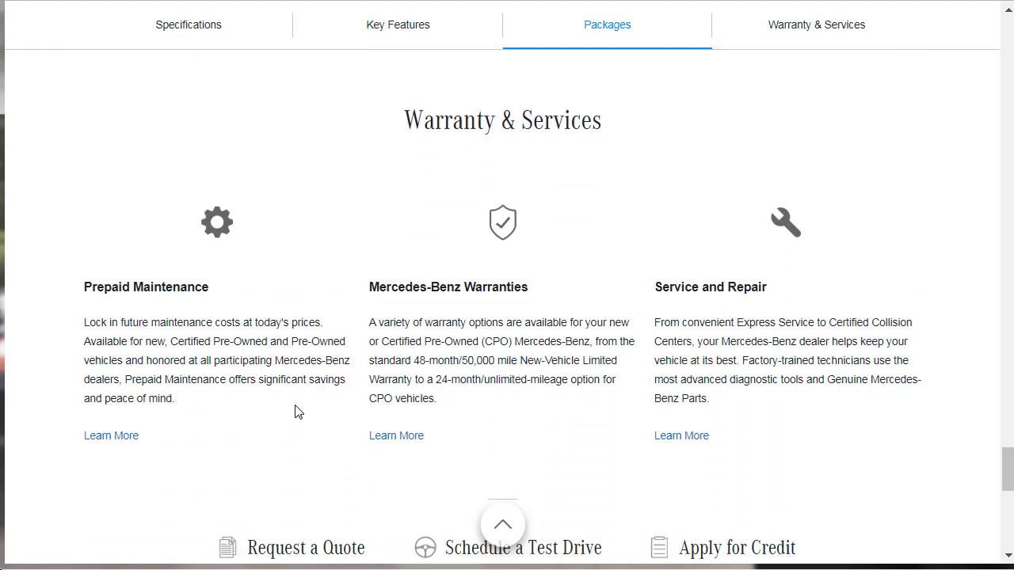
pyautogui.moveTo(187, 411)
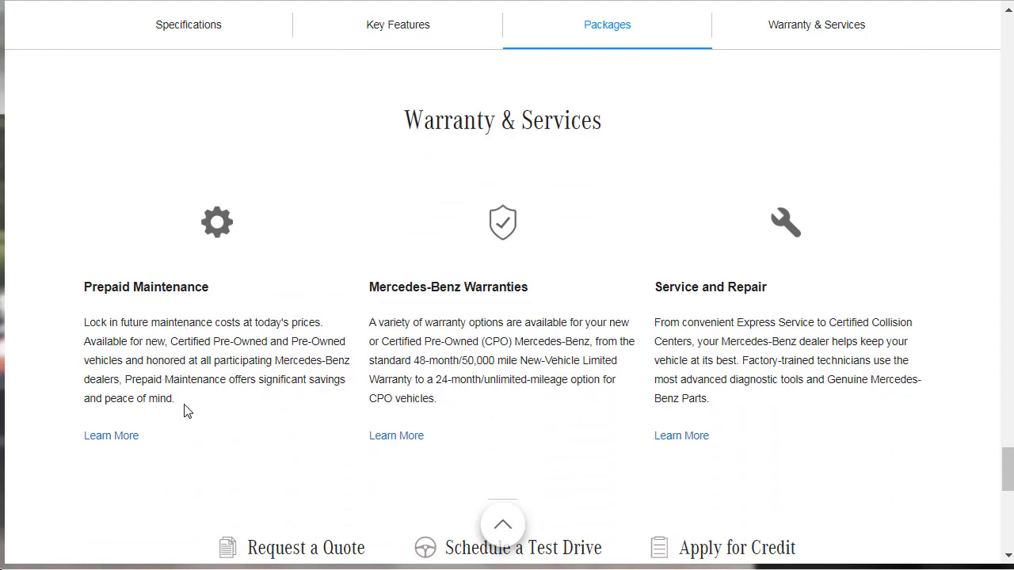
pyautogui.moveTo(224, 418)
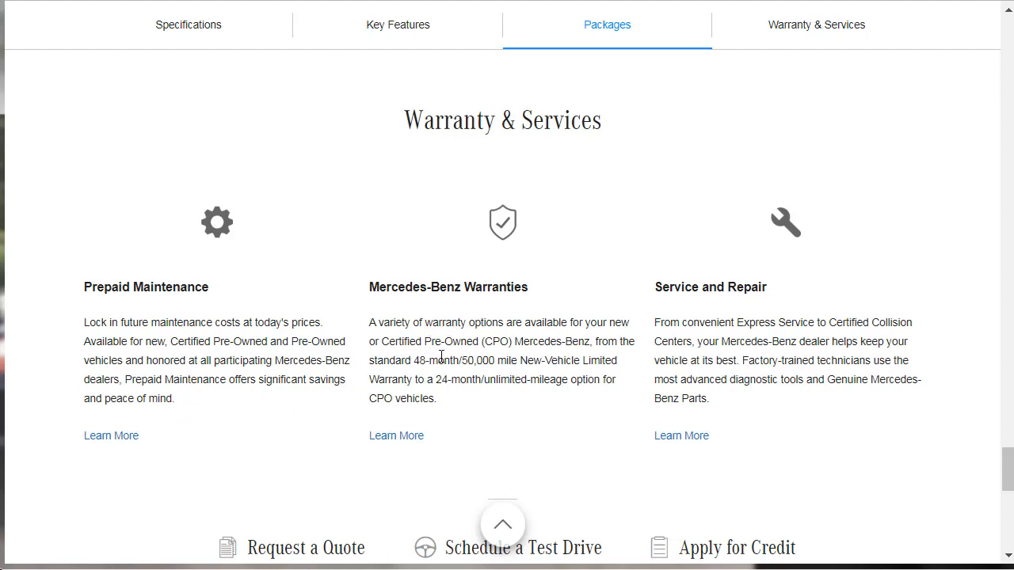
pyautogui.moveTo(449, 375)
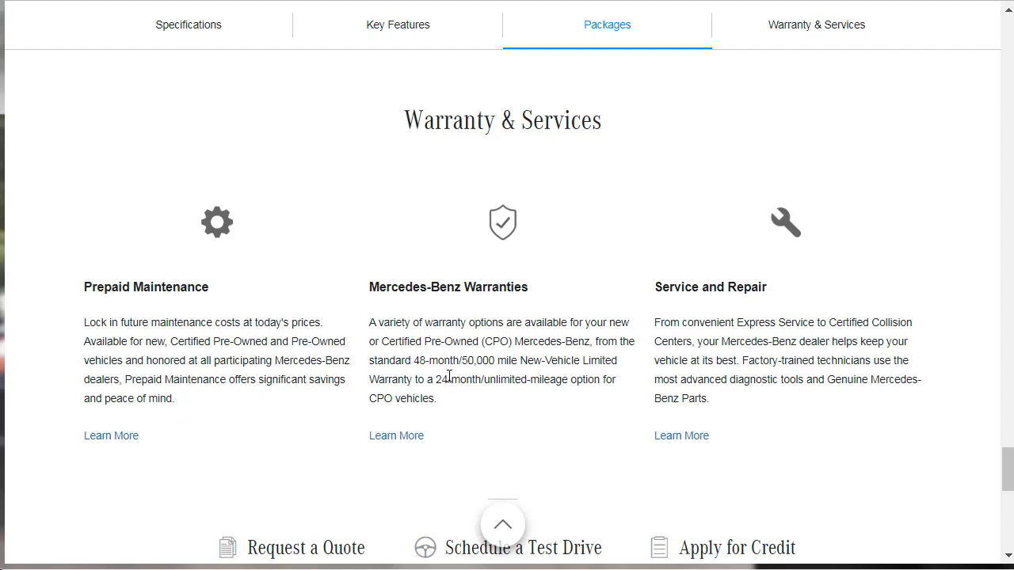
pyautogui.moveTo(528, 358)
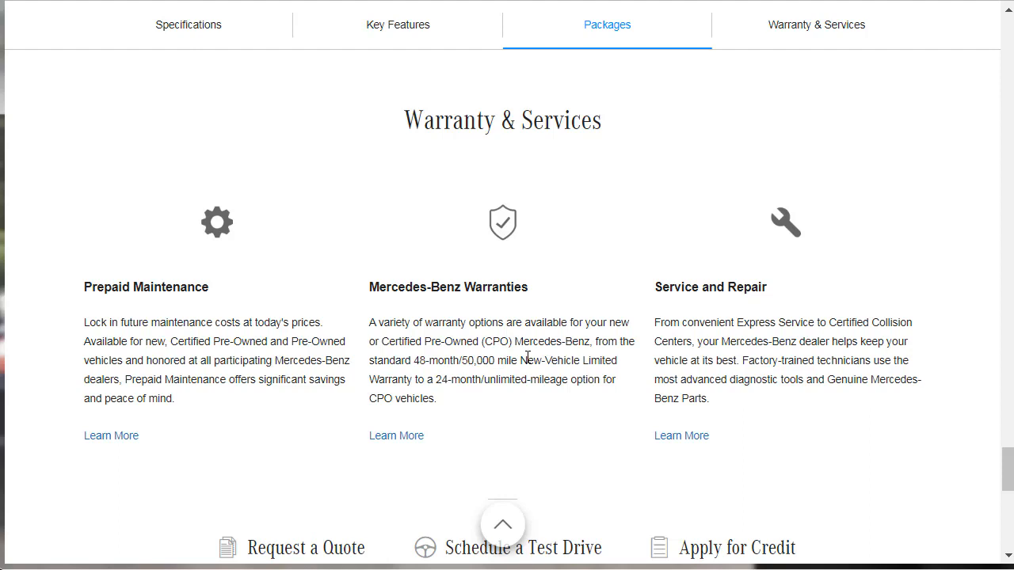
pyautogui.moveTo(648, 368)
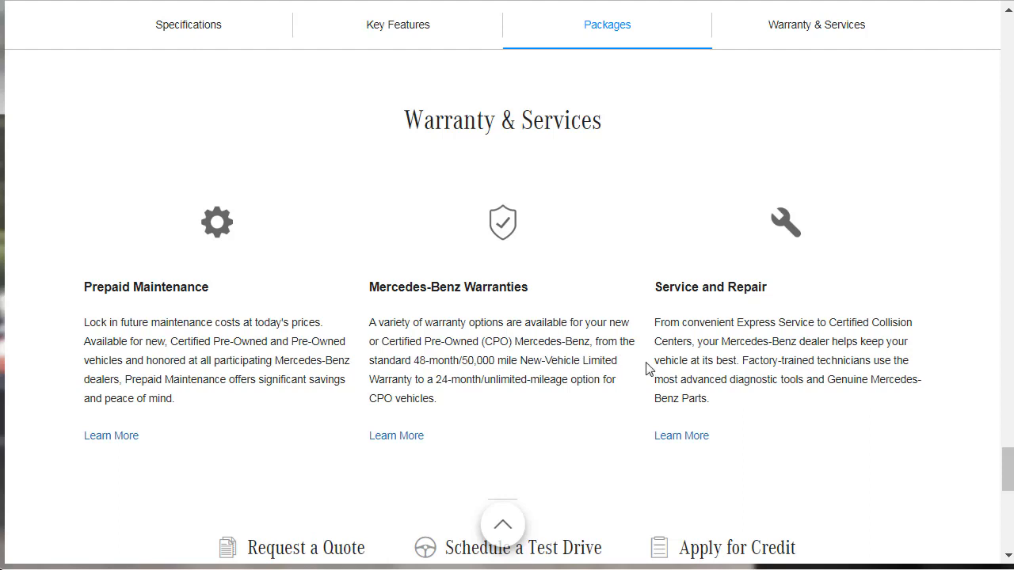
pyautogui.moveTo(799, 358)
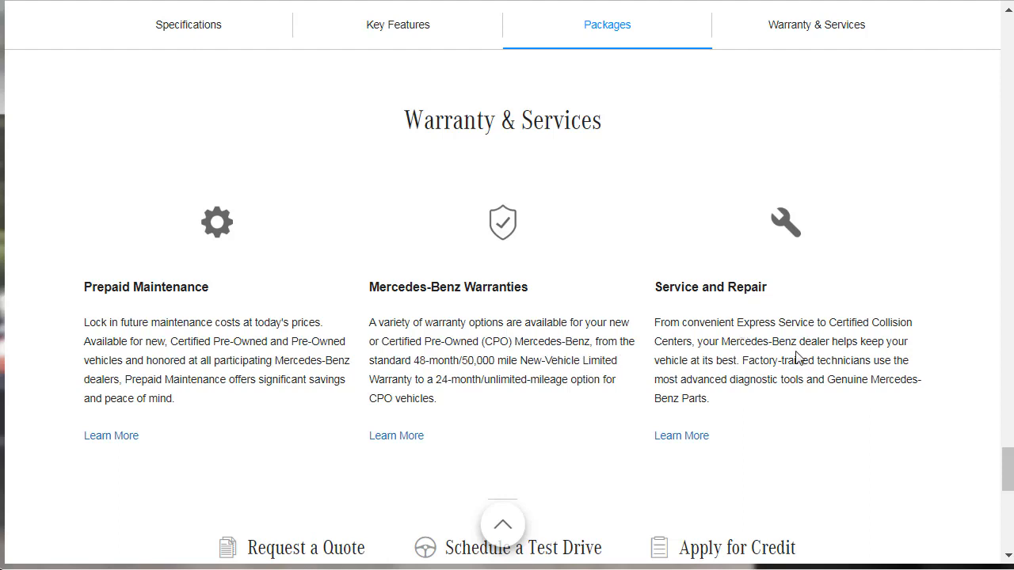
pyautogui.moveTo(814, 361)
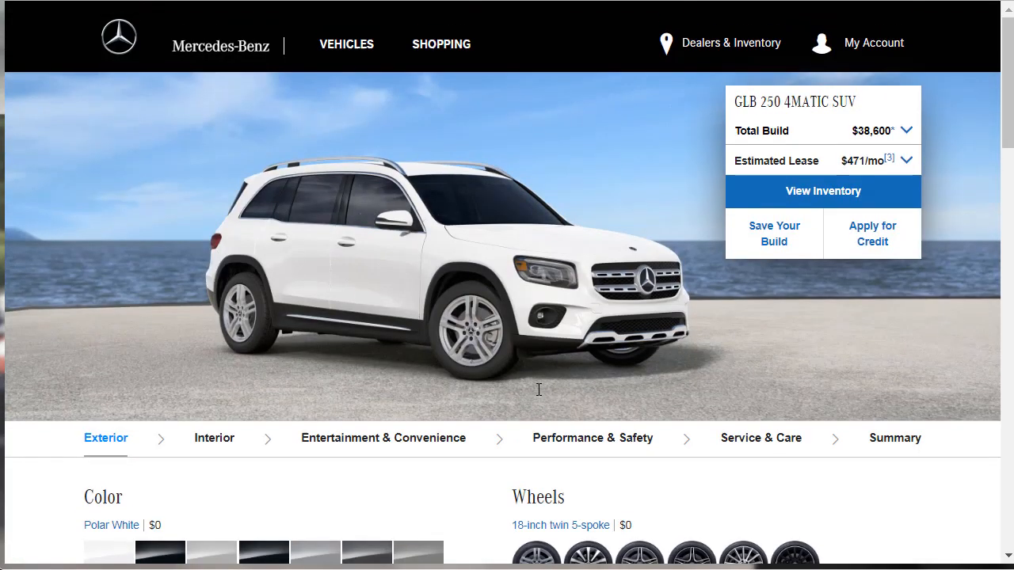
# - Preview Digital White and Cosmos Black, then settle on Iridium Silver metallic paint ($39,320)
pyautogui.scroll(-3)
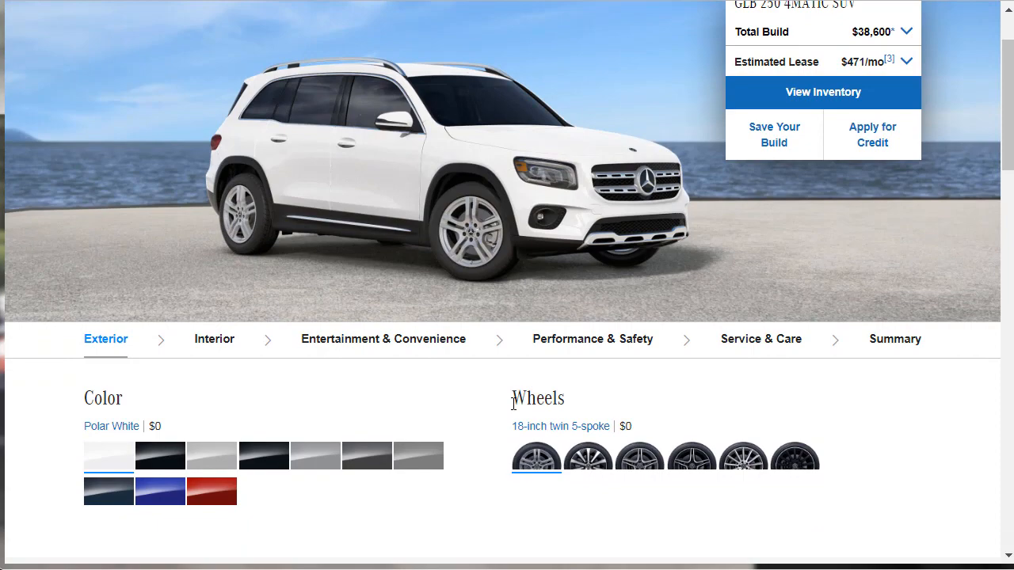
pyautogui.moveTo(504, 439)
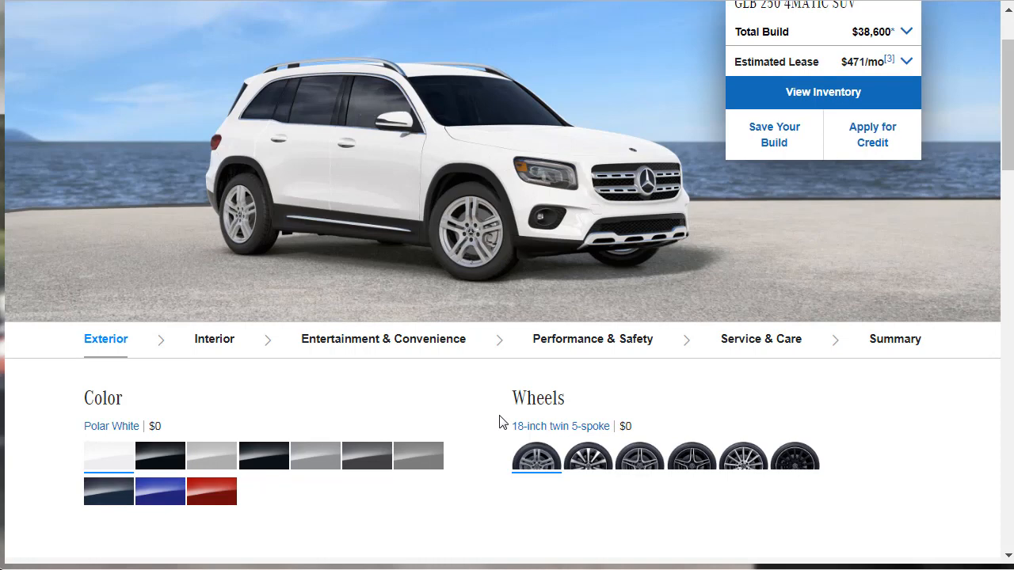
pyautogui.click(212, 455)
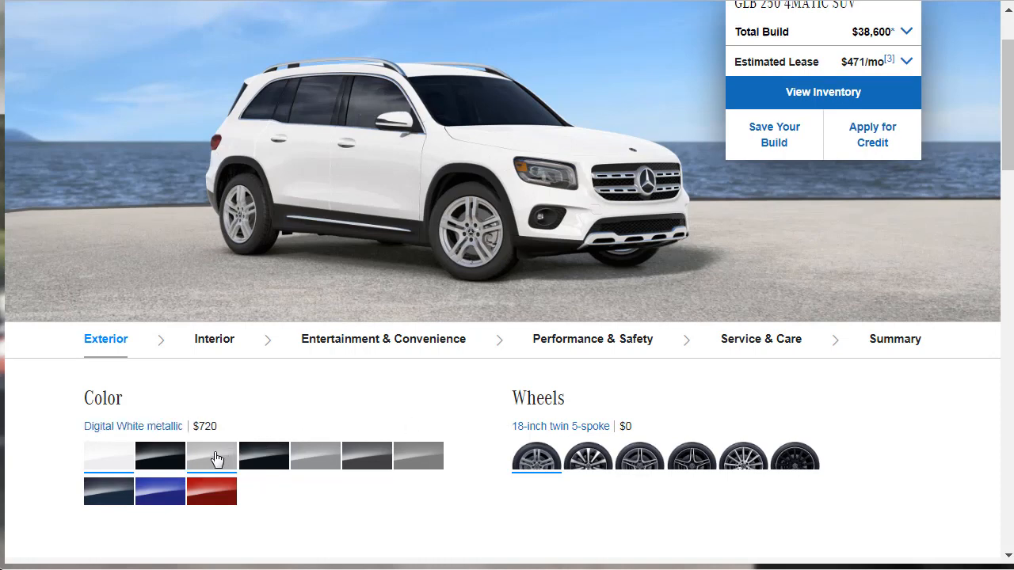
pyautogui.click(262, 456)
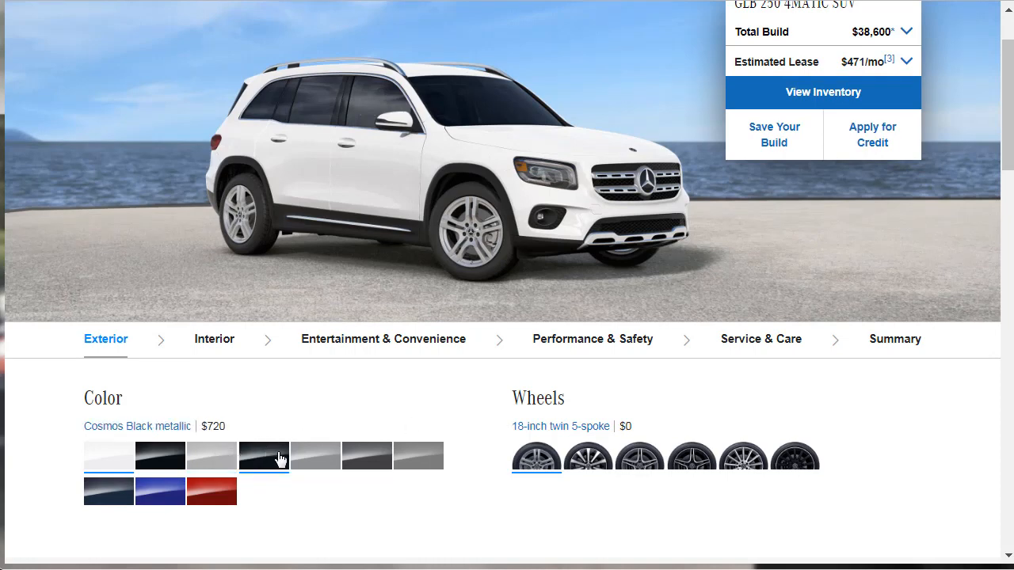
pyautogui.click(314, 455)
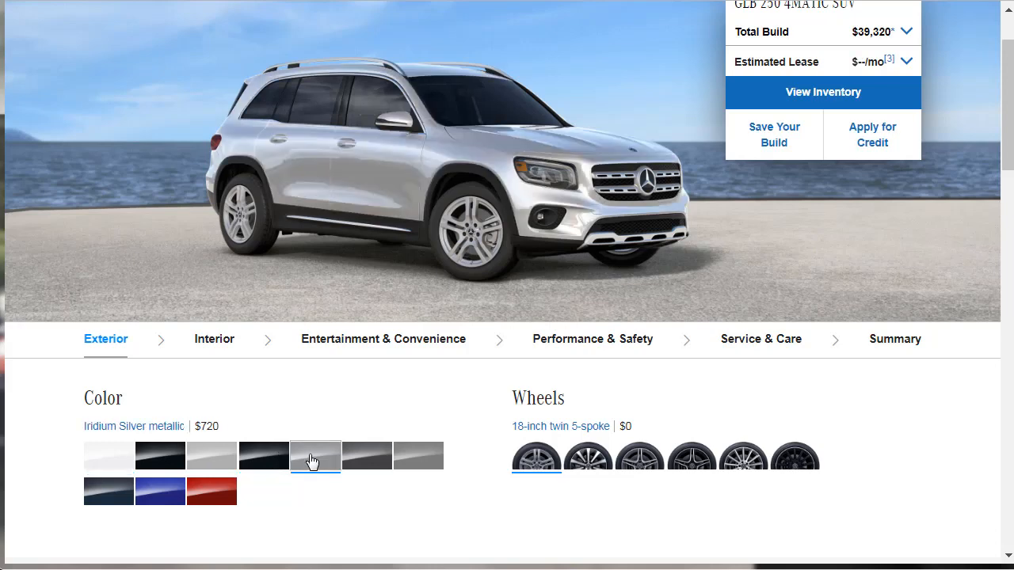
pyautogui.click(316, 455)
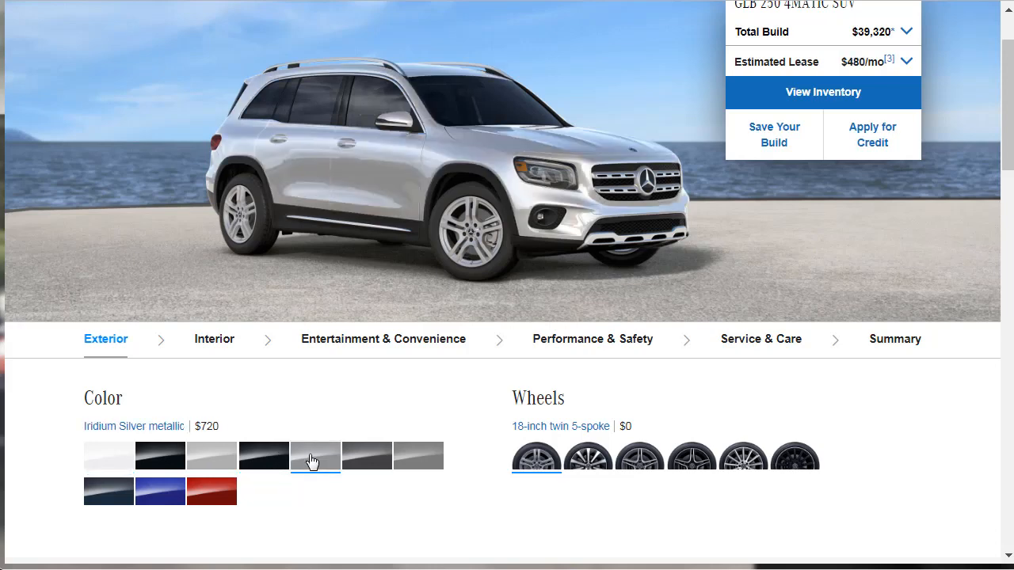
pyautogui.click(316, 455)
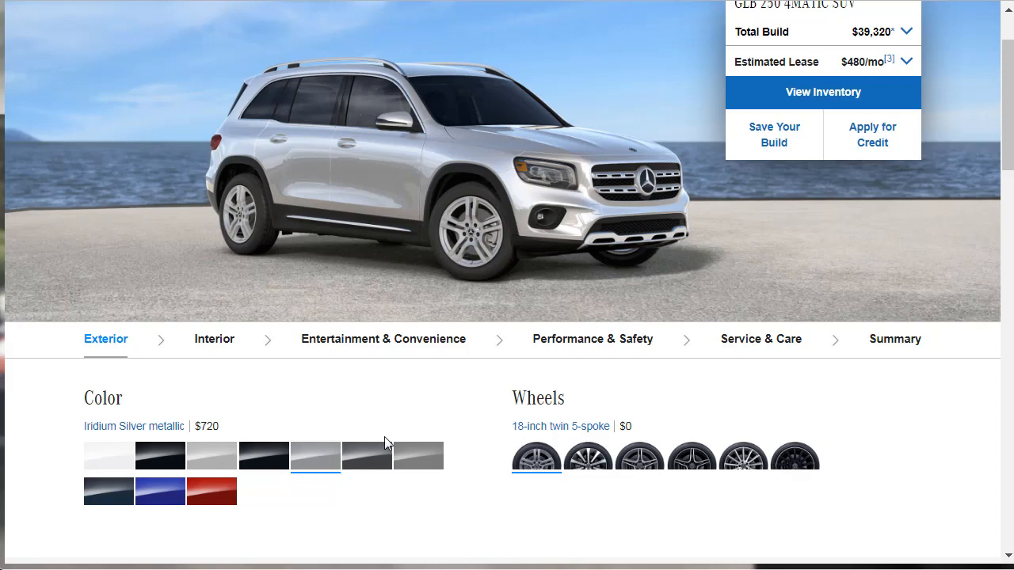
# - Compare the 19-inch AMG twin 5-spoke, black-accented 19-inch and black 20-inch multispoke wheels
pyautogui.click(639, 455)
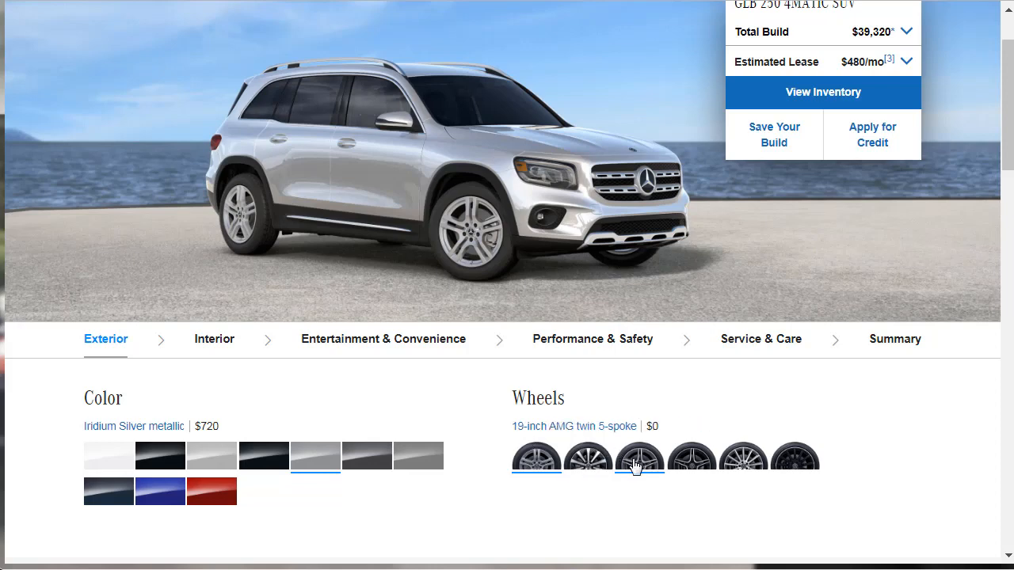
pyautogui.click(691, 455)
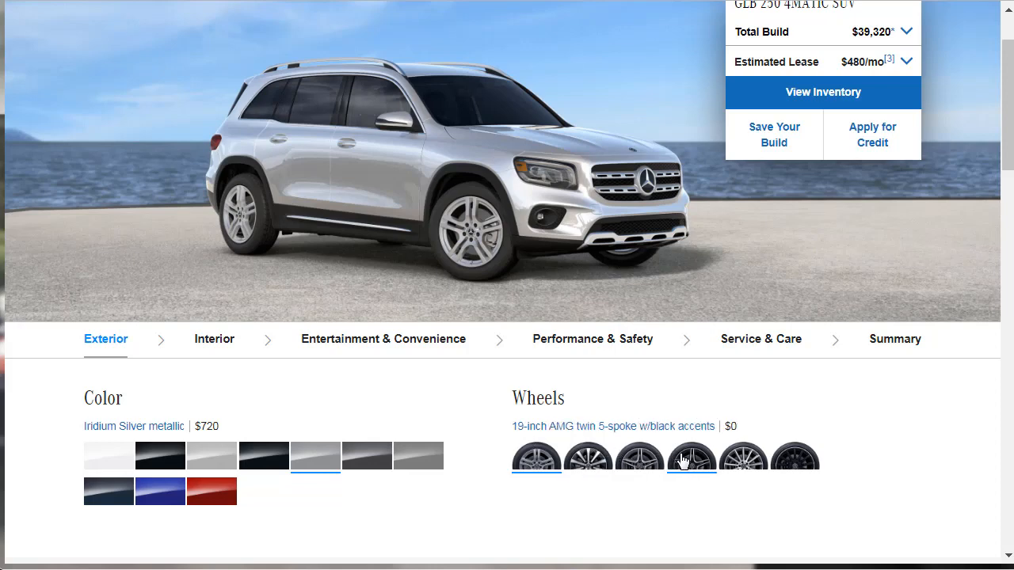
pyautogui.click(795, 455)
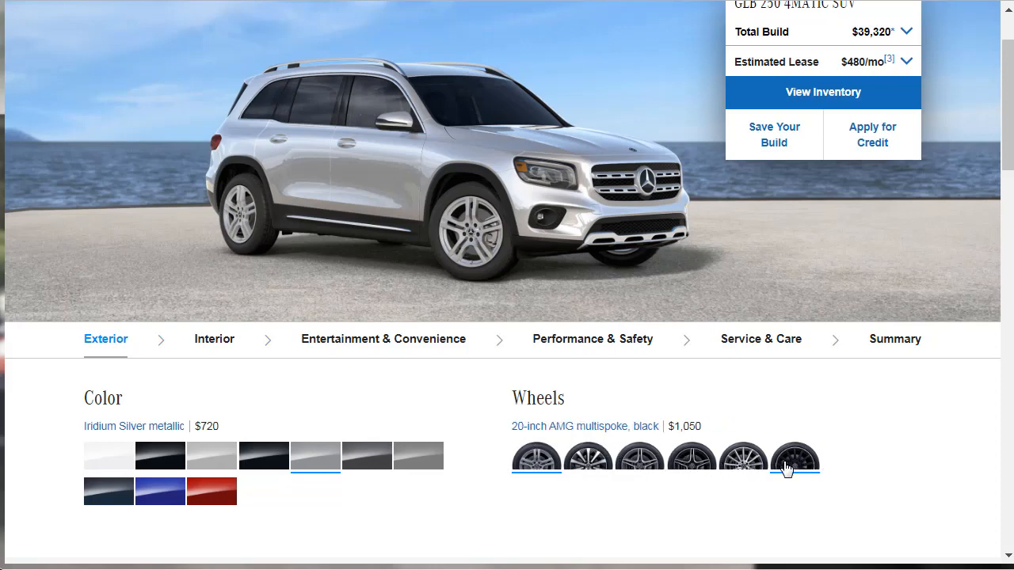
pyautogui.click(692, 455)
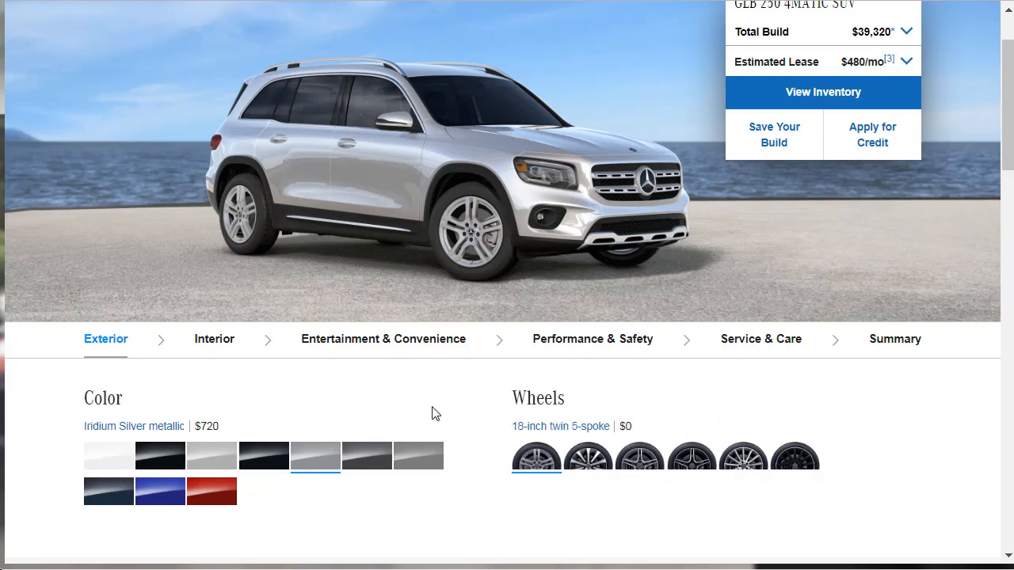
# - Tick the $2,600 AMG Line option and accept its required trim and wheel changes
pyautogui.scroll(-3)
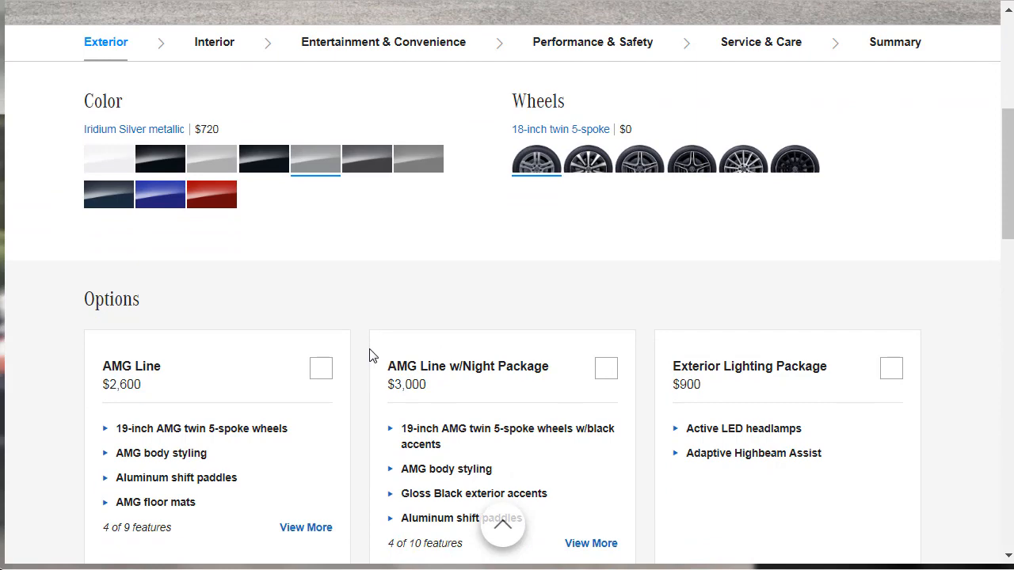
pyautogui.scroll(-3)
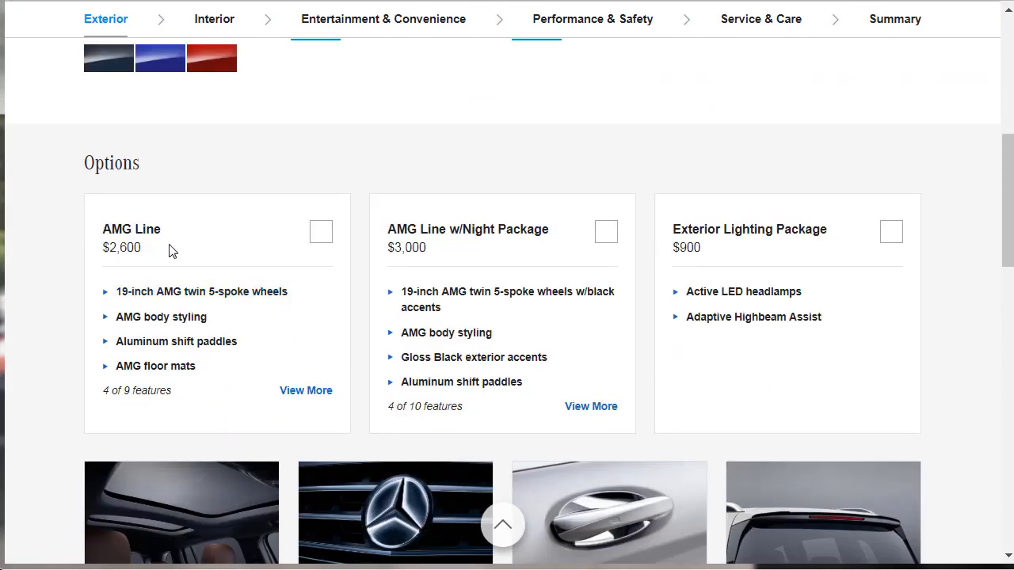
pyautogui.moveTo(535, 252)
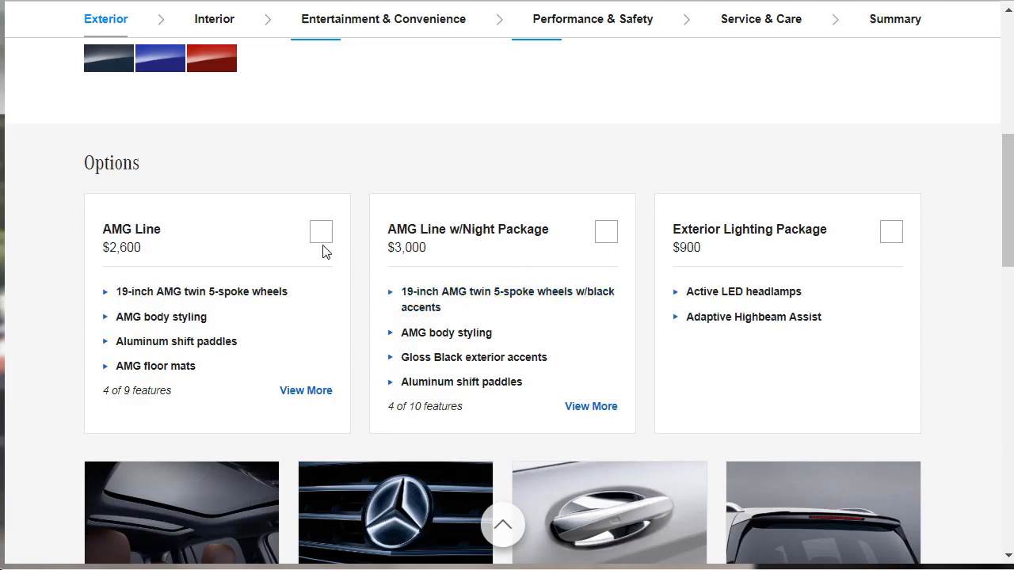
pyautogui.click(321, 232)
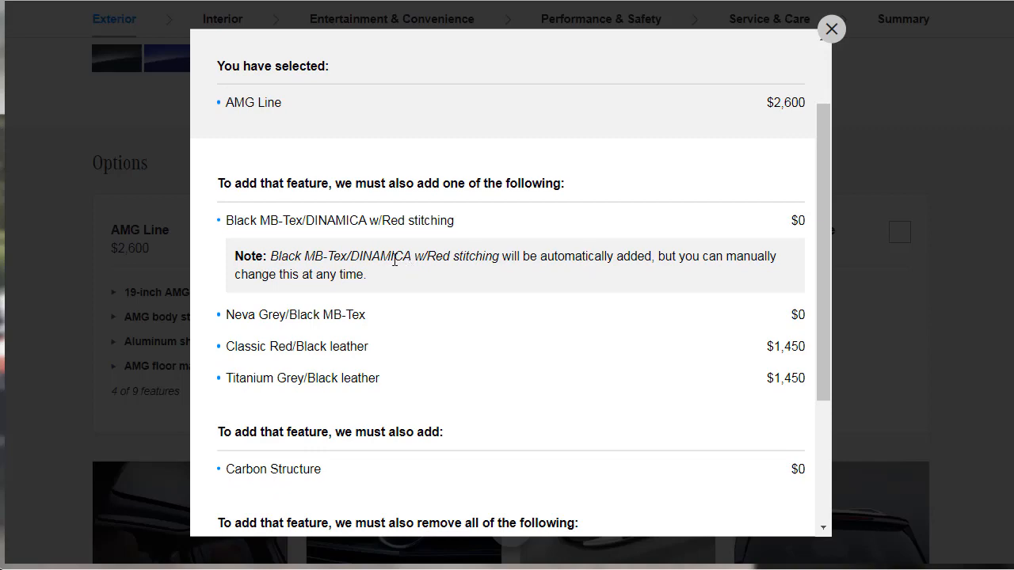
pyautogui.scroll(-3)
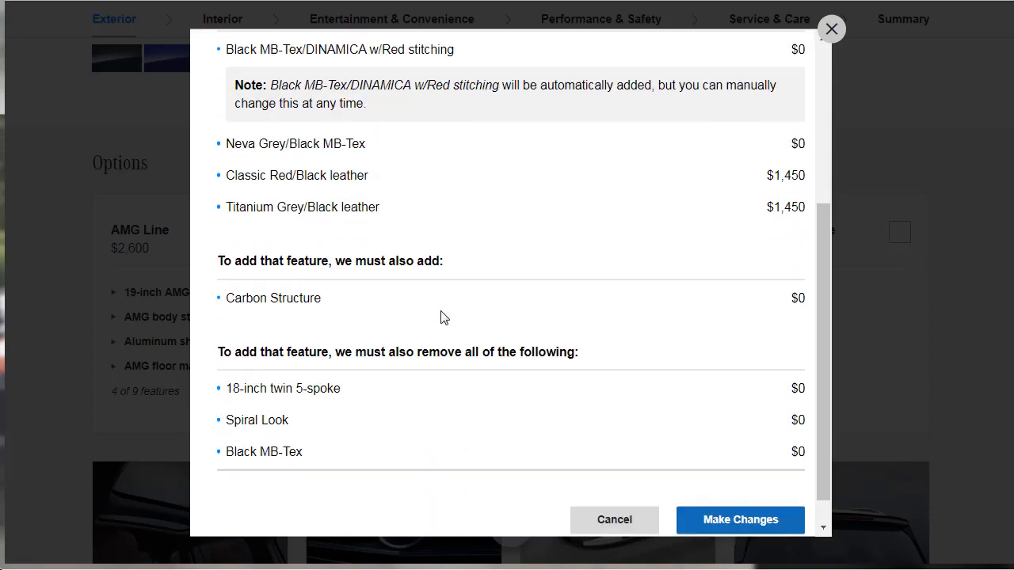
pyautogui.click(739, 519)
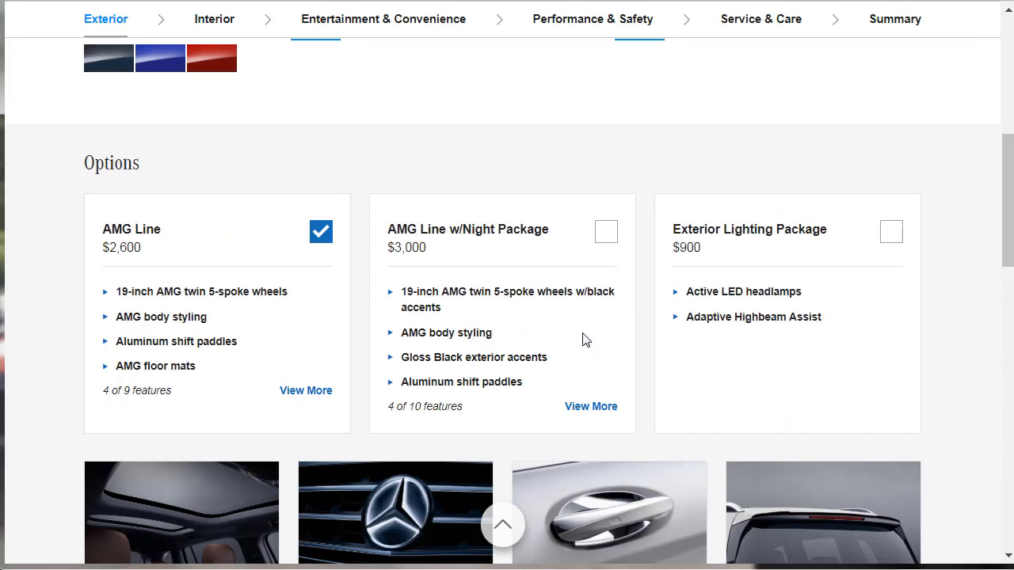
# - Add Carbon-style mirror housings, a Carbon-style rear spoiler and the Panorama roof
pyautogui.scroll(-3)
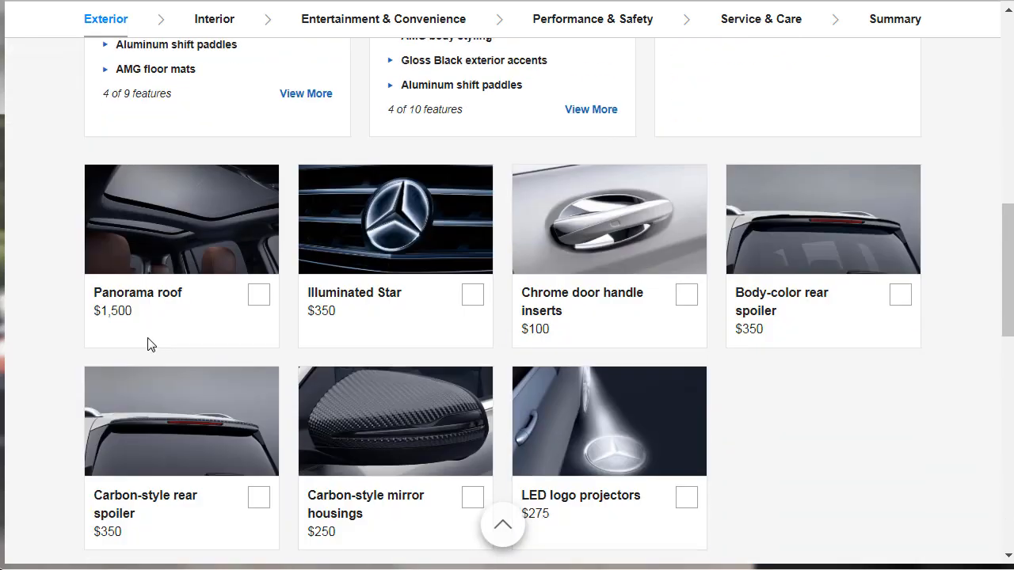
pyautogui.moveTo(409, 252)
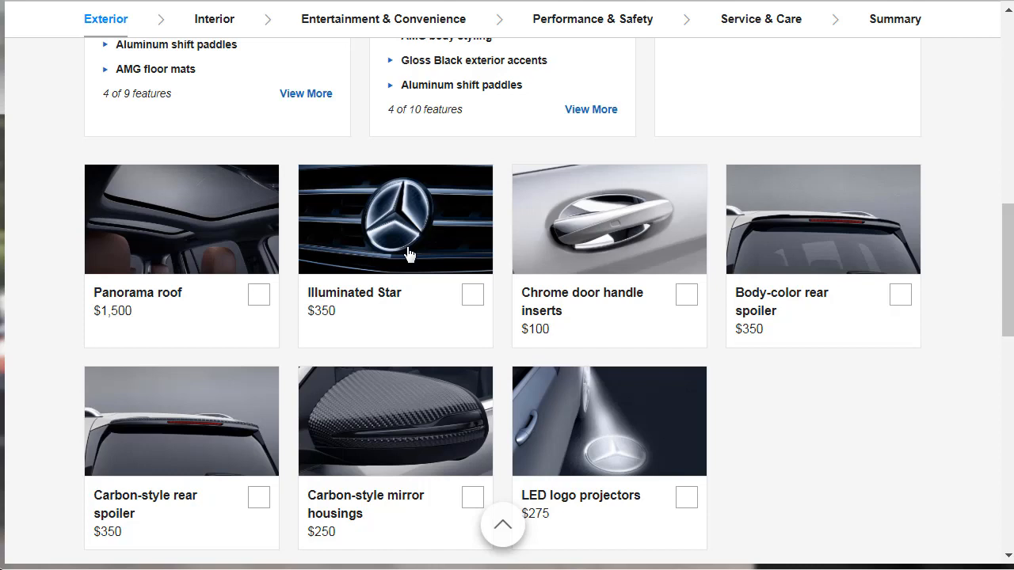
pyautogui.moveTo(480, 500)
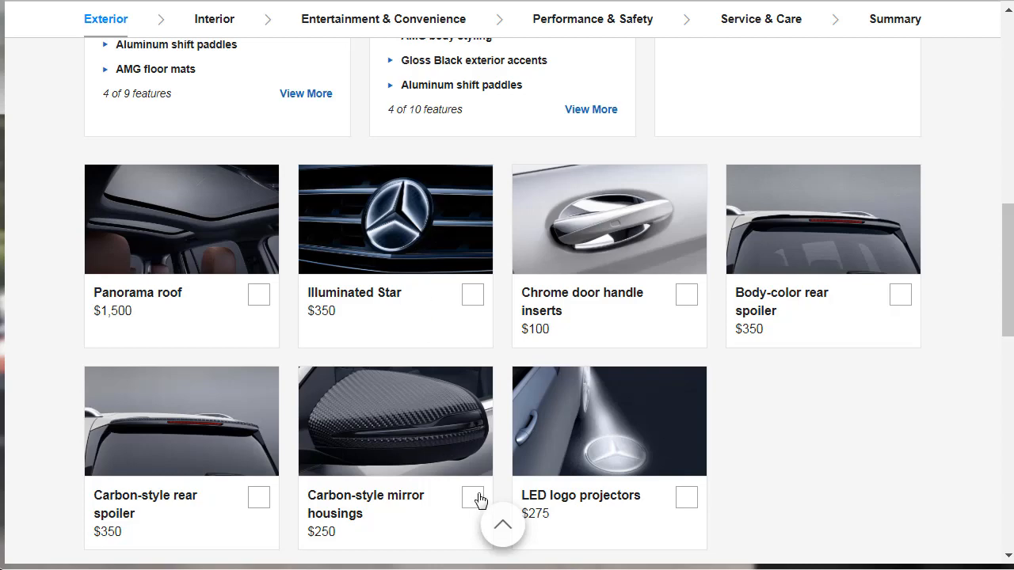
pyautogui.click(686, 497)
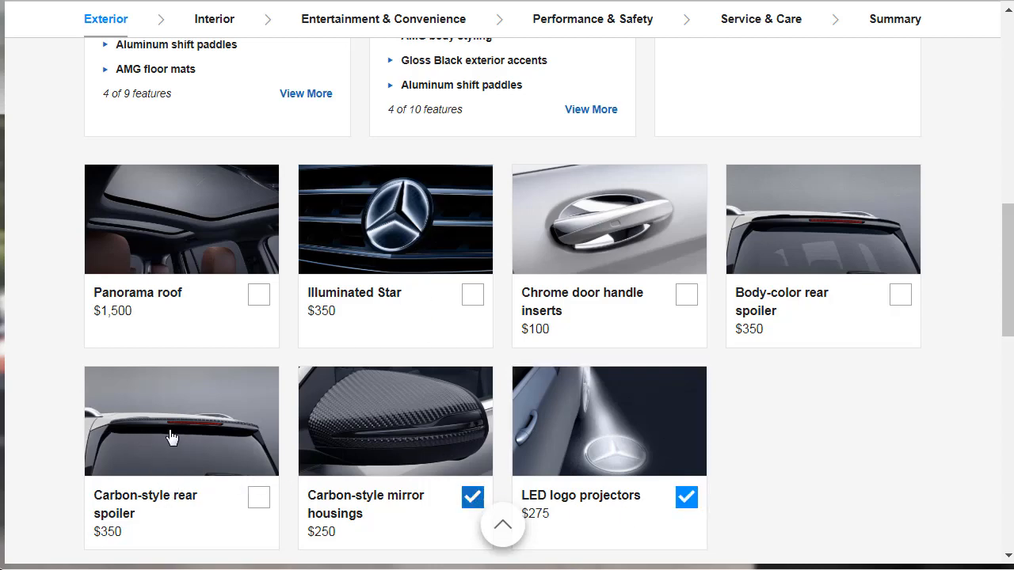
pyautogui.click(258, 496)
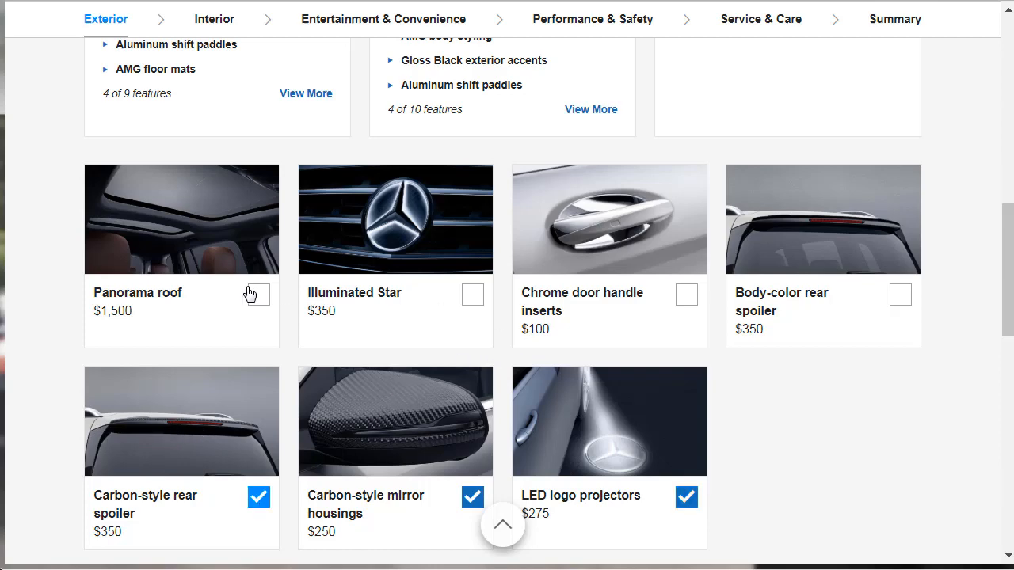
pyautogui.click(258, 294)
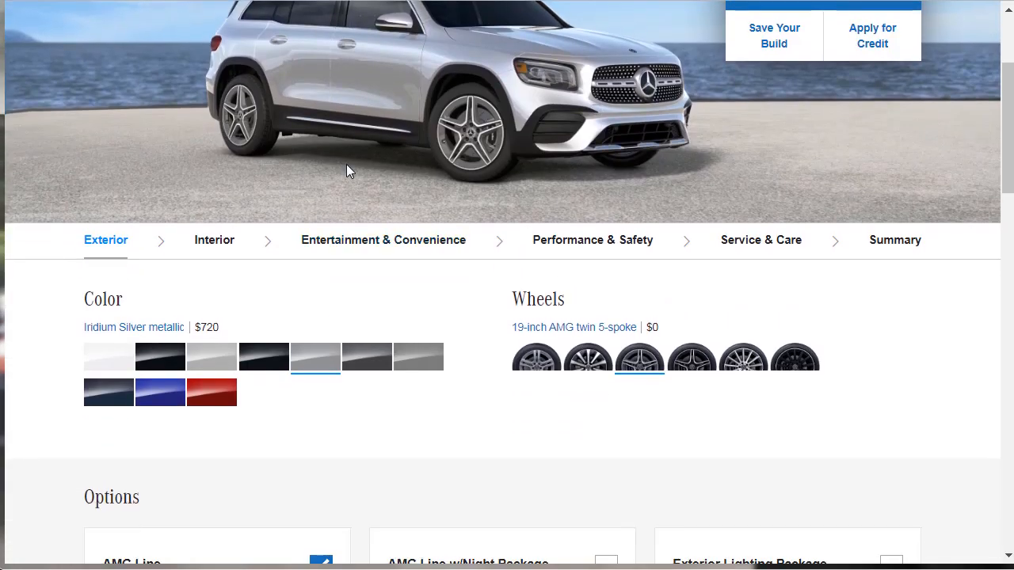
# - Fit 20-inch AMG multispoke wheels and repaint Polar White, dropping the total to $44,325
pyautogui.click(742, 356)
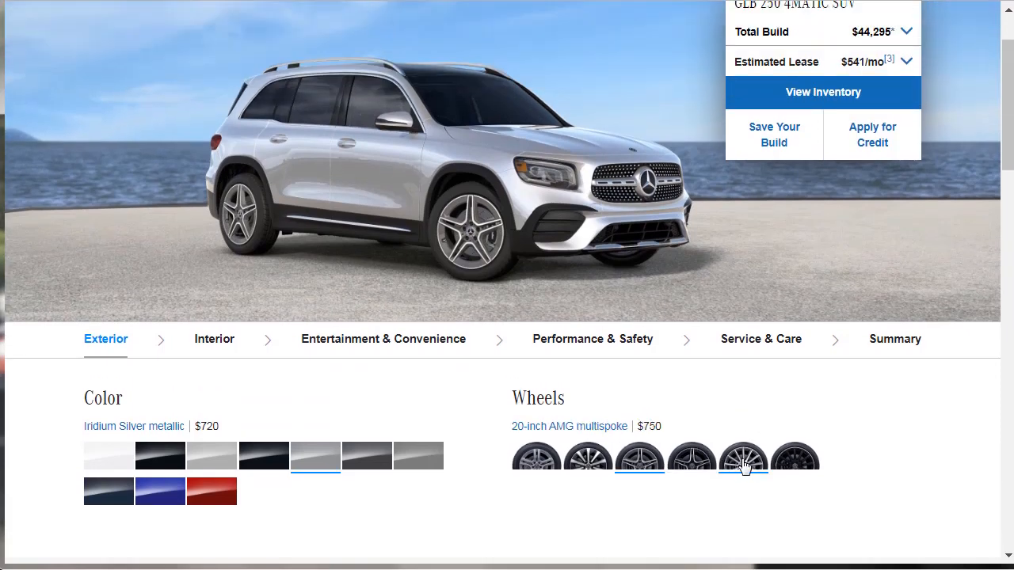
pyautogui.click(743, 455)
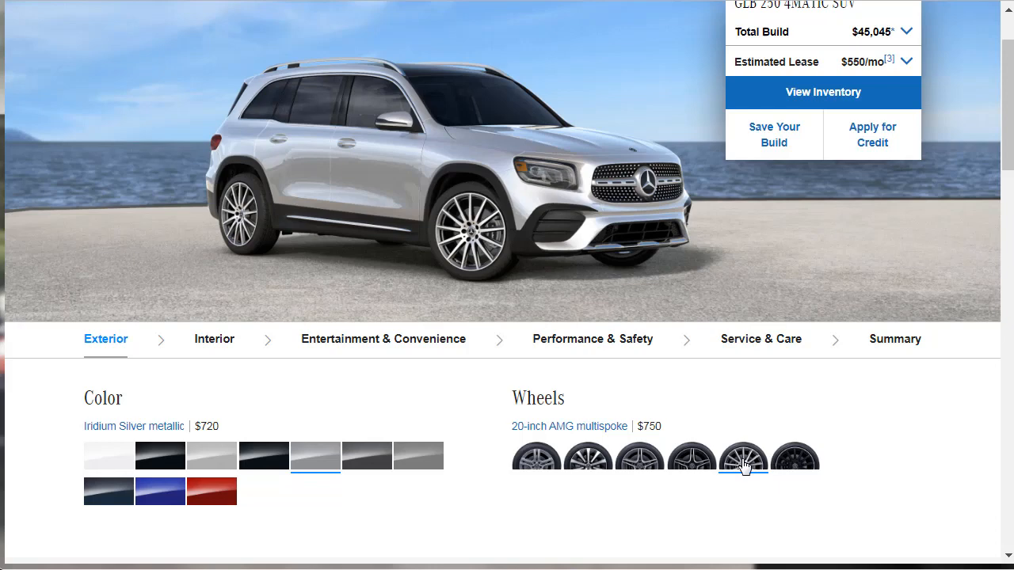
pyautogui.moveTo(756, 444)
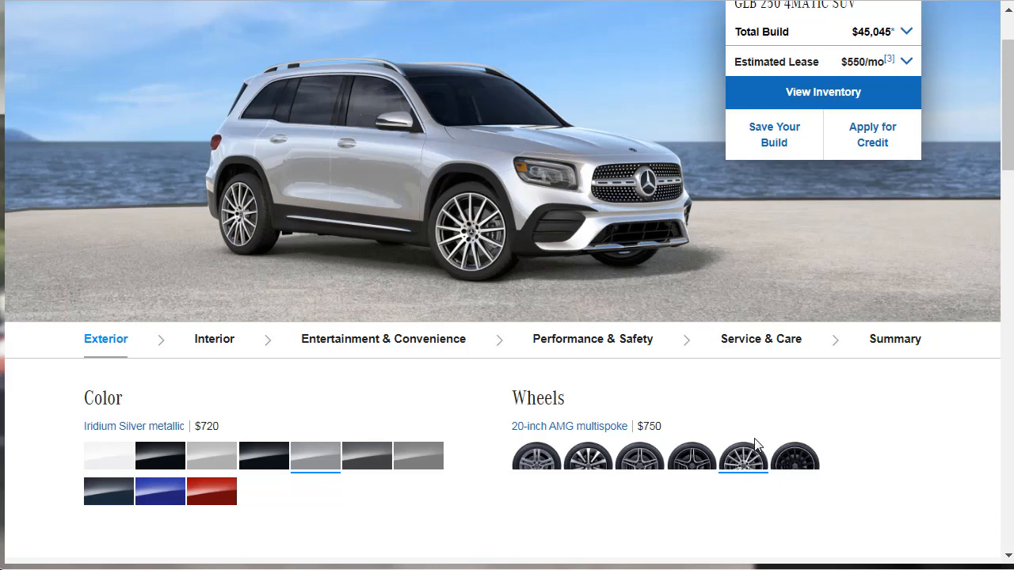
pyautogui.moveTo(108, 456)
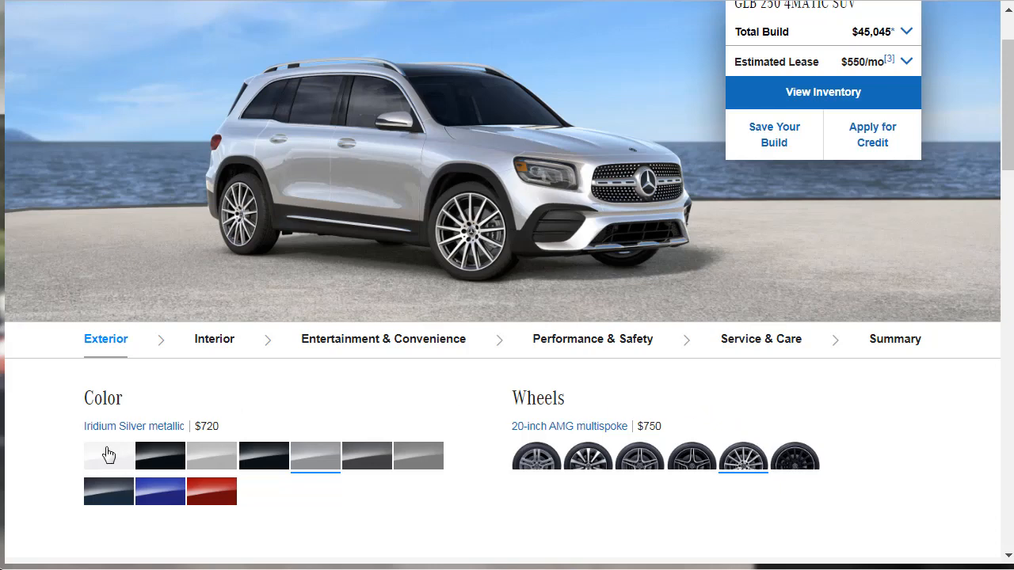
pyautogui.click(108, 456)
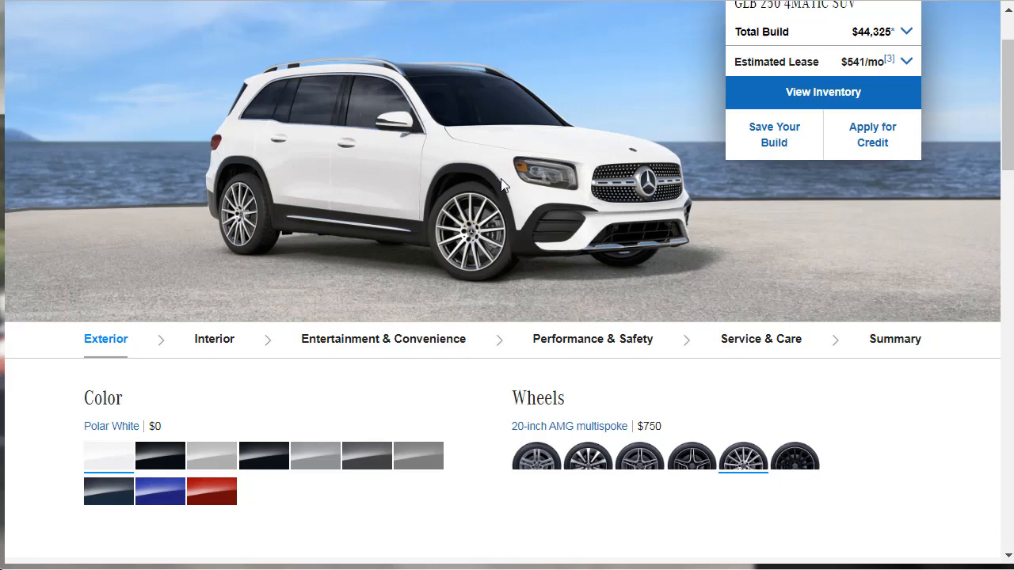
pyautogui.moveTo(513, 346)
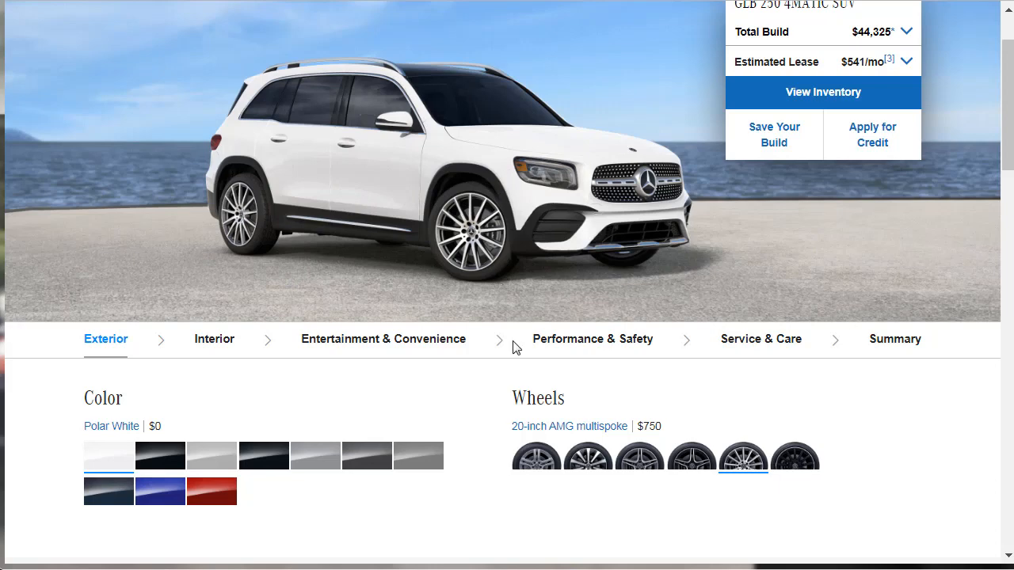
pyautogui.scroll(-3)
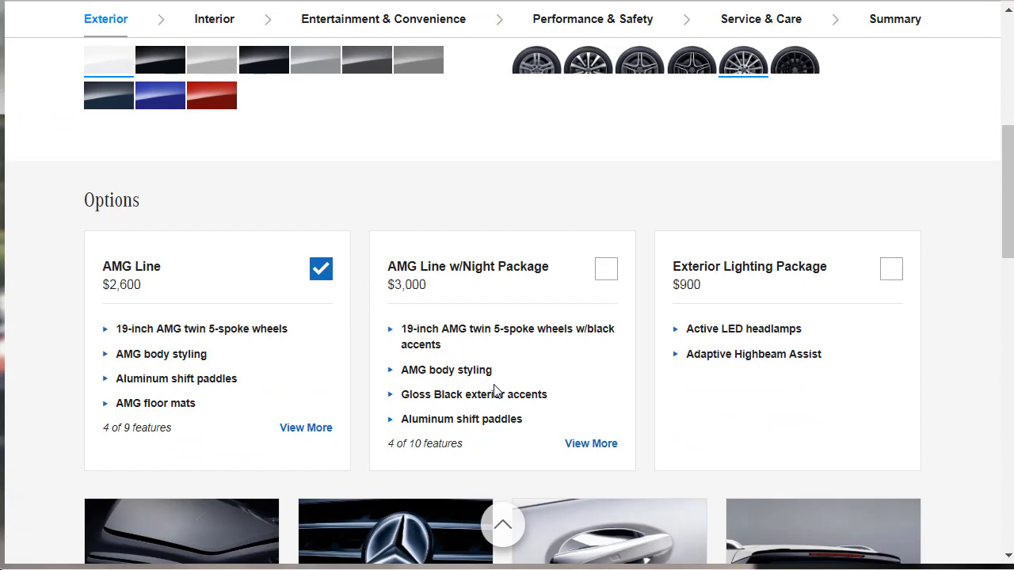
pyautogui.scroll(-3)
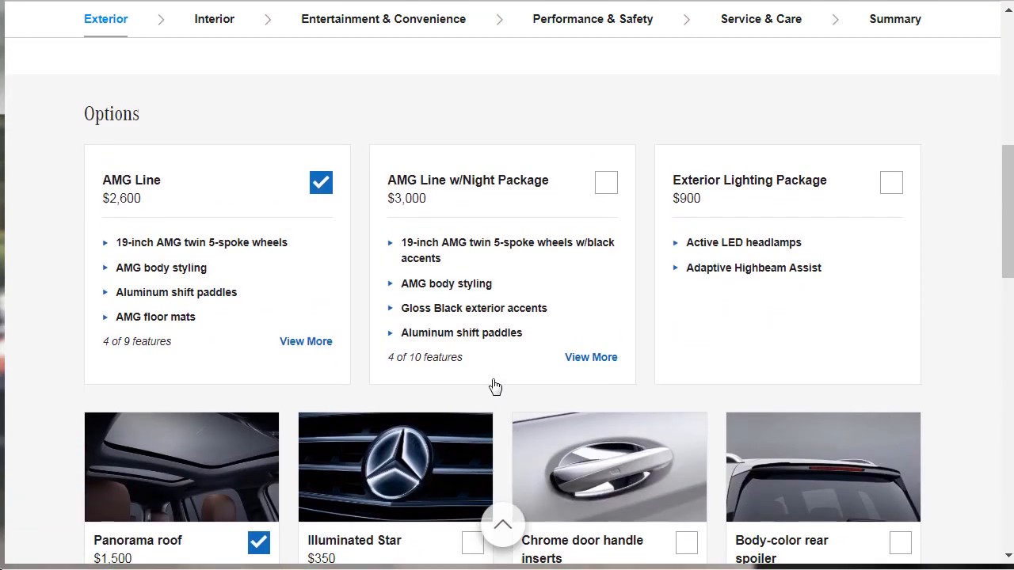
pyautogui.scroll(3)
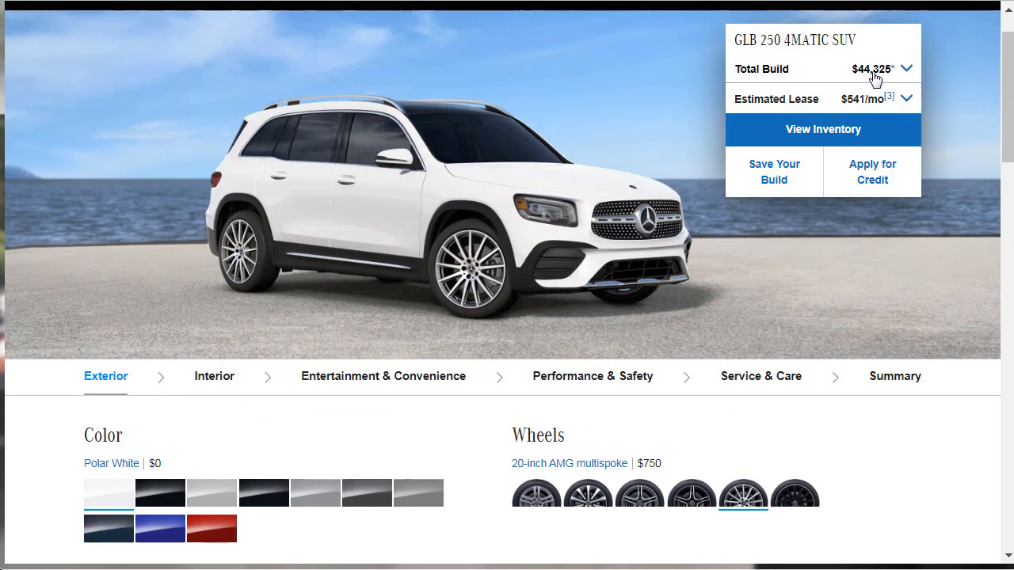
pyautogui.moveTo(644, 437)
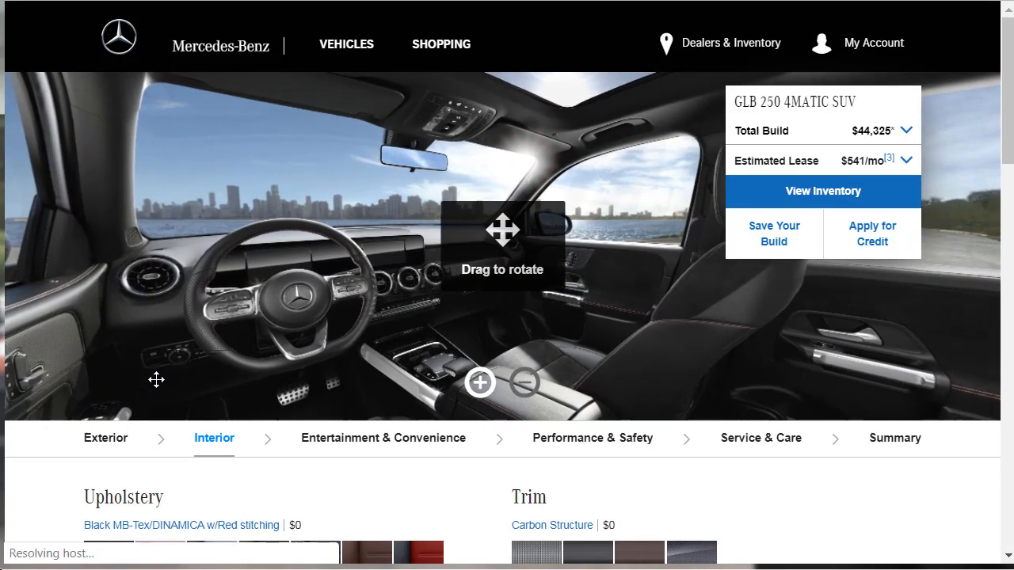
# - Rotate the 360° interior view across the back bench toward the rear seats and door
pyautogui.moveTo(507, 245); pyautogui.dragTo(277, 172)
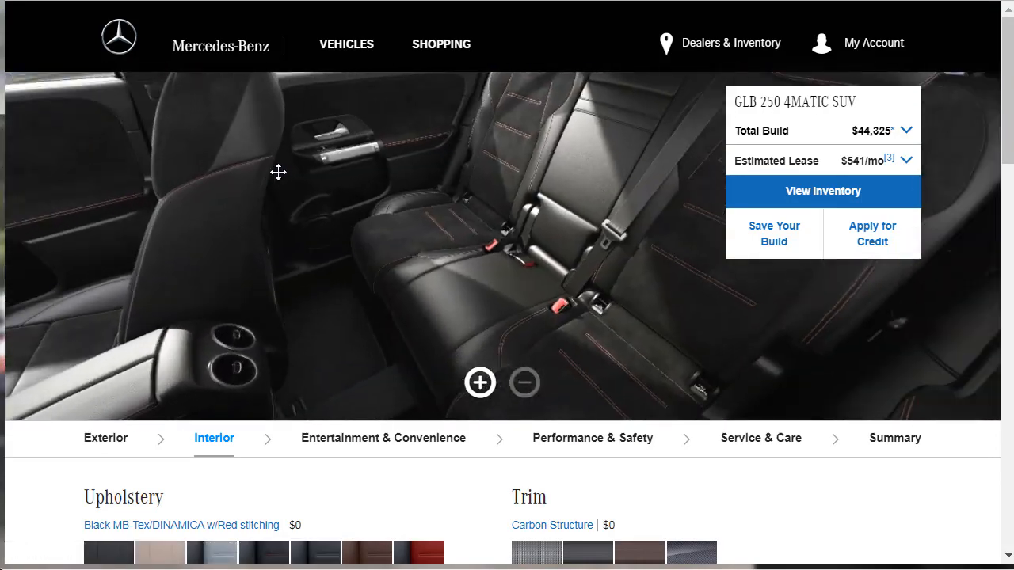
pyautogui.moveTo(278, 172); pyautogui.dragTo(336, 214)
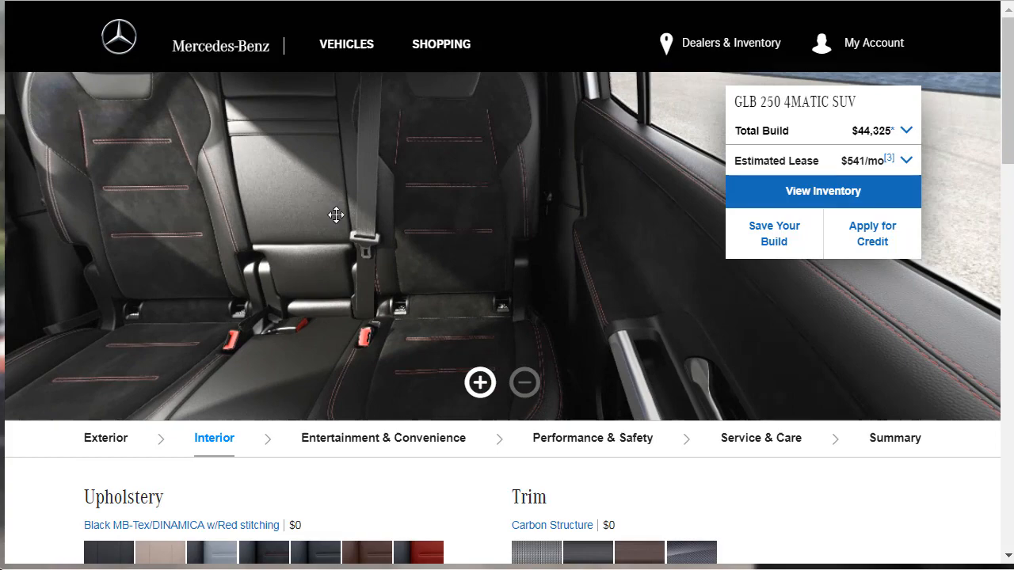
pyautogui.moveTo(337, 215); pyautogui.dragTo(459, 372)
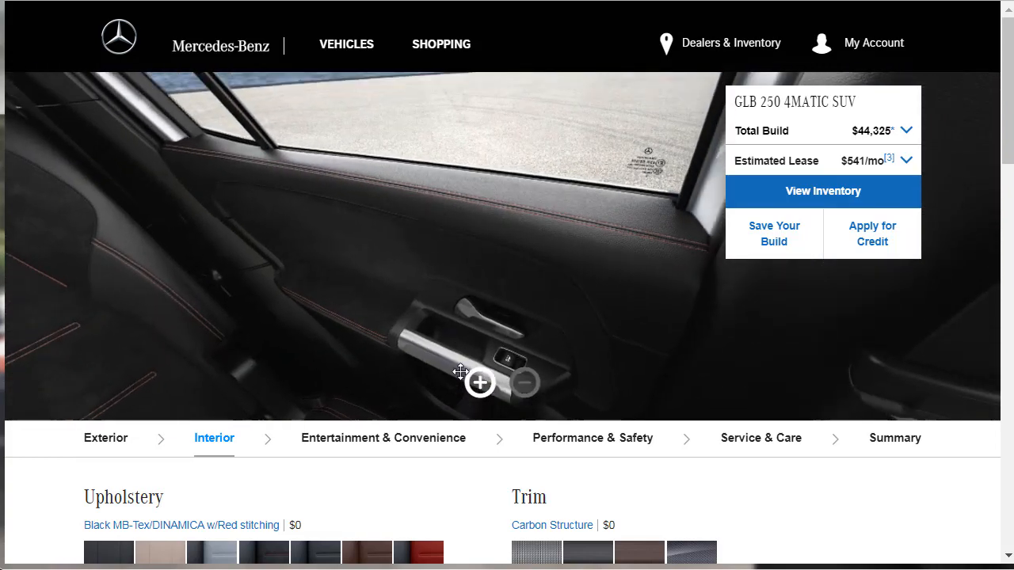
pyautogui.scroll(-3)
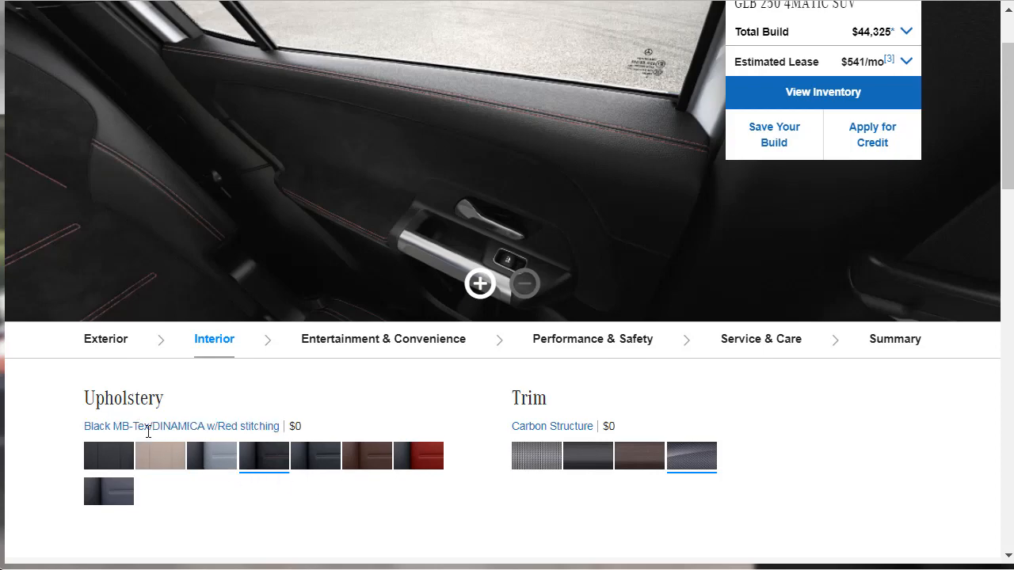
pyautogui.moveTo(192, 439)
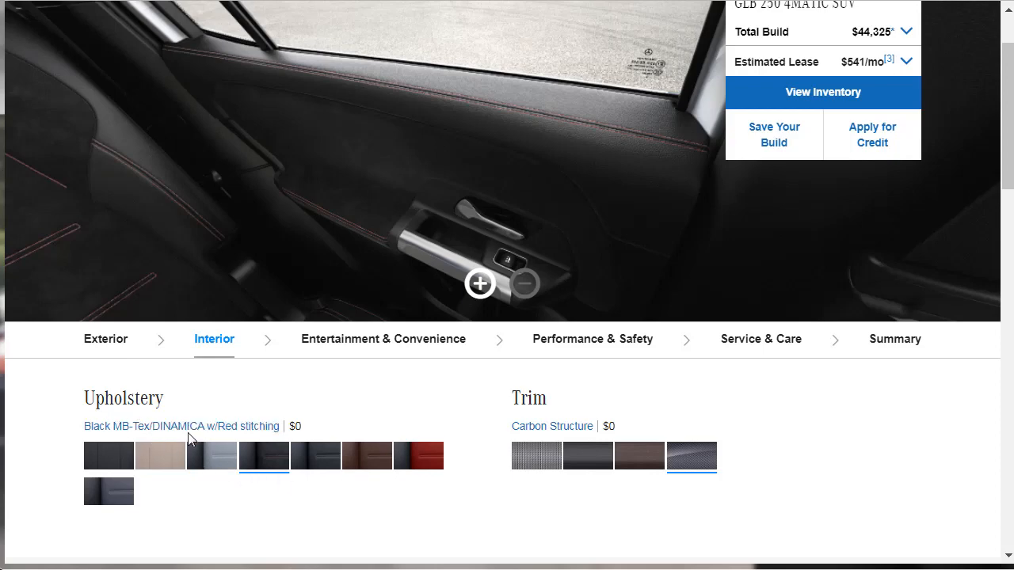
# - Compare Black, Bahia Brown and Classic Red/Black leather, then choose Black leather ($1,450)
pyautogui.click(315, 455)
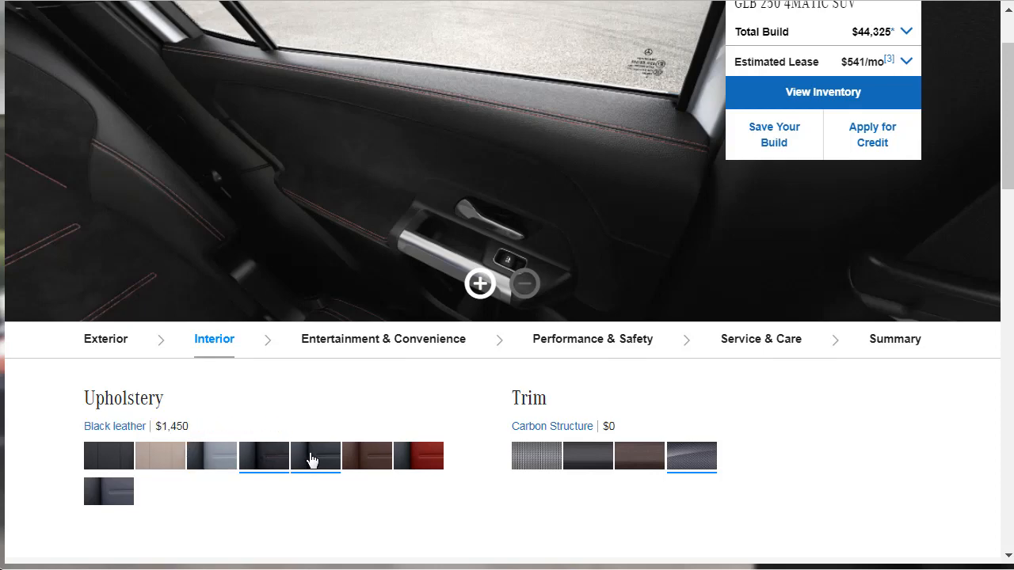
pyautogui.moveTo(348, 459)
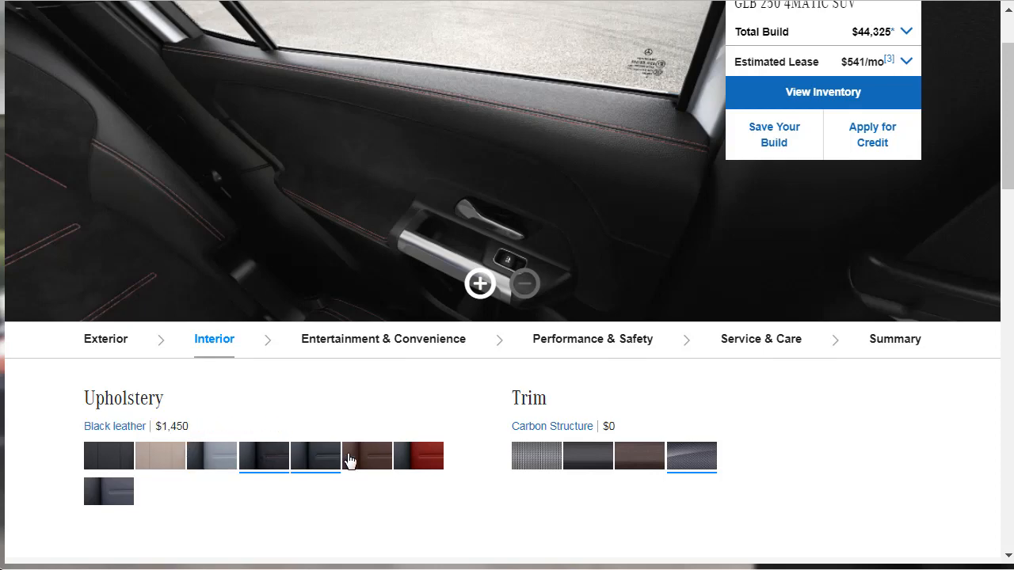
pyautogui.click(366, 457)
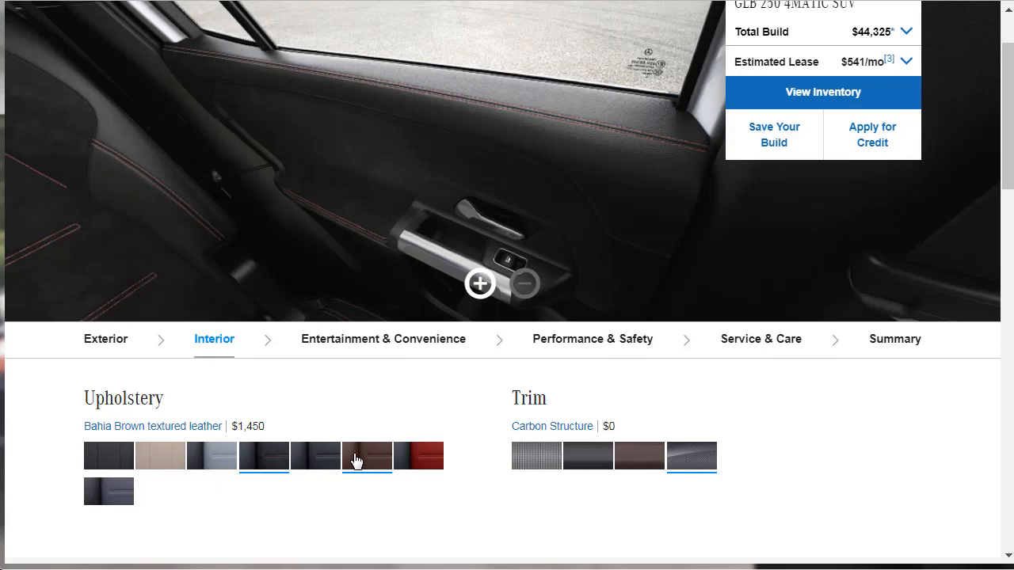
pyautogui.click(418, 455)
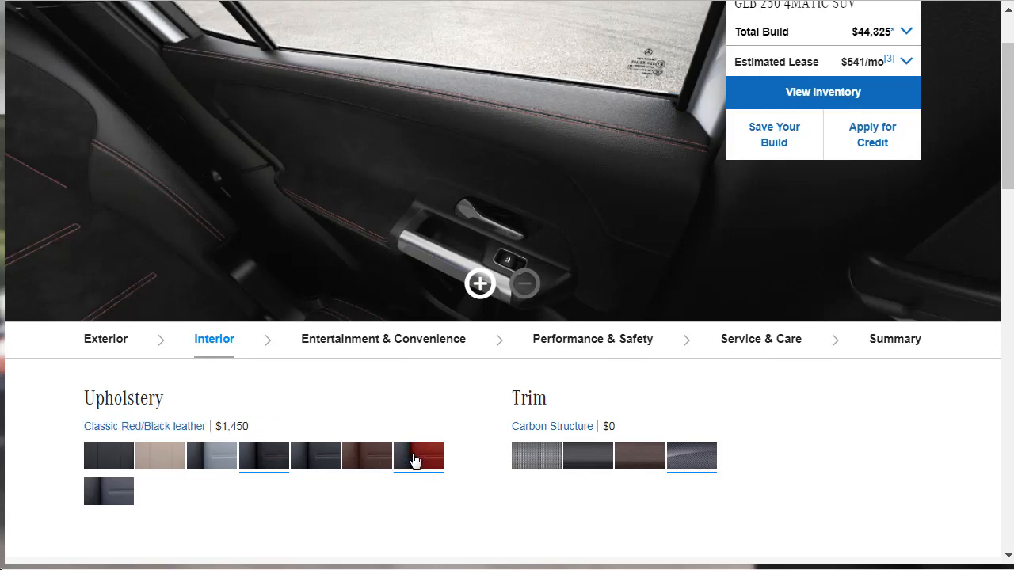
pyautogui.click(418, 455)
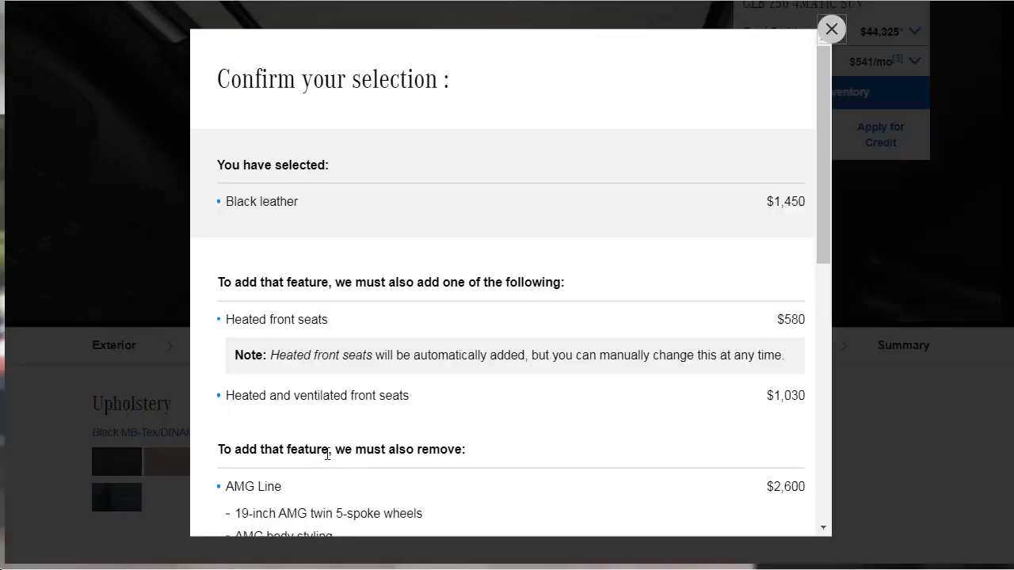
pyautogui.moveTo(430, 346)
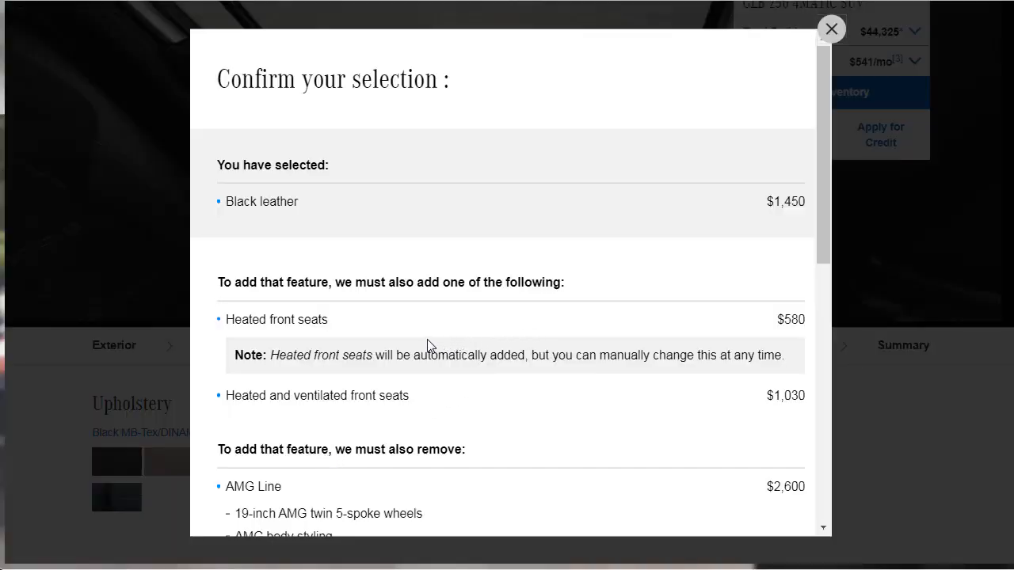
# - Dismiss the Black leather confirmation, try Spiral Look trim, then return to Carbon Structure
pyautogui.scroll(-3)
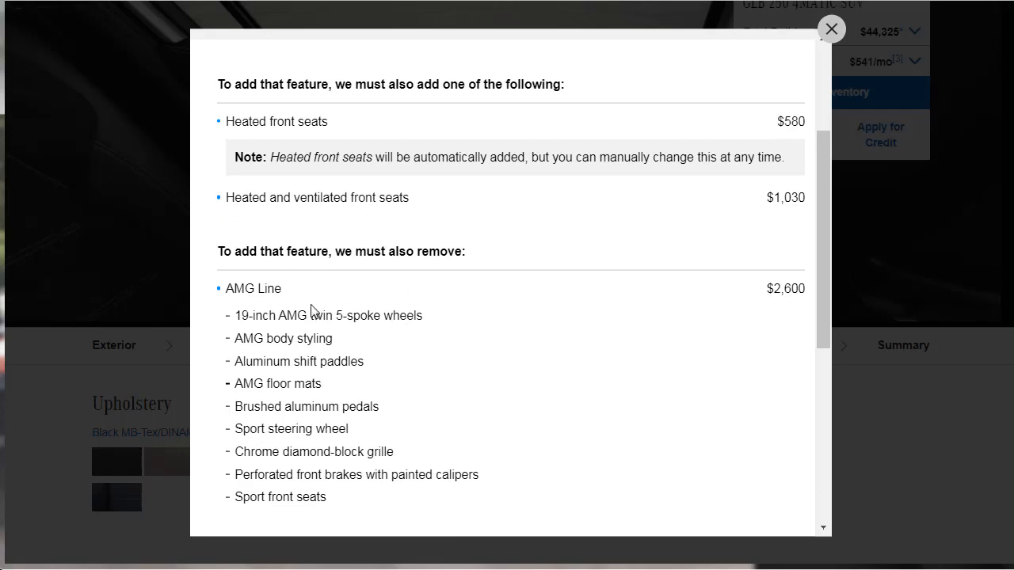
pyautogui.scroll(-3)
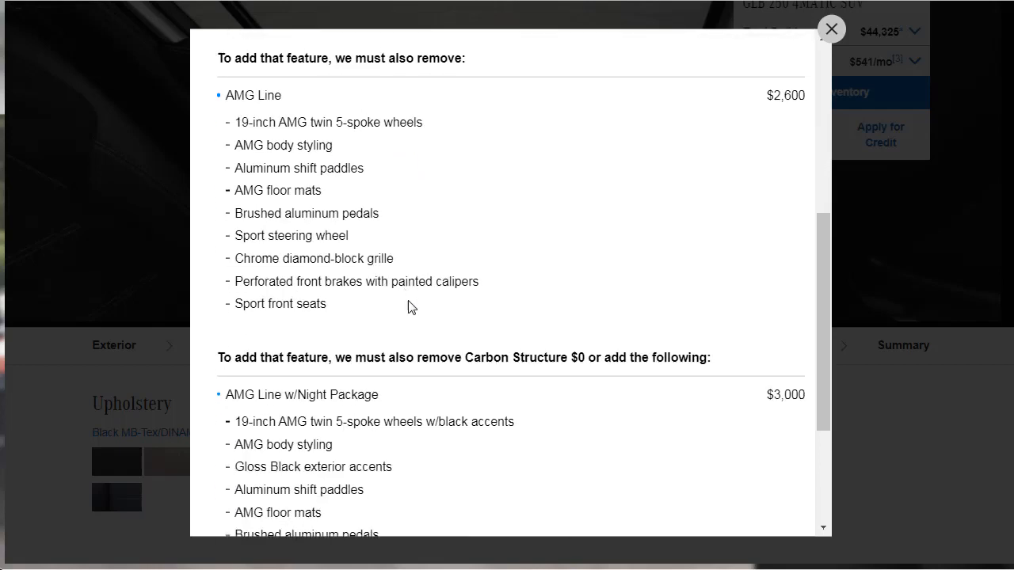
pyautogui.scroll(-3)
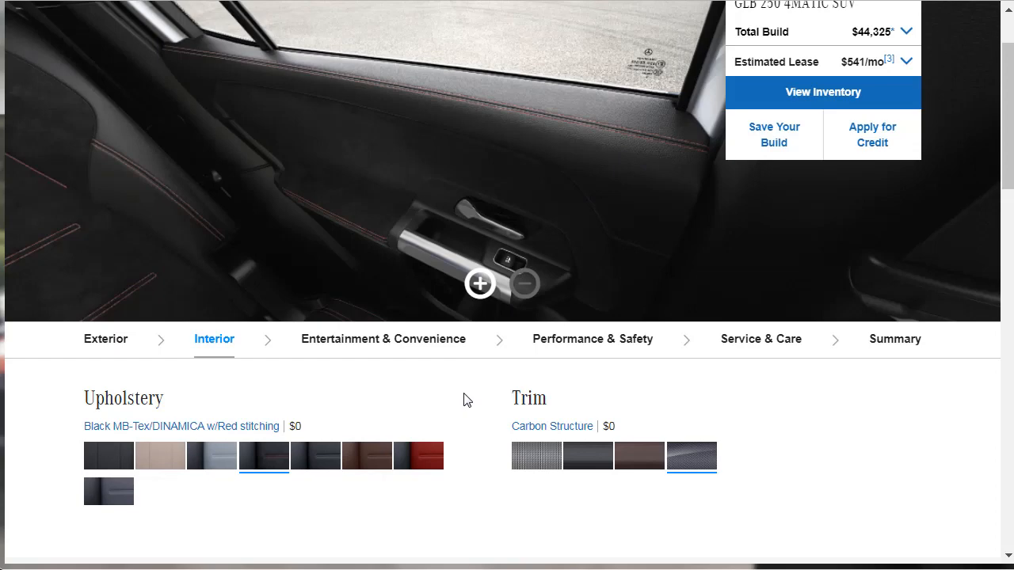
pyautogui.click(535, 455)
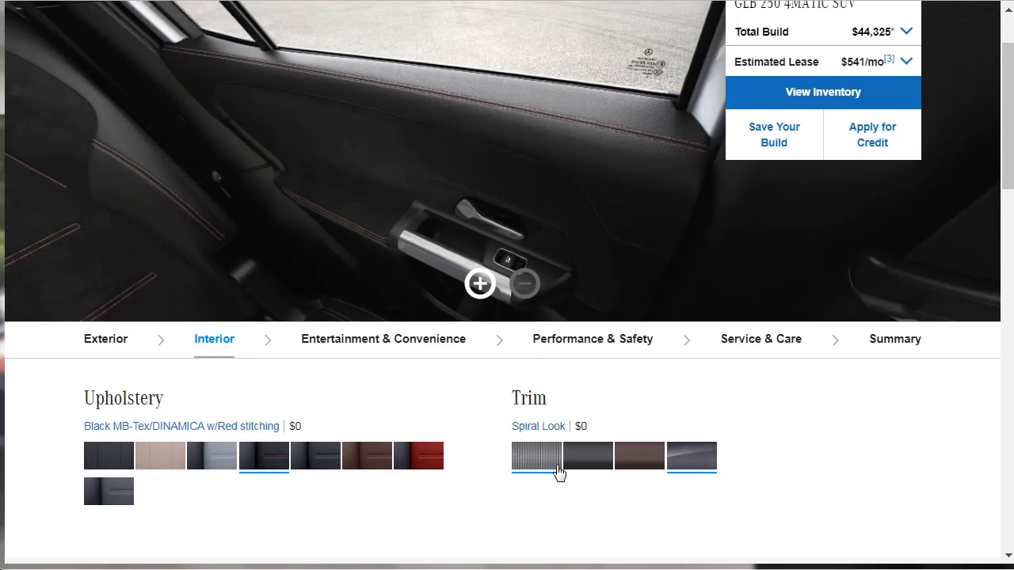
pyautogui.click(691, 455)
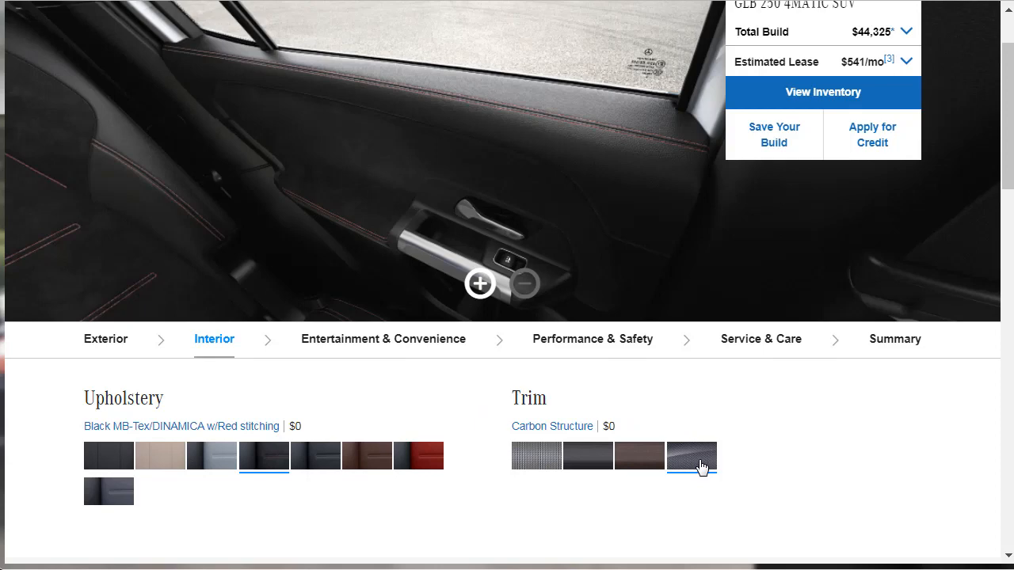
# - Add heated and ventilated front seats to the interior options and confirm
pyautogui.scroll(-3)
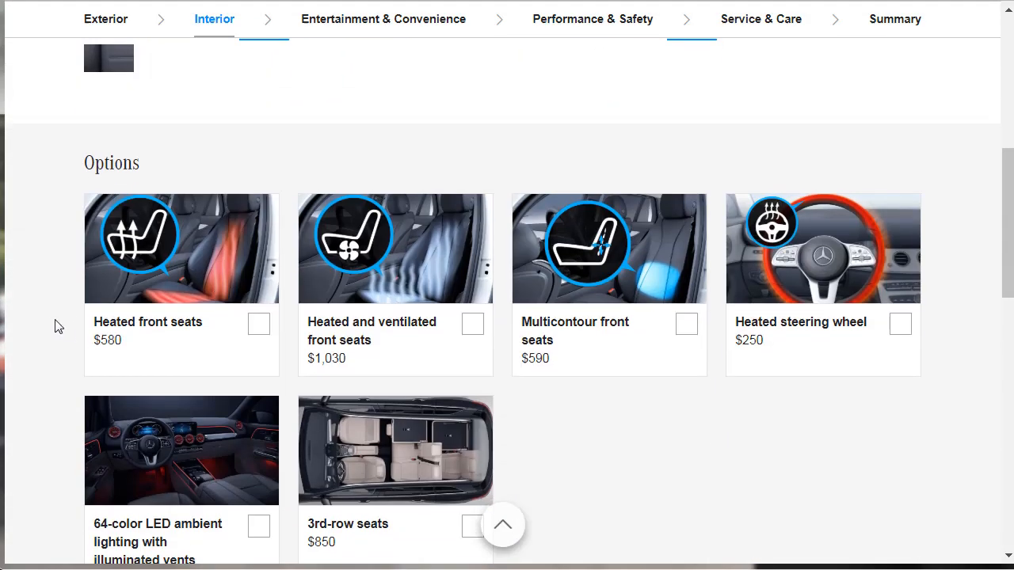
pyautogui.moveTo(52, 331)
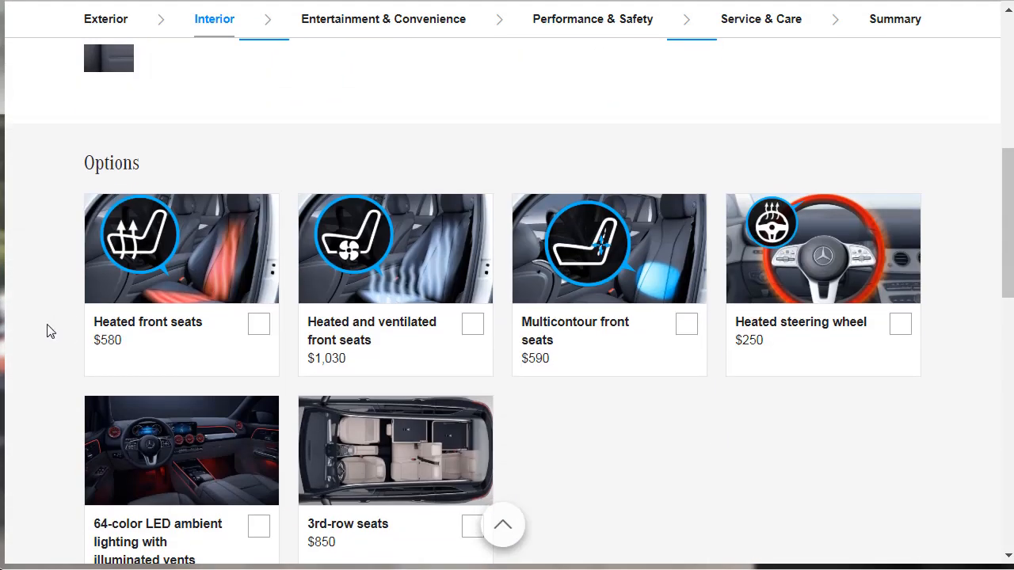
pyautogui.moveTo(142, 344)
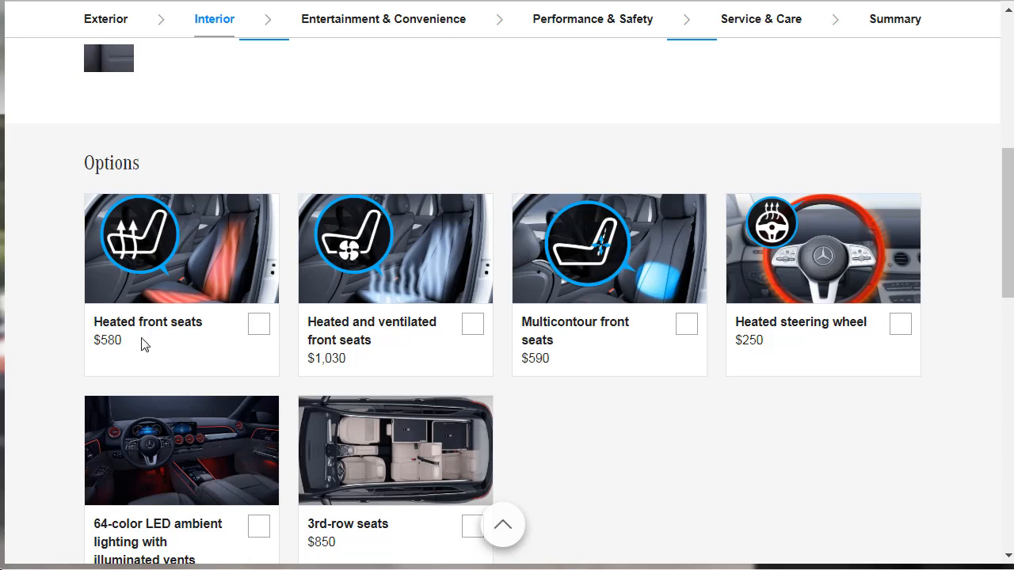
pyautogui.moveTo(300, 330)
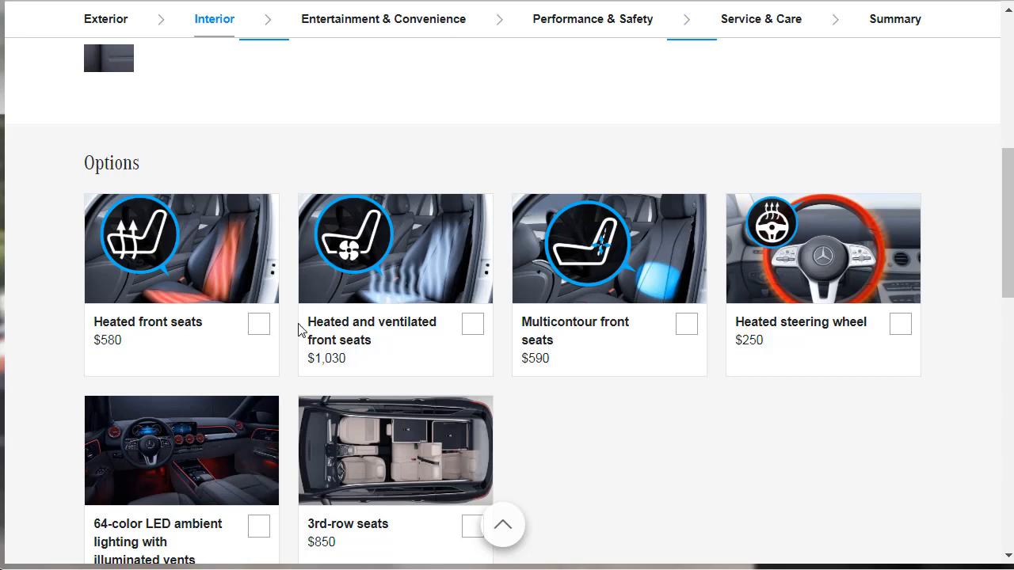
pyautogui.click(472, 324)
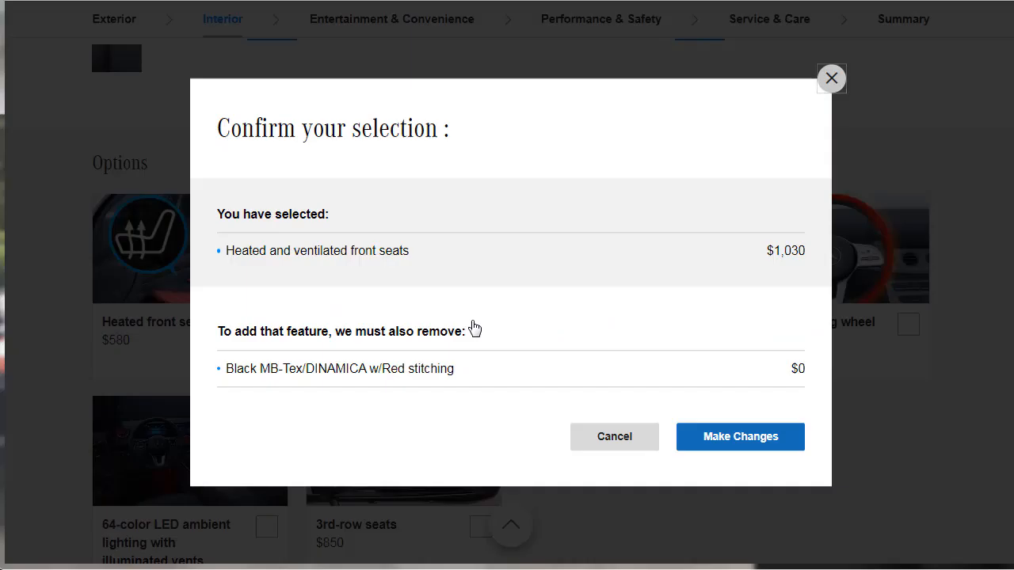
pyautogui.moveTo(308, 353)
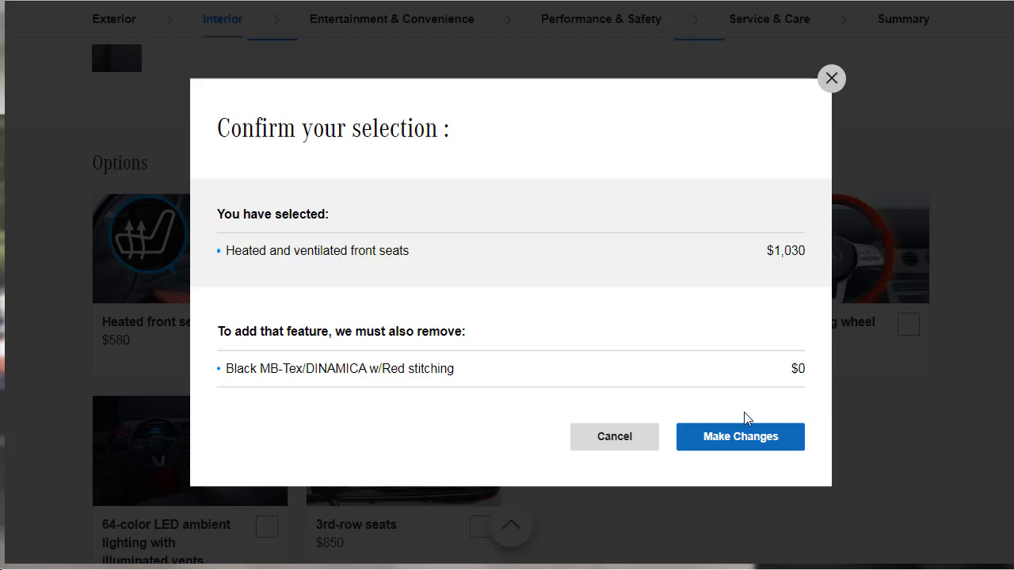
pyautogui.click(739, 436)
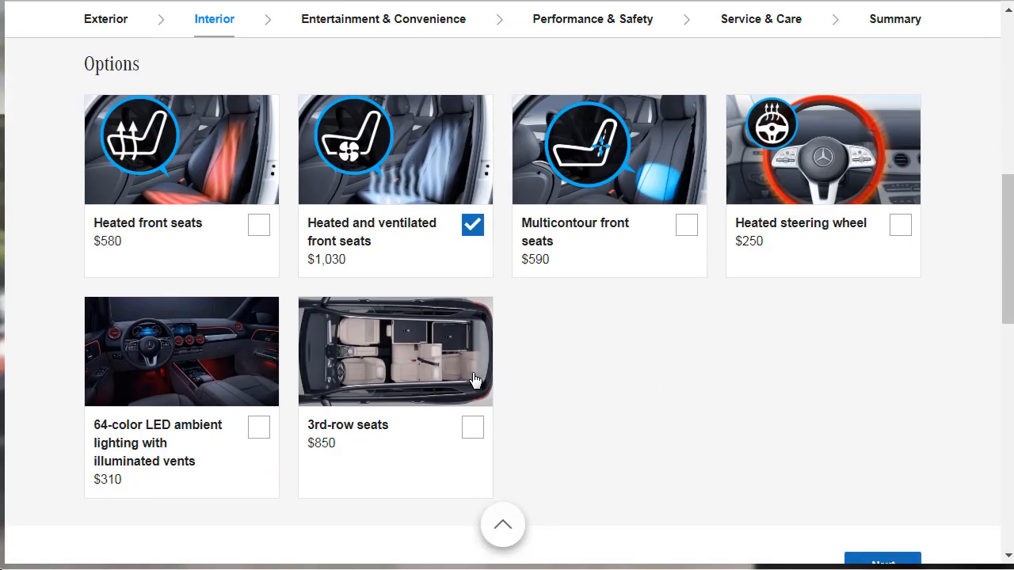
# - Add the 64-color LED ambient lighting, bringing the total to $45,915
pyautogui.click(258, 427)
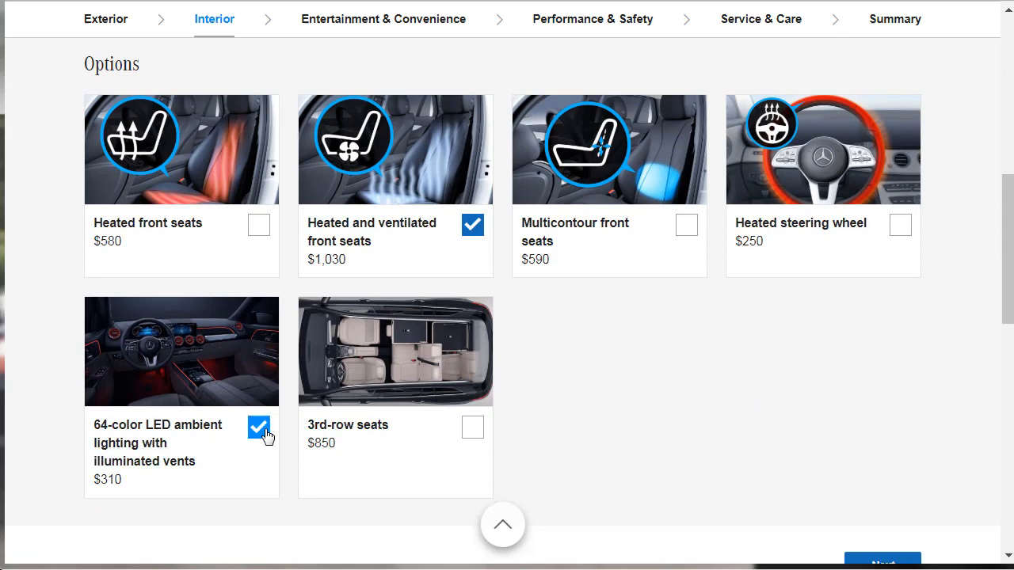
pyautogui.moveTo(594, 266)
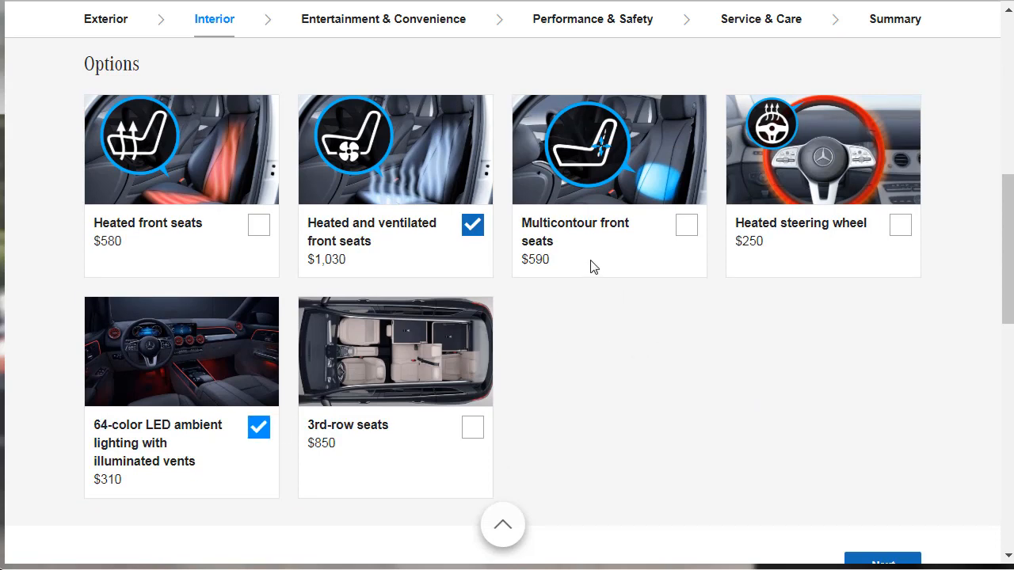
pyautogui.moveTo(662, 244)
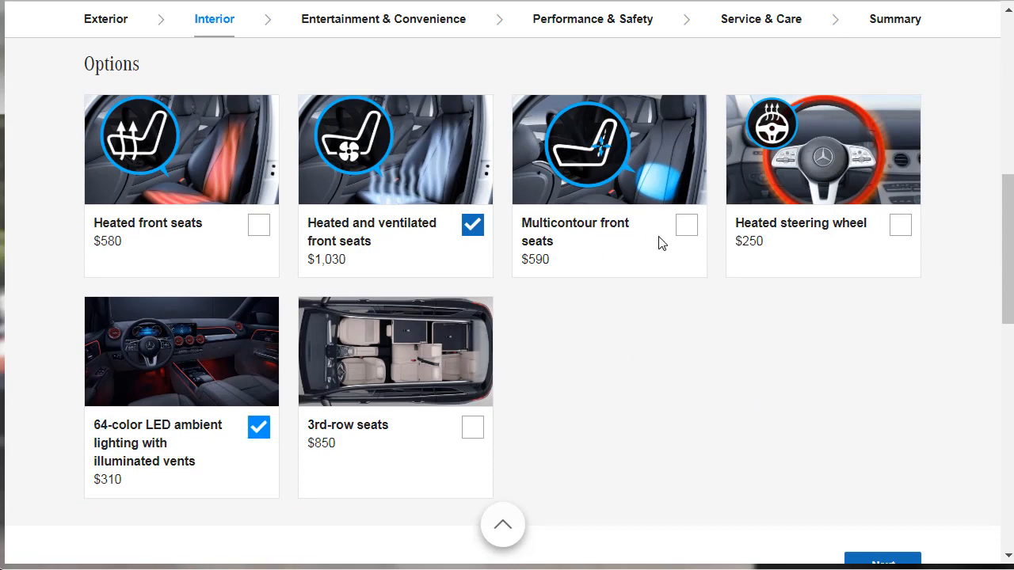
pyautogui.click(899, 225)
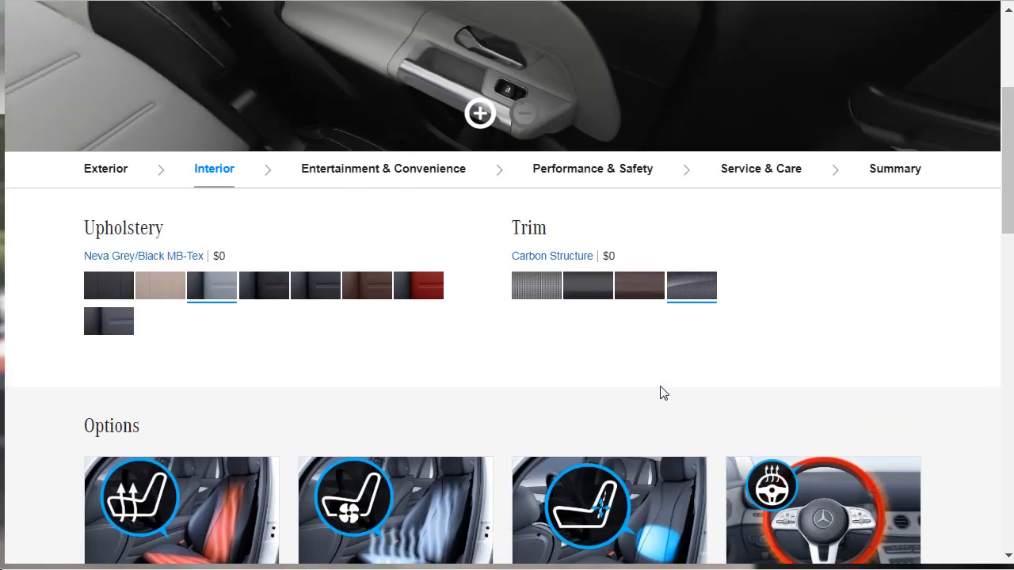
pyautogui.scroll(3)
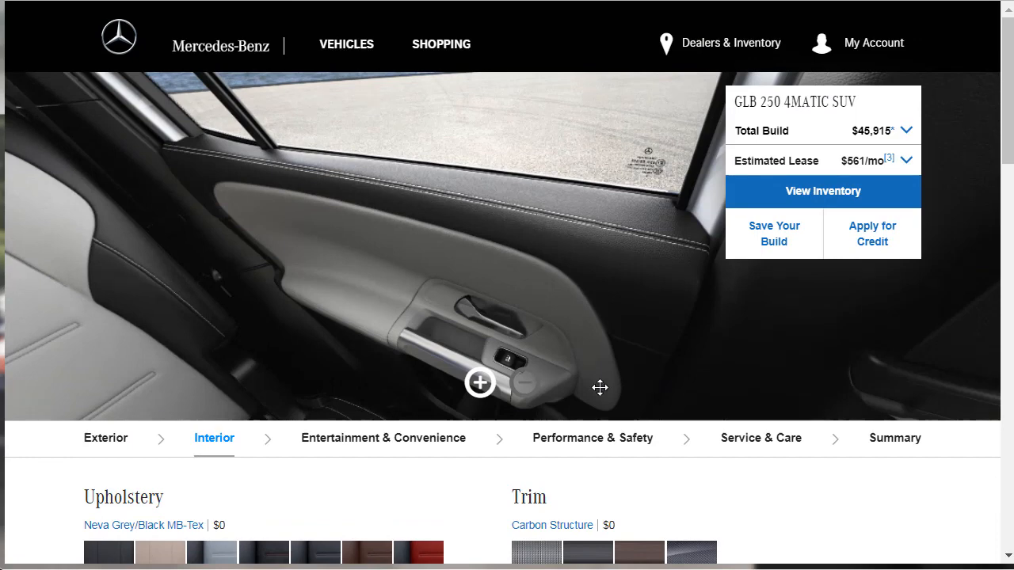
# - Under Entertainment & Convenience, add wireless charging, Head-Up Display, Burmester sound and garage door opener
pyautogui.click(382, 438)
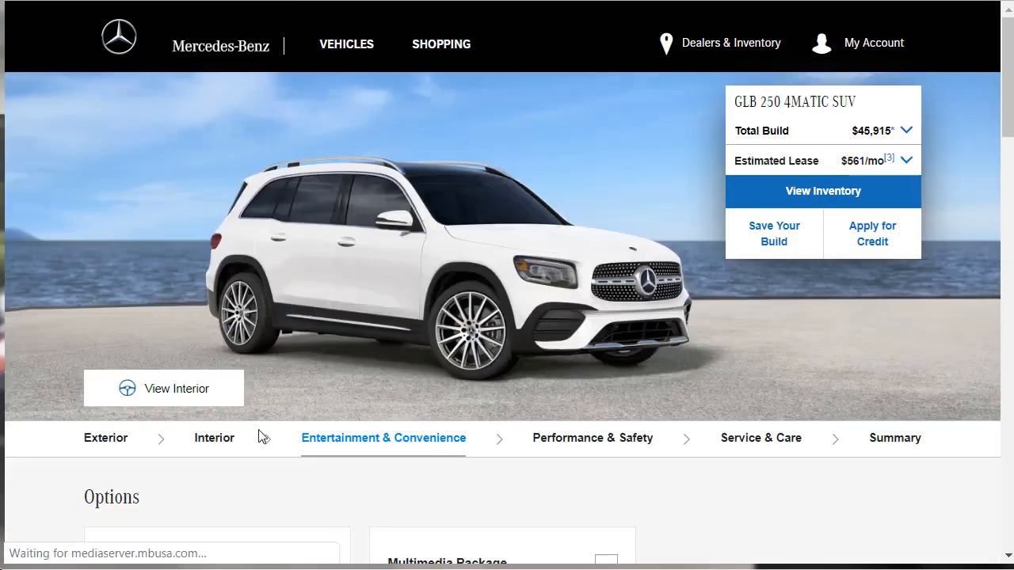
pyautogui.scroll(-3)
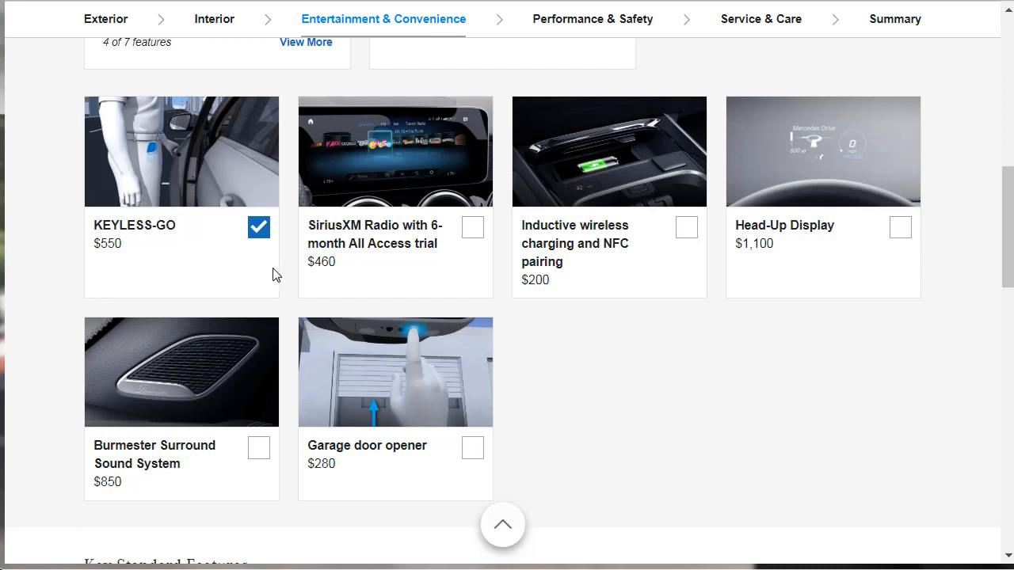
pyautogui.moveTo(673, 233)
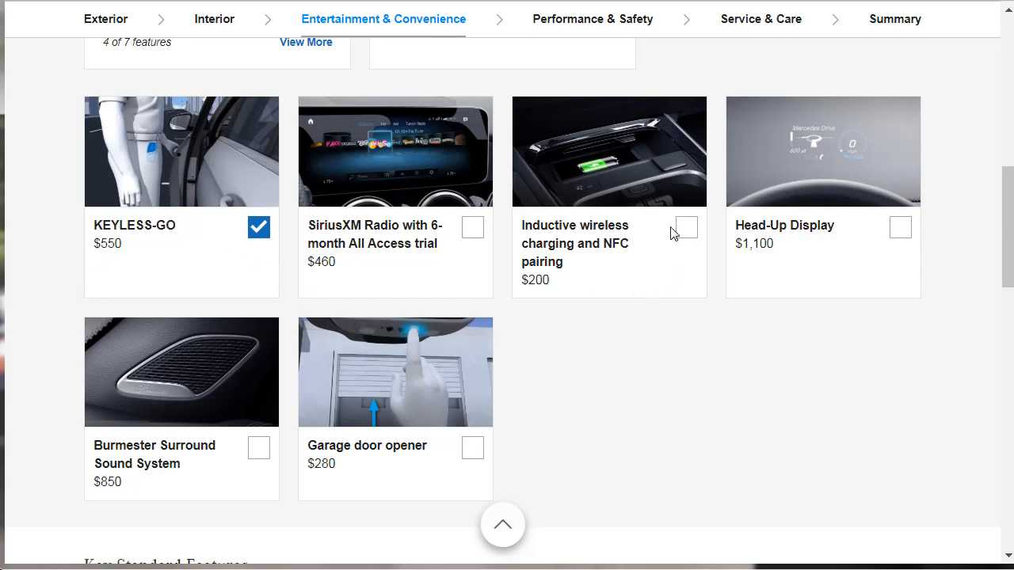
pyautogui.click(685, 228)
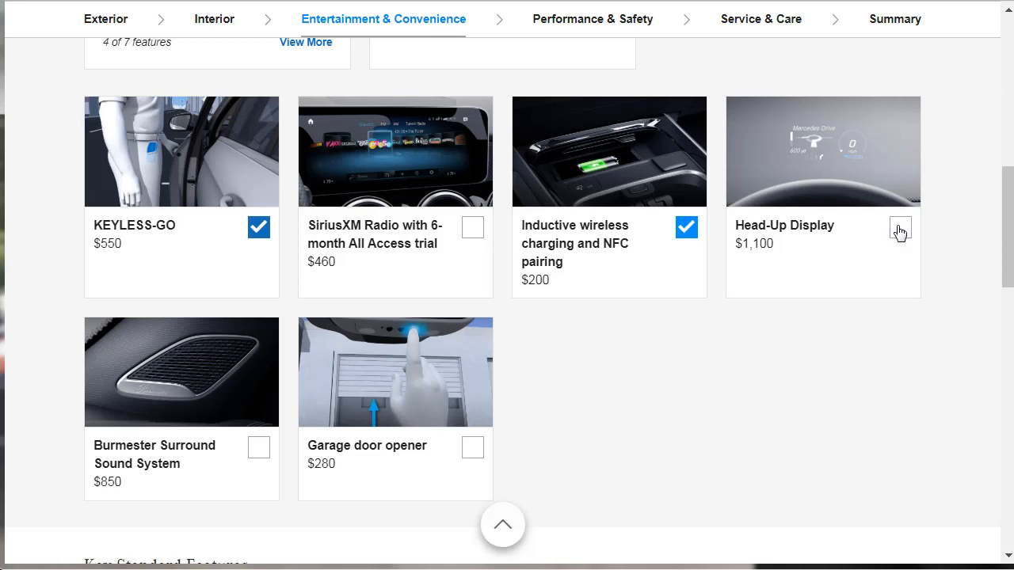
pyautogui.click(901, 227)
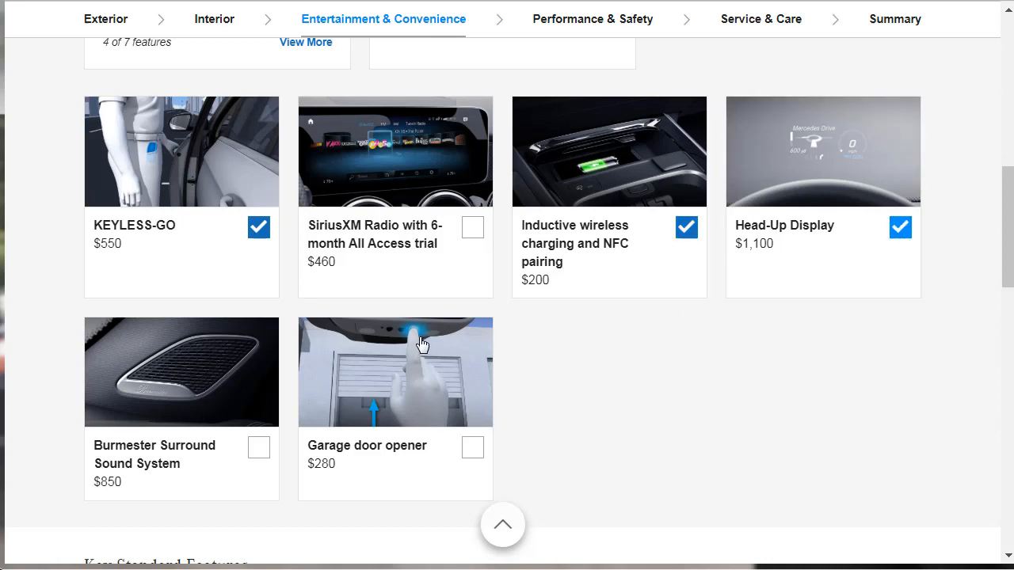
pyautogui.click(472, 448)
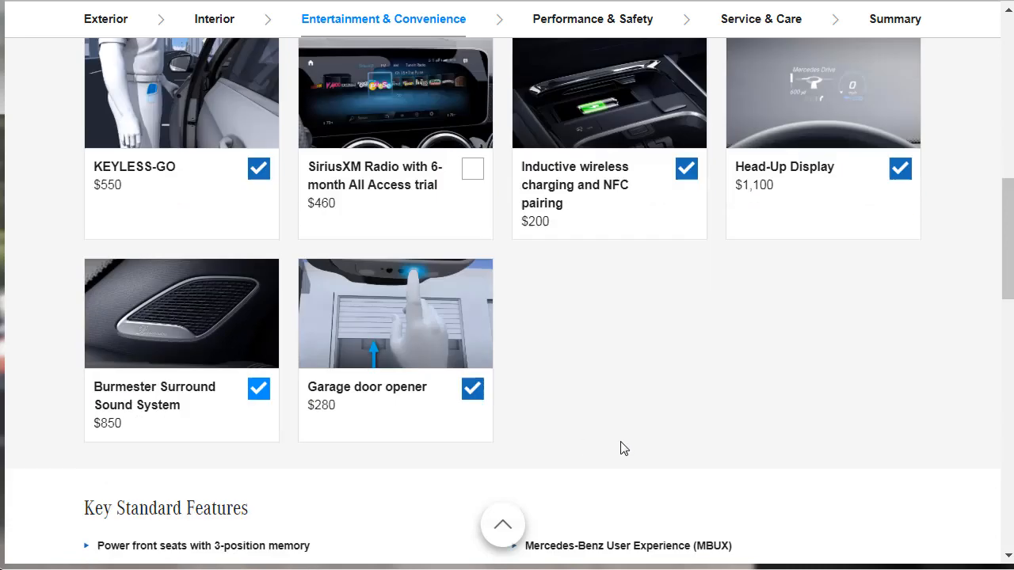
pyautogui.scroll(-3)
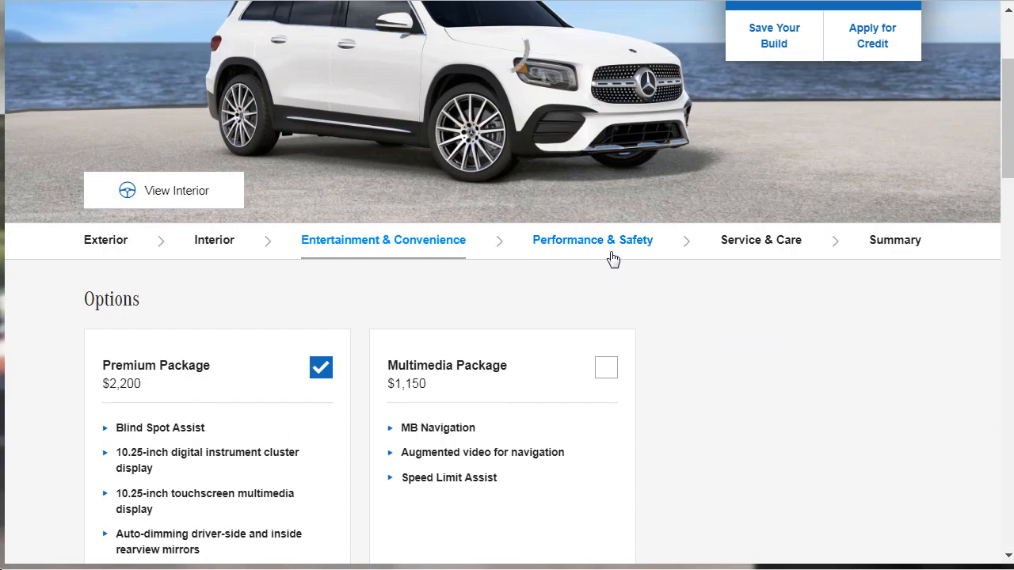
# - Under Performance & Safety, add the Driver Assistance Package with its required Multimedia Package
pyautogui.click(592, 240)
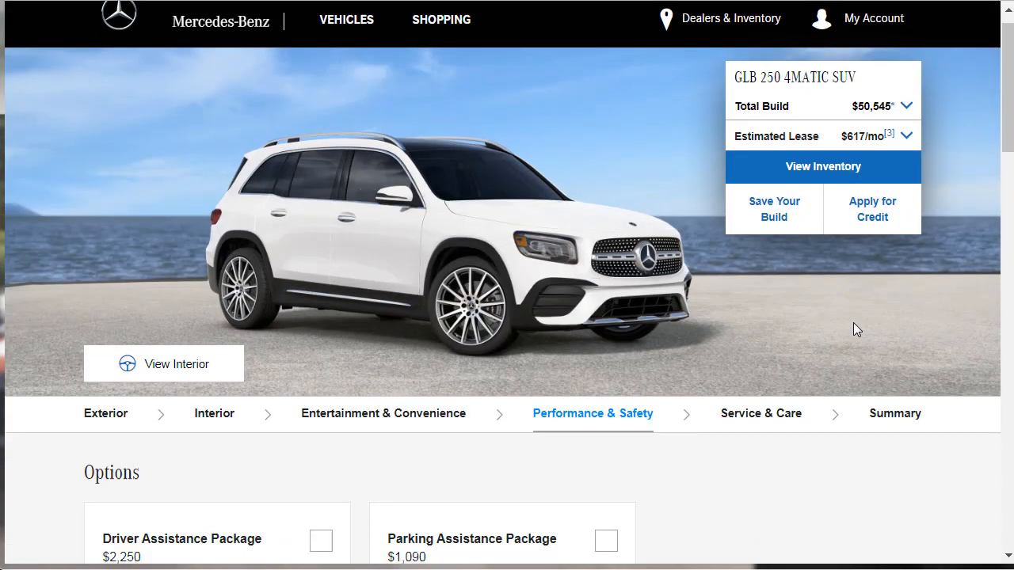
pyautogui.scroll(-3)
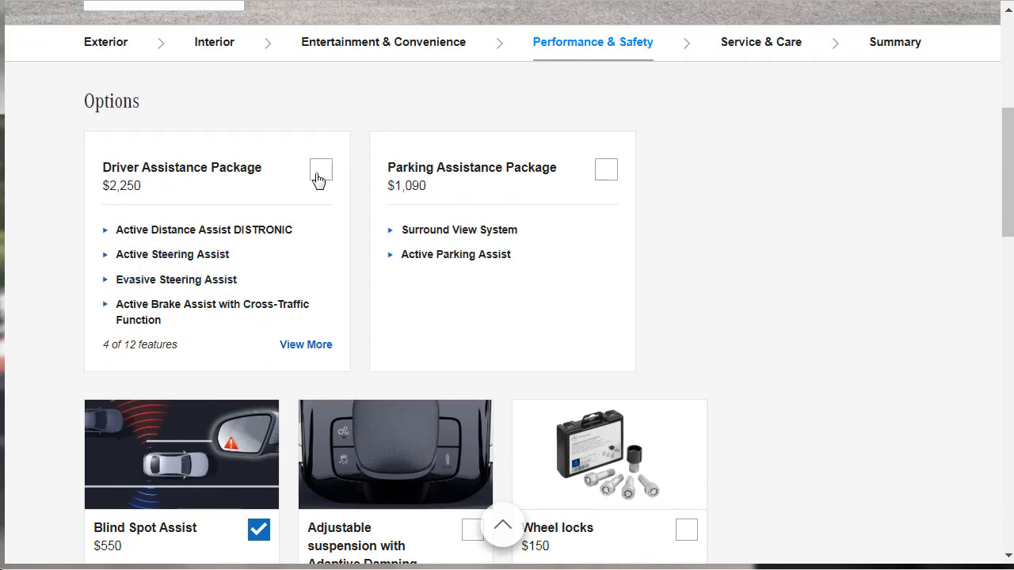
pyautogui.click(320, 169)
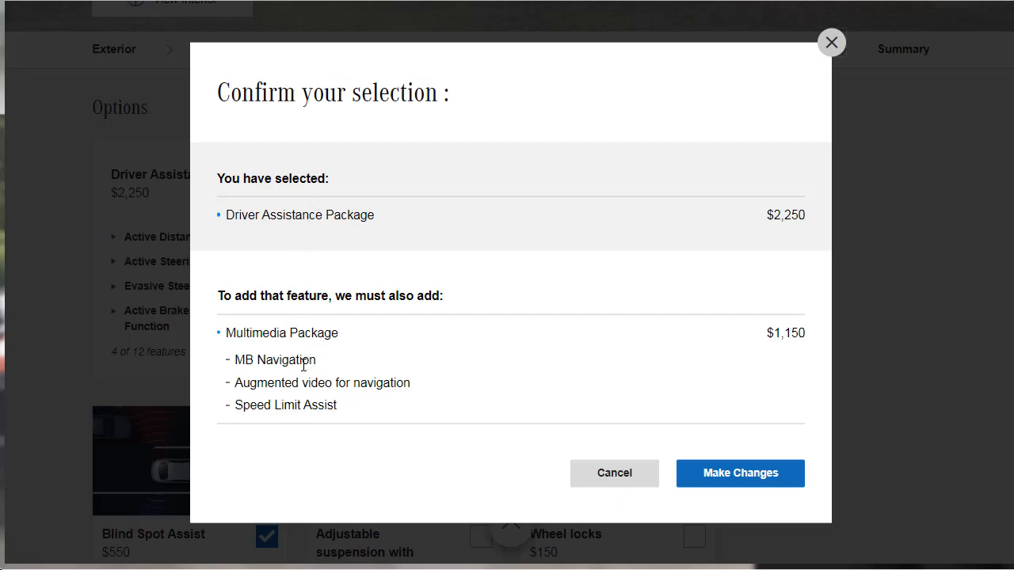
pyautogui.click(739, 473)
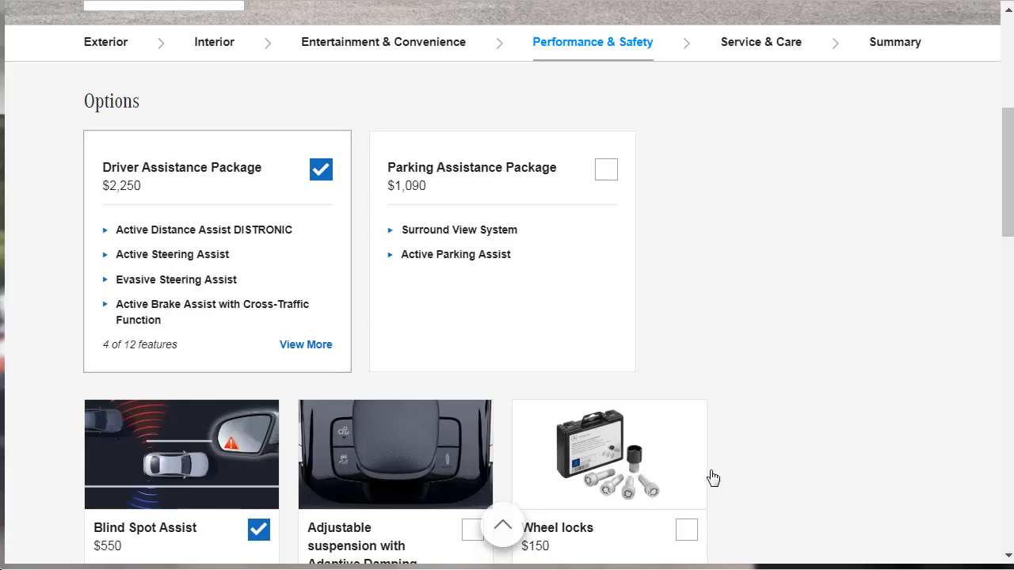
# - Add wheel locks, adjustable suspension with Adaptive Damping, and the Parking Assistance Package
pyautogui.scroll(-3)
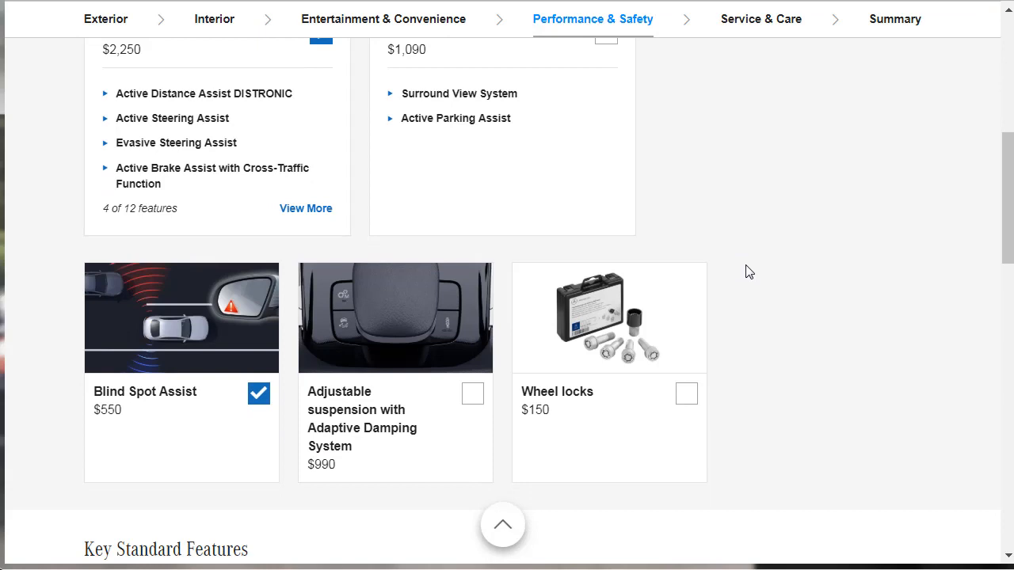
pyautogui.click(686, 394)
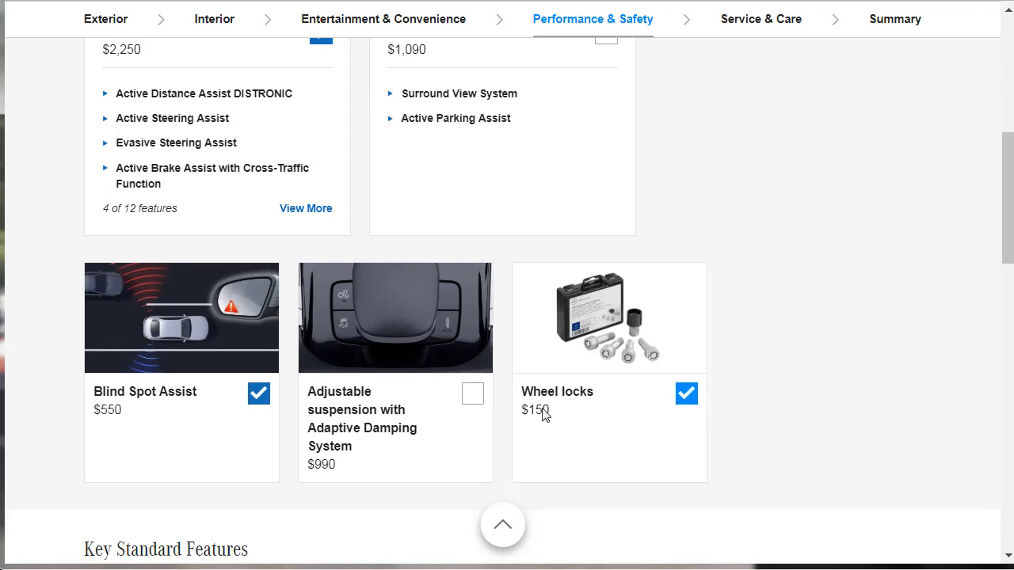
pyautogui.moveTo(379, 434)
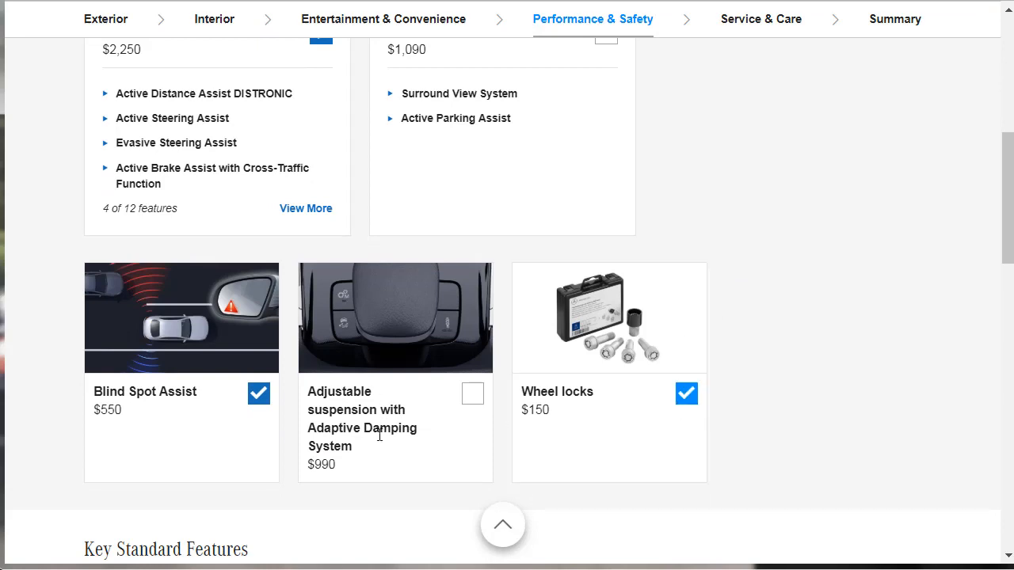
pyautogui.click(472, 393)
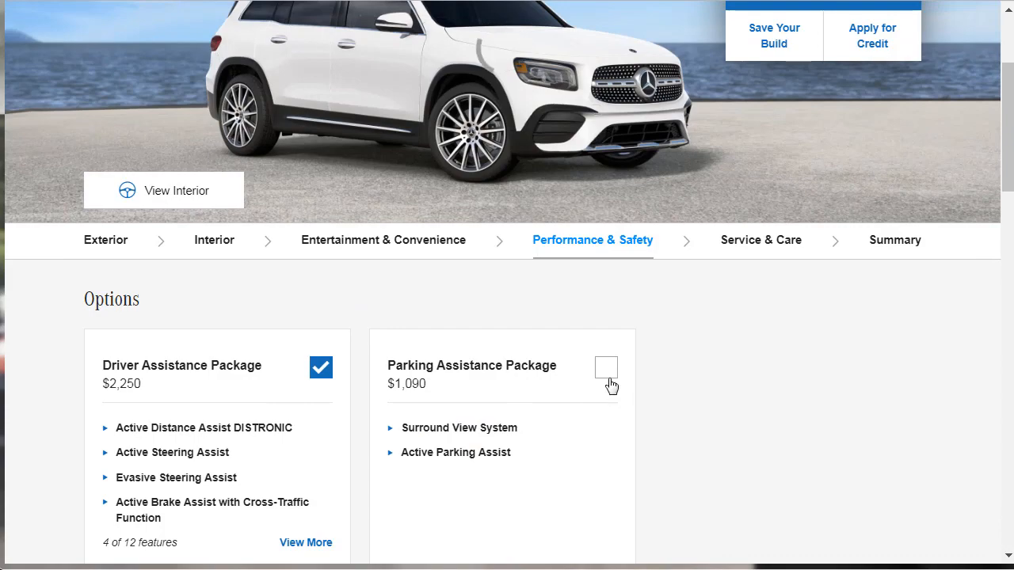
pyautogui.click(606, 367)
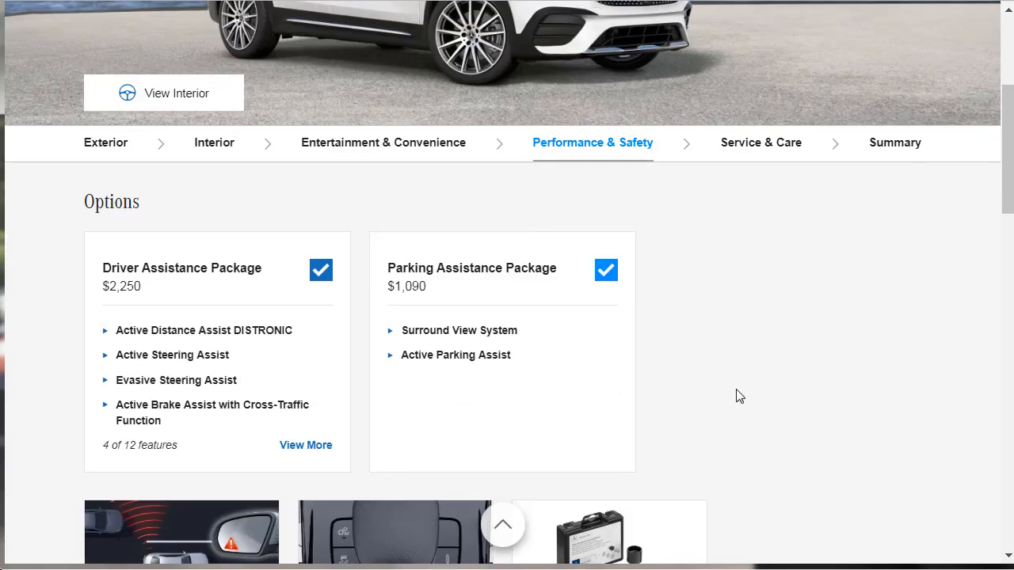
# - Go to the Service & Care options and browse them
pyautogui.scroll(-3)
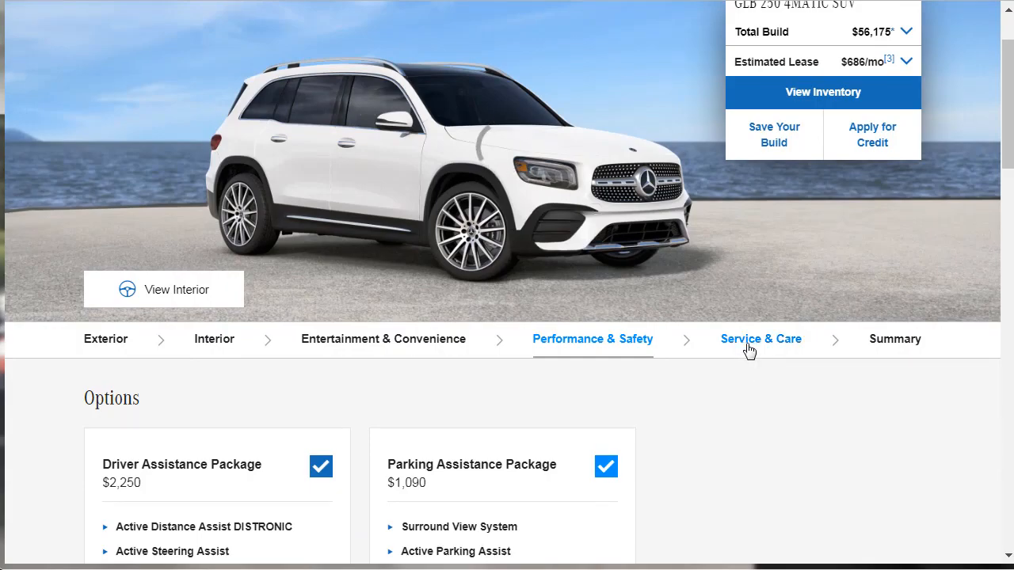
pyautogui.click(760, 339)
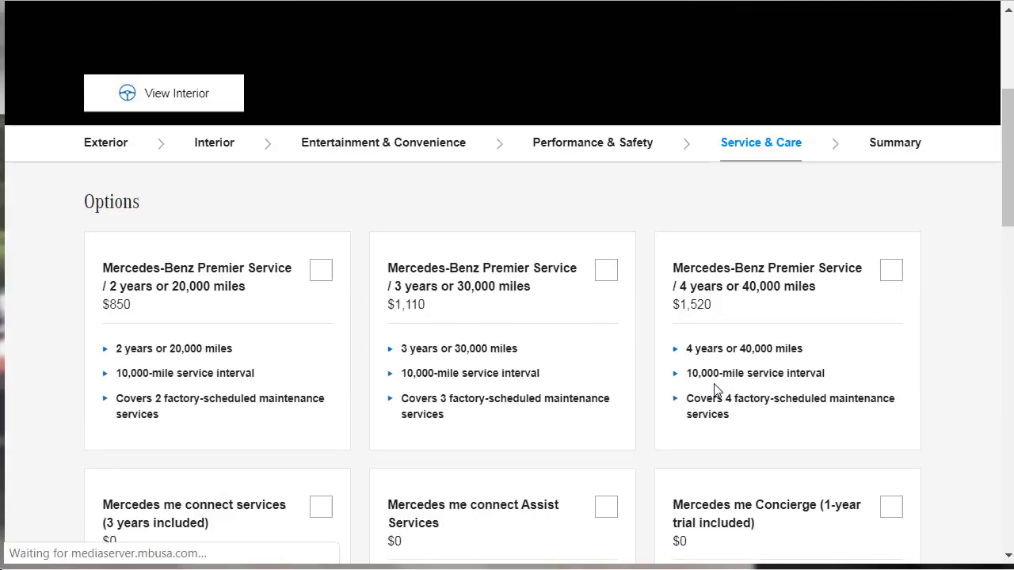
pyautogui.scroll(-3)
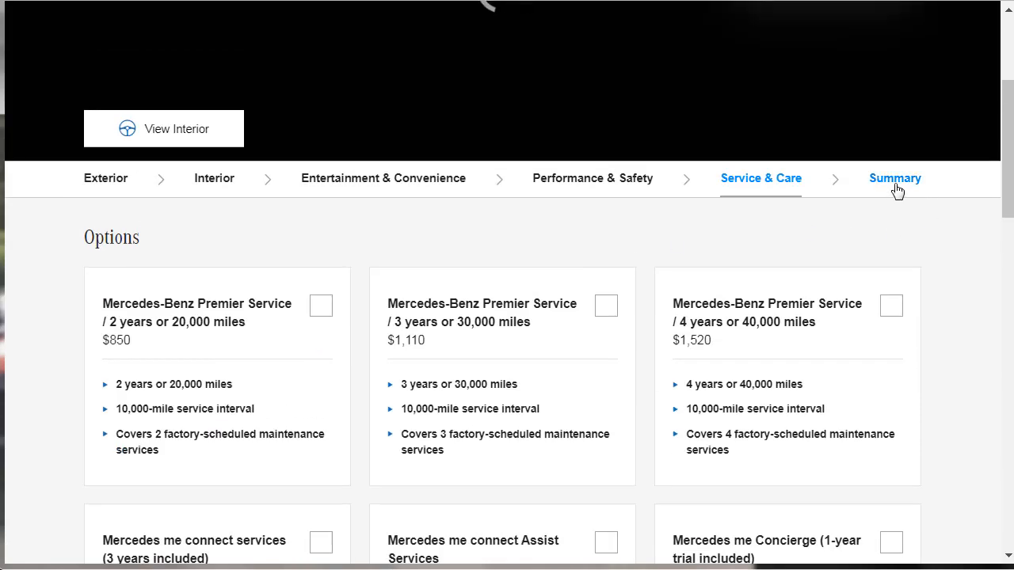
# - Show the $56,175 build summary and expand Performance & Safety costs ($4,480)
pyautogui.click(894, 177)
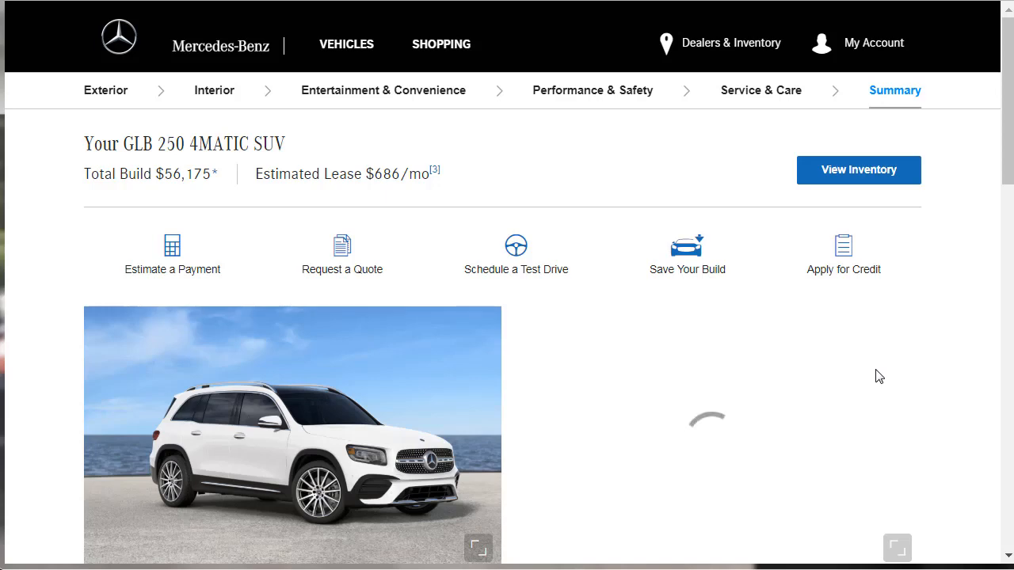
pyautogui.scroll(-3)
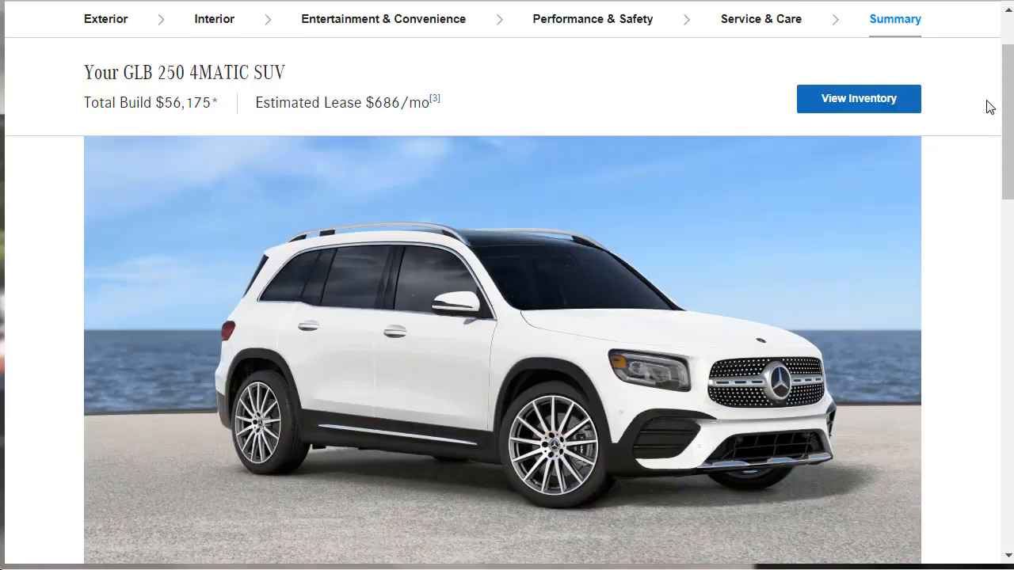
pyautogui.scroll(-3)
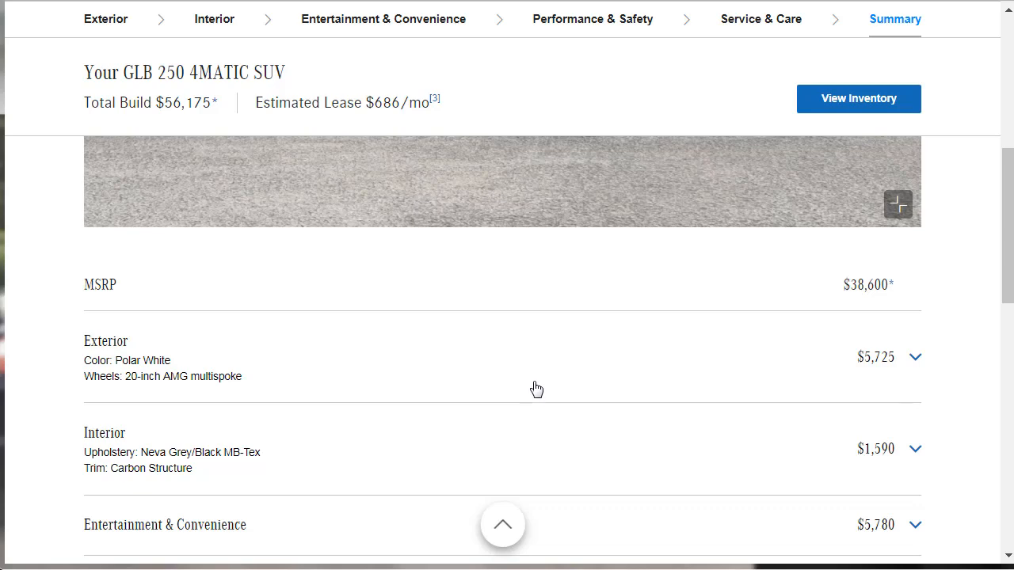
pyautogui.scroll(-3)
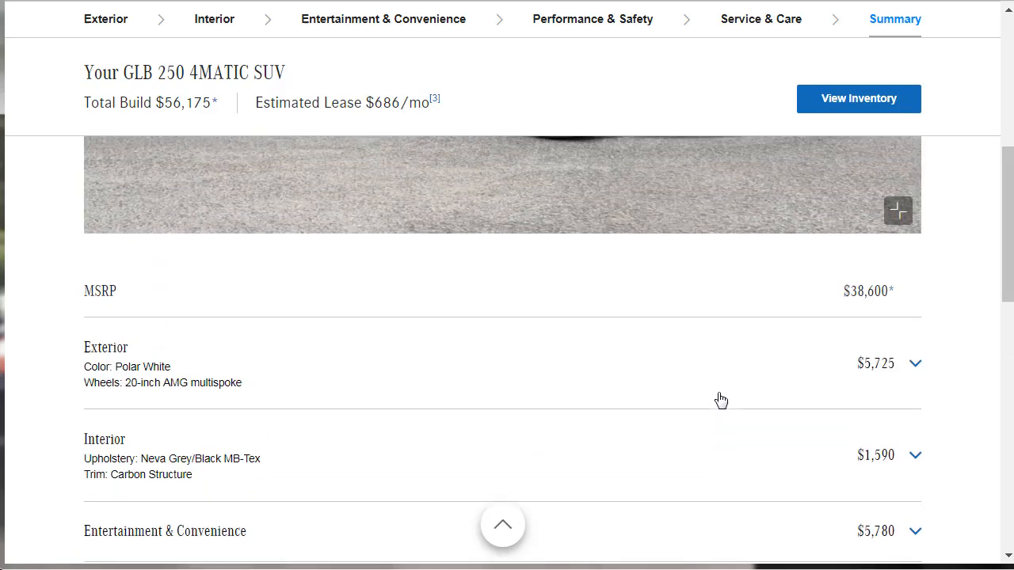
pyautogui.scroll(-3)
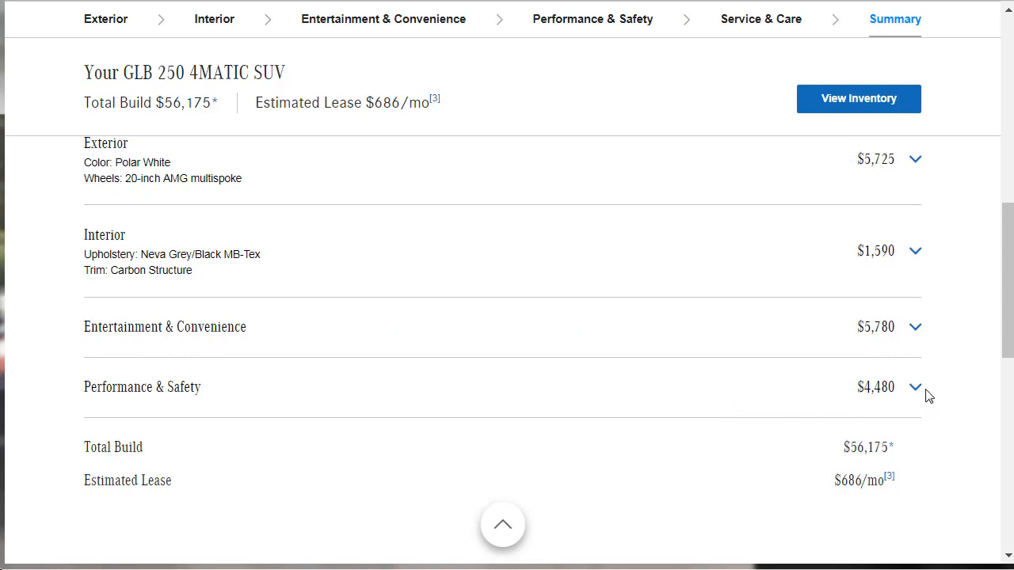
pyautogui.click(913, 387)
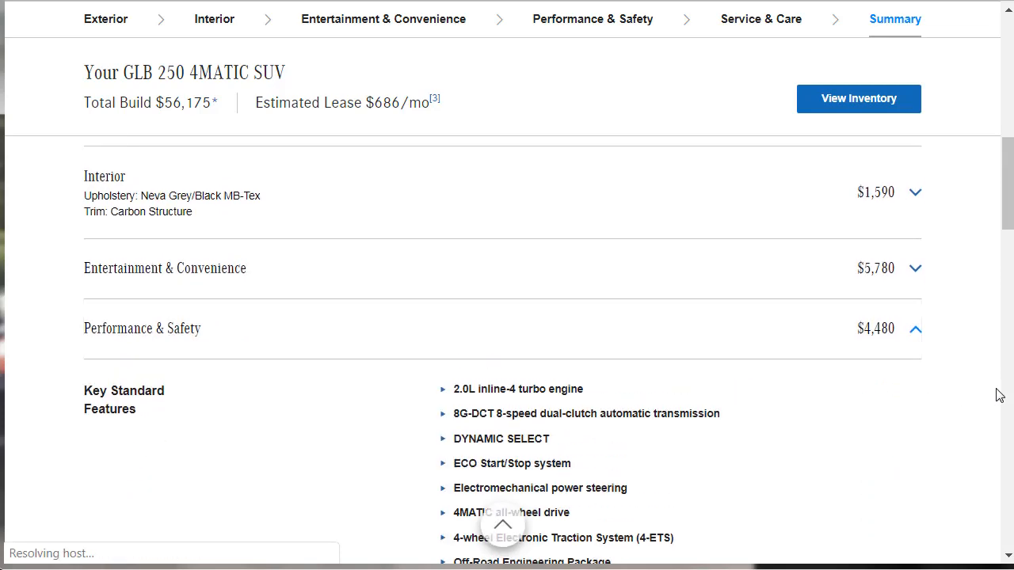